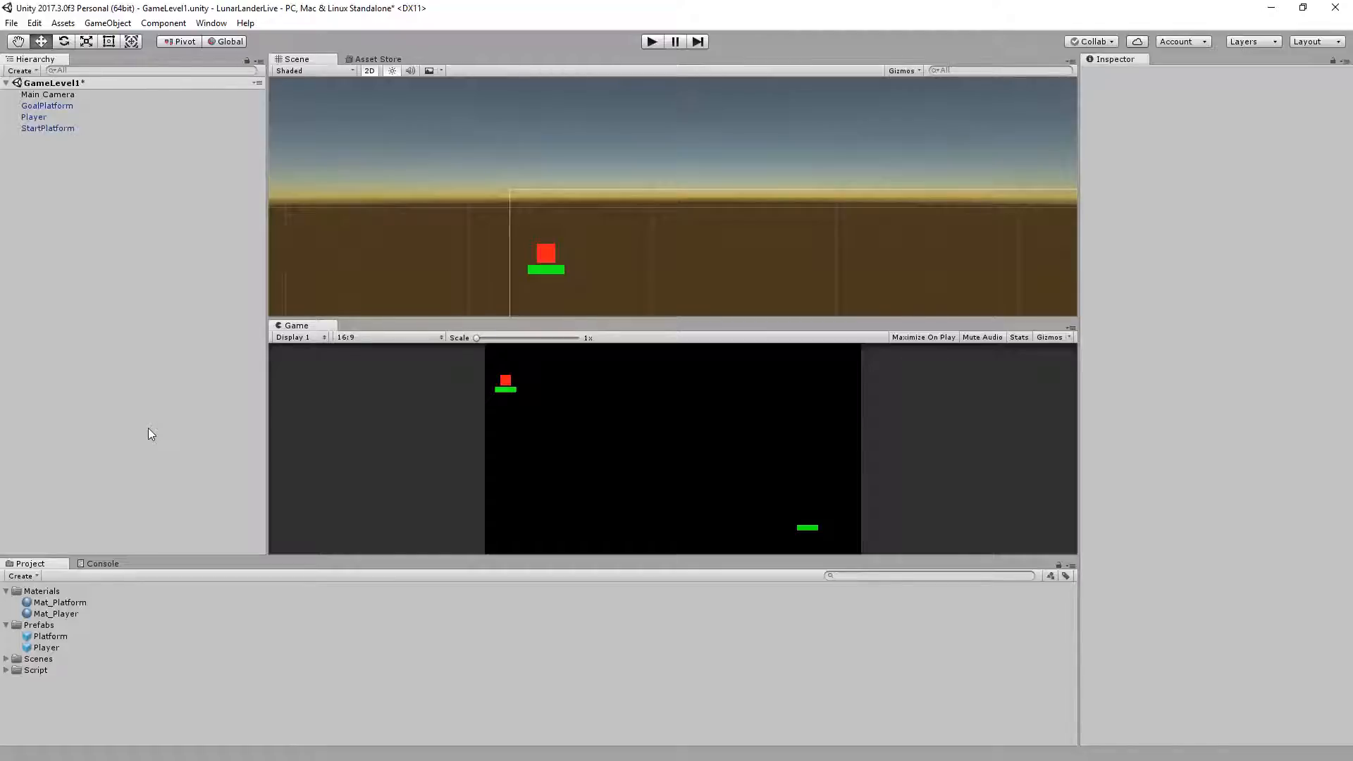
pyautogui.moveTo(135, 366)
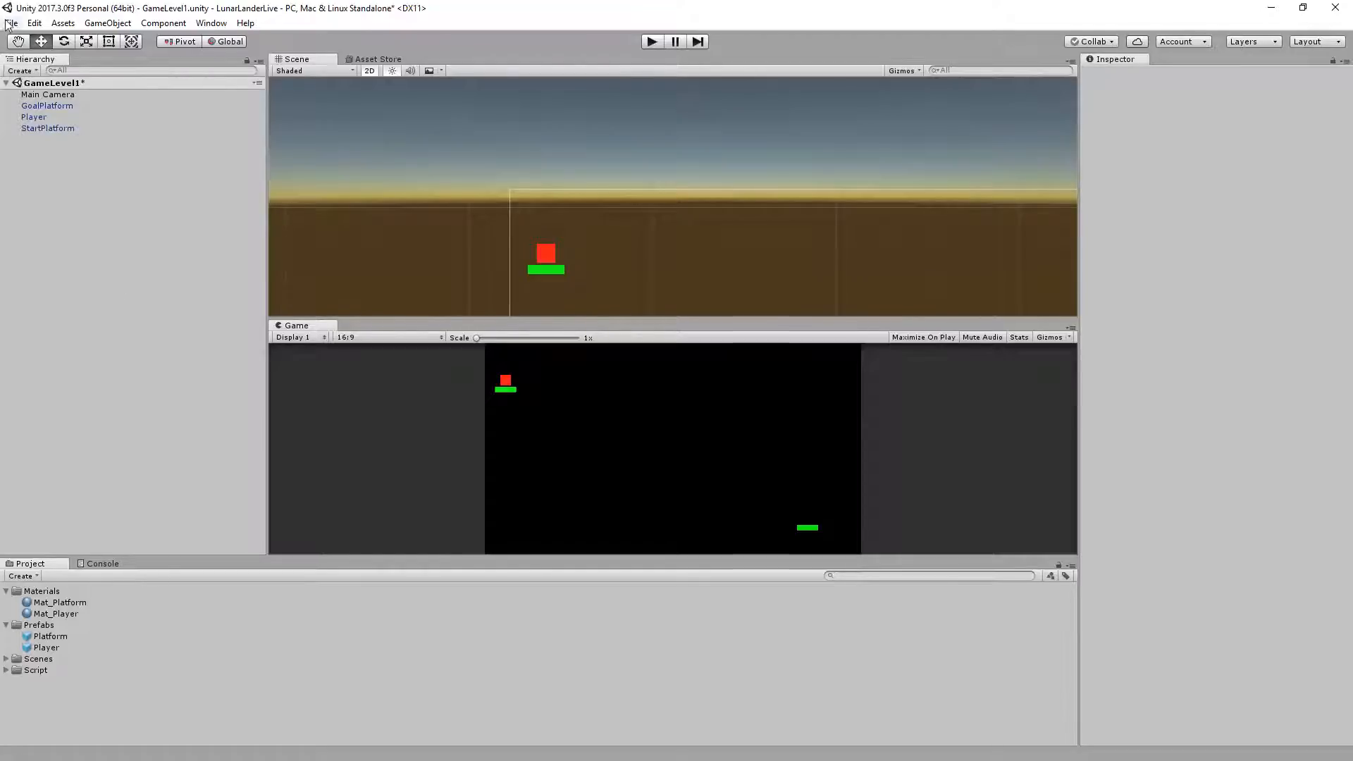
# Step: Start a new project from the File menu, bringing up the new-project dialog
pyautogui.click(11, 23)
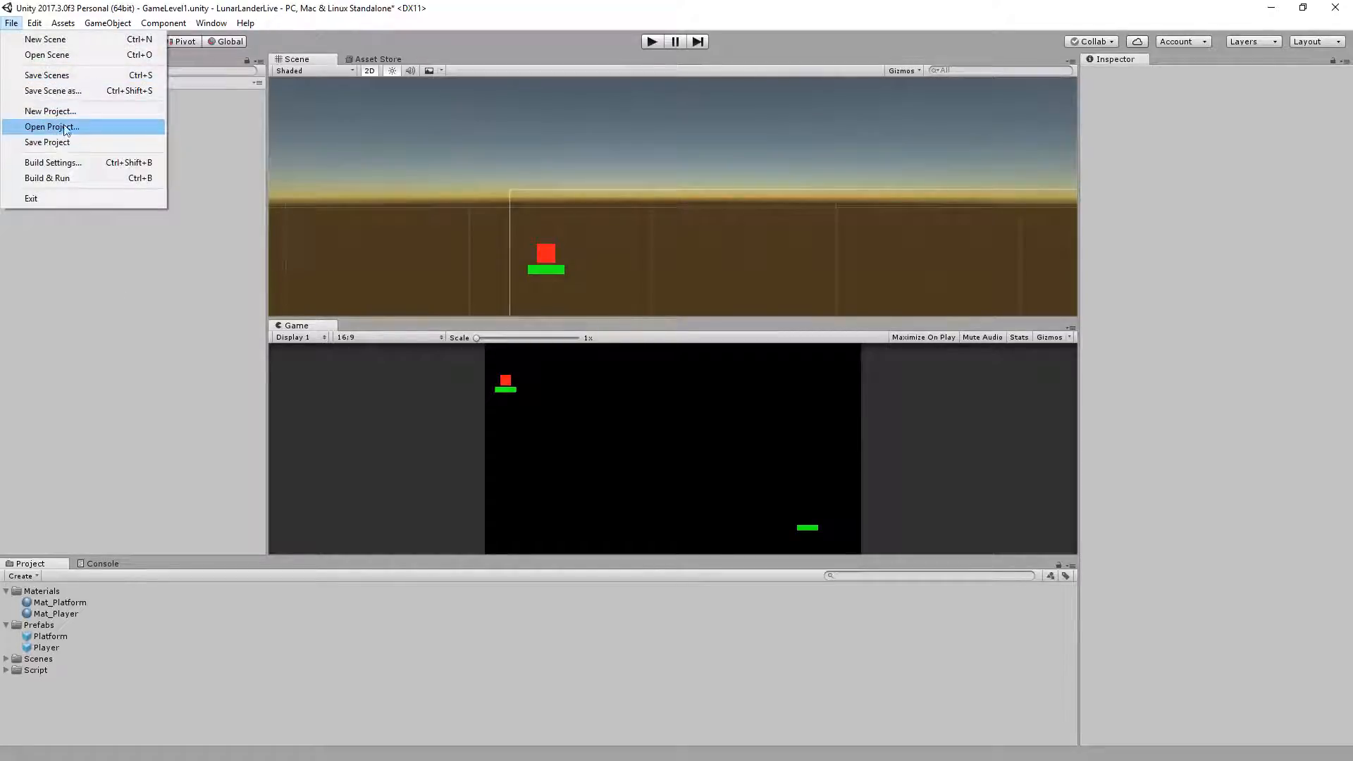
pyautogui.moveTo(49, 110)
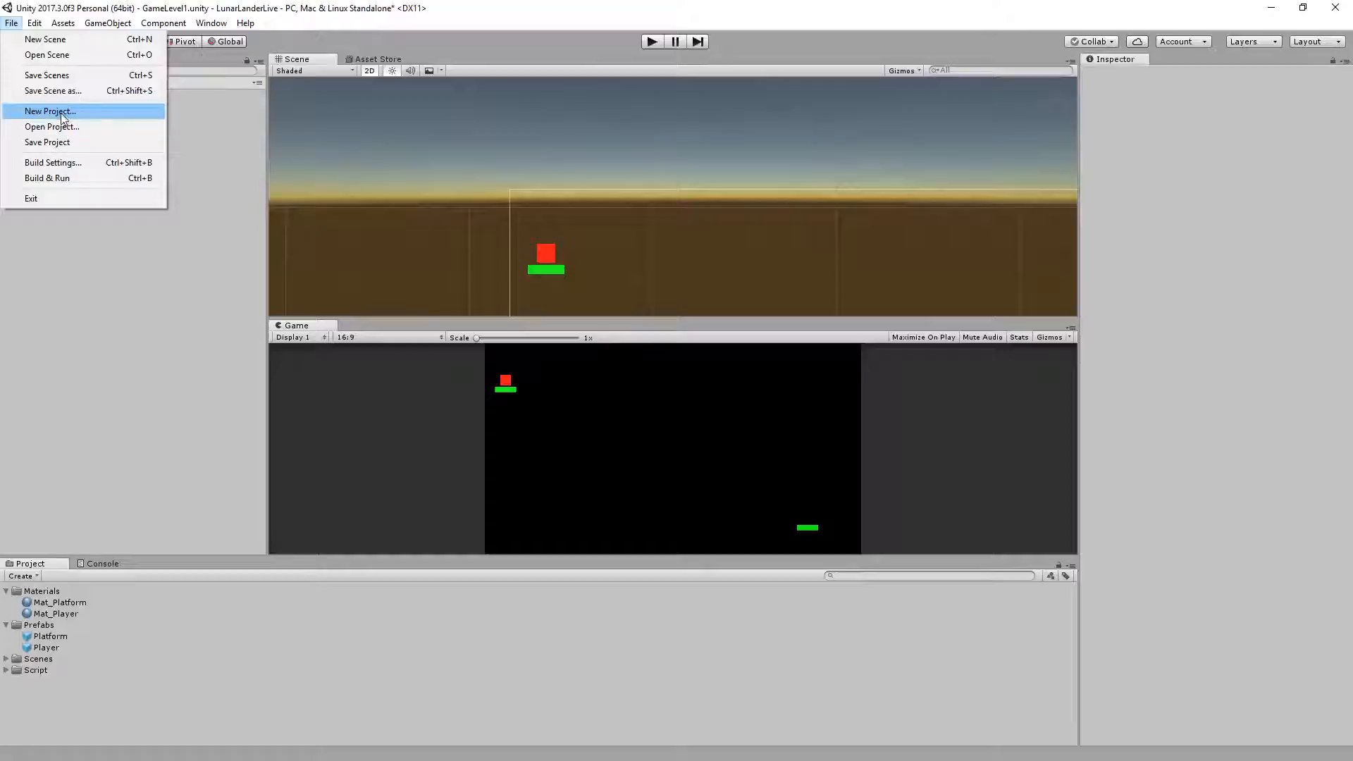
pyautogui.click(51, 110)
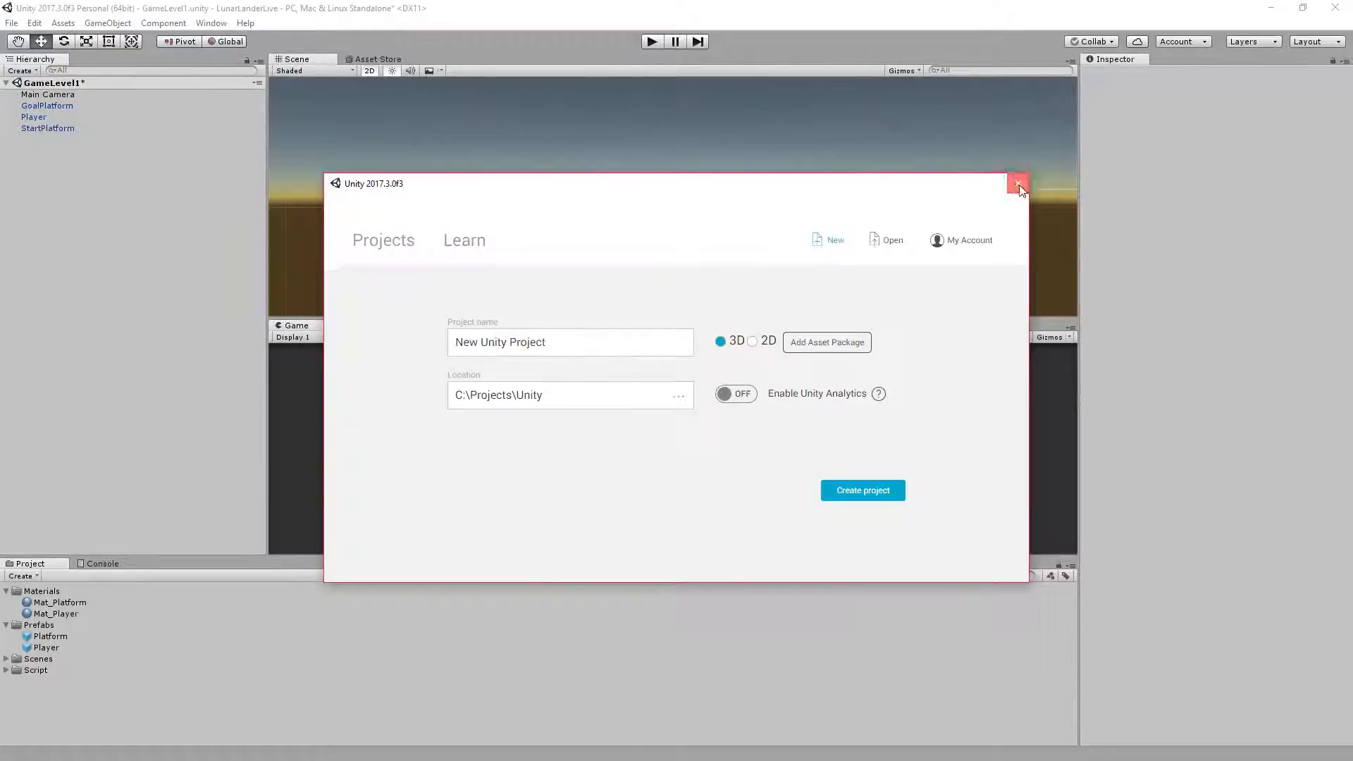
# Step: Start the Space shooter tutorial from the launcher's Learn resources
pyautogui.click(1018, 183)
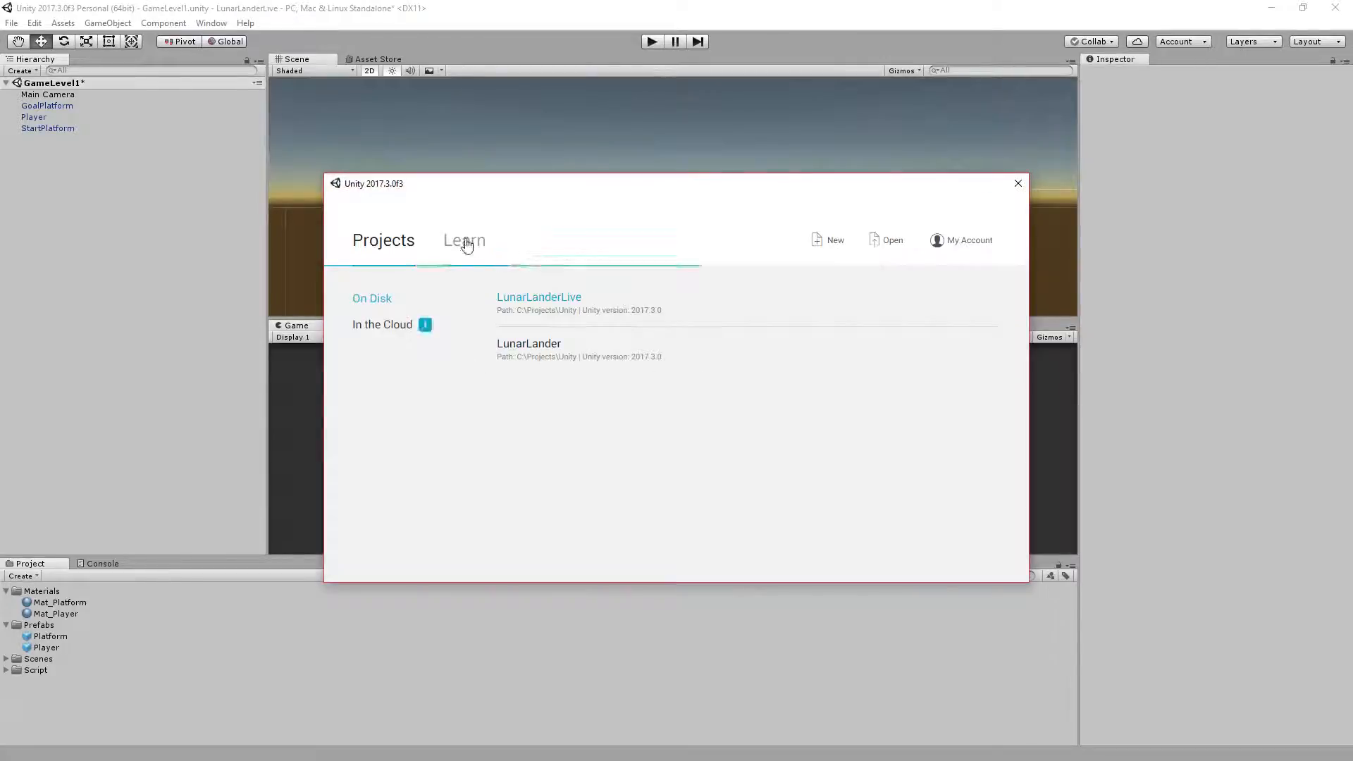
pyautogui.click(463, 240)
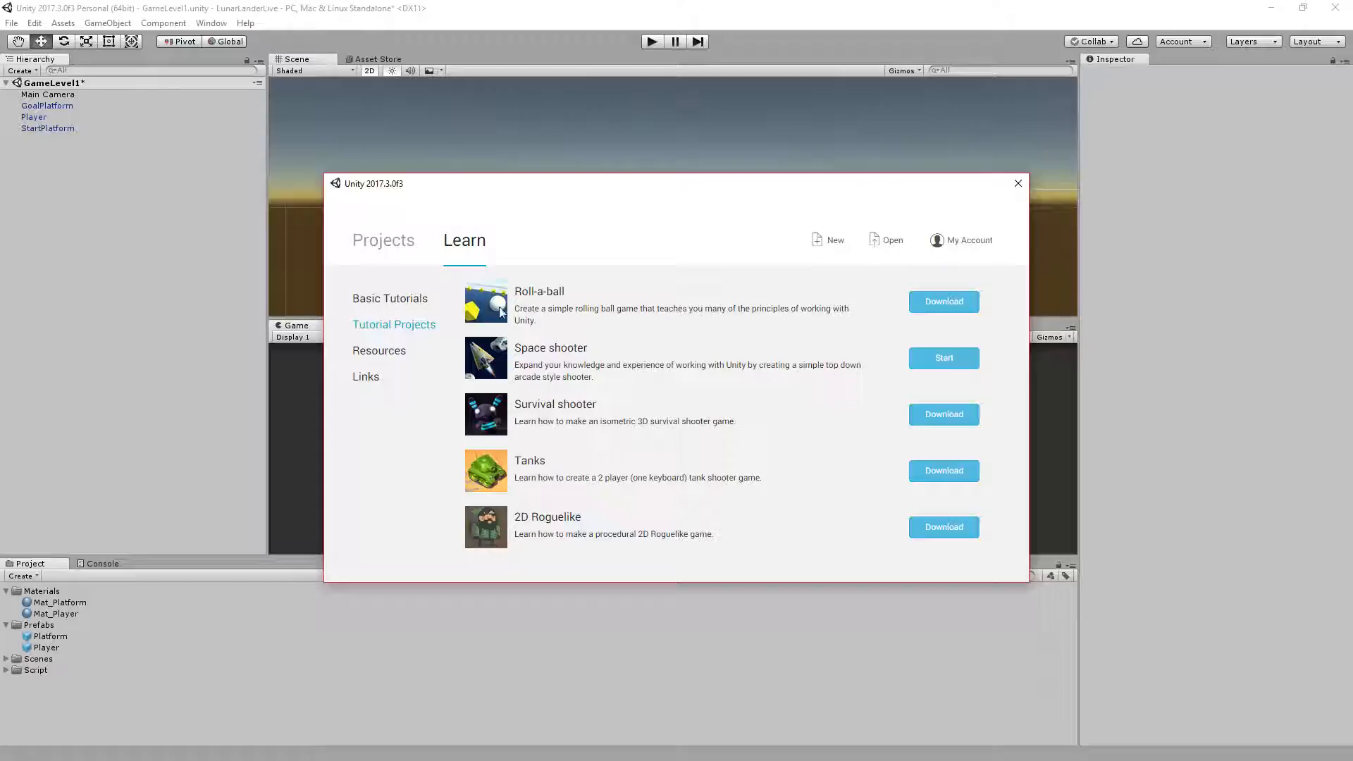
pyautogui.click(943, 358)
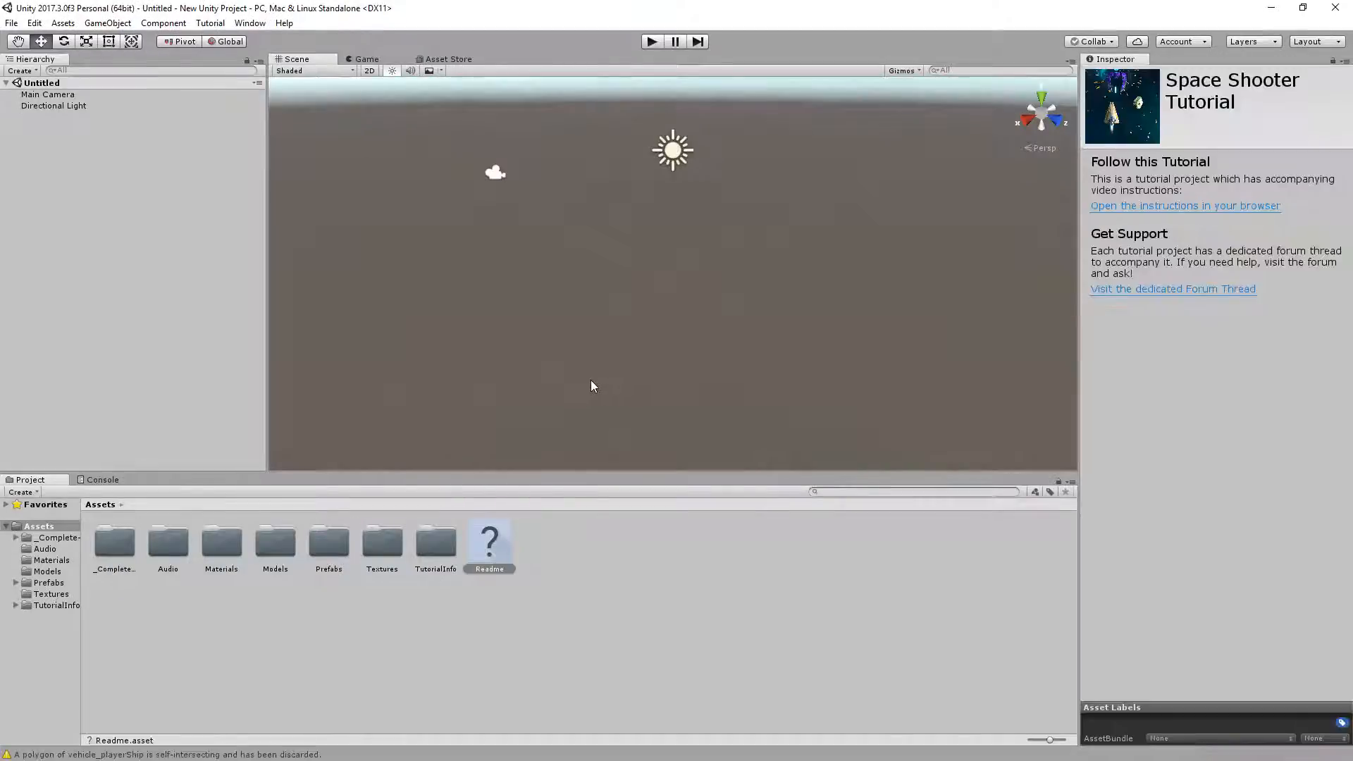
pyautogui.moveTo(744, 468)
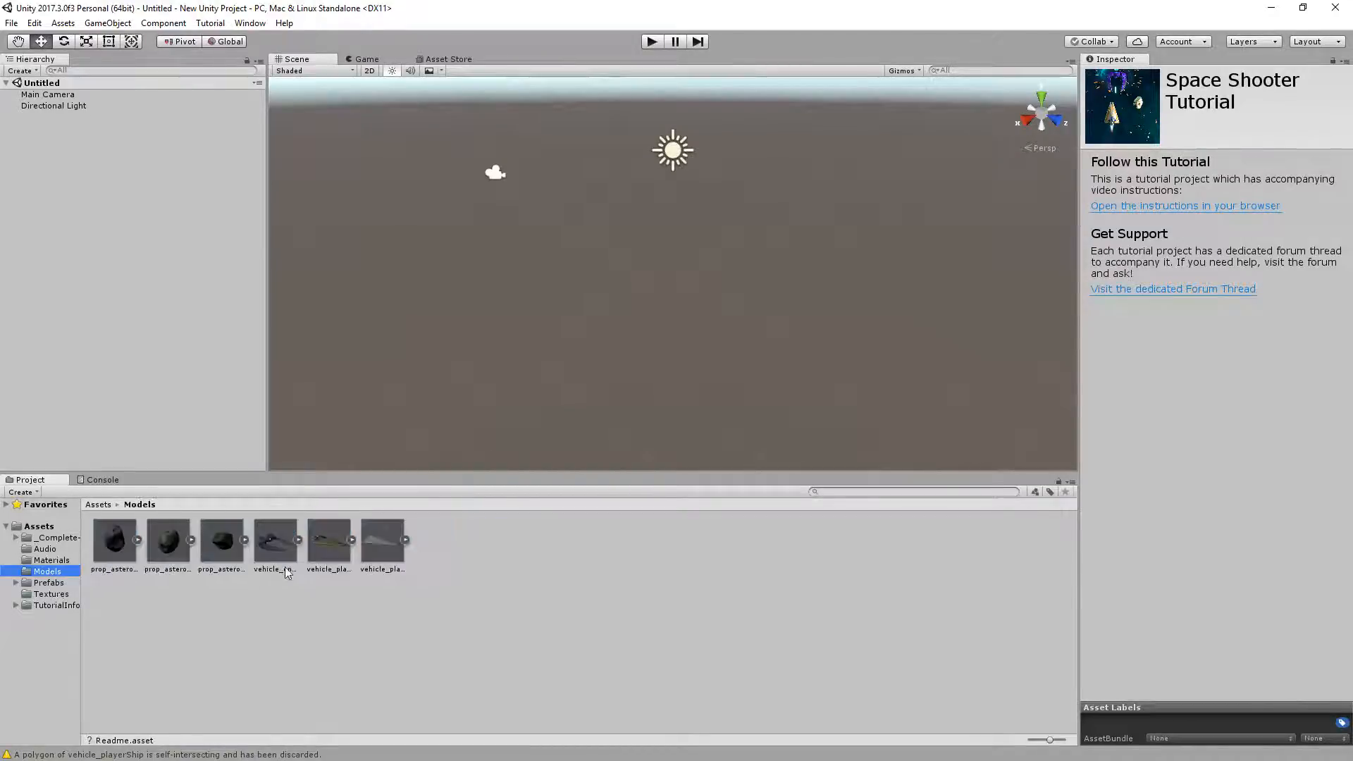
# Step: Inspect vehicle_enemyShip and the Done_Player prefab, then select vehicle_enemyShip in Models
pyautogui.click(275, 540)
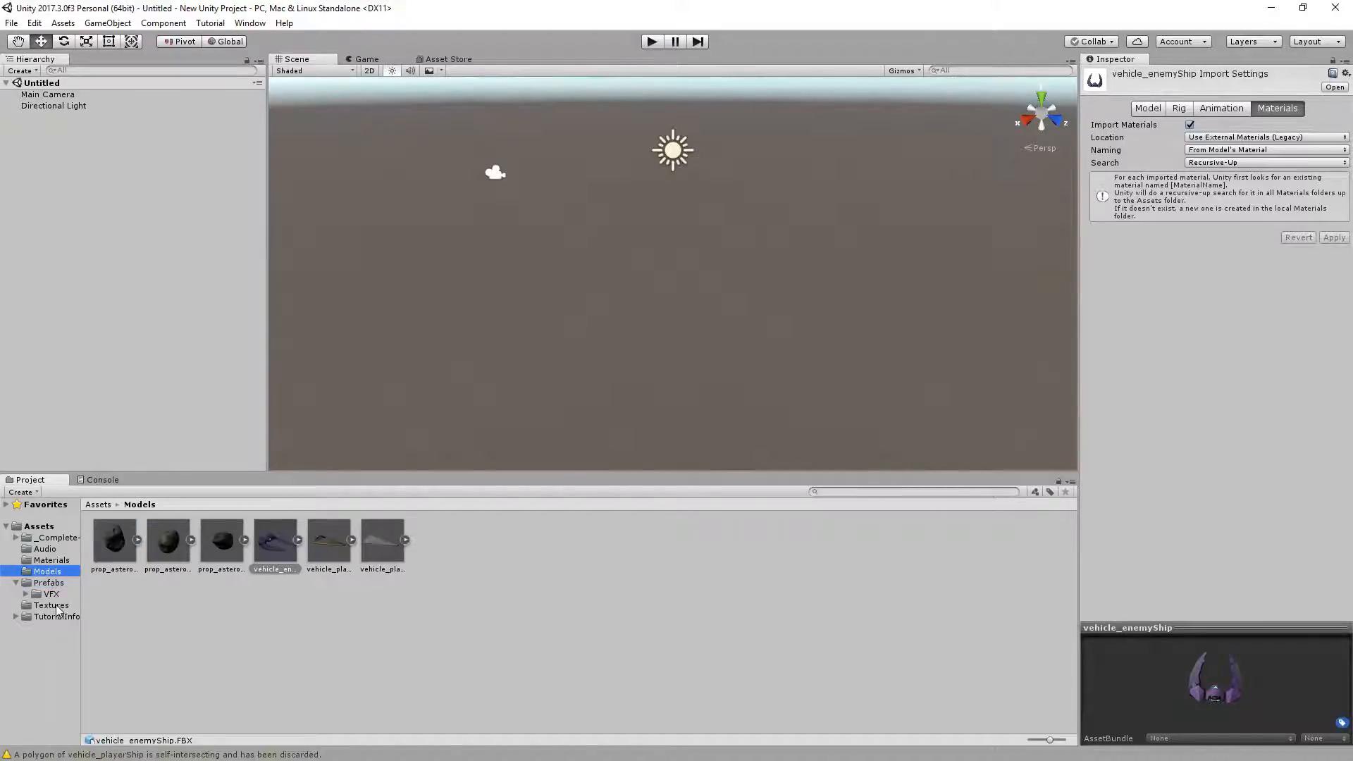
pyautogui.click(58, 559)
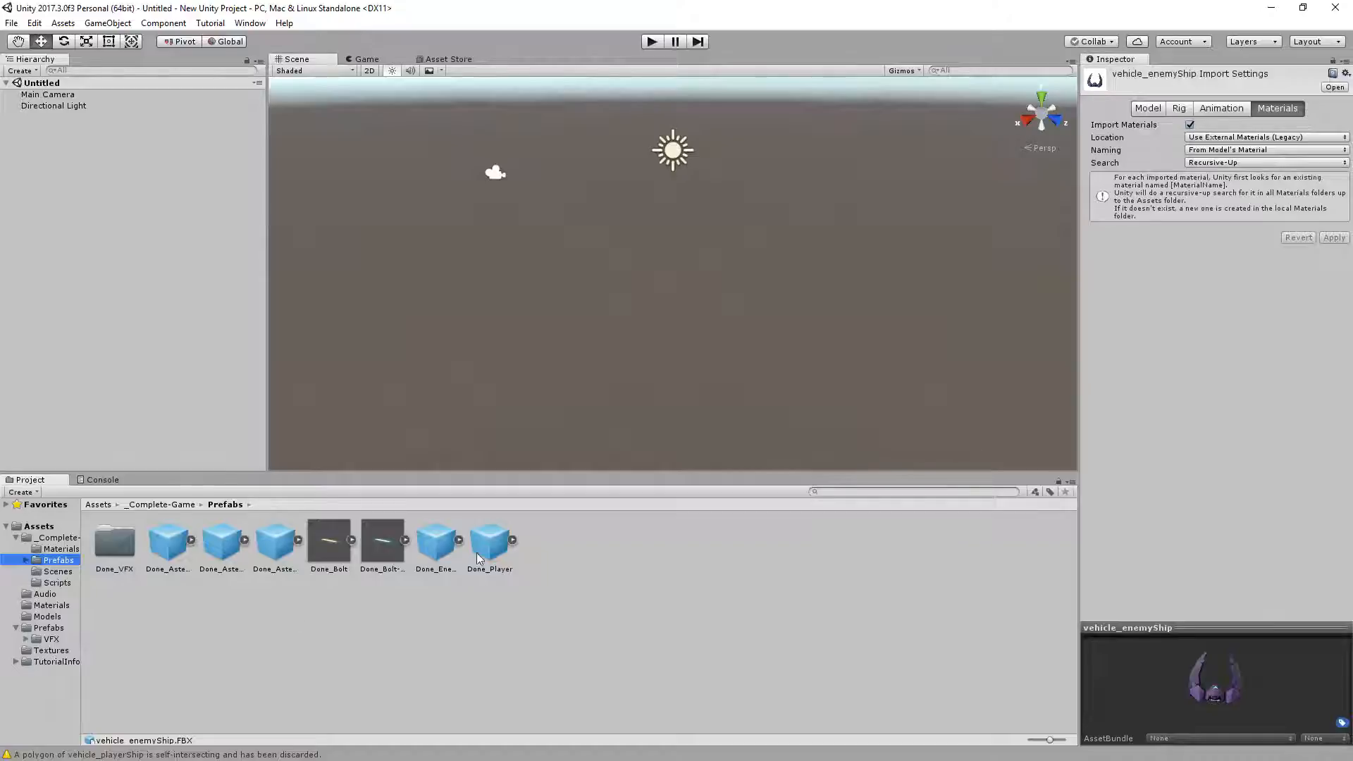
pyautogui.click(491, 541)
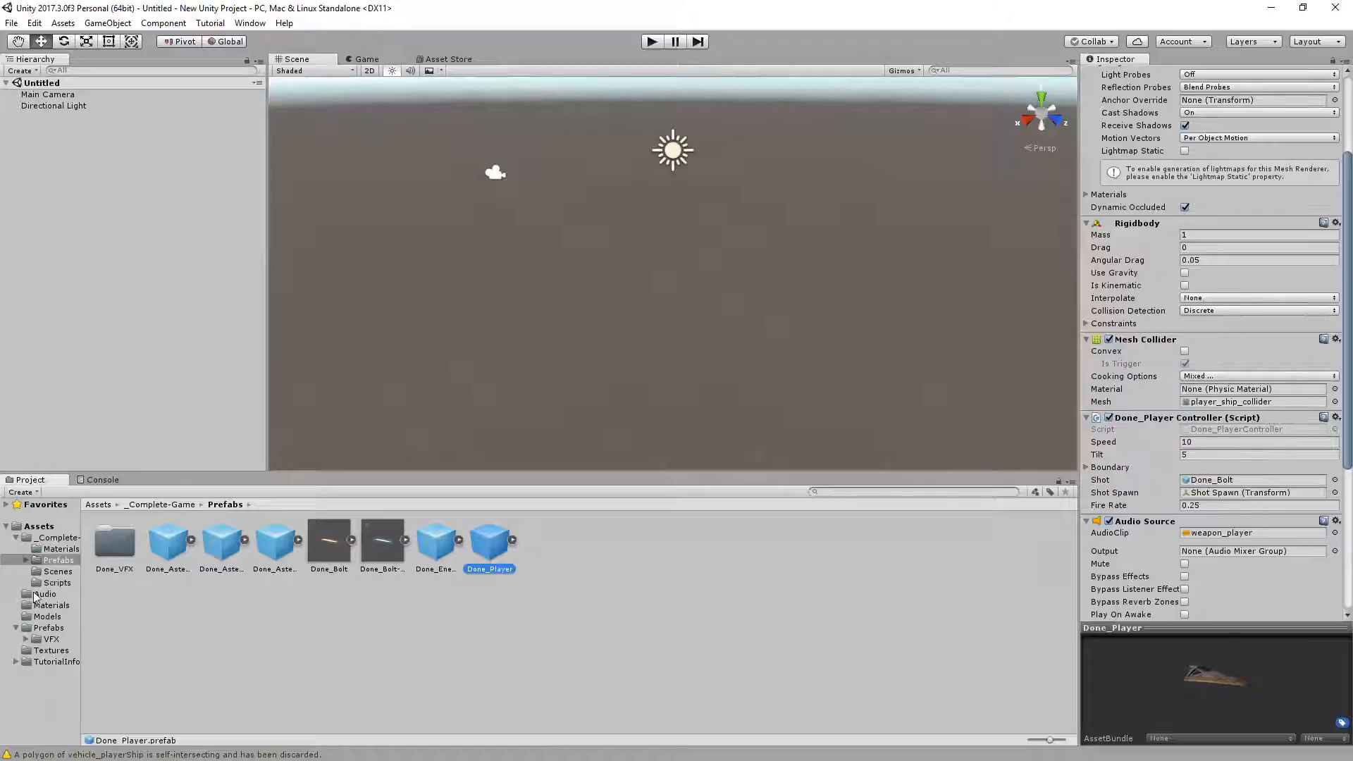
pyautogui.click(48, 616)
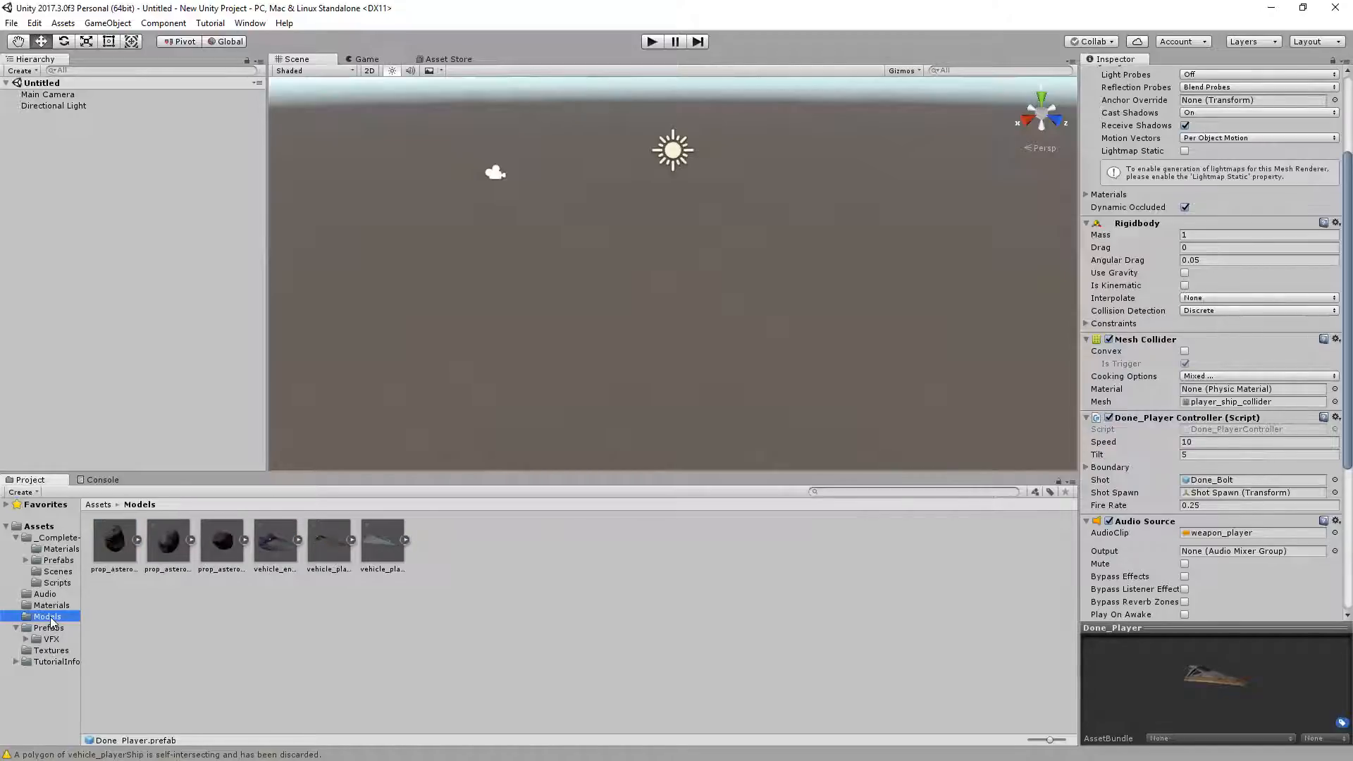
pyautogui.click(275, 540)
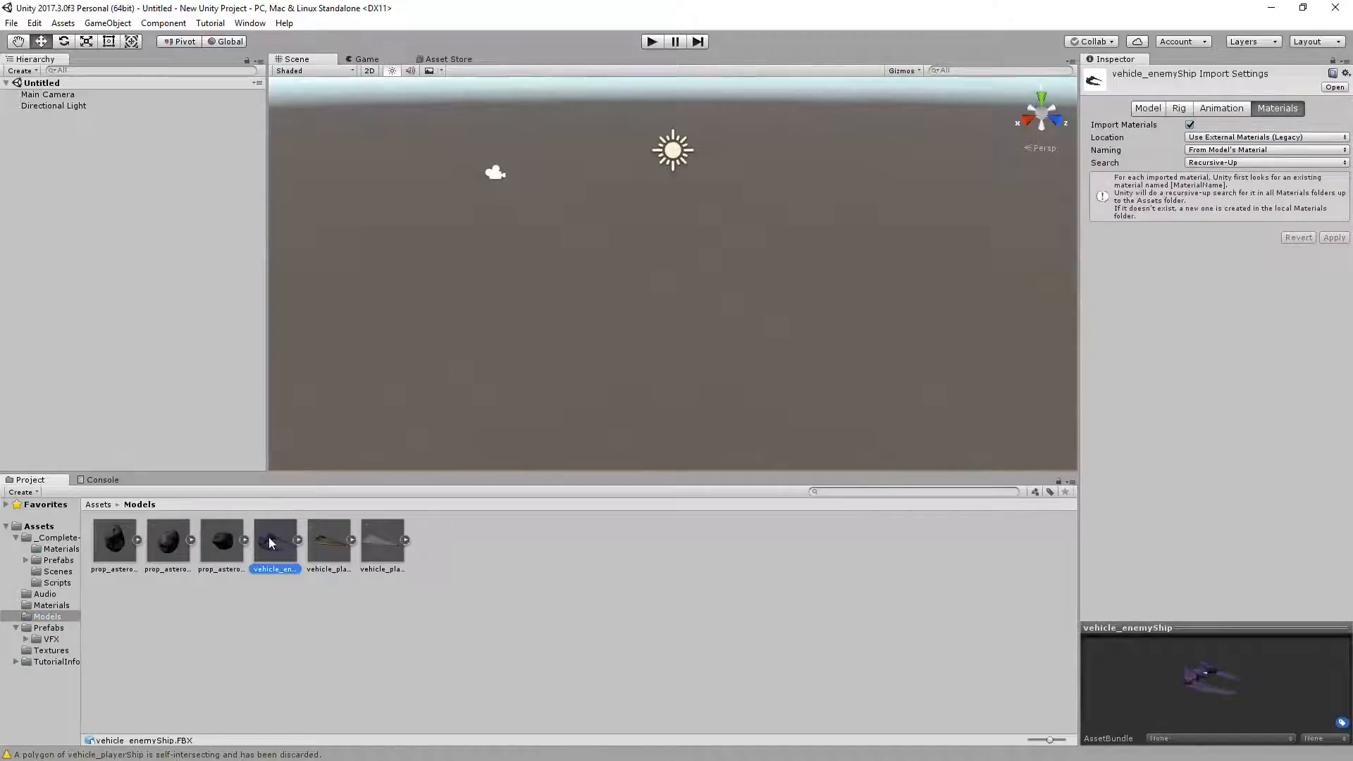
# Step: Export vehicle_enemyShip with all its dependencies as a package
pyautogui.rightClick(275, 544)
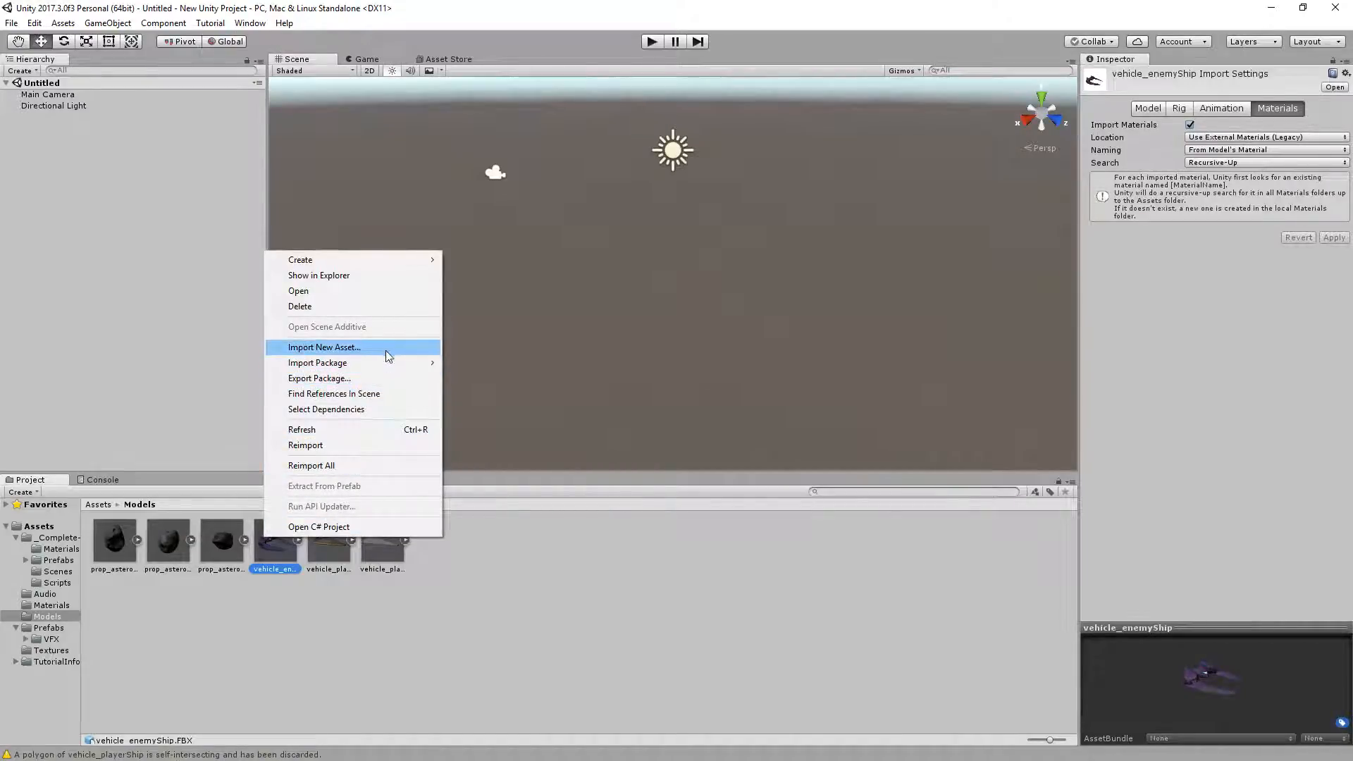
pyautogui.click(319, 377)
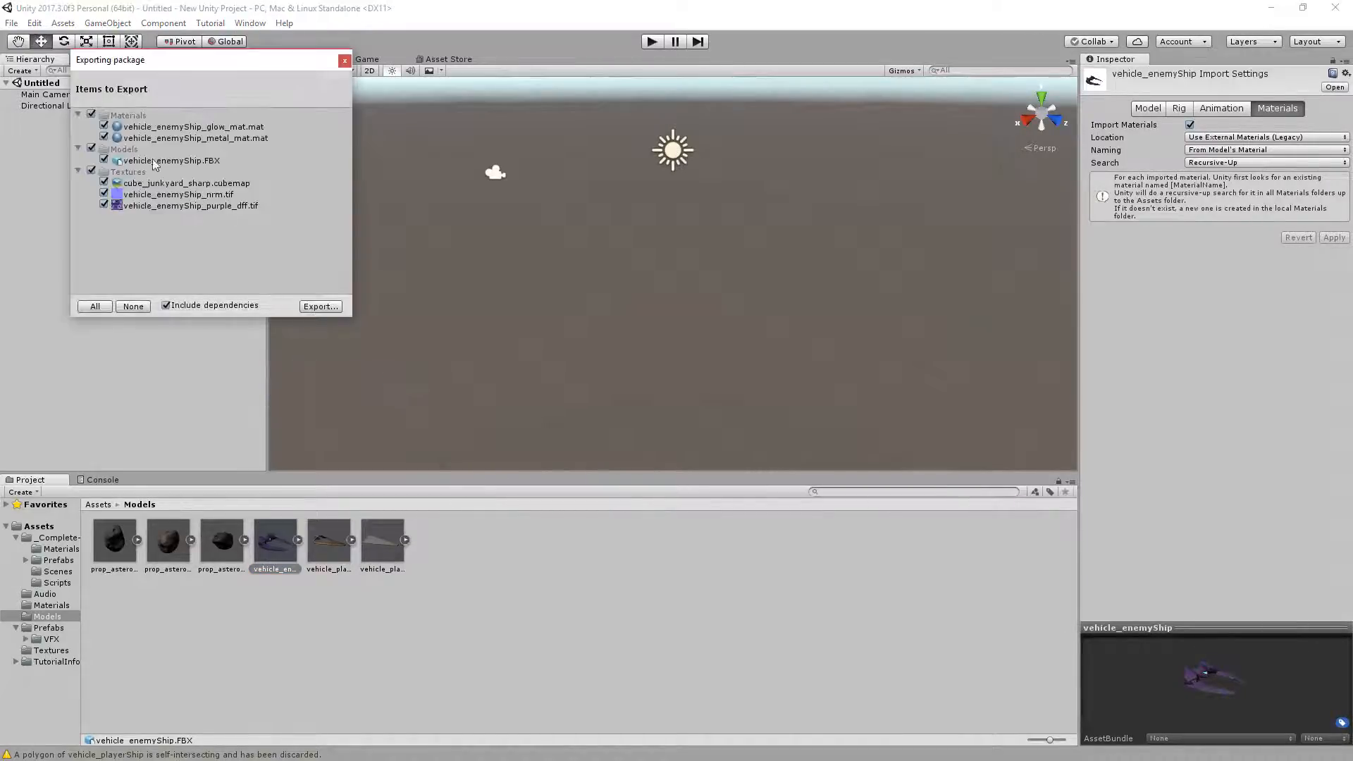
pyautogui.click(320, 306)
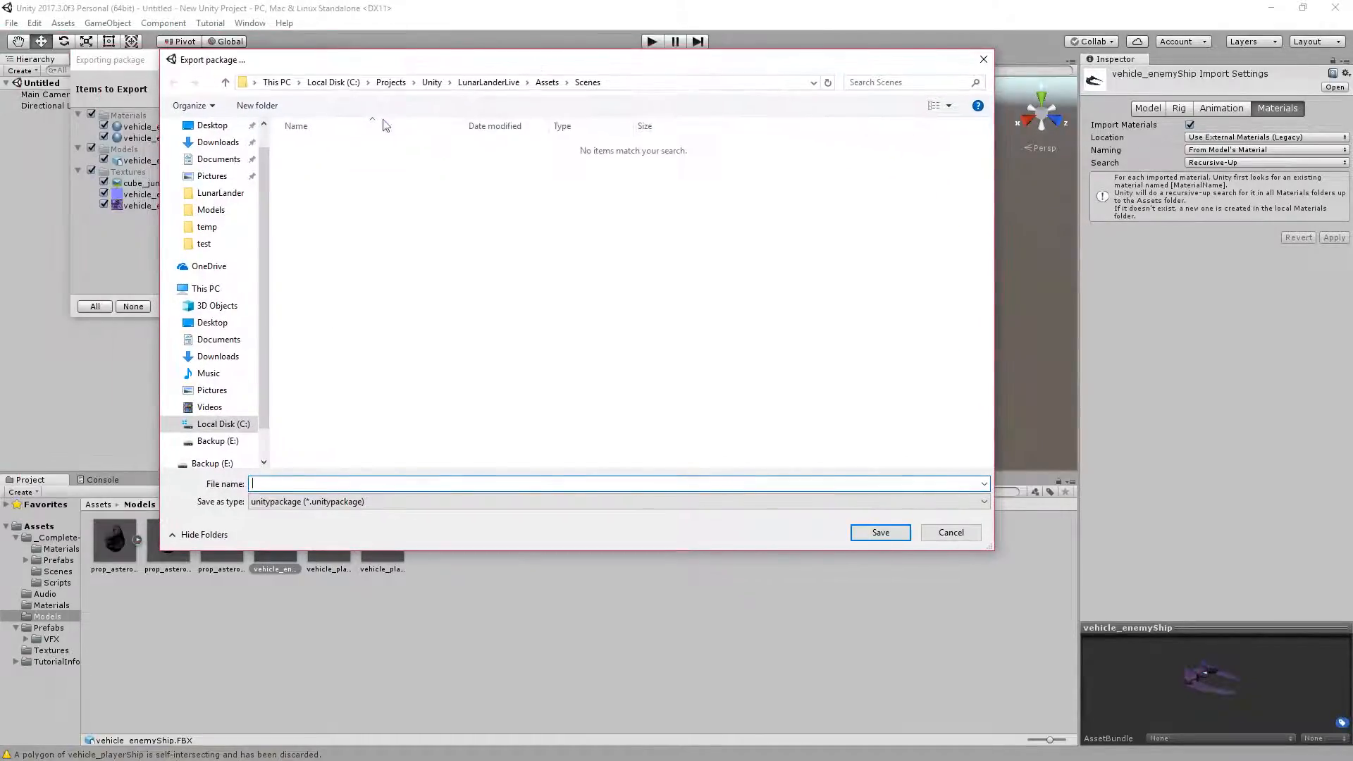
# Step: Save it as Ship in a new Desktop/Temp folder and close the tutorial project
pyautogui.click(211, 126)
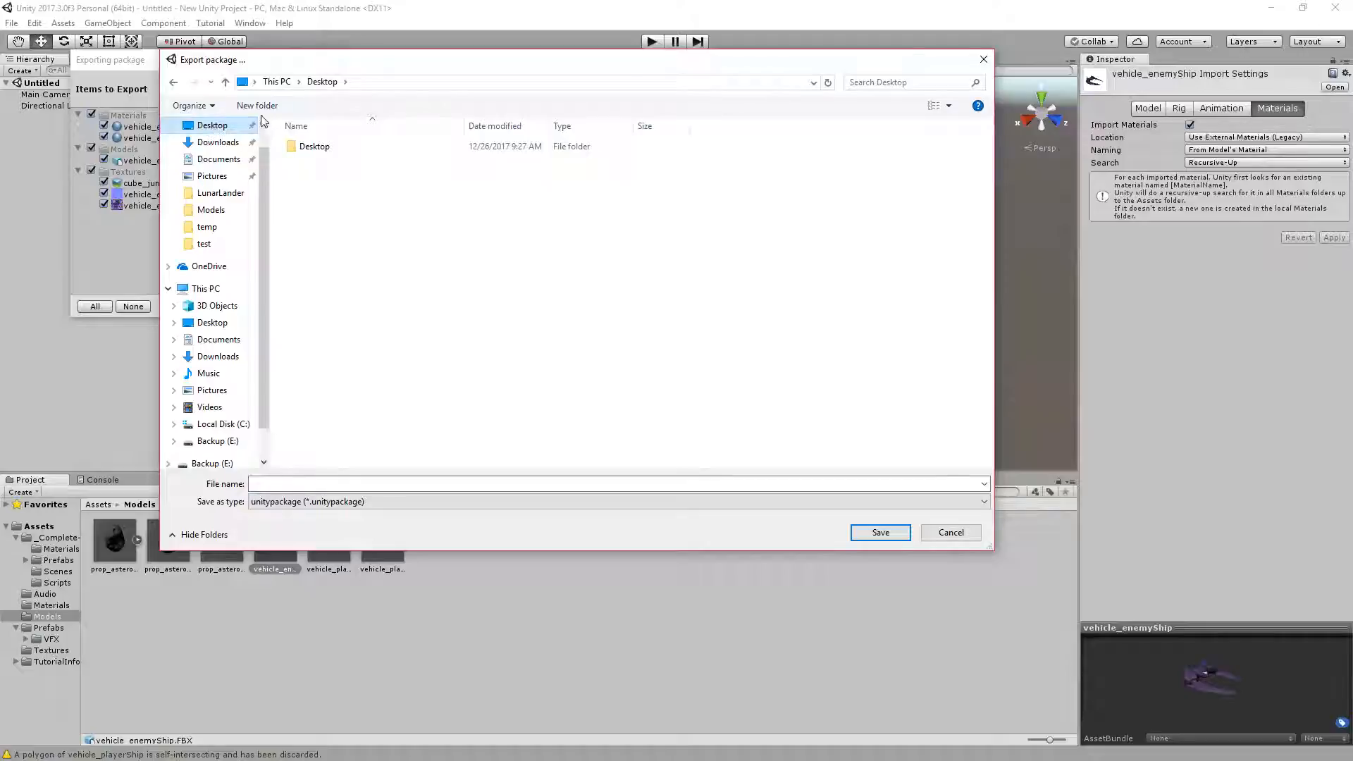
pyautogui.click(256, 106)
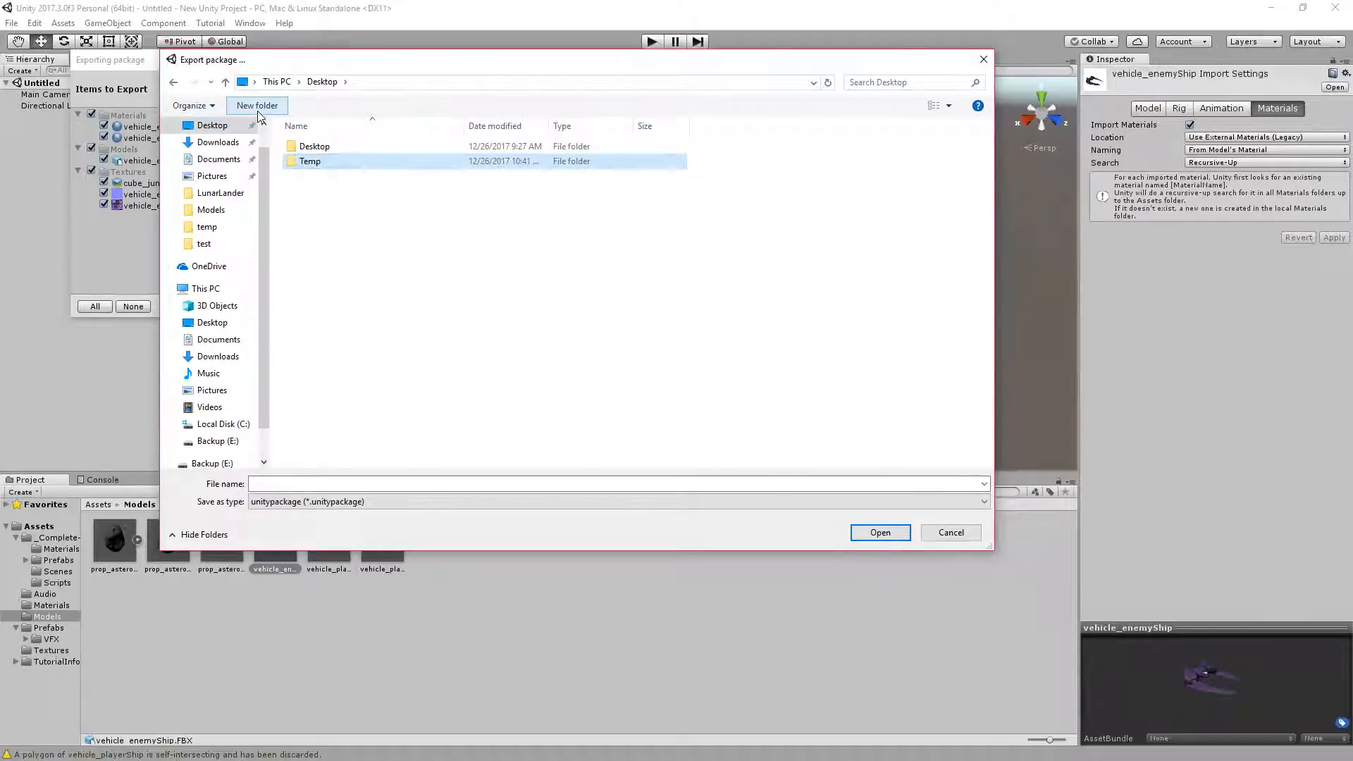
pyautogui.doubleClick(308, 160)
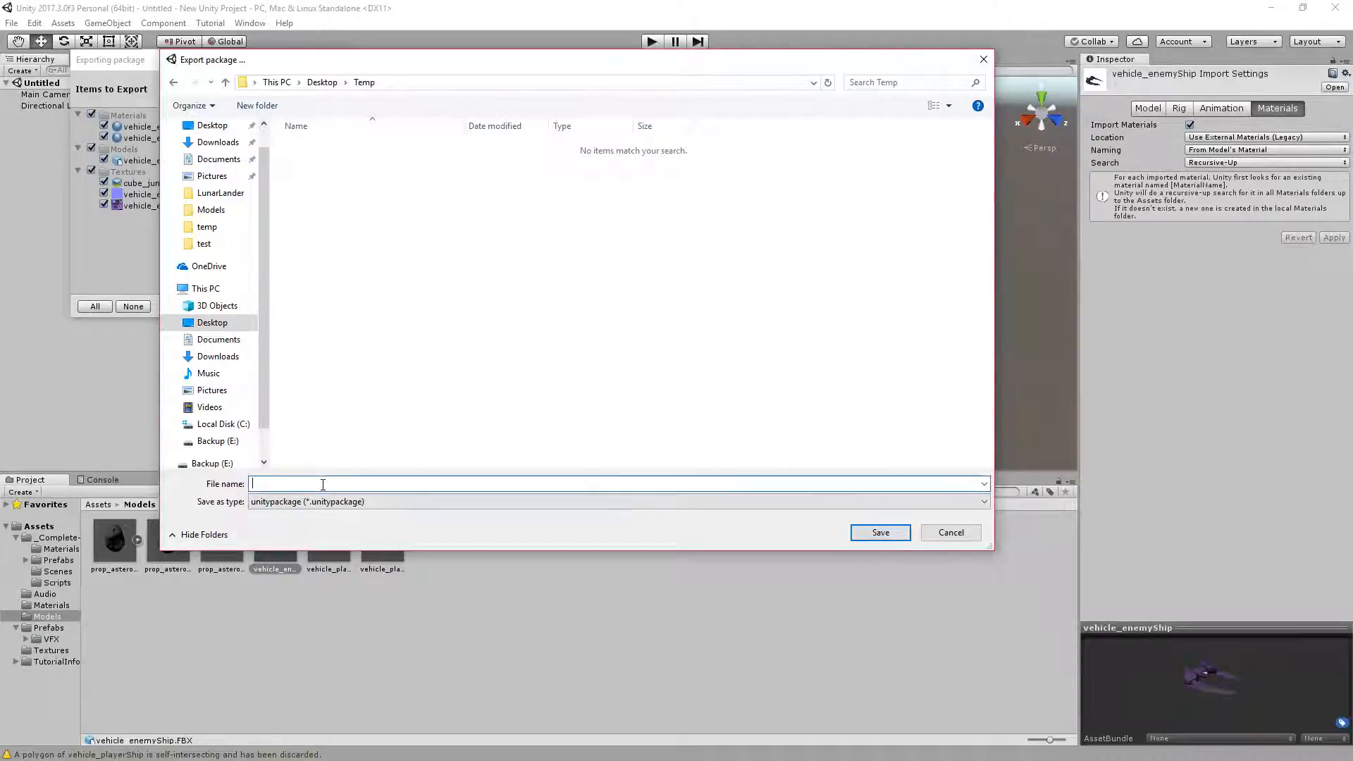
pyautogui.write('Ship')
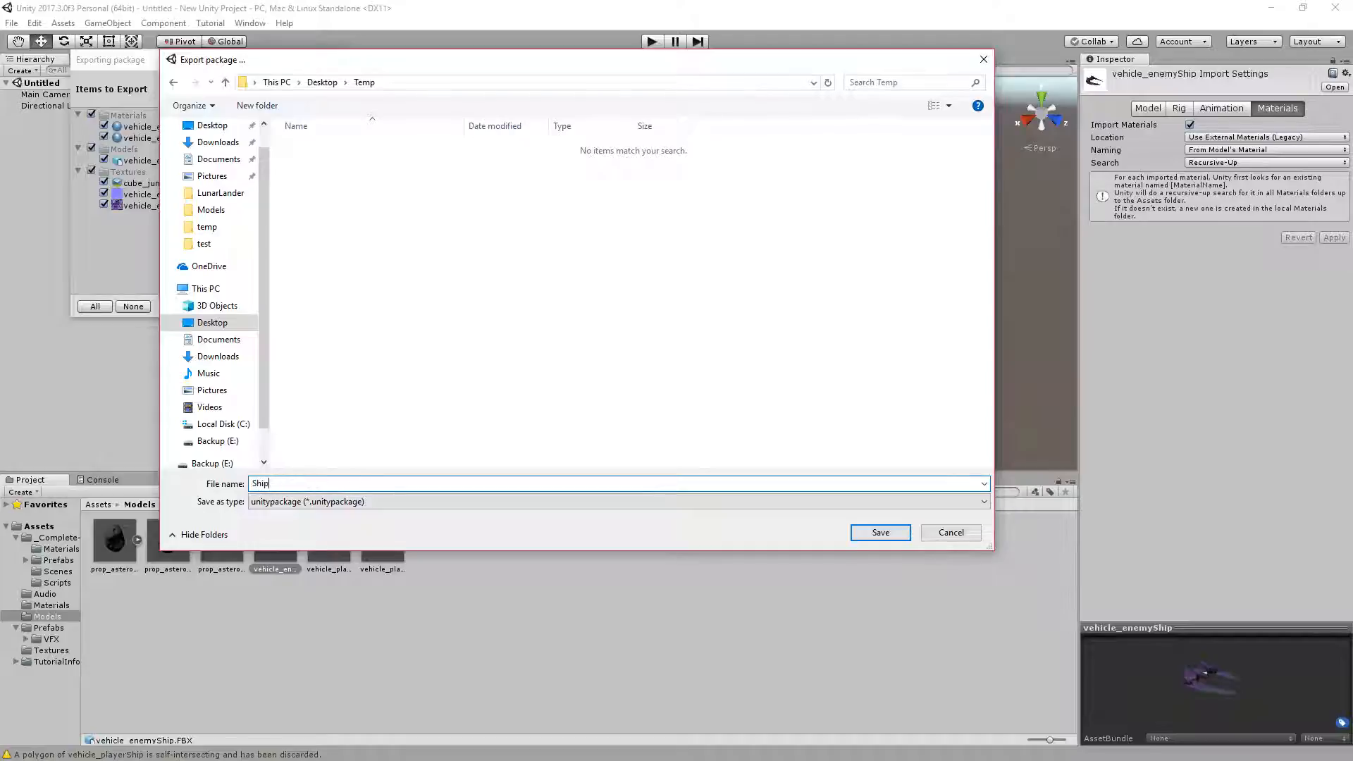
pyautogui.click(880, 533)
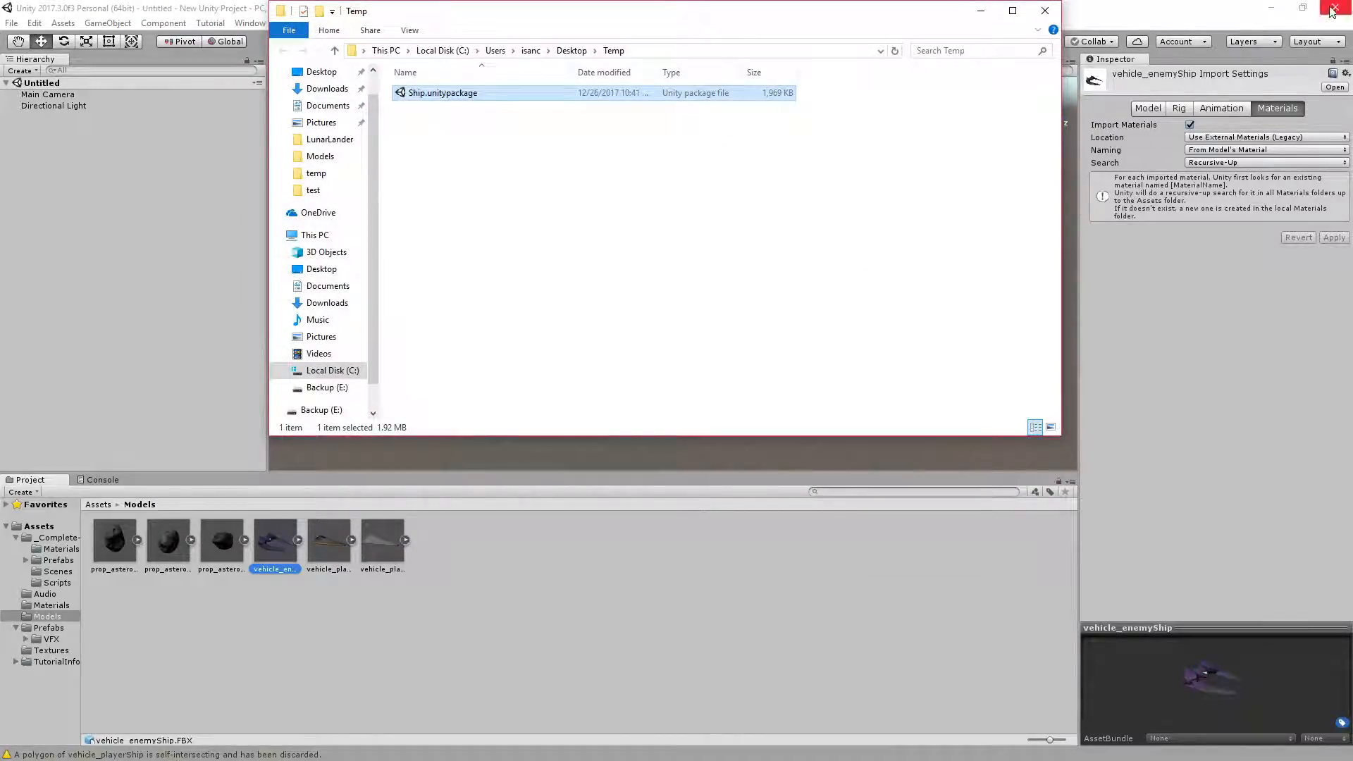
pyautogui.click(1045, 10)
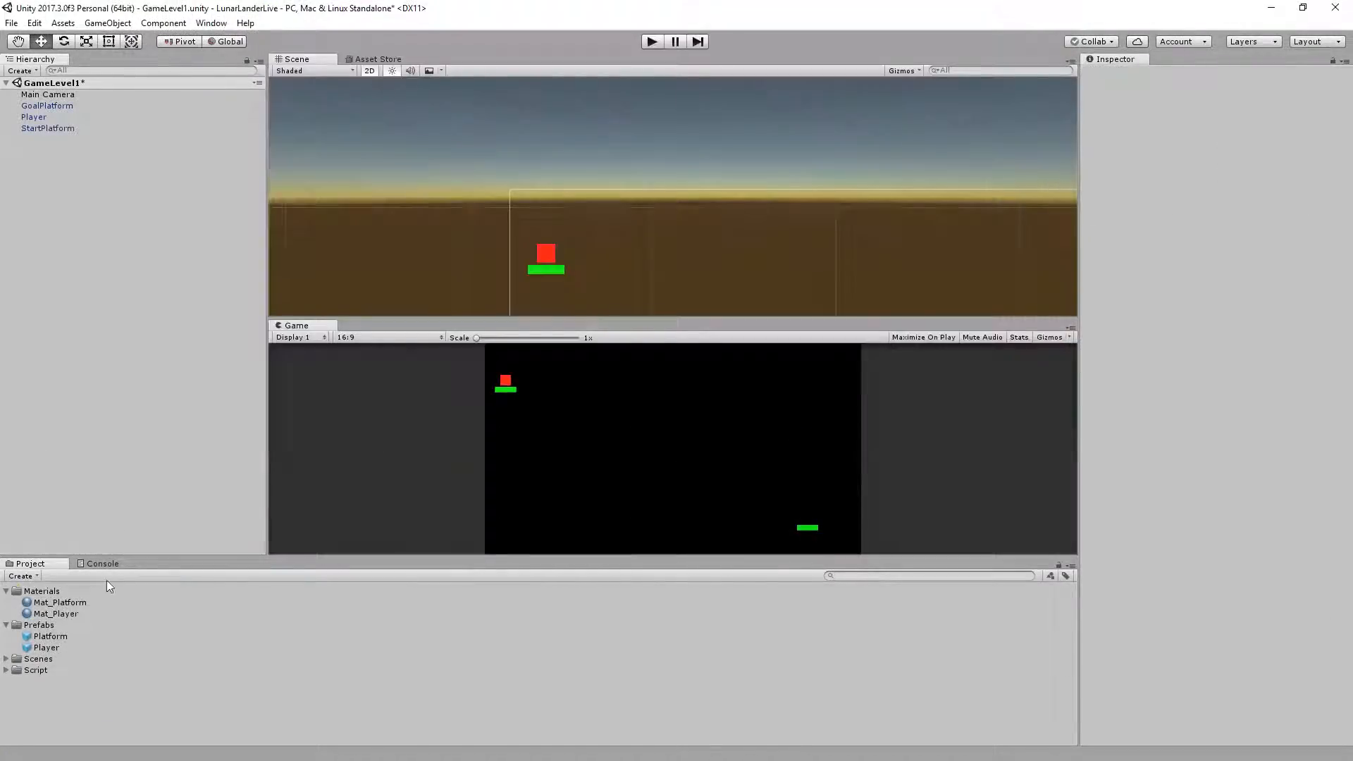
# Step: Import the custom Ship.unitypackage with all items checked
pyautogui.click(62, 23)
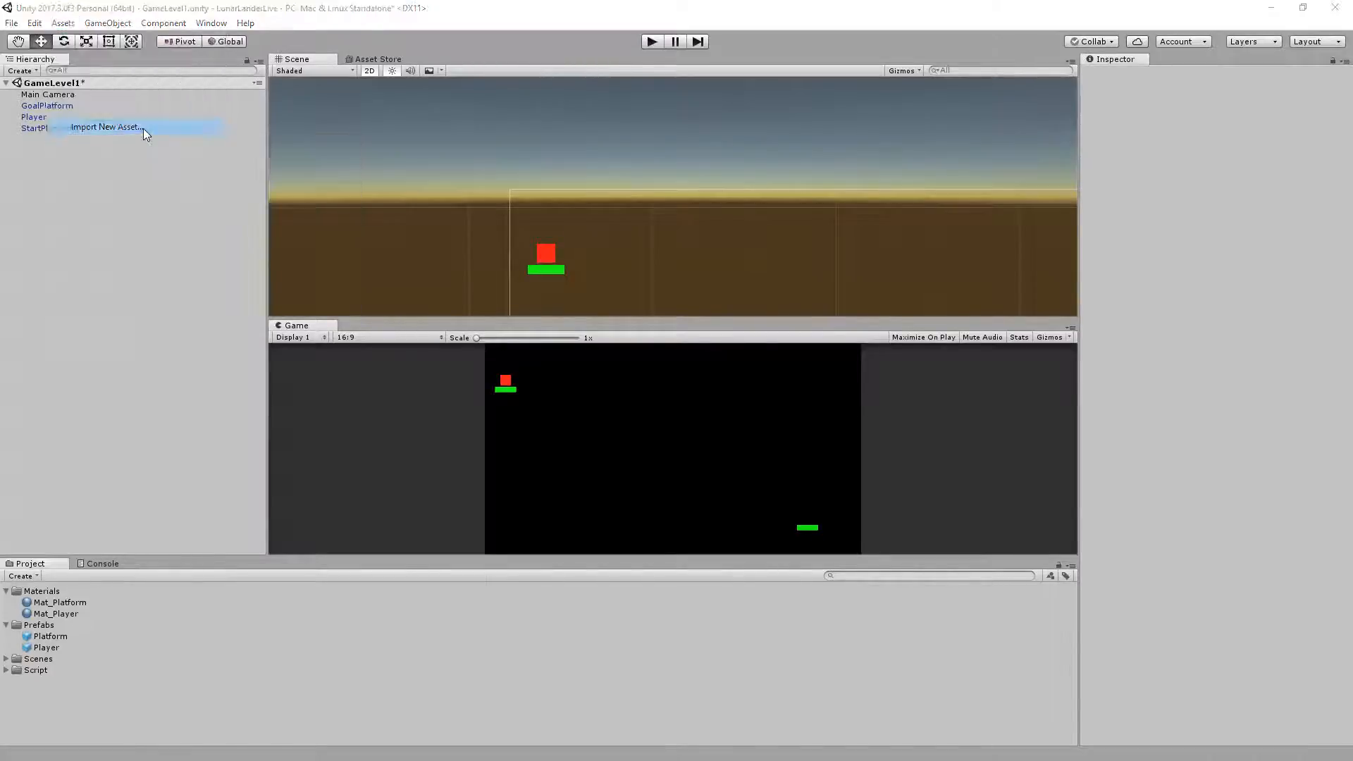
pyautogui.click(107, 23)
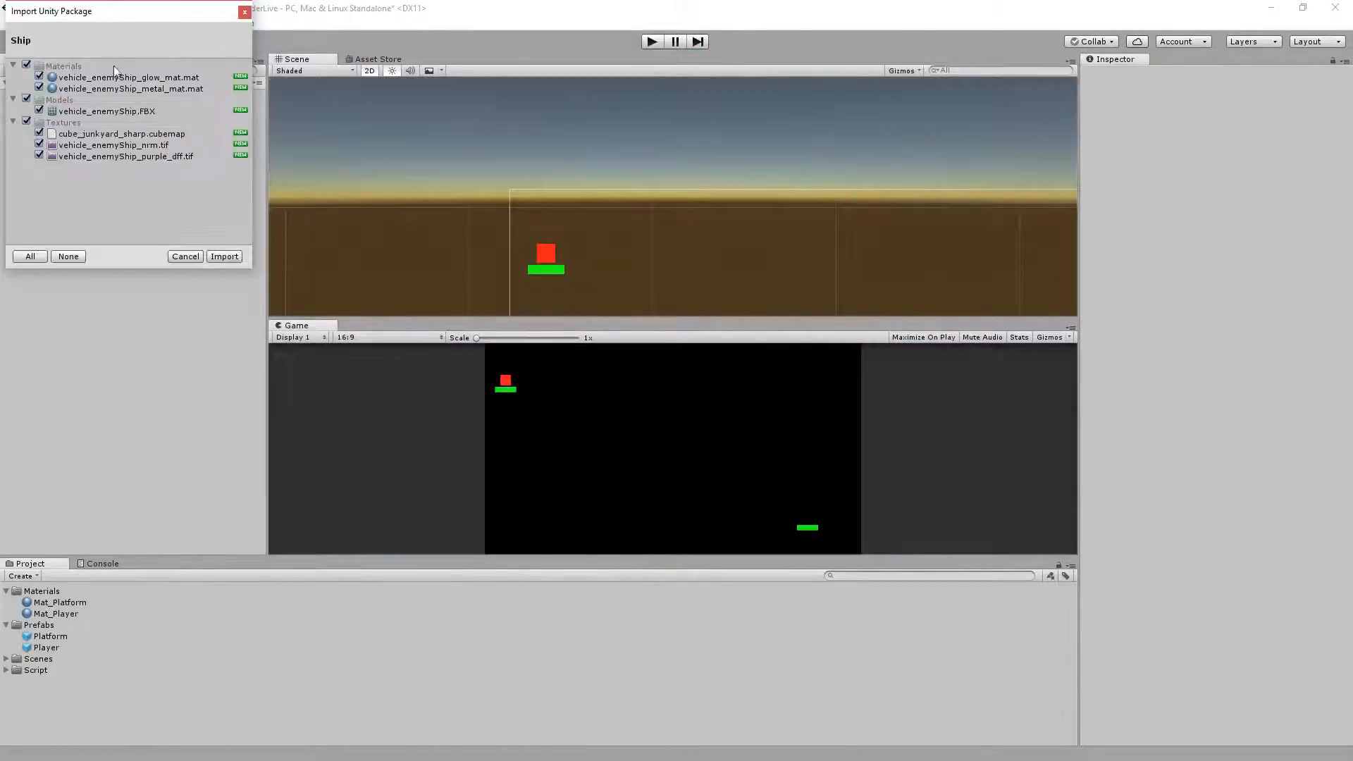
pyautogui.click(224, 257)
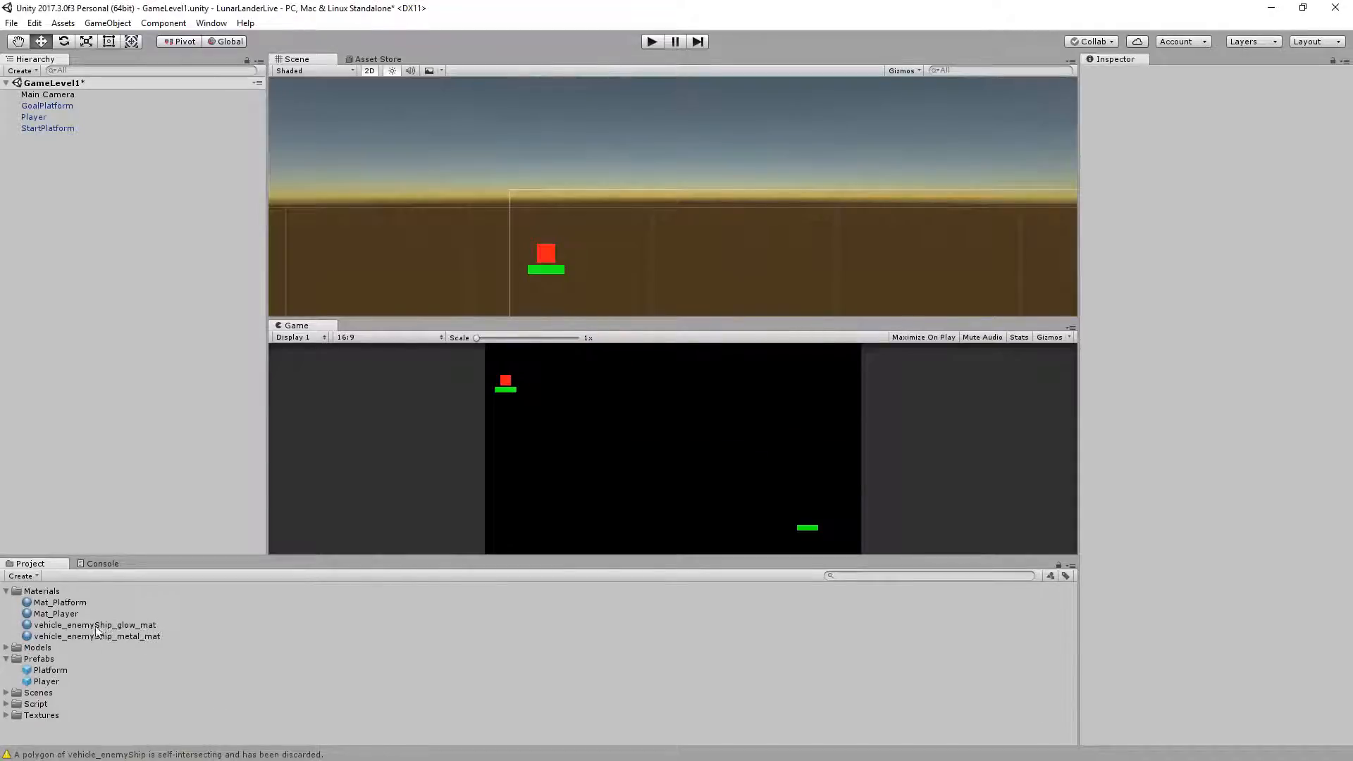
# Step: Look over the imported enemy ship material, model and textures
pyautogui.click(97, 635)
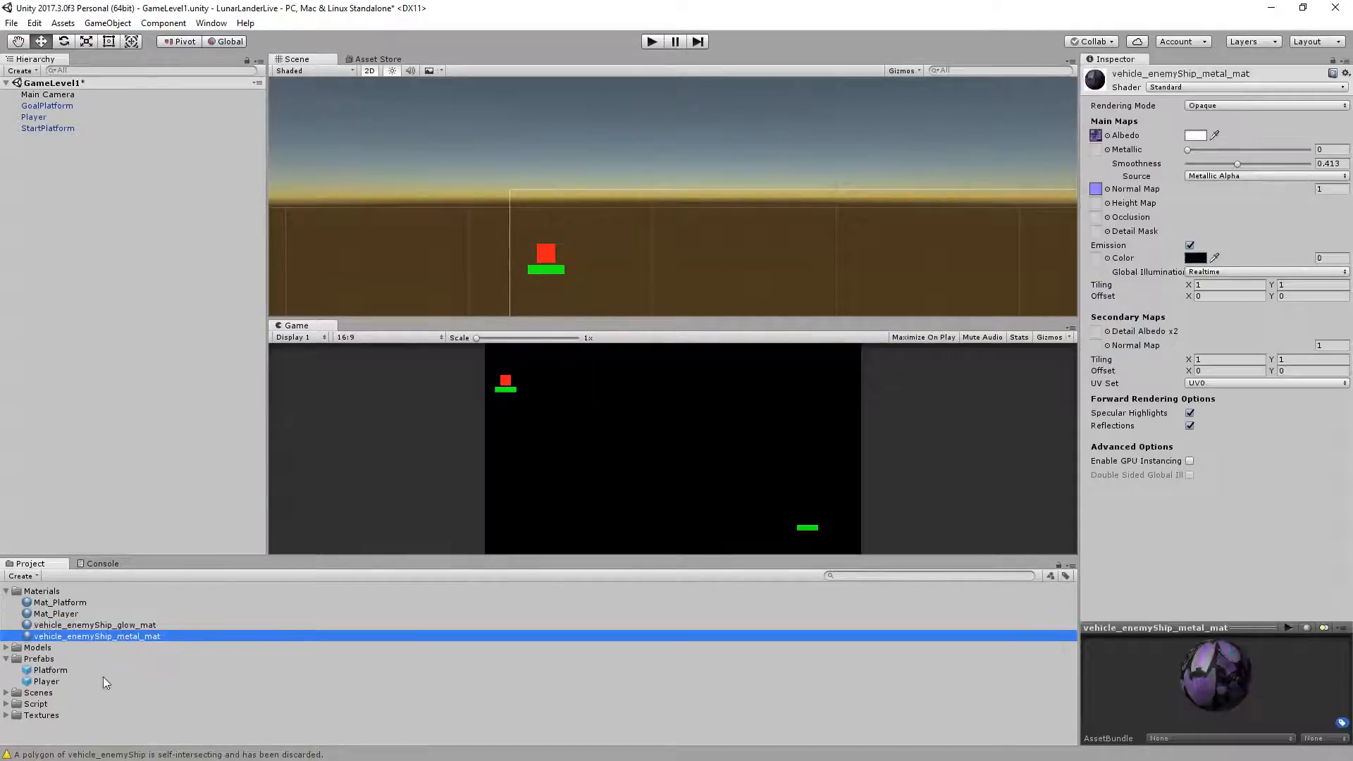
pyautogui.click(37, 647)
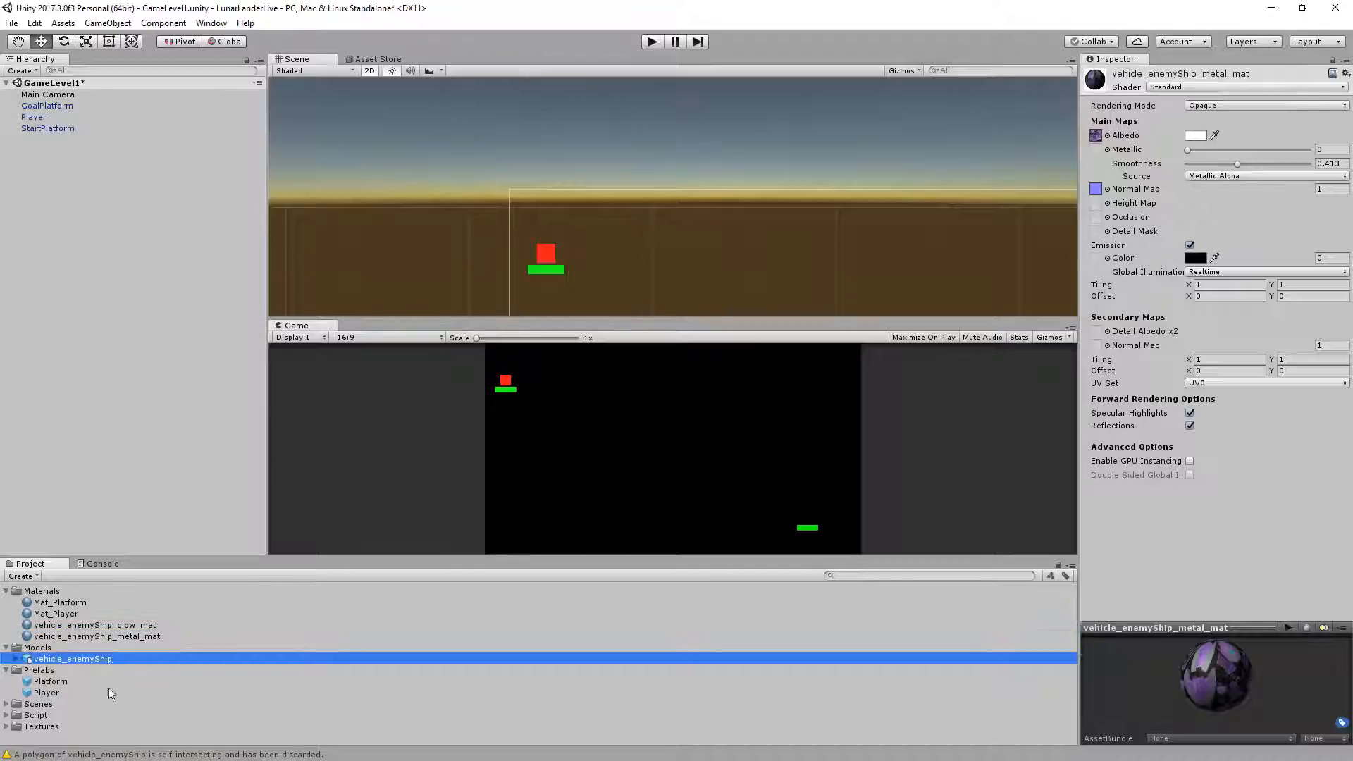
pyautogui.click(72, 659)
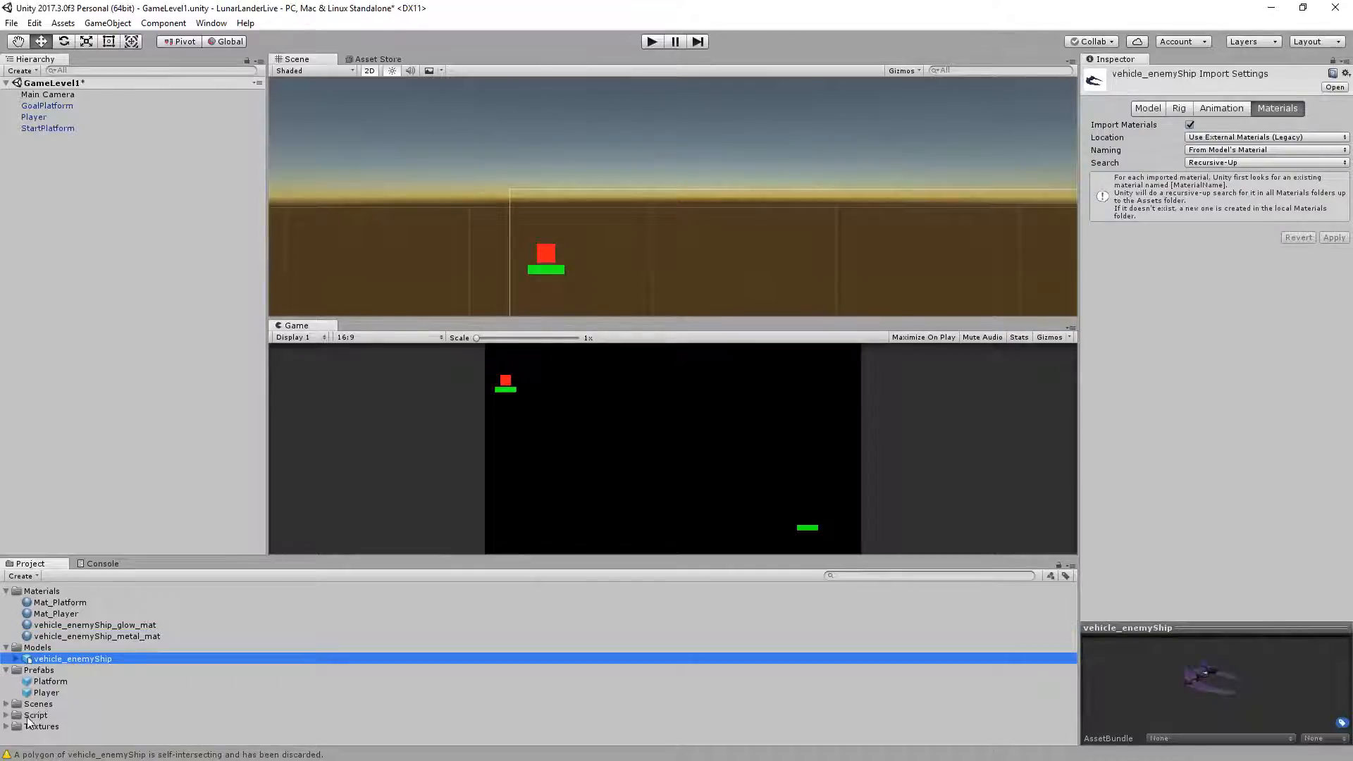
pyautogui.click(41, 726)
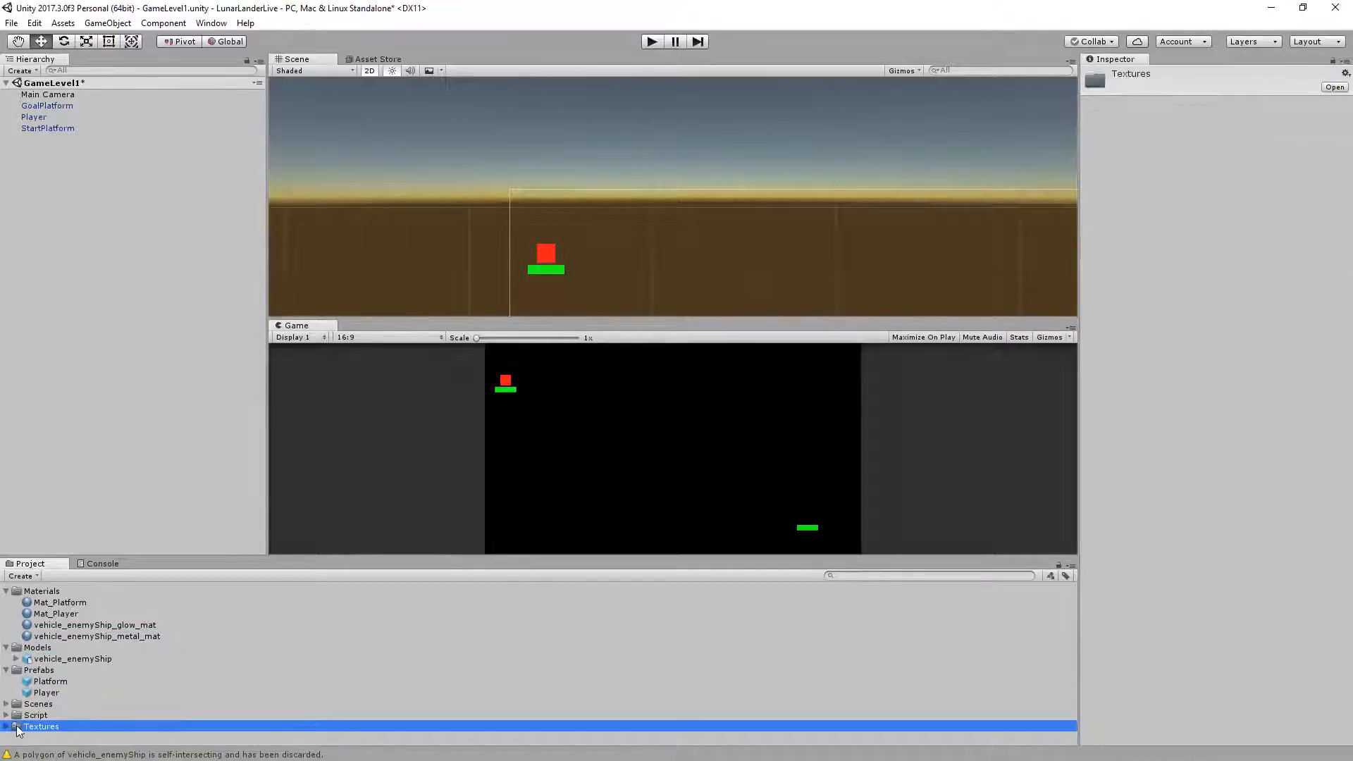
pyautogui.click(84, 729)
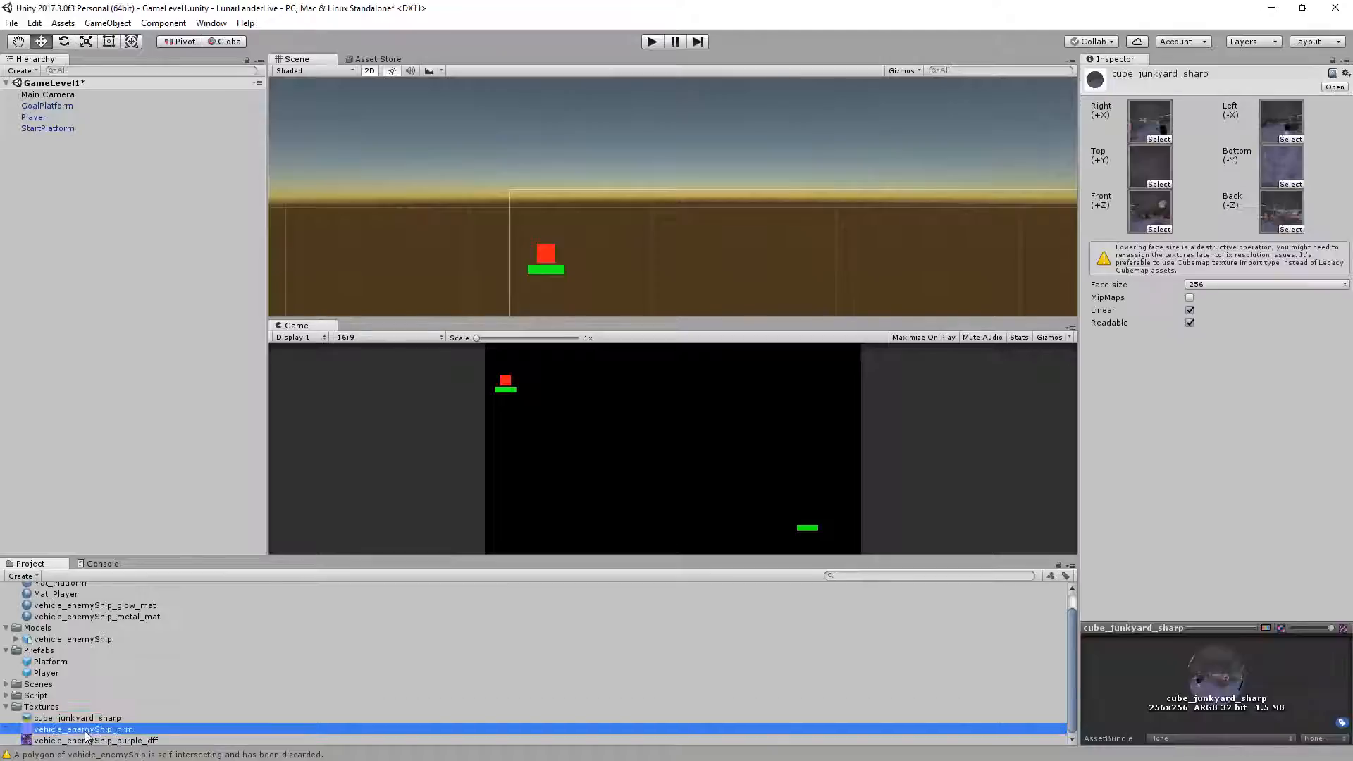
pyautogui.click(76, 718)
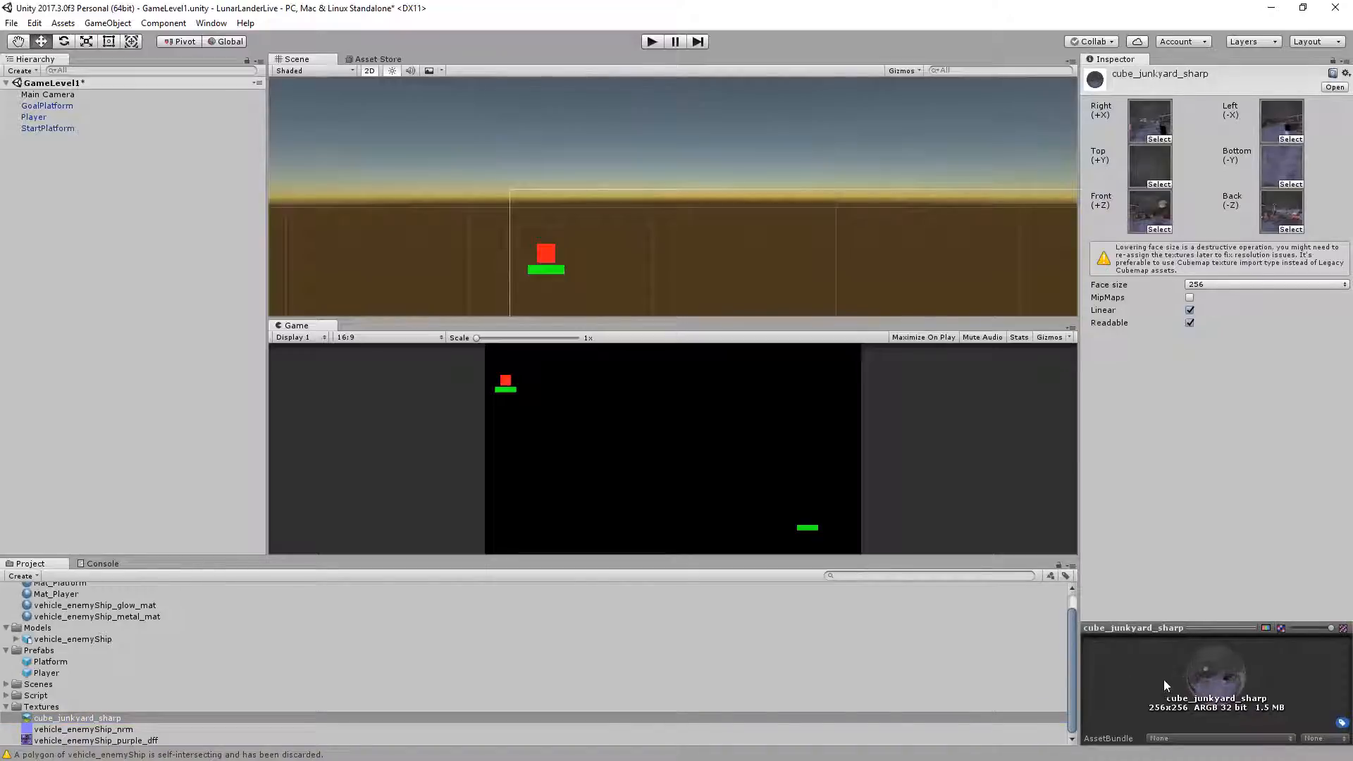
# Step: Delete the cube_junkyard_sharp texture from the Textures folder
pyautogui.click(76, 718)
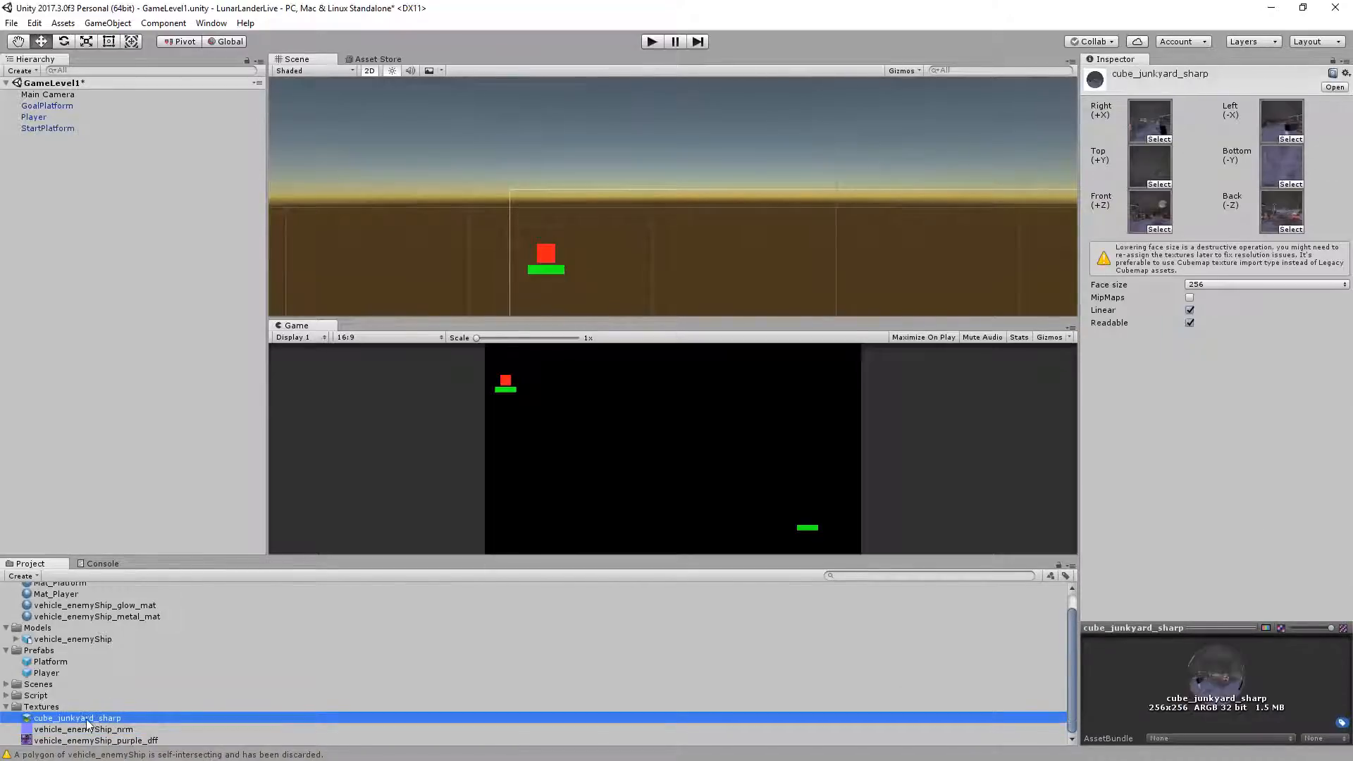
pyautogui.click(206, 479)
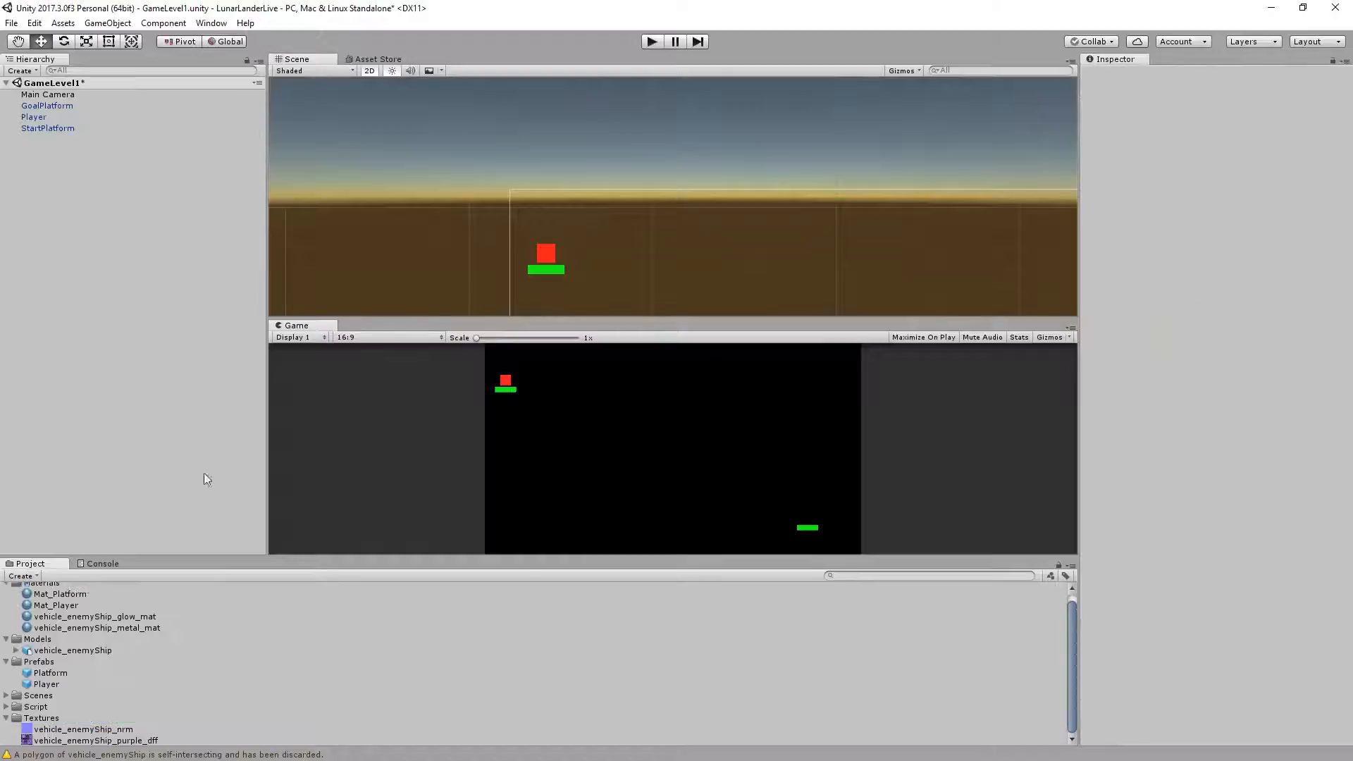
pyautogui.click(34, 117)
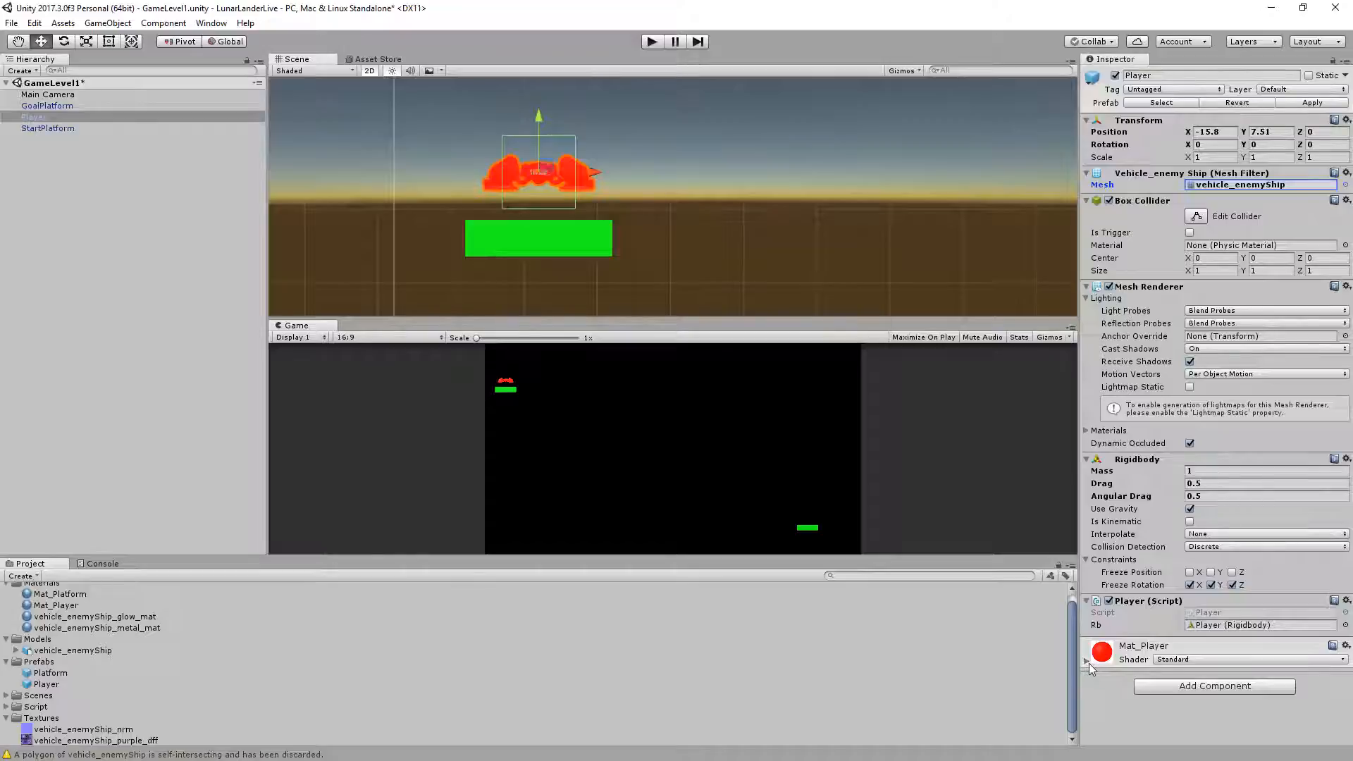
# Step: Expand the Player's Mat_Player material and bring up the material chooser
pyautogui.click(1090, 658)
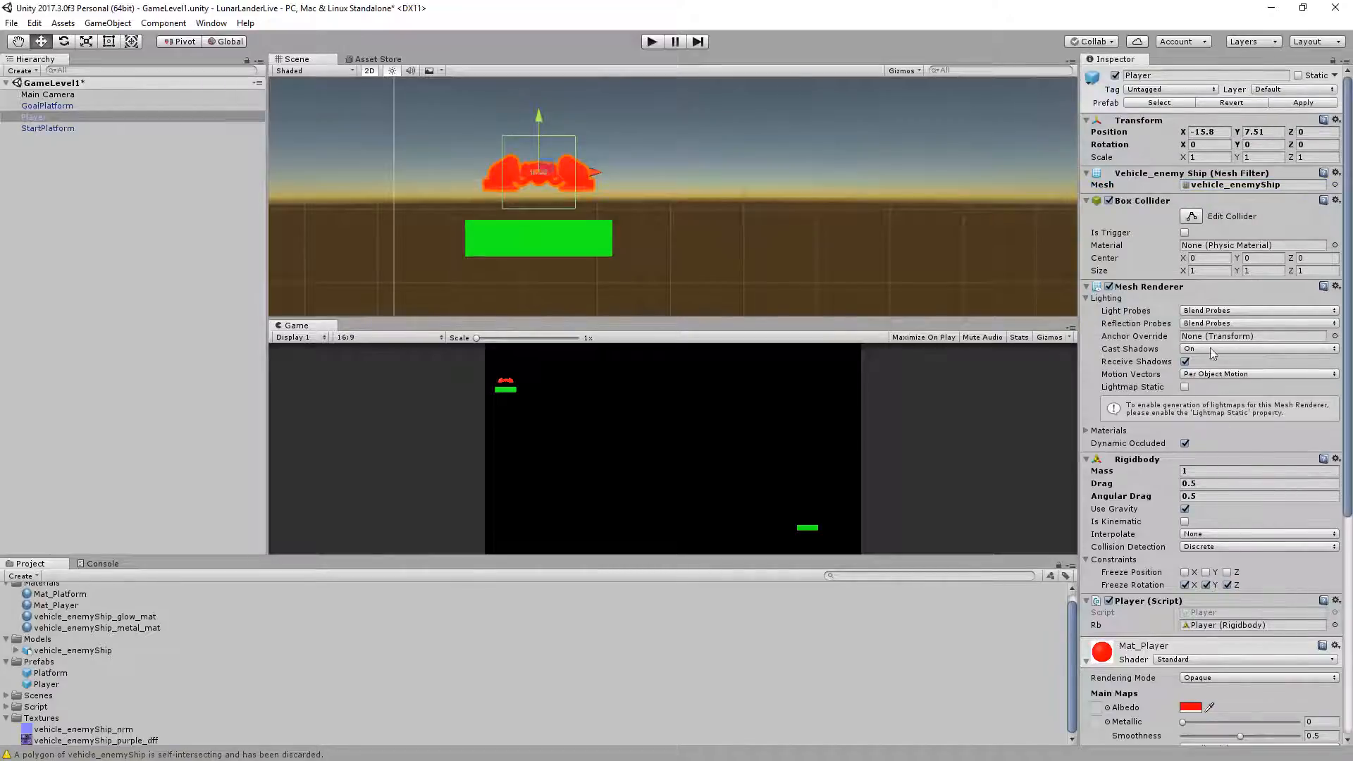
pyautogui.click(1090, 430)
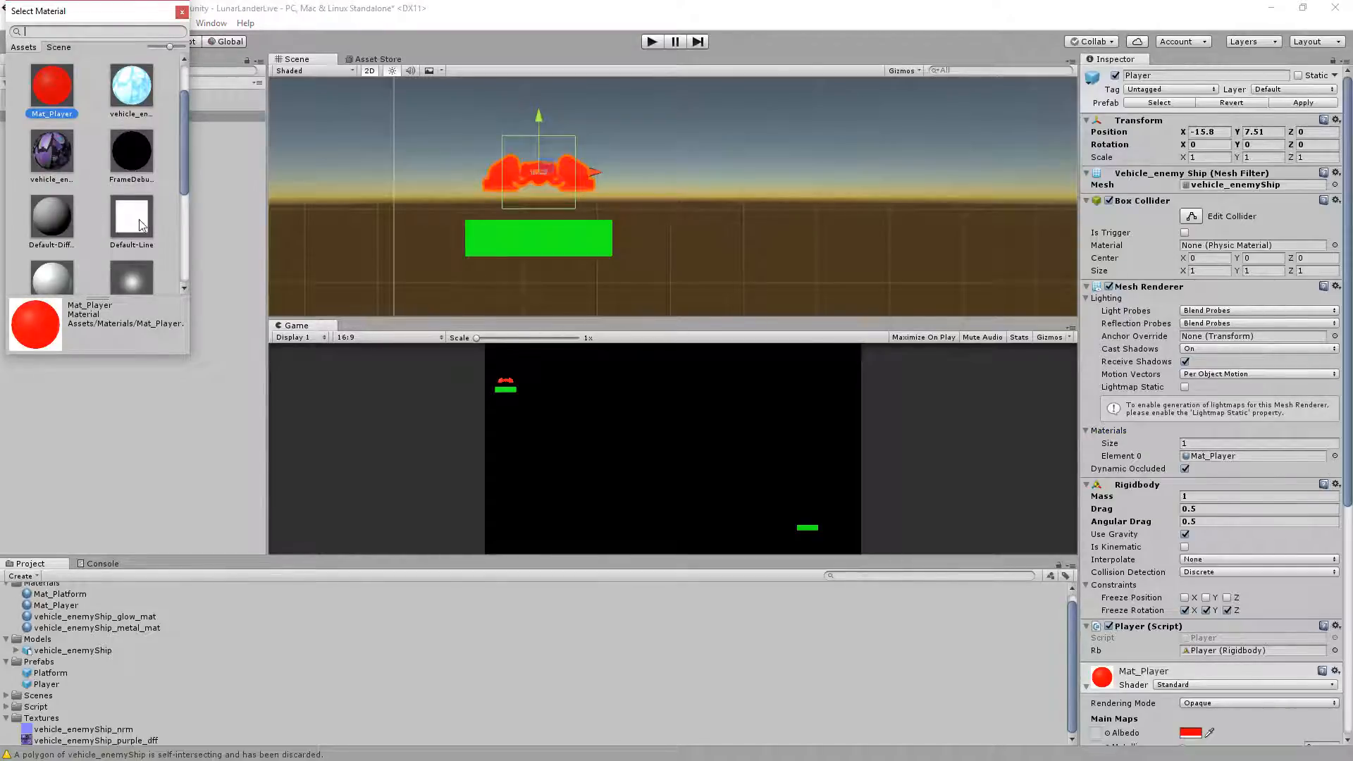
# Step: Assign vehicle_enemyShip_metal_mat as the Player's Element 0 material
pyautogui.scroll(-3)
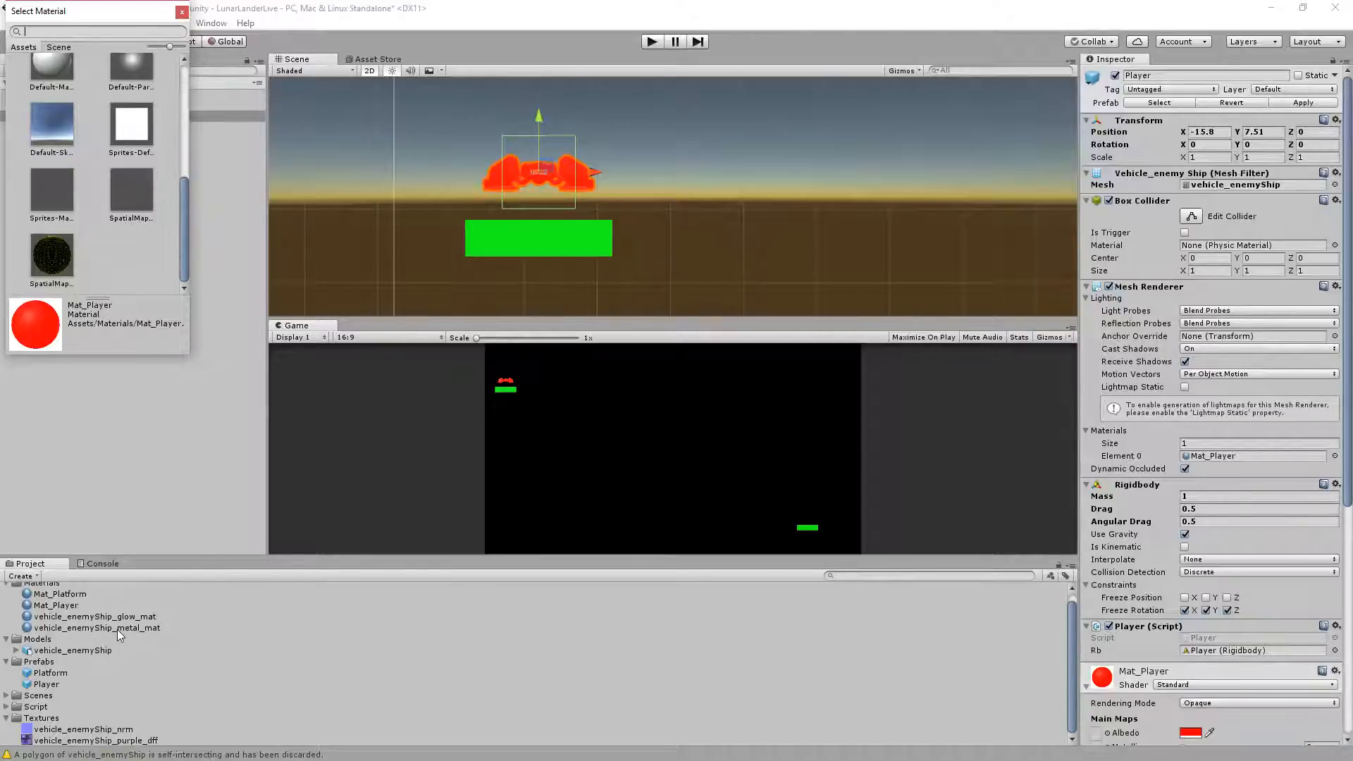
pyautogui.scroll(-3)
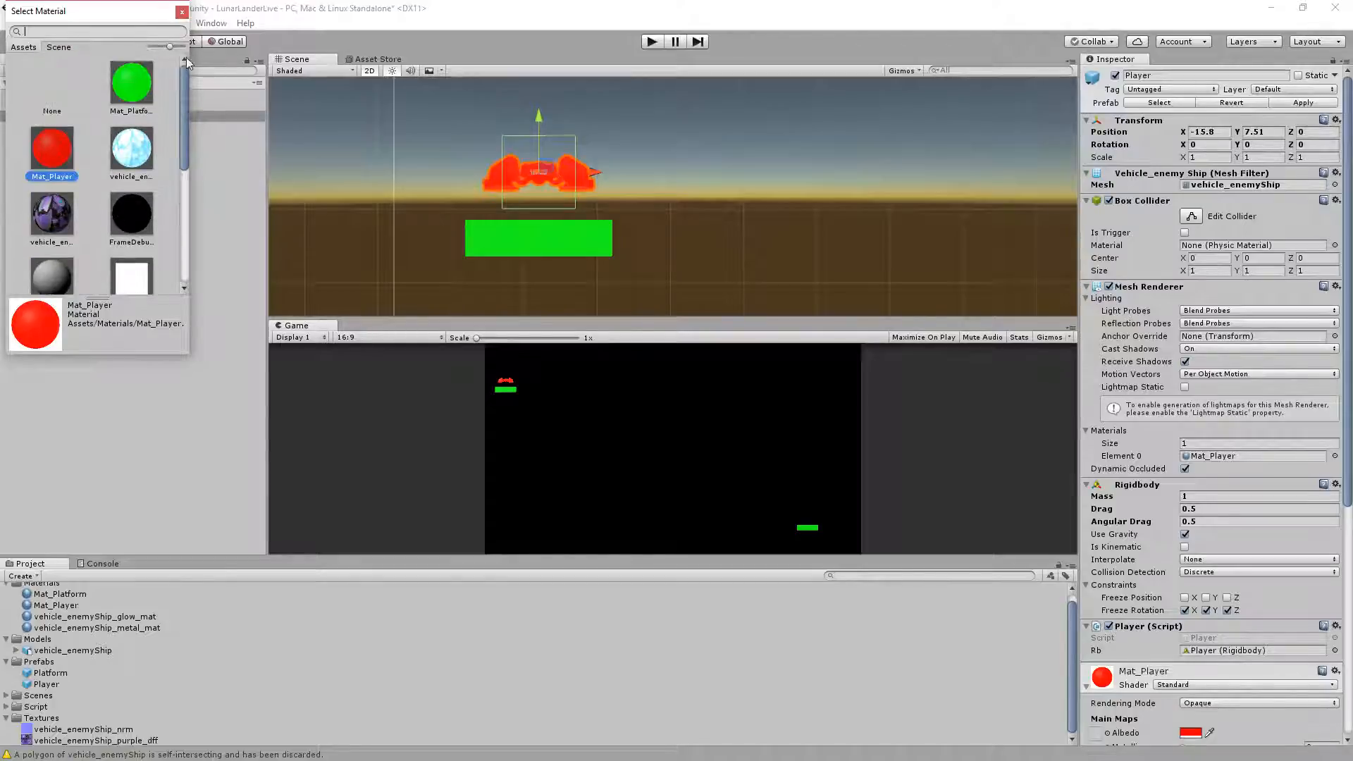
pyautogui.click(50, 147)
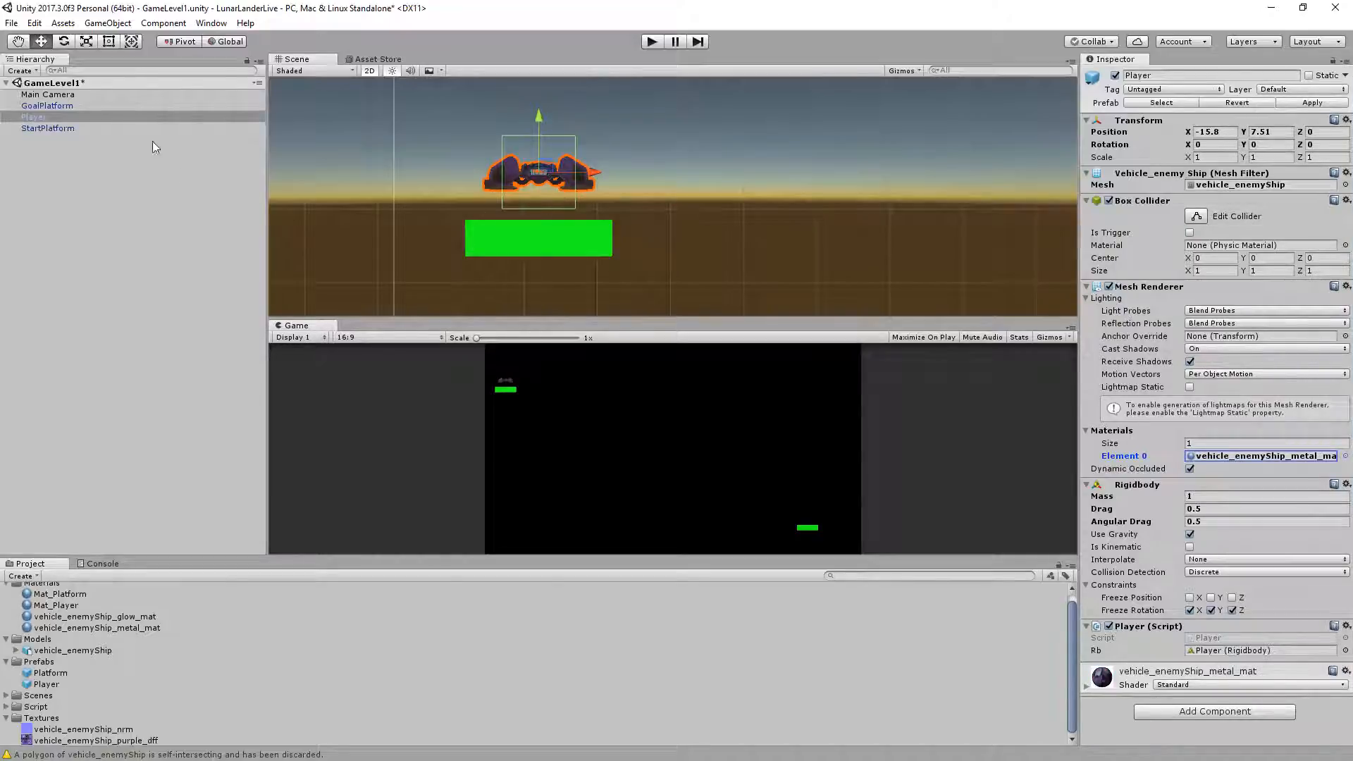
# Step: Set the Player's Transform Rotation X to -90
pyautogui.click(34, 117)
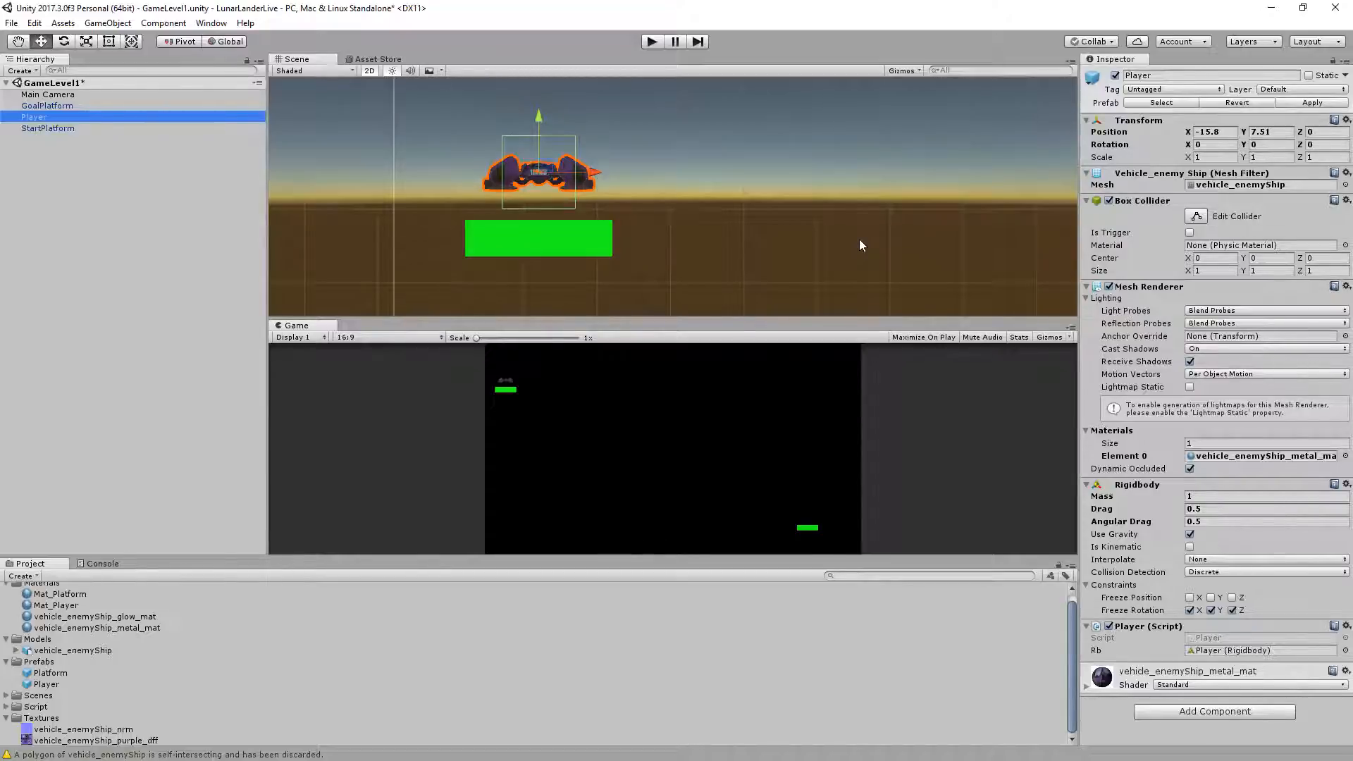
pyautogui.moveTo(695, 199)
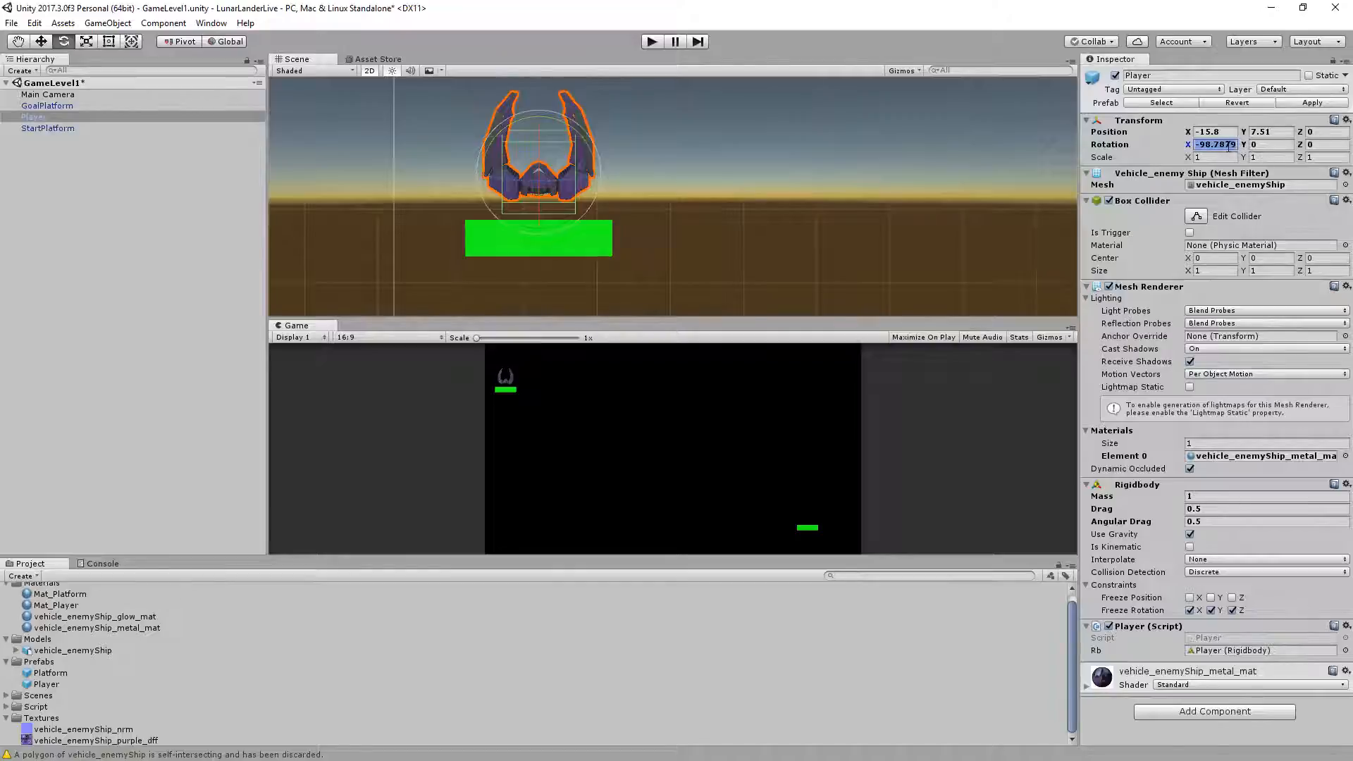
pyautogui.write('-90')
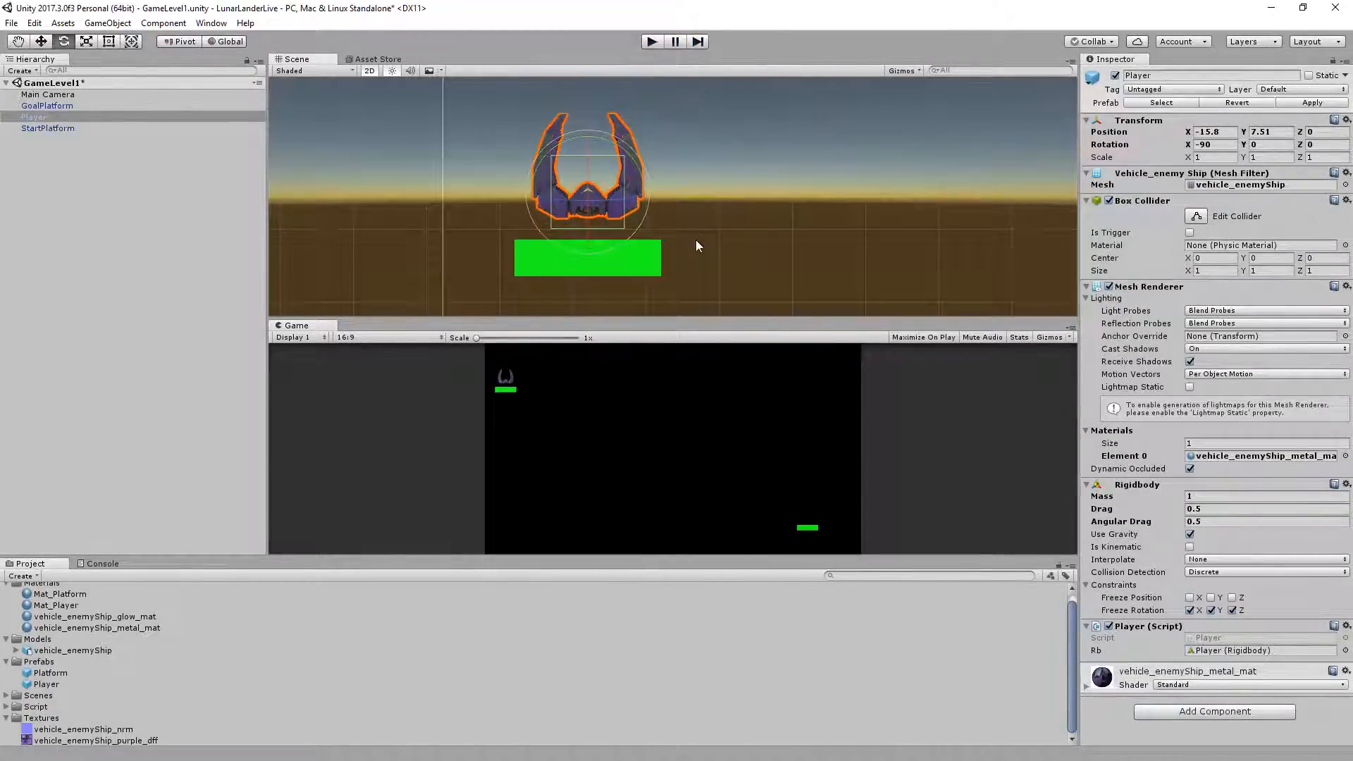
# Step: Run the game briefly, stop it, and reselect the Player
pyautogui.click(1204, 143)
pyautogui.write('0')
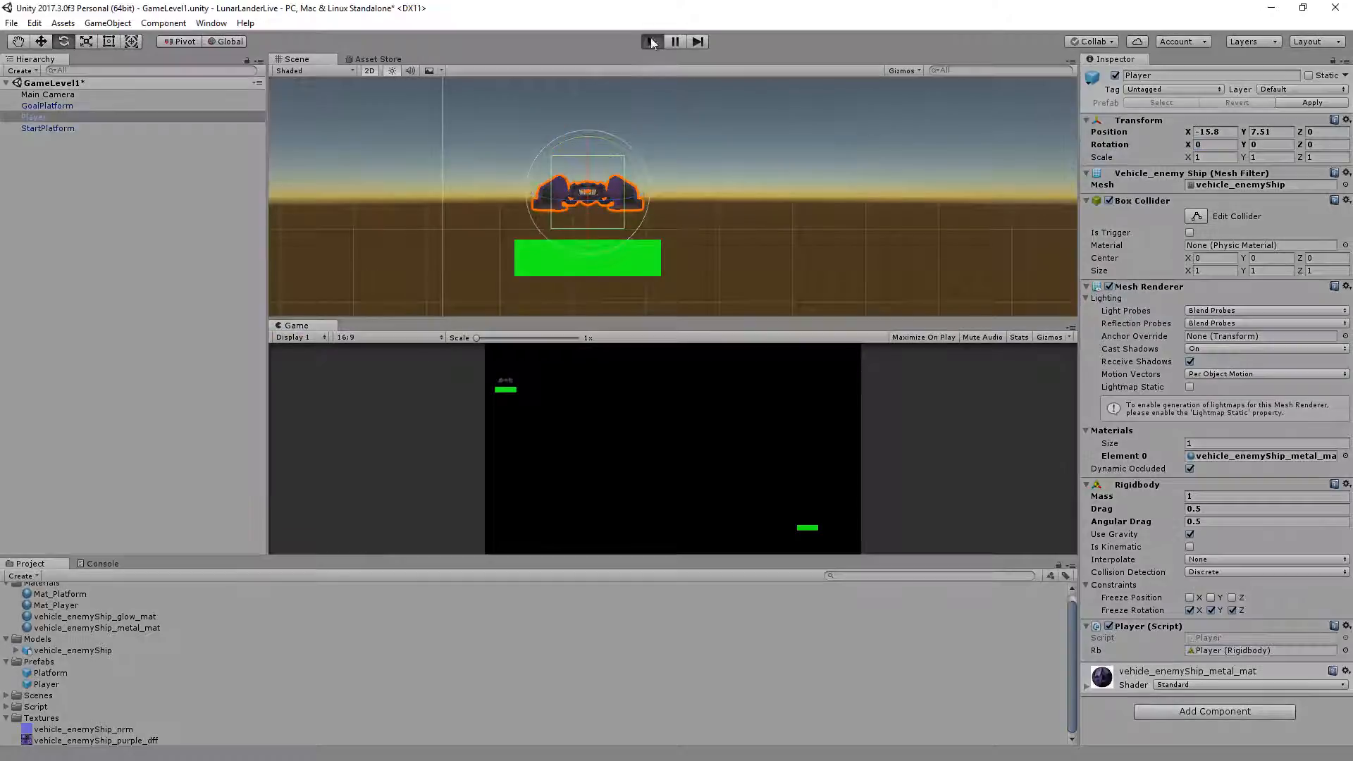
pyautogui.click(651, 41)
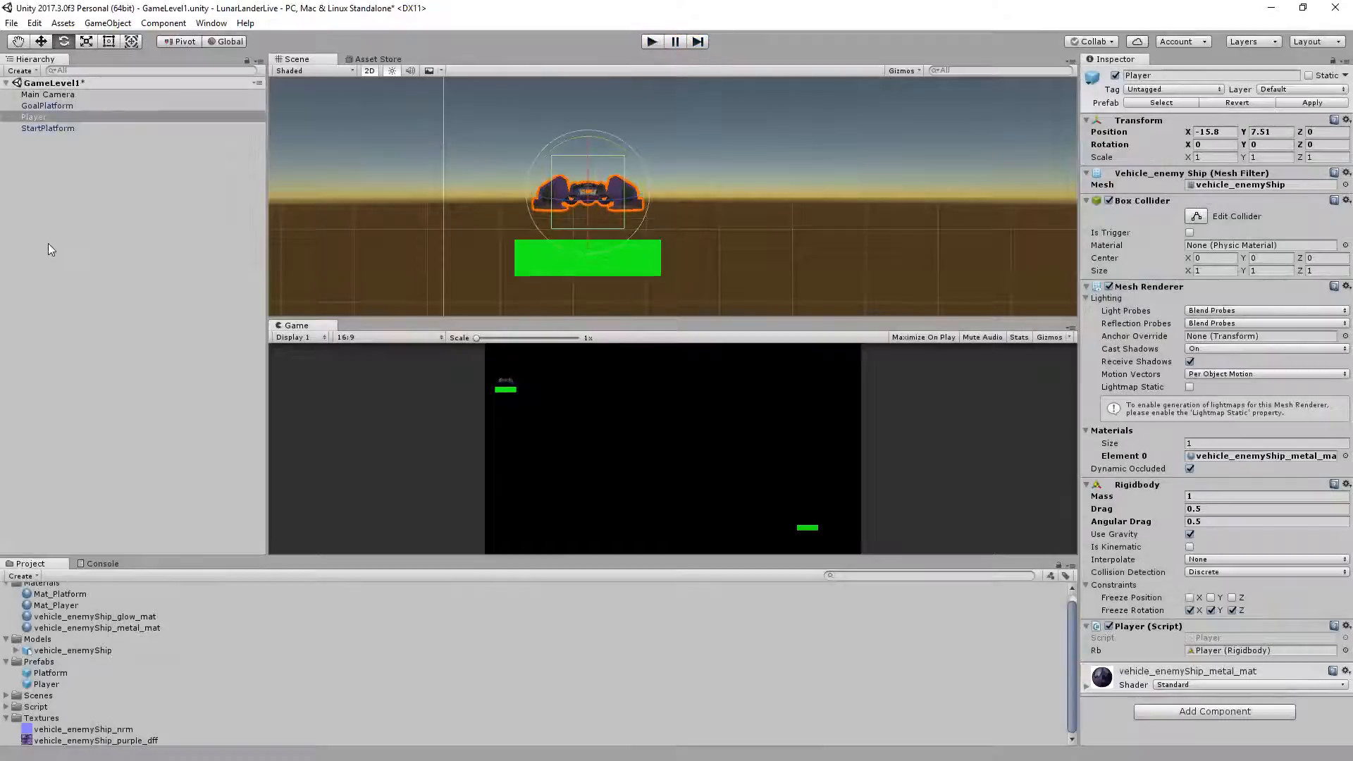
pyautogui.click(34, 117)
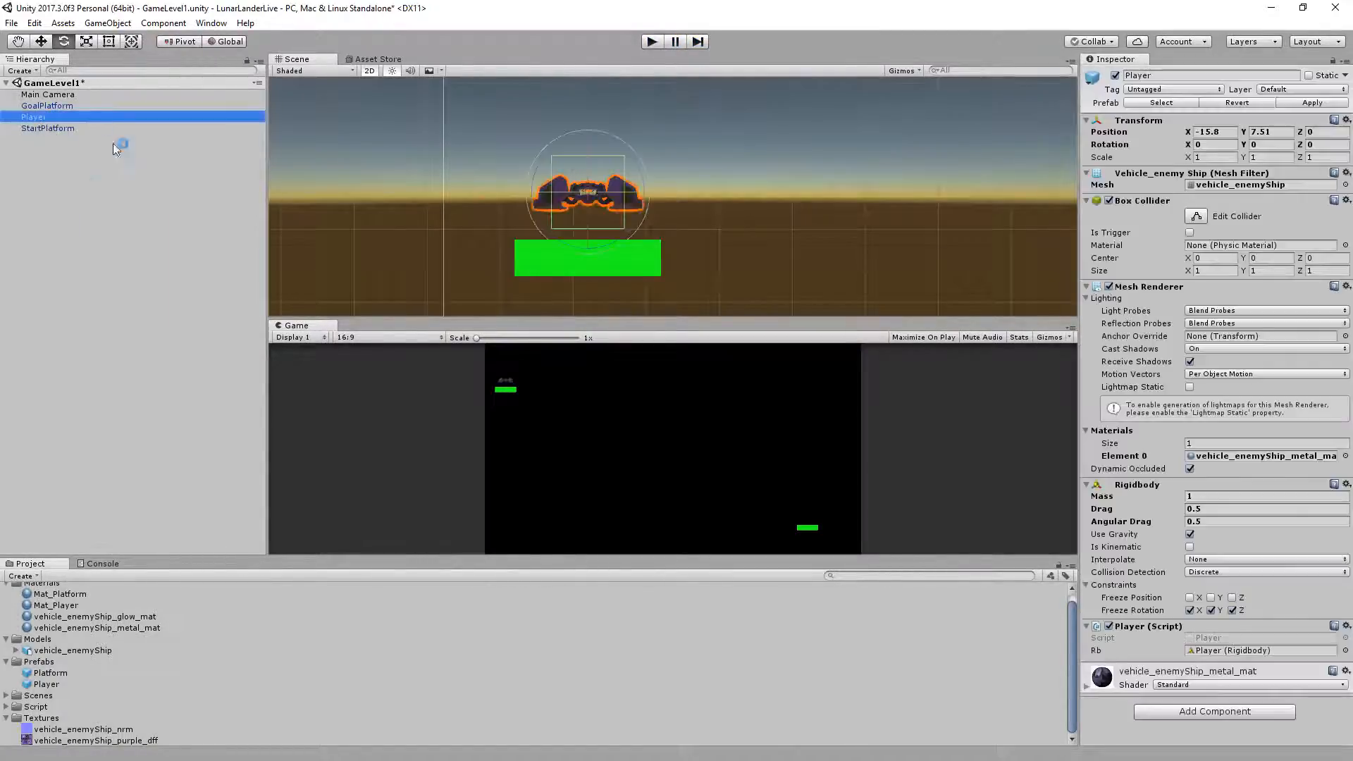
# Step: Create an empty child named Mesh under Player and reach Player's Mesh Renderer options
pyautogui.click(140, 55)
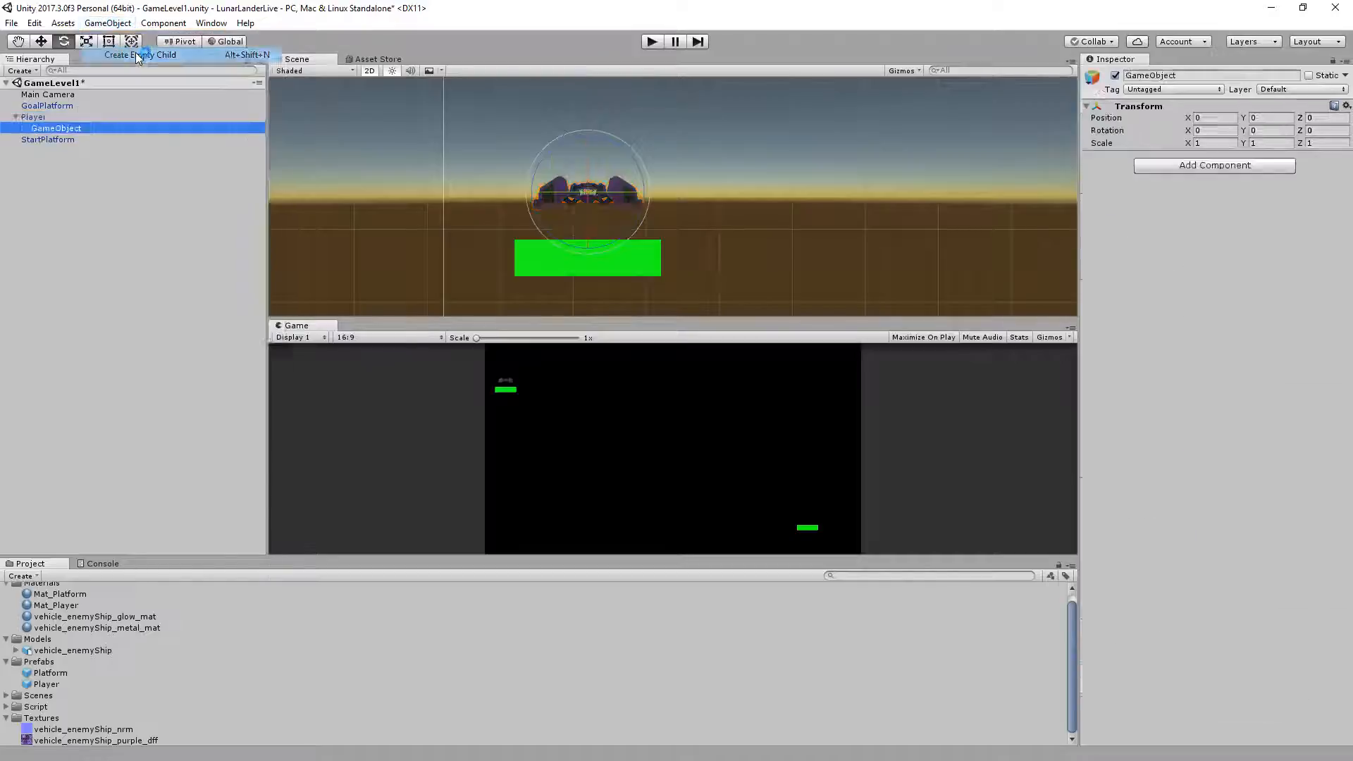
pyautogui.click(140, 55)
pyautogui.write('Mesh')
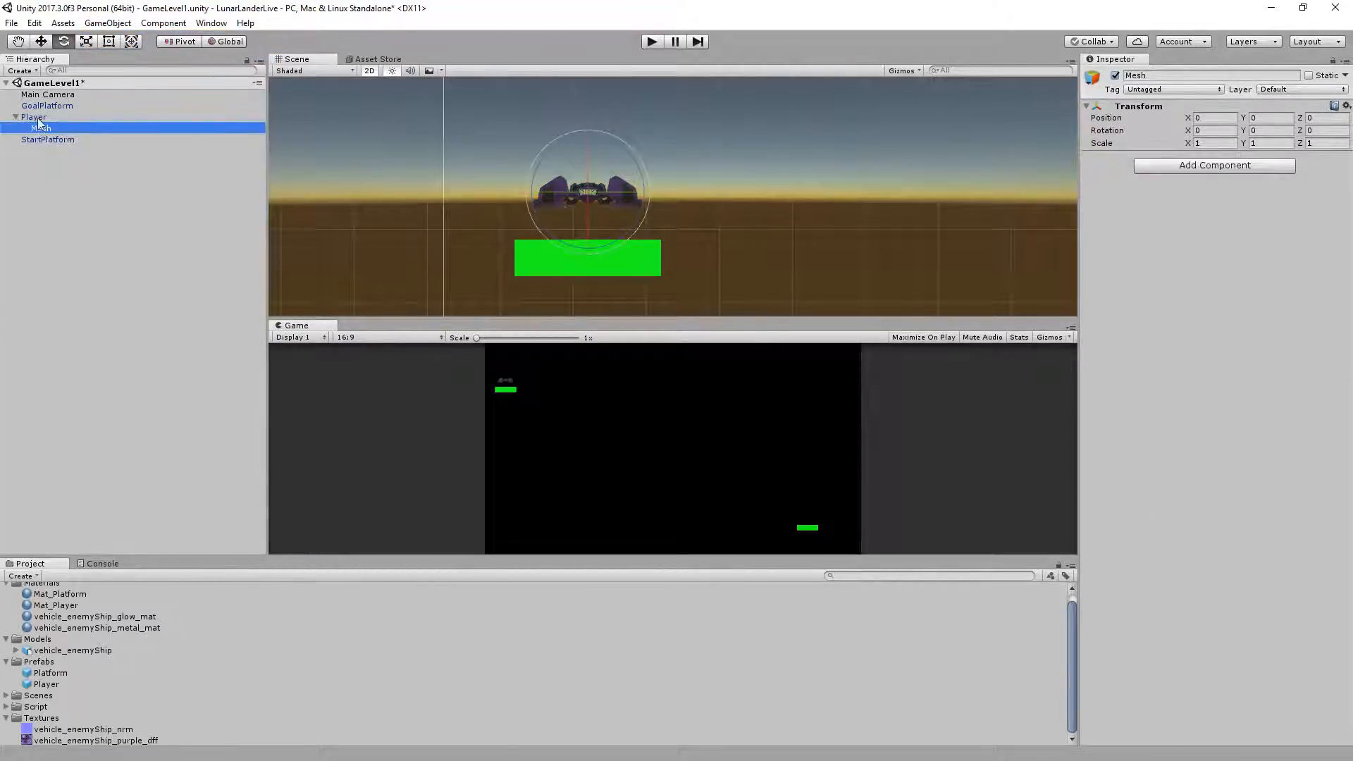
pyautogui.click(34, 117)
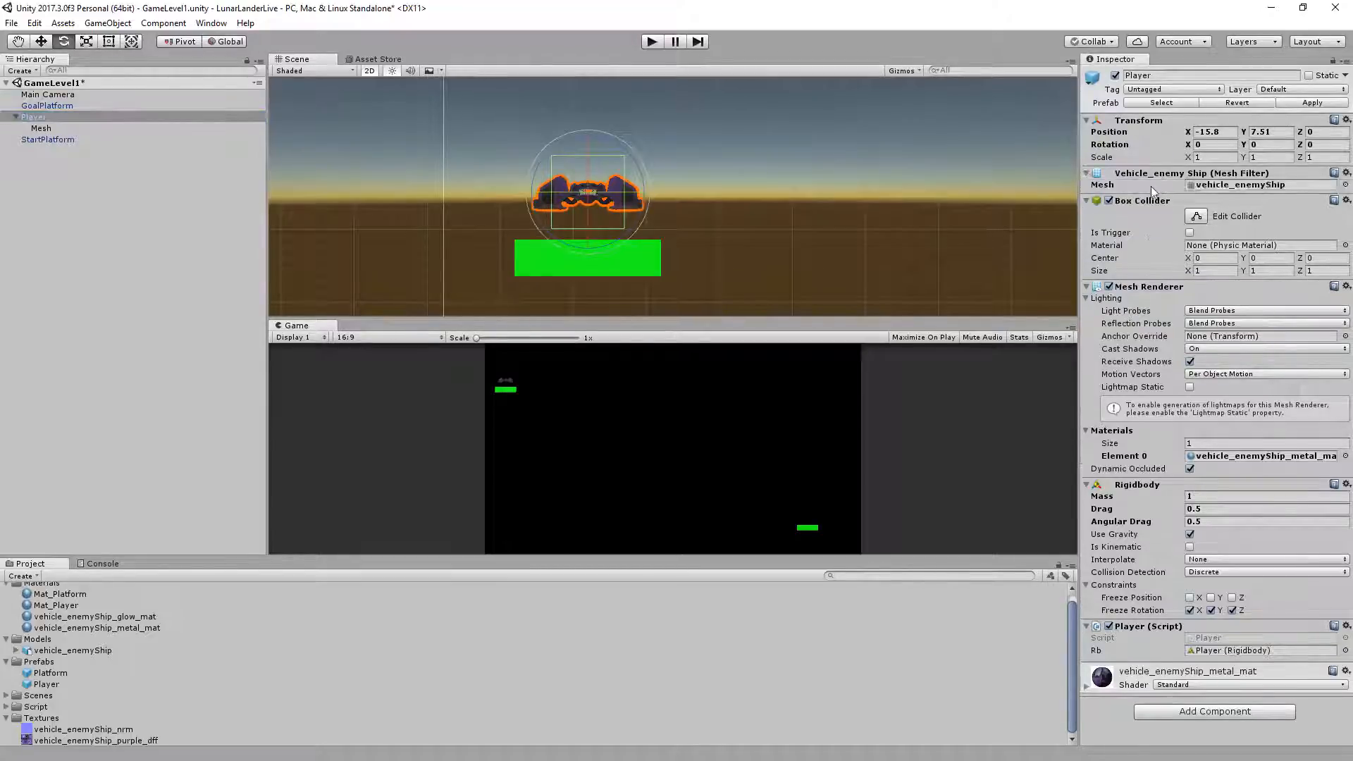
pyautogui.click(1344, 287)
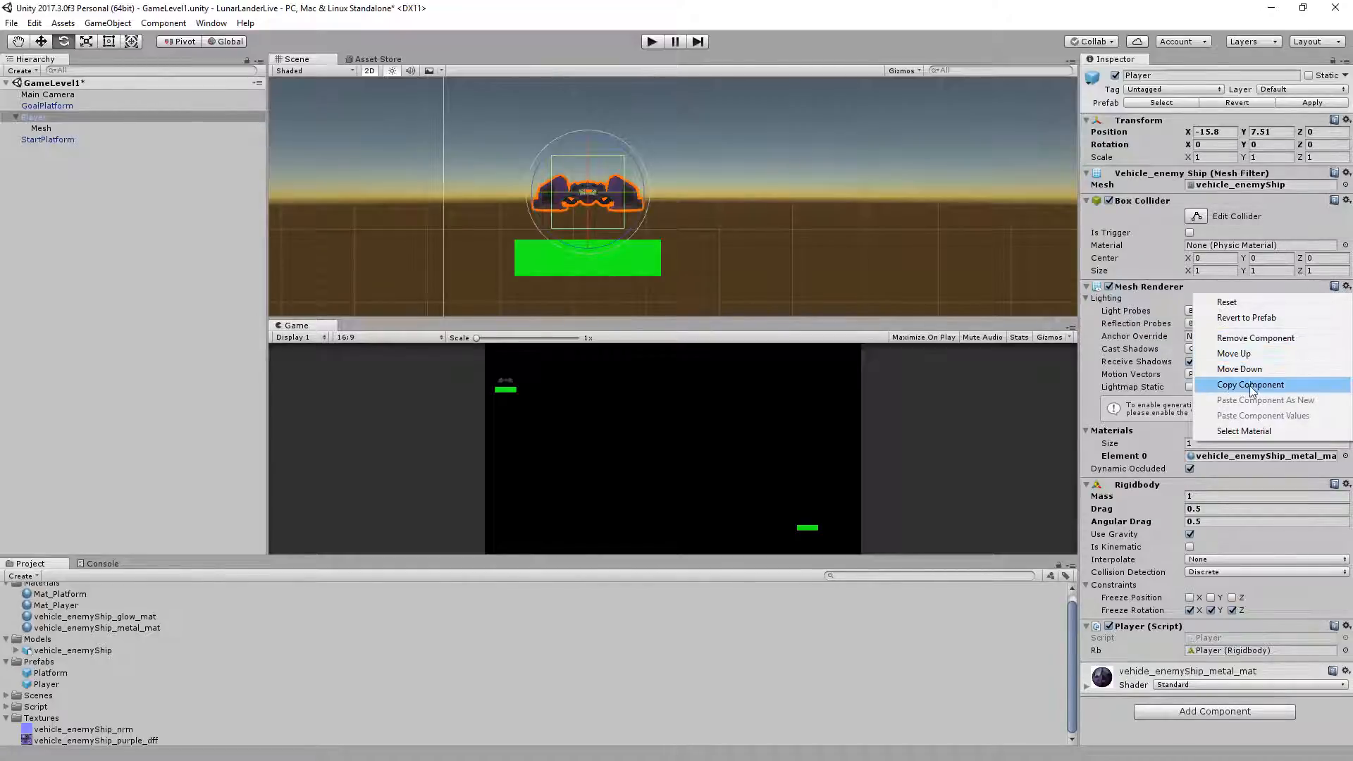
# Step: Copy Player's Mesh Renderer, Mesh Filter and Box Collider onto Mesh, removing them from Player
pyautogui.click(1250, 383)
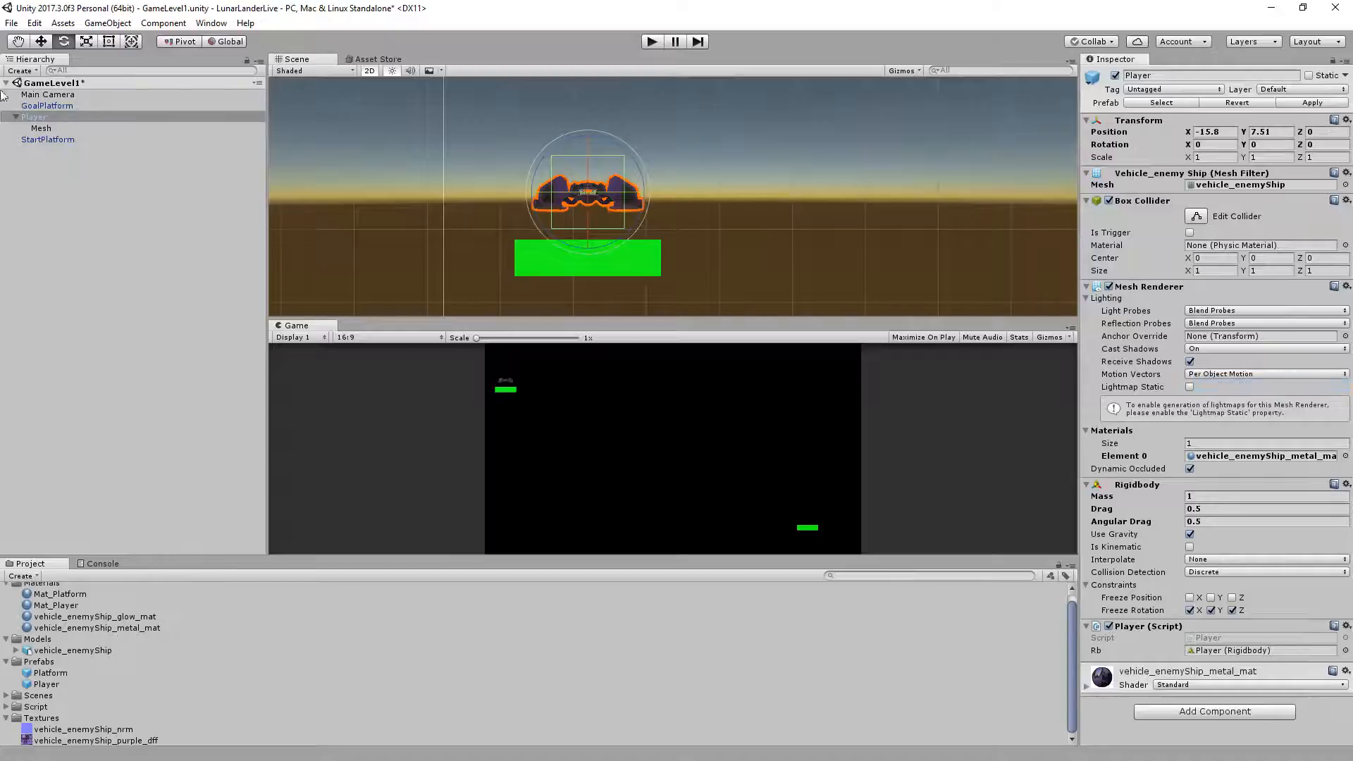
pyautogui.rightClick(41, 129)
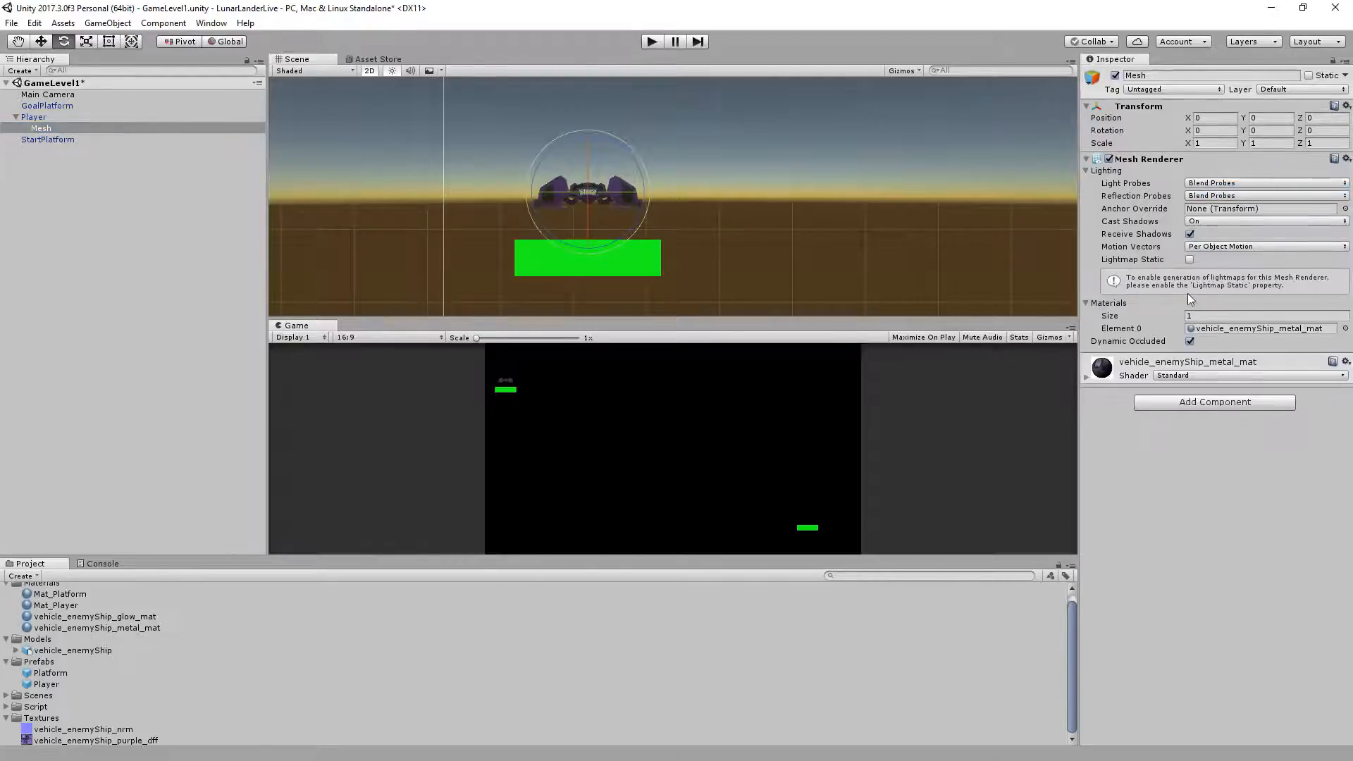
pyautogui.click(34, 117)
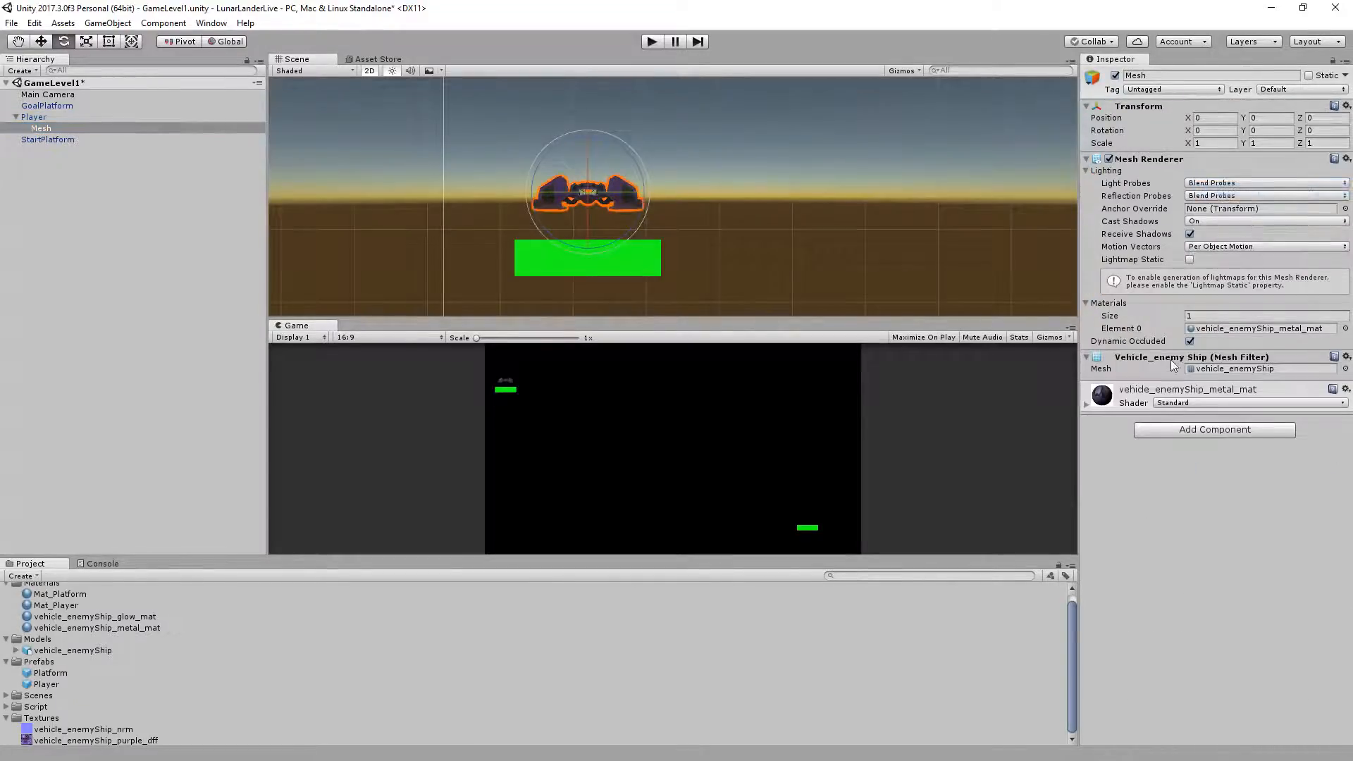
pyautogui.click(34, 117)
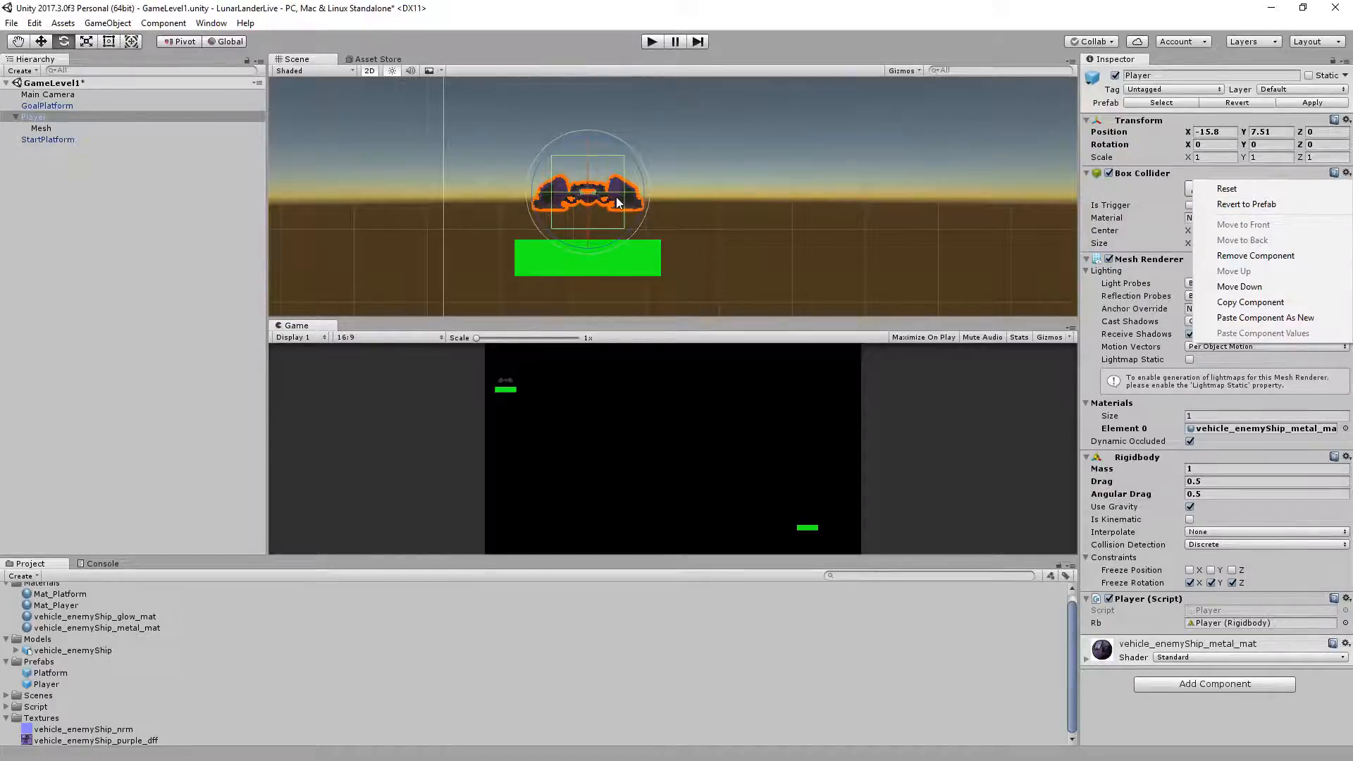
pyautogui.moveTo(1263, 255)
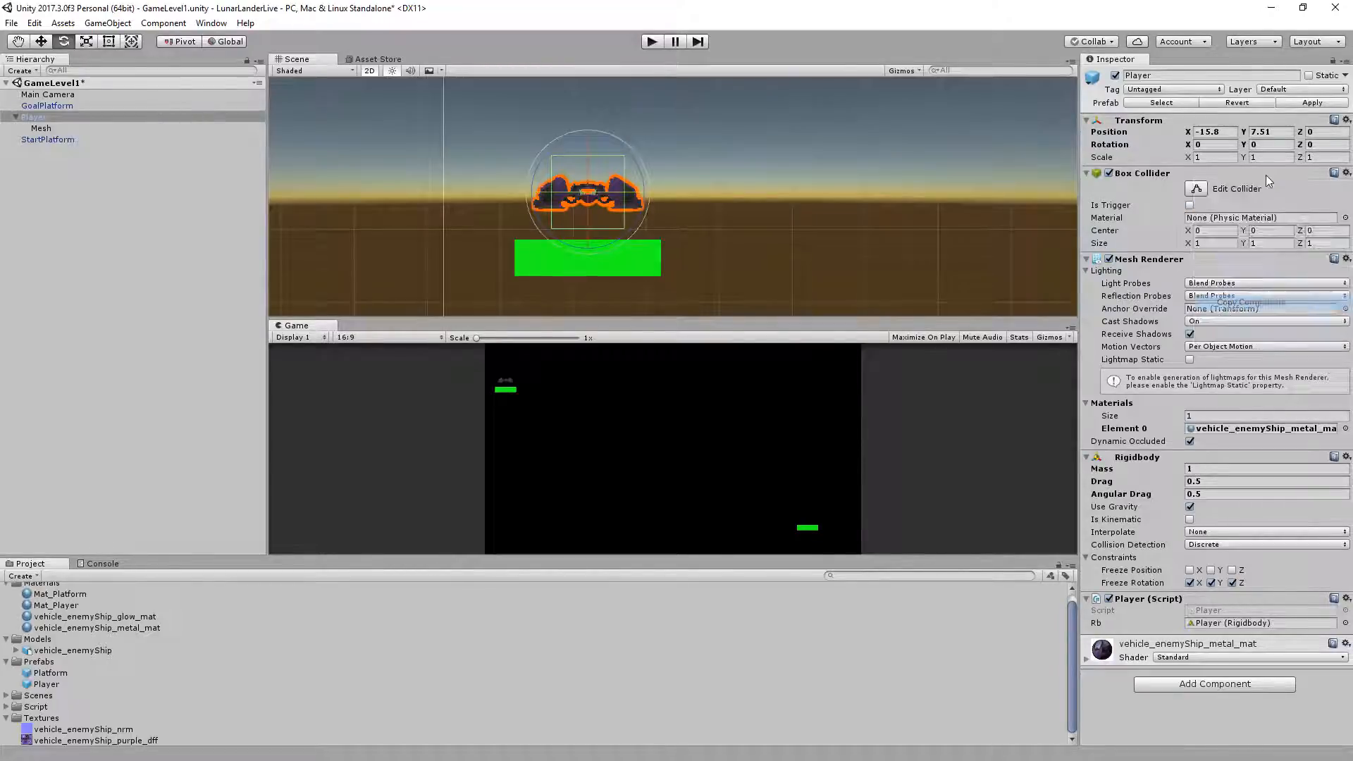
pyautogui.click(41, 128)
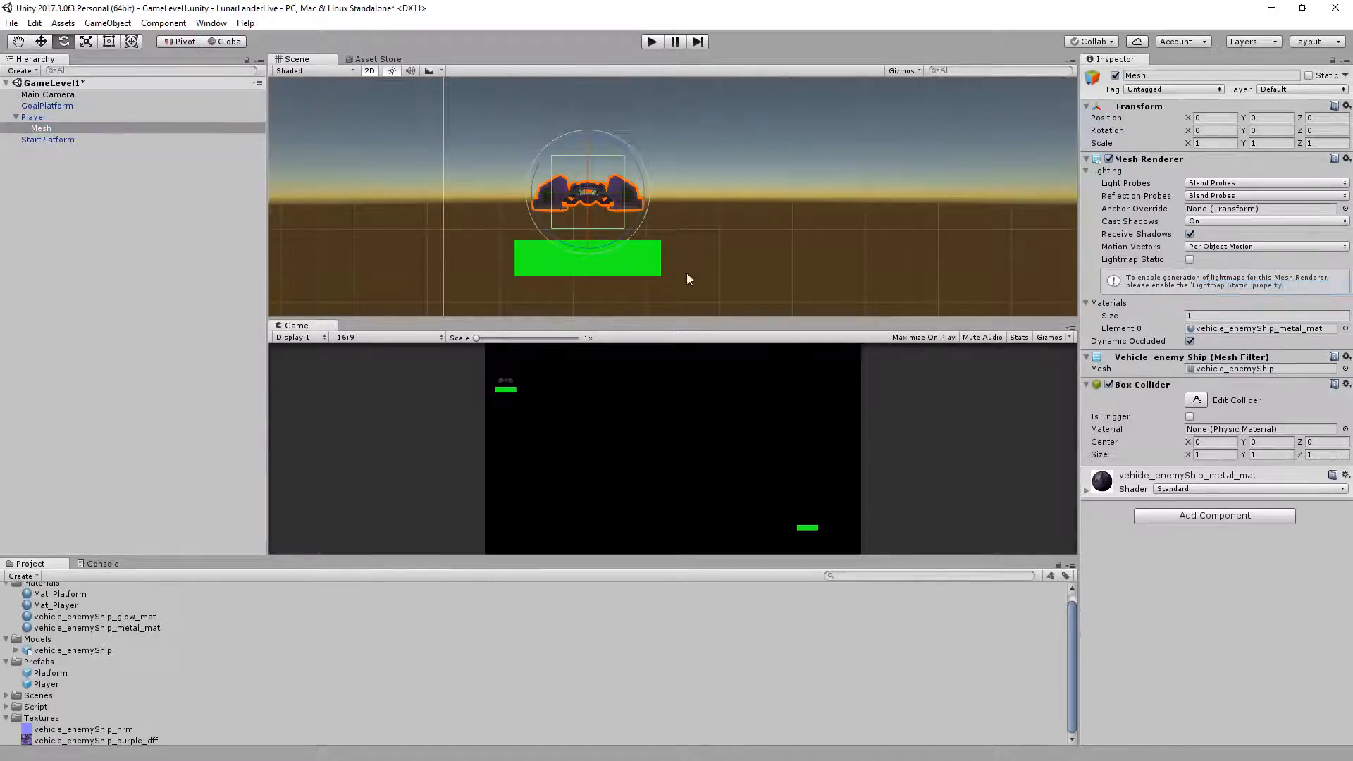
pyautogui.click(34, 117)
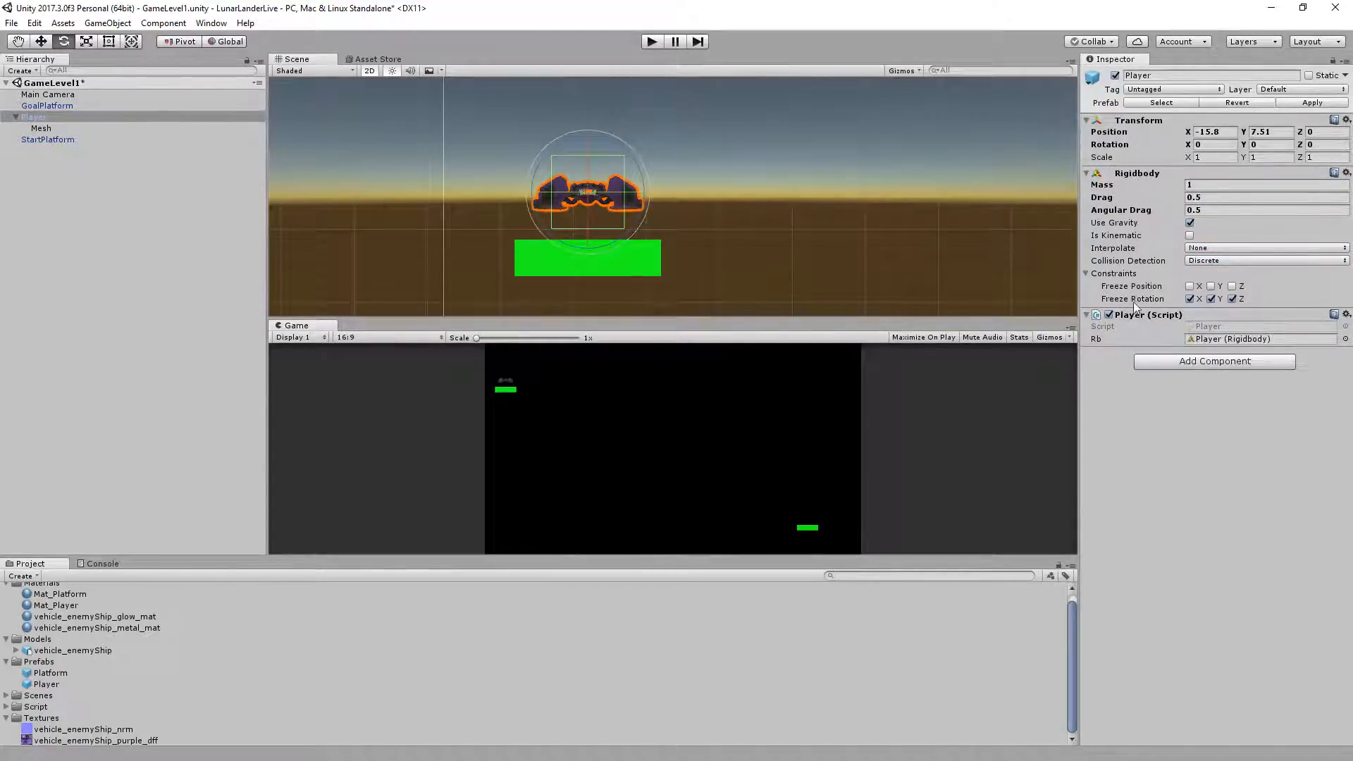
# Step: Remove Player's Rigidbody; give Mesh a Rigidbody with drag 0.3 and frozen rotation
pyautogui.click(34, 117)
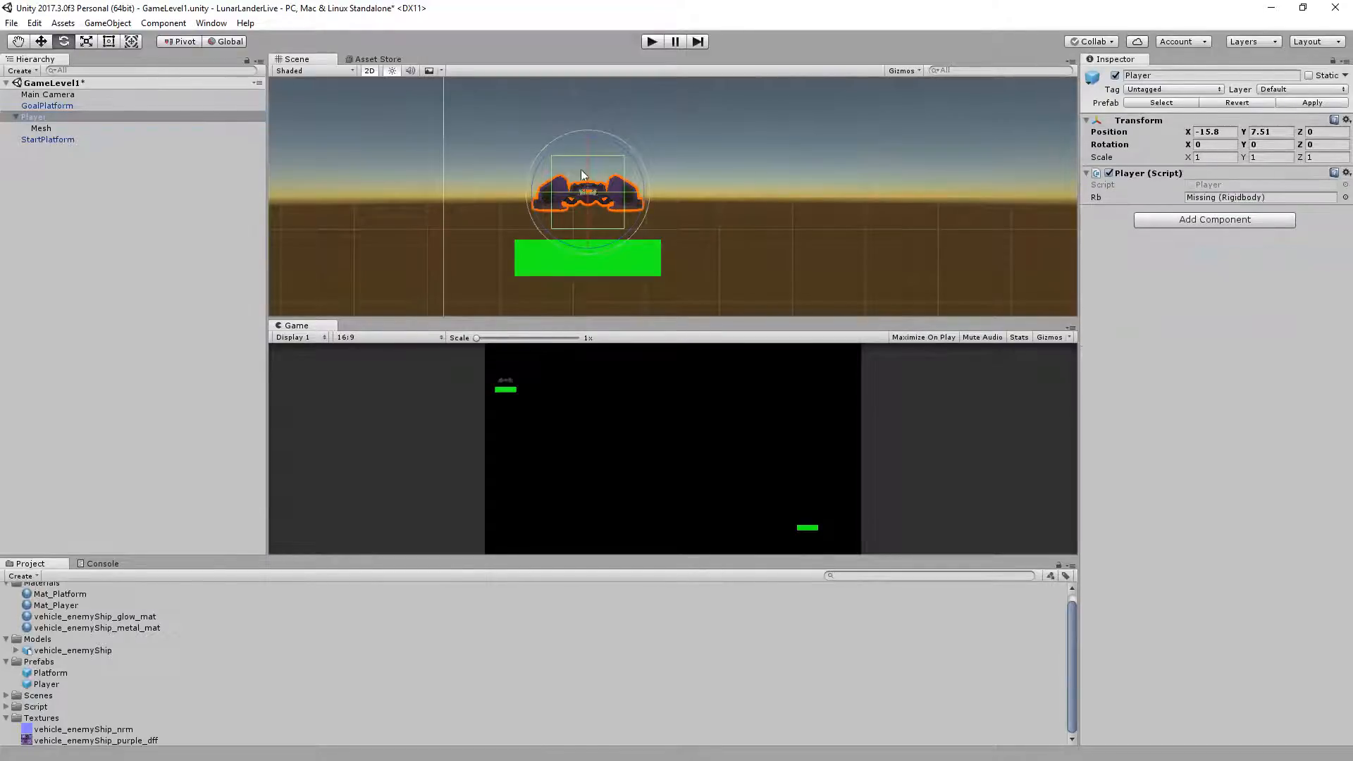
pyautogui.click(41, 128)
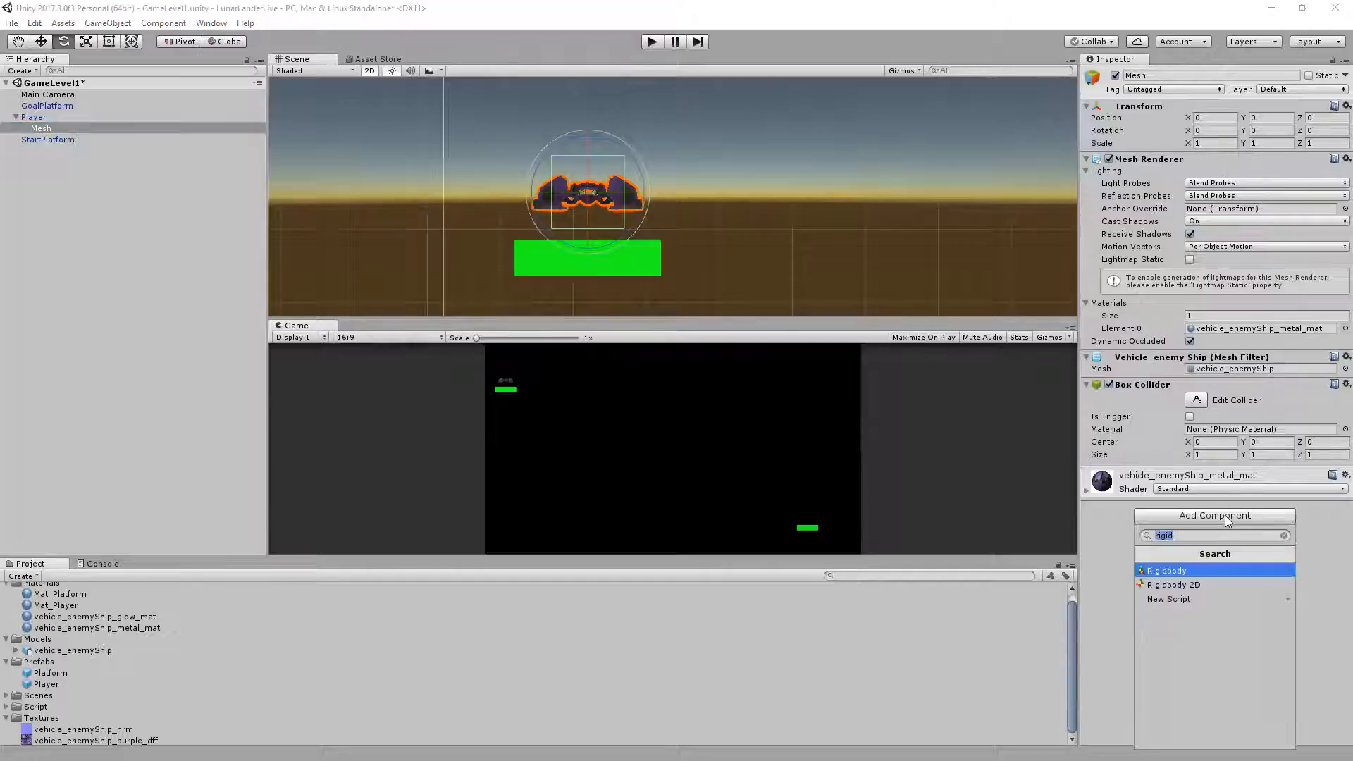
pyautogui.click(1167, 571)
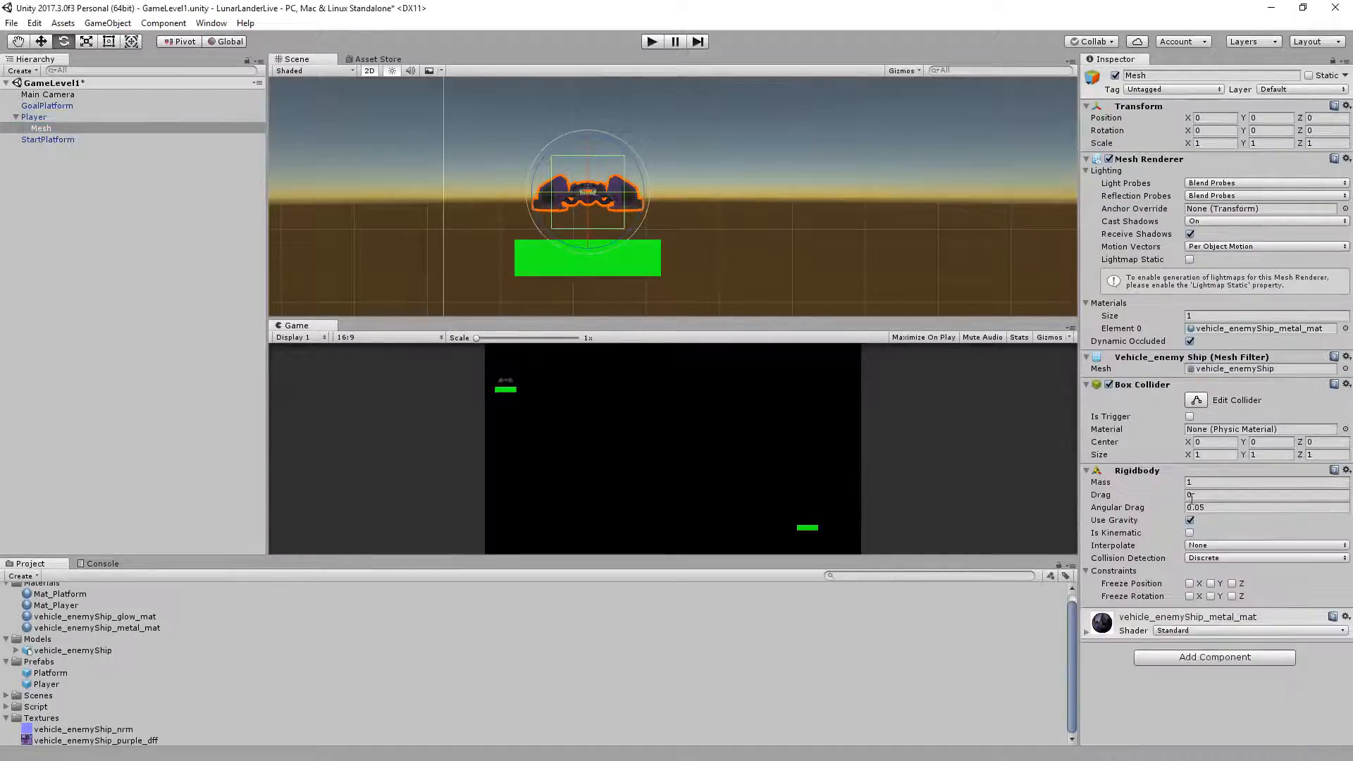
pyautogui.click(1265, 495)
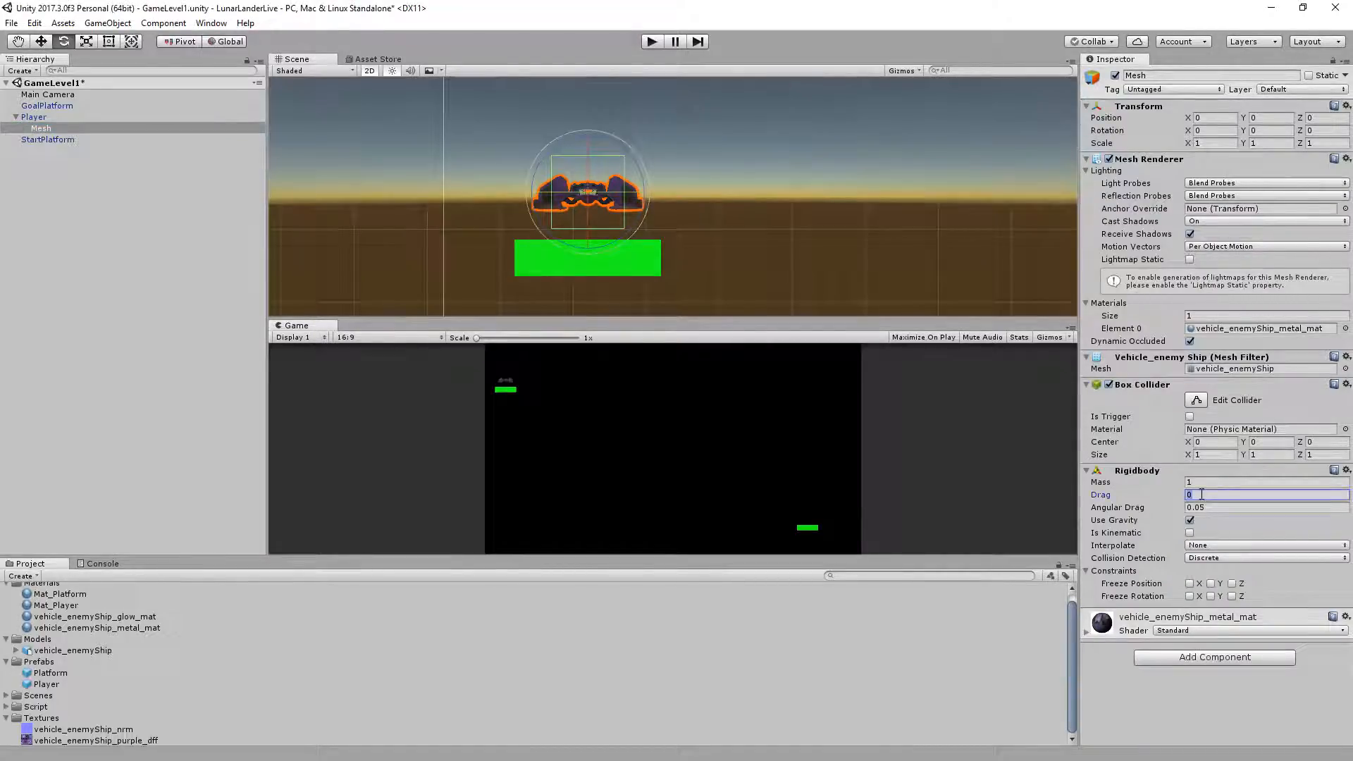
pyautogui.write('0.3')
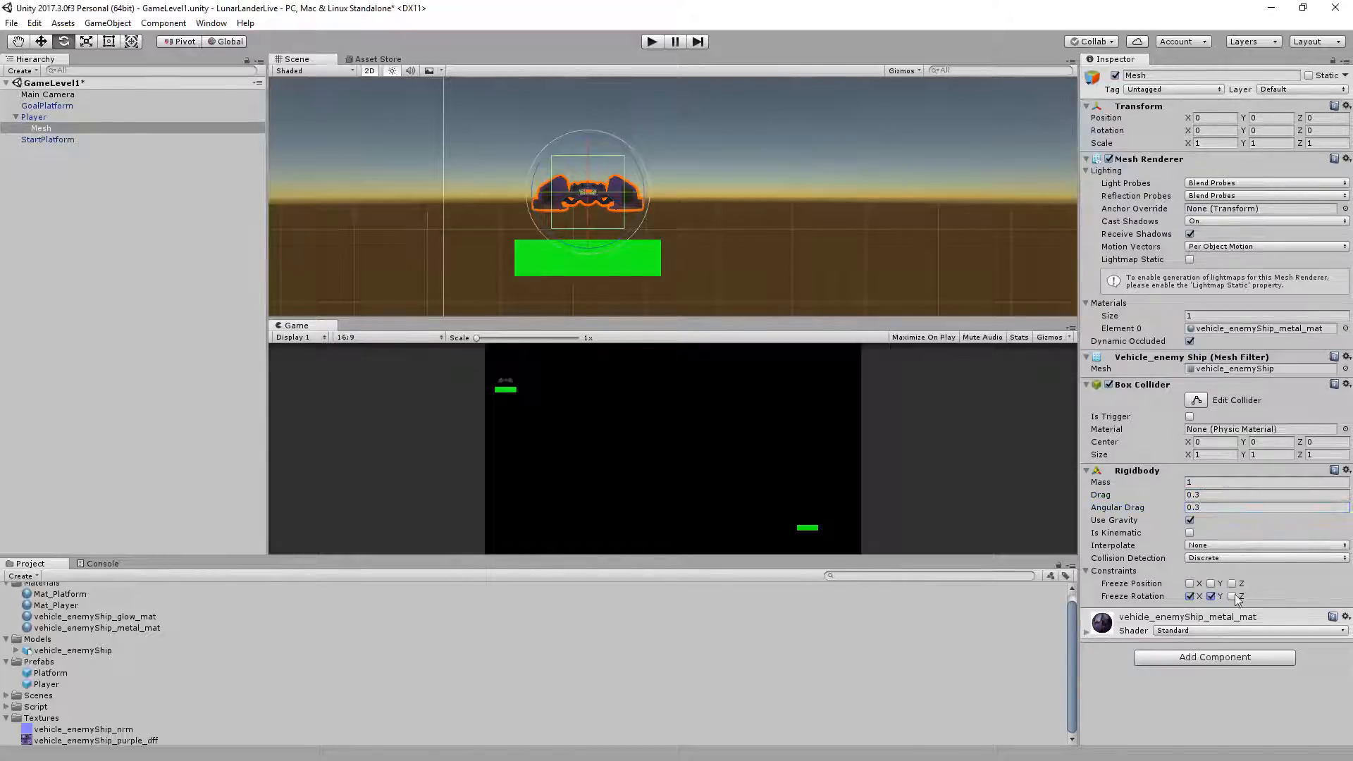
pyautogui.click(1231, 595)
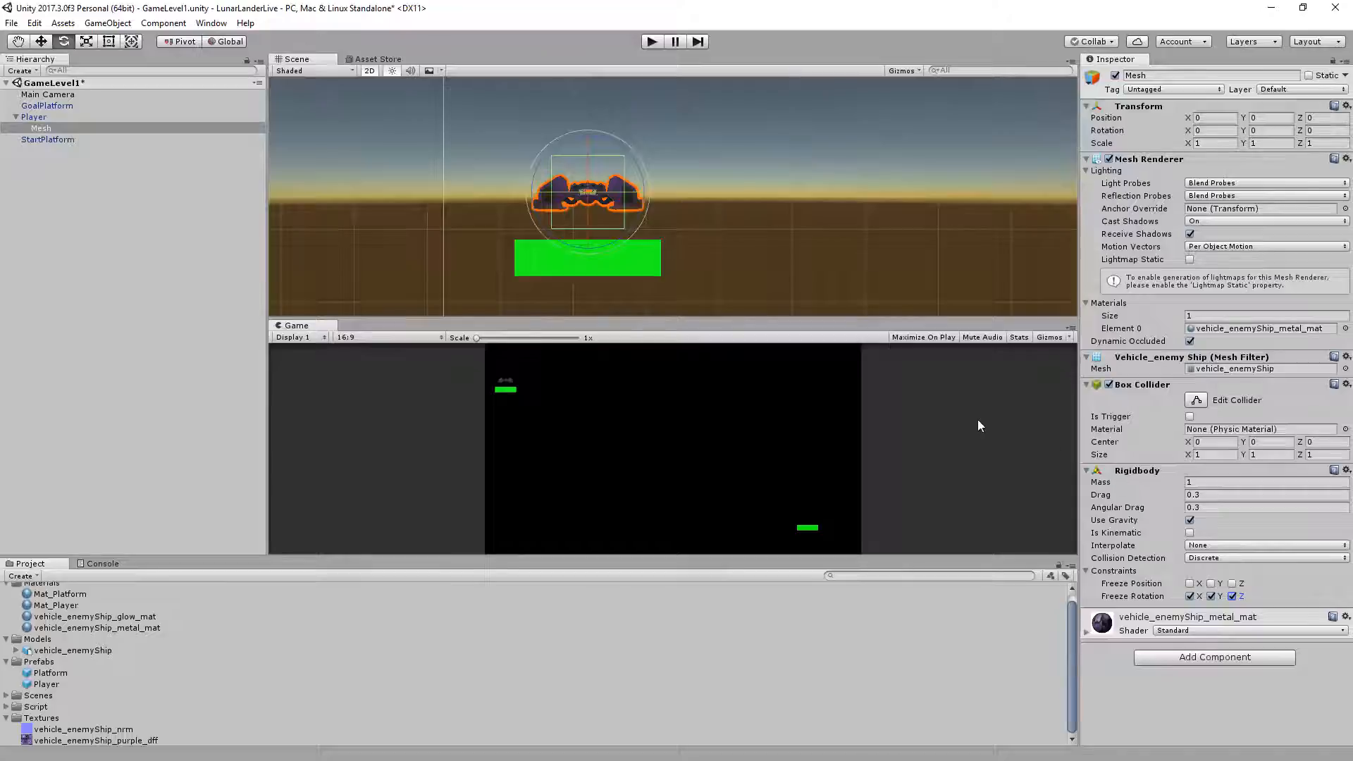
pyautogui.click(34, 117)
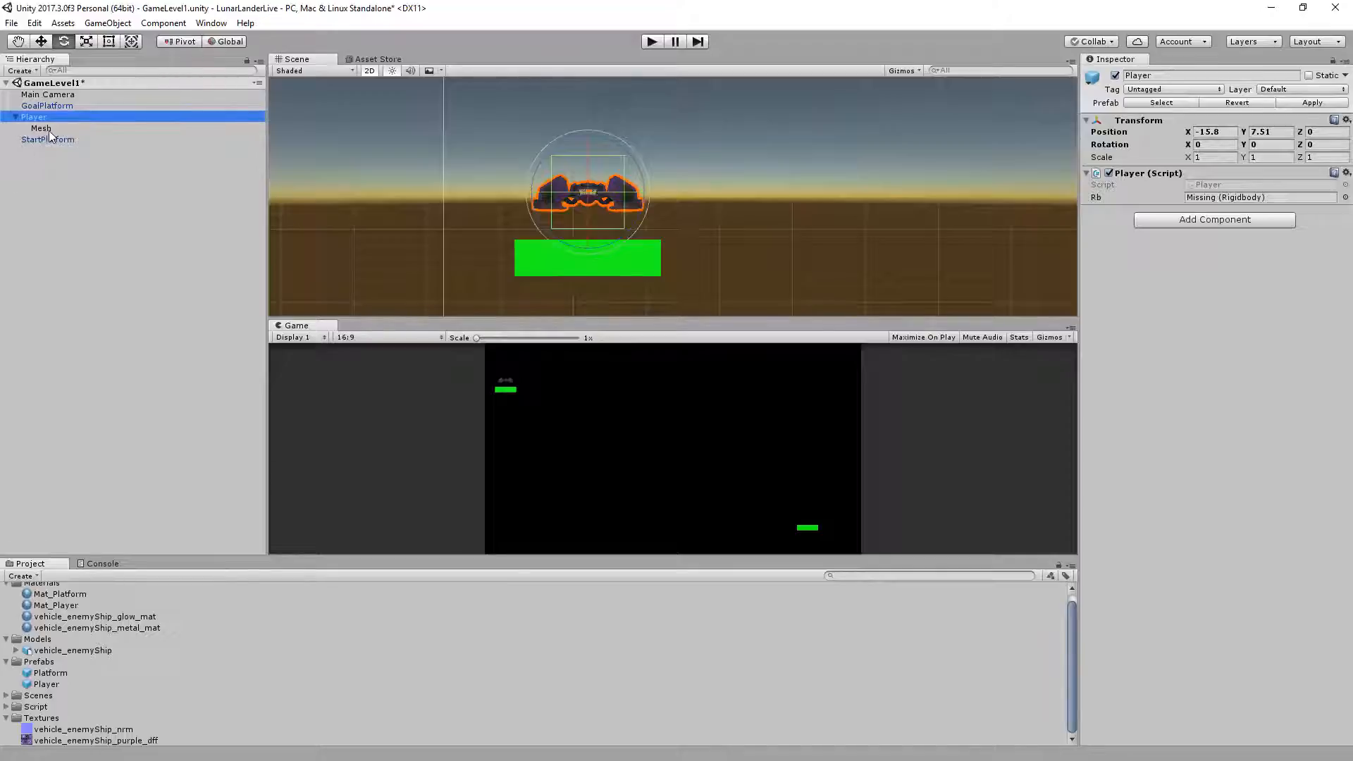
# Step: Rename the child to ShipMesh and assign it as the Player script's Rb reference
pyautogui.click(41, 128)
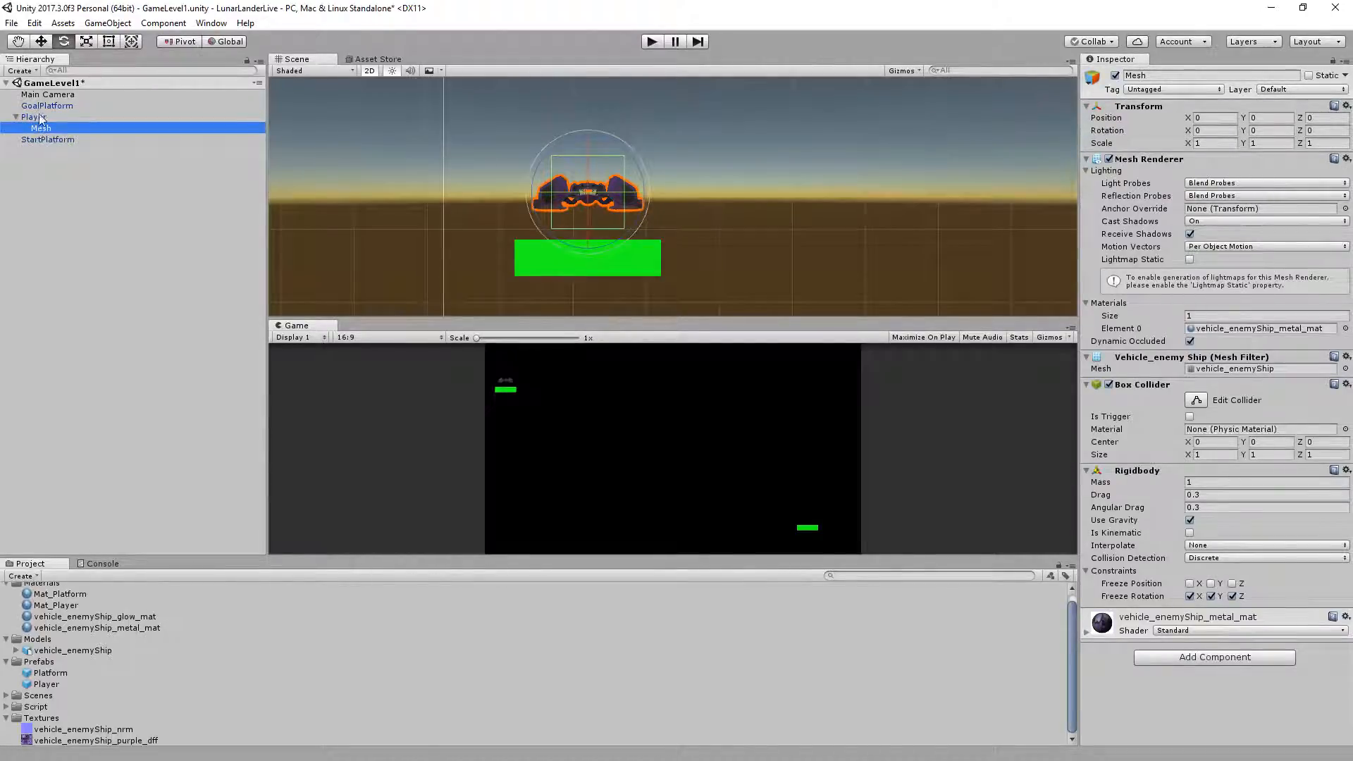
pyautogui.click(1344, 198)
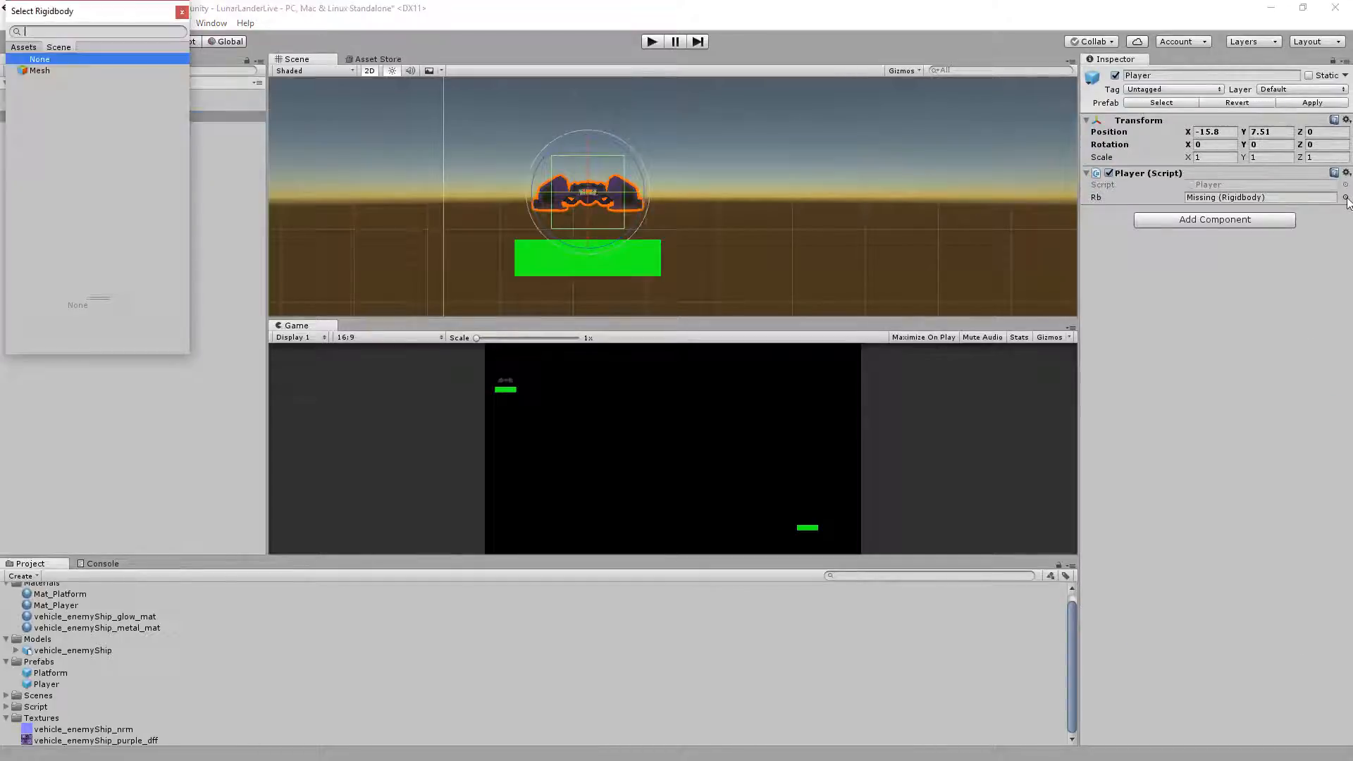
pyautogui.click(39, 70)
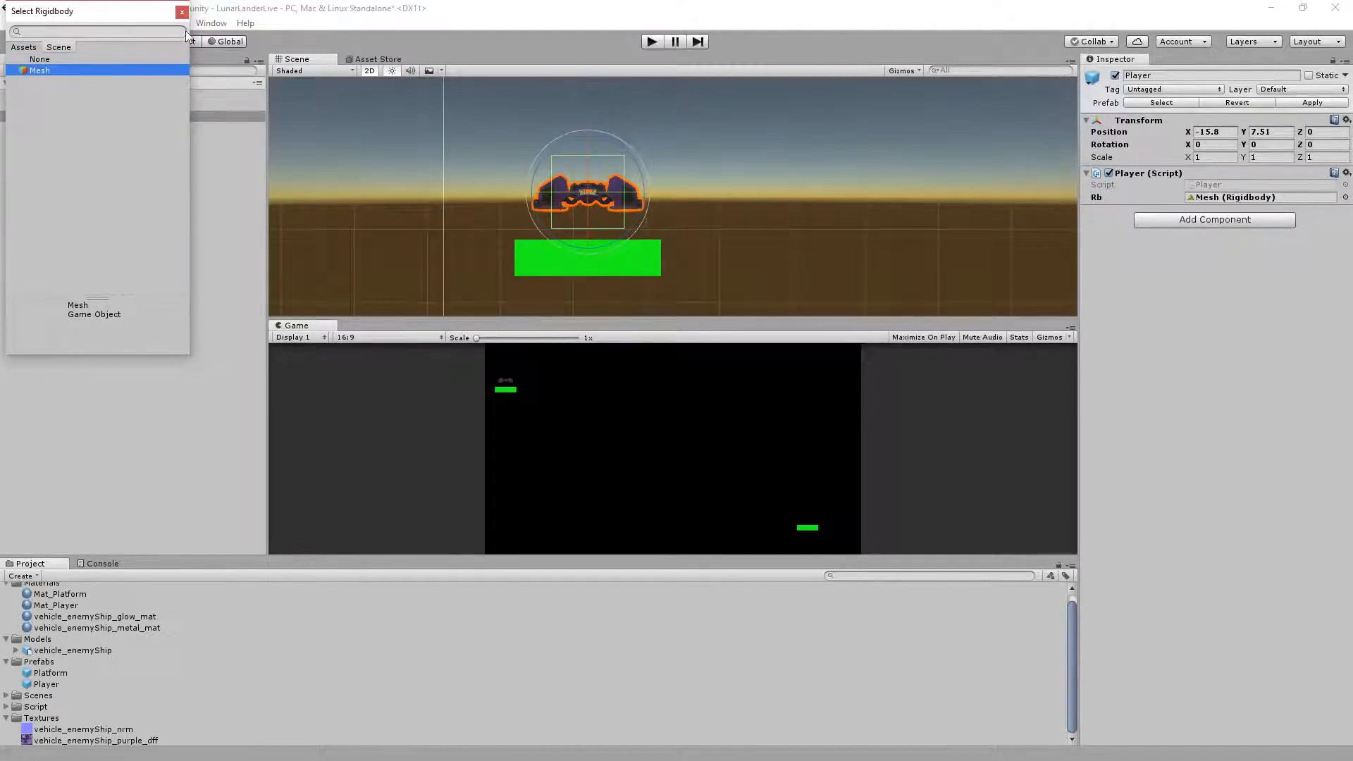
pyautogui.click(39, 71)
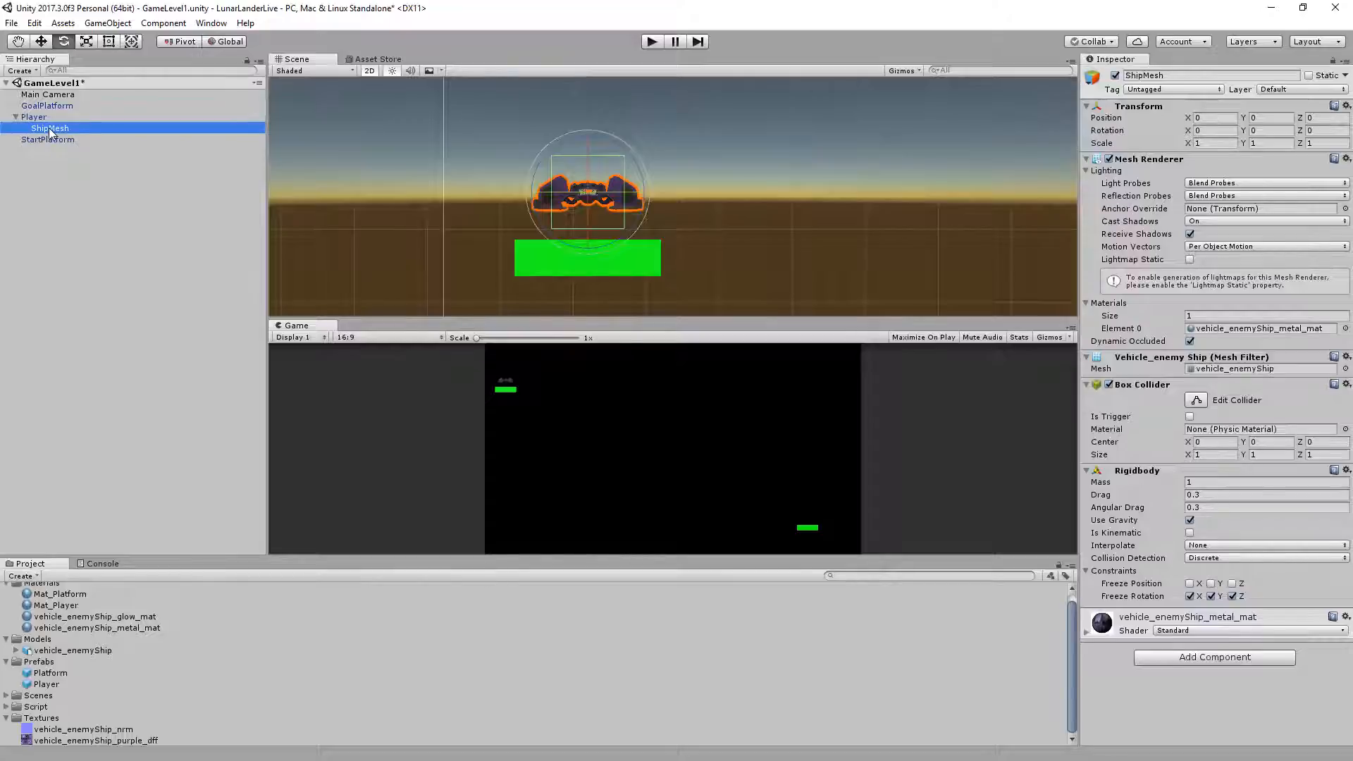
pyautogui.click(34, 117)
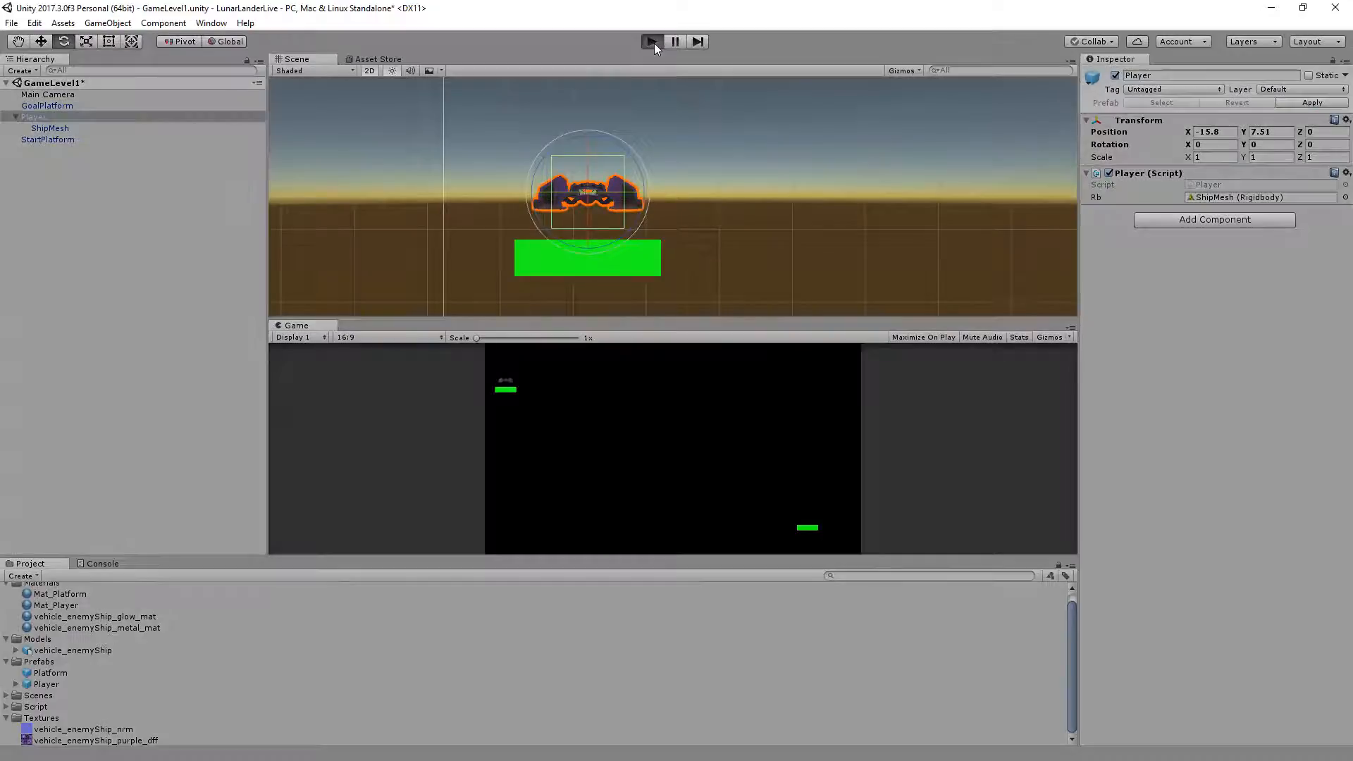
# Step: Set ShipMesh rotation X to -90 and play-test the upright ship
pyautogui.click(651, 41)
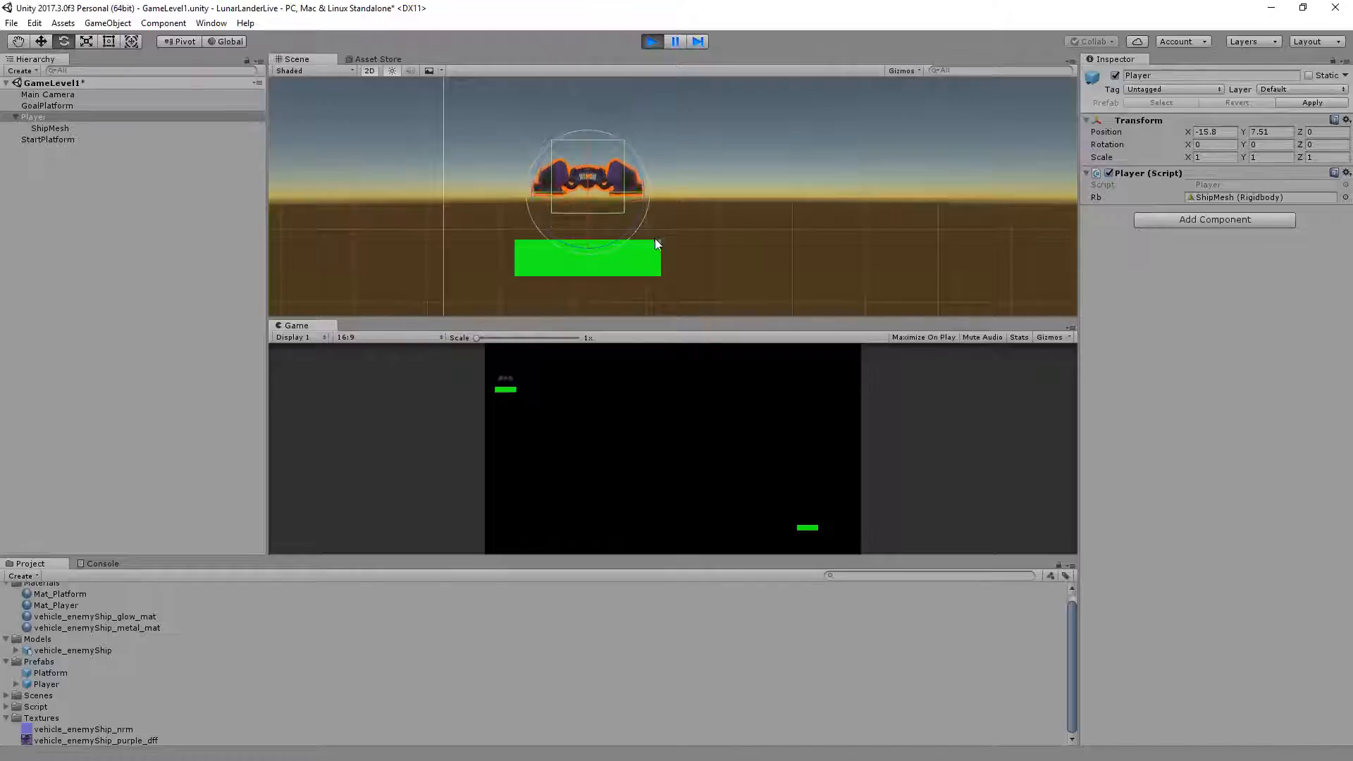
pyautogui.click(652, 40)
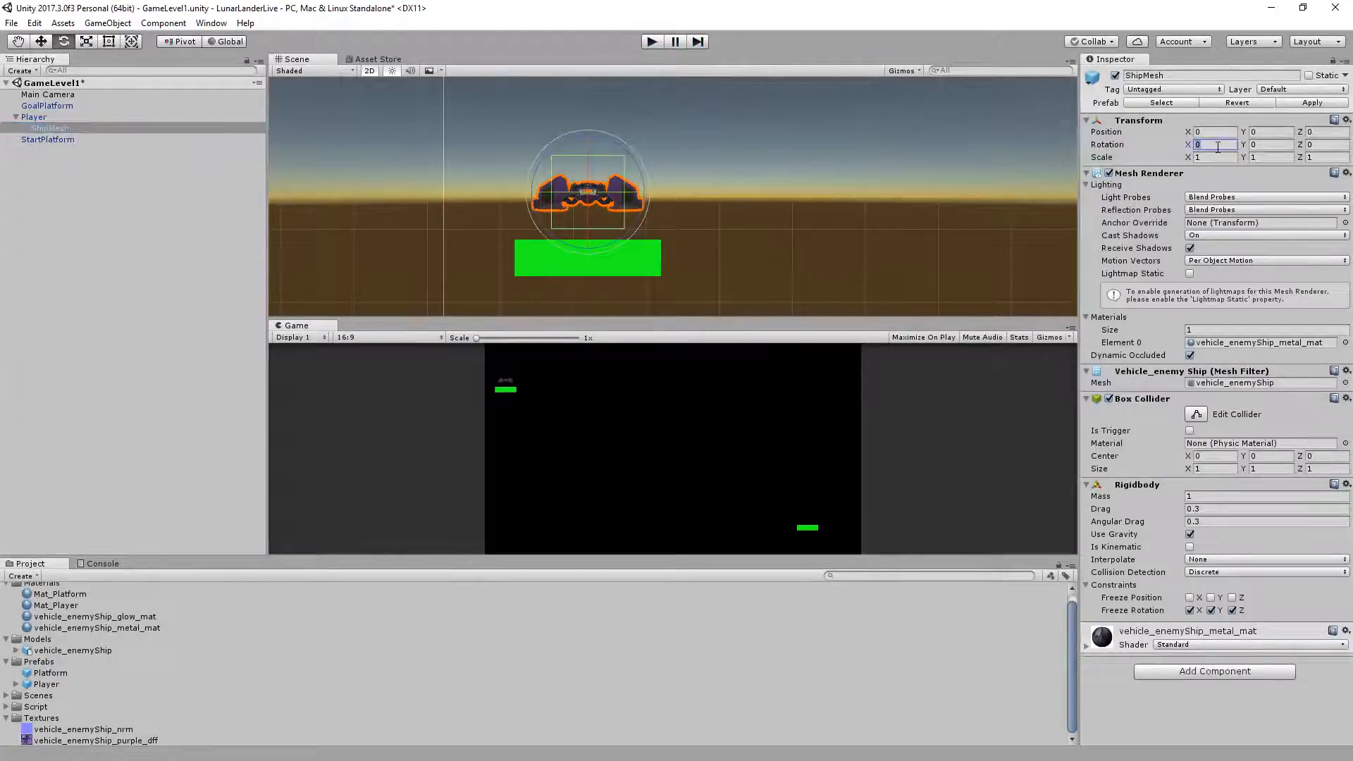
pyautogui.write('-90')
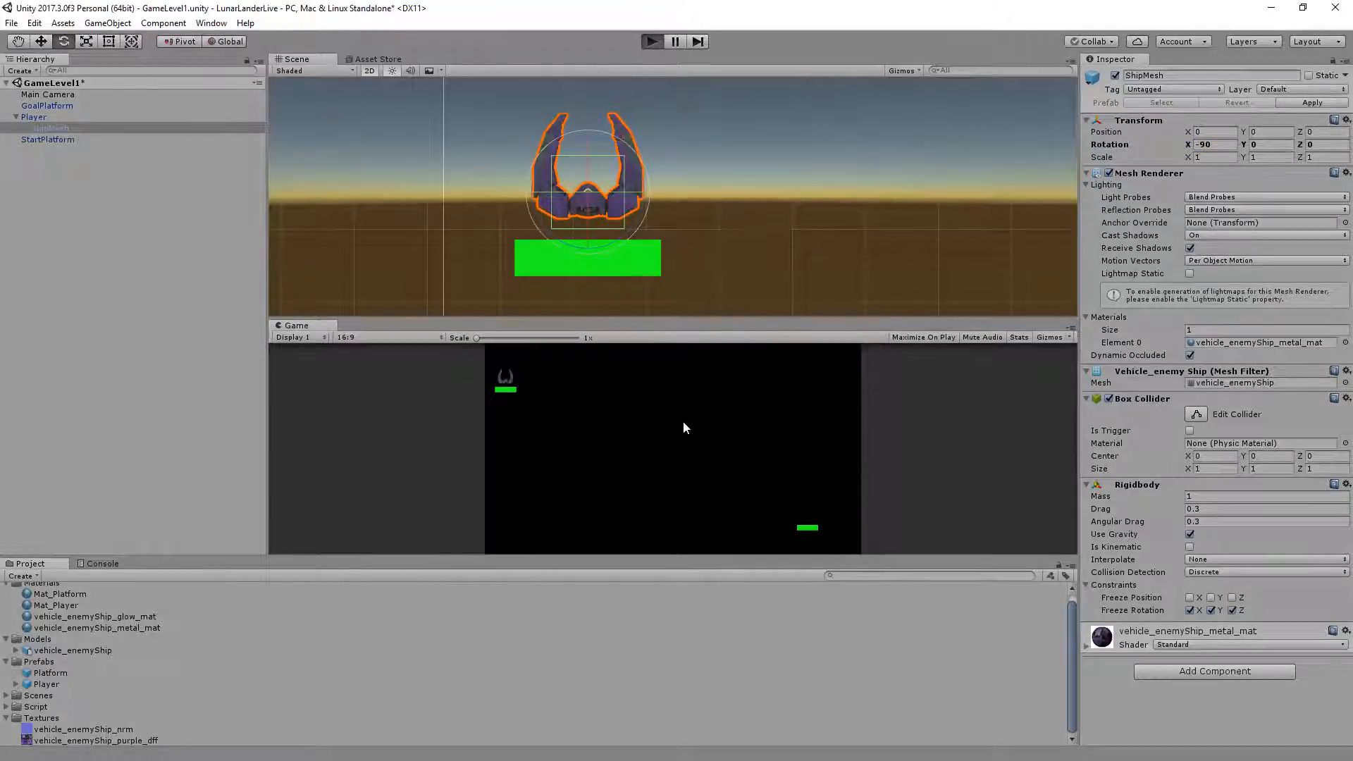
pyautogui.click(652, 41)
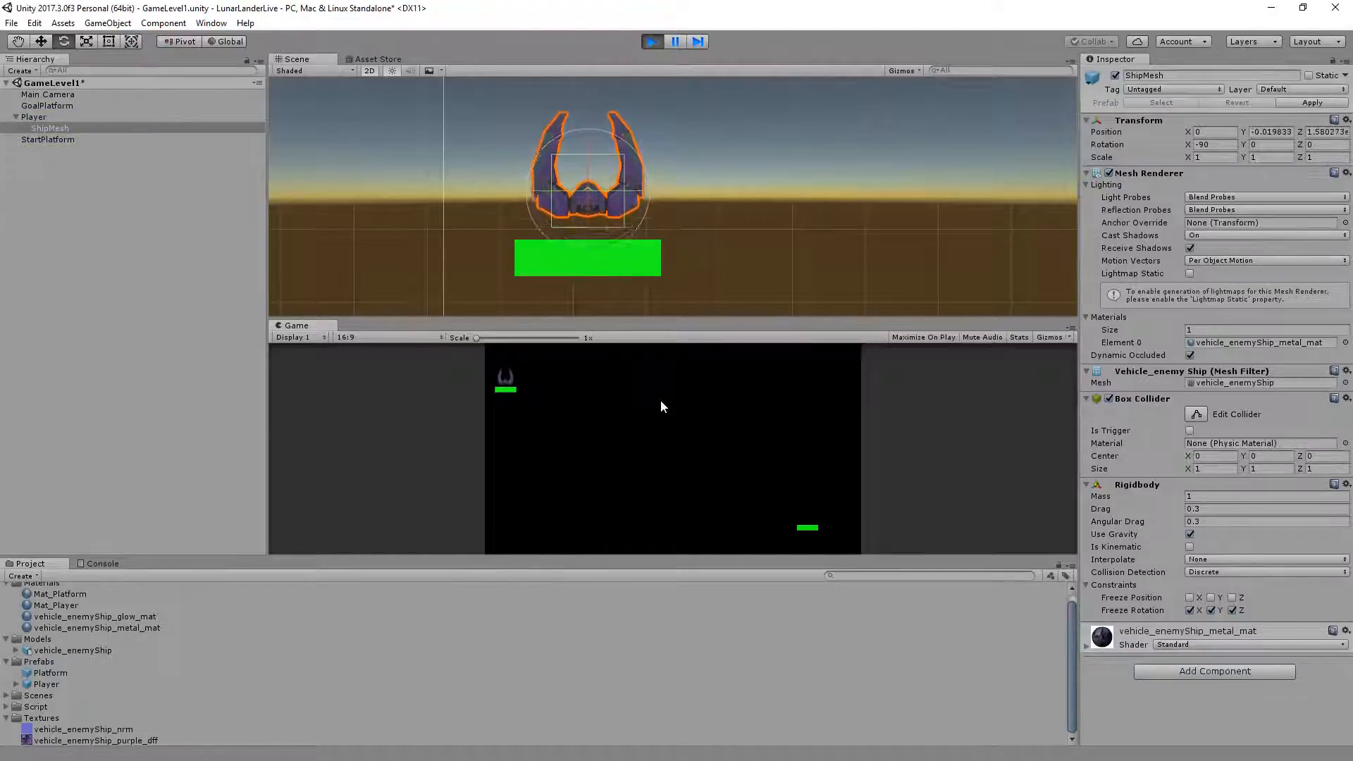
pyautogui.click(651, 41)
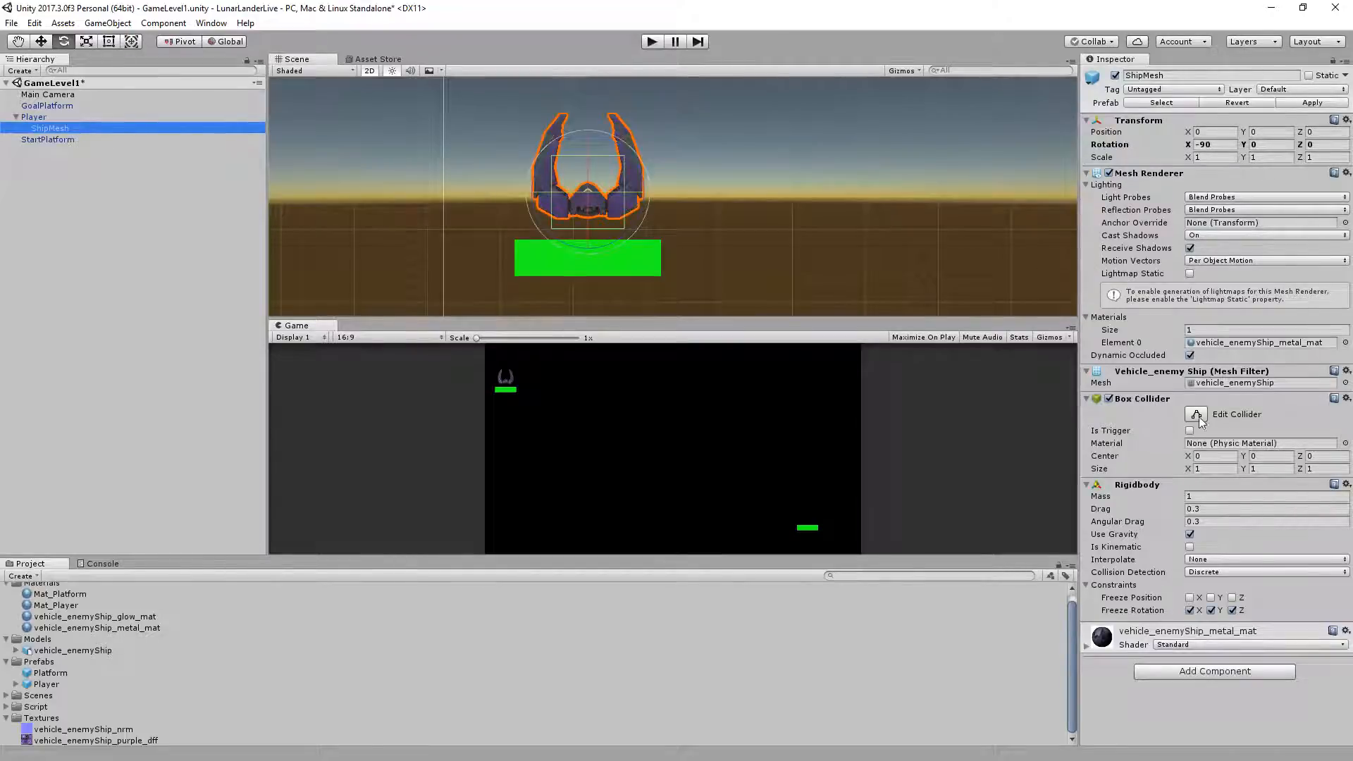
# Step: Refit ShipMesh's box collider to about 1.54×1×1.50 around the upright ship and play-test it
pyautogui.click(1197, 415)
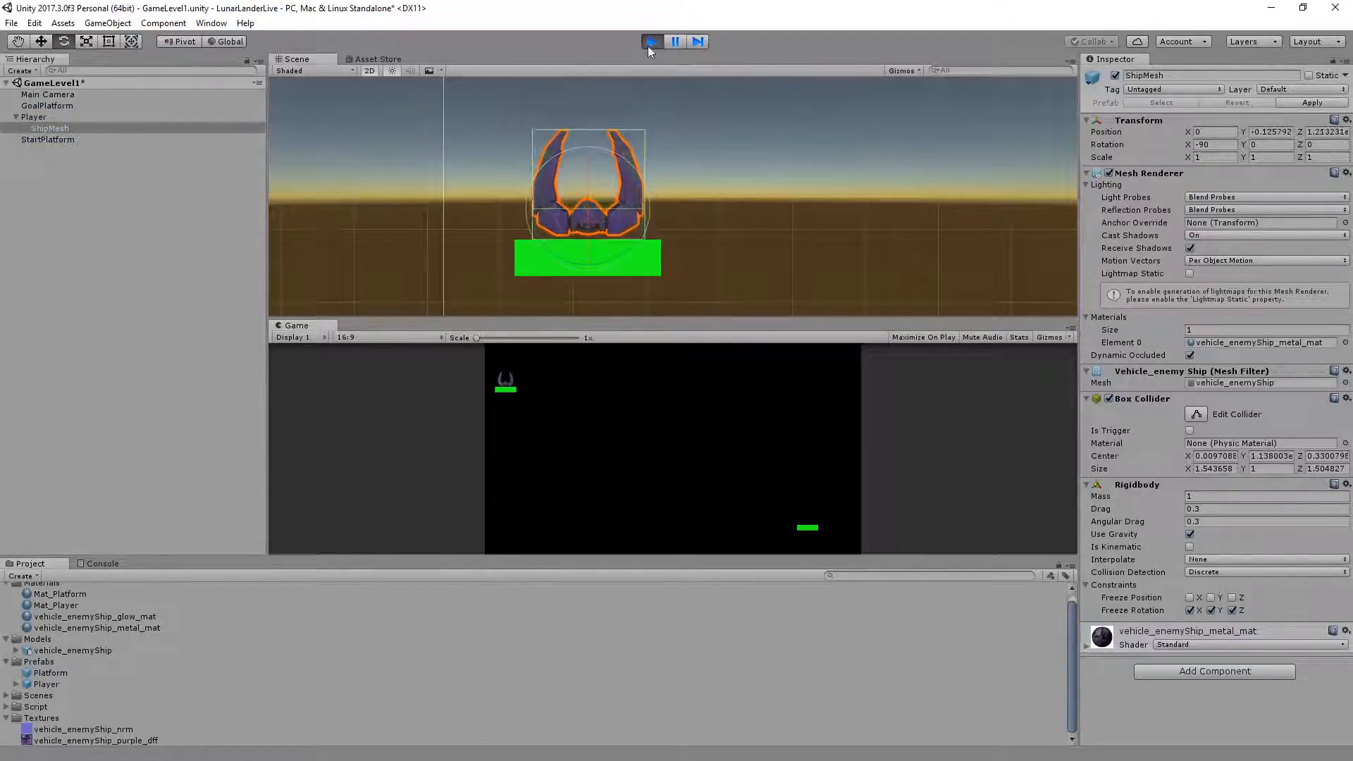
pyautogui.click(651, 41)
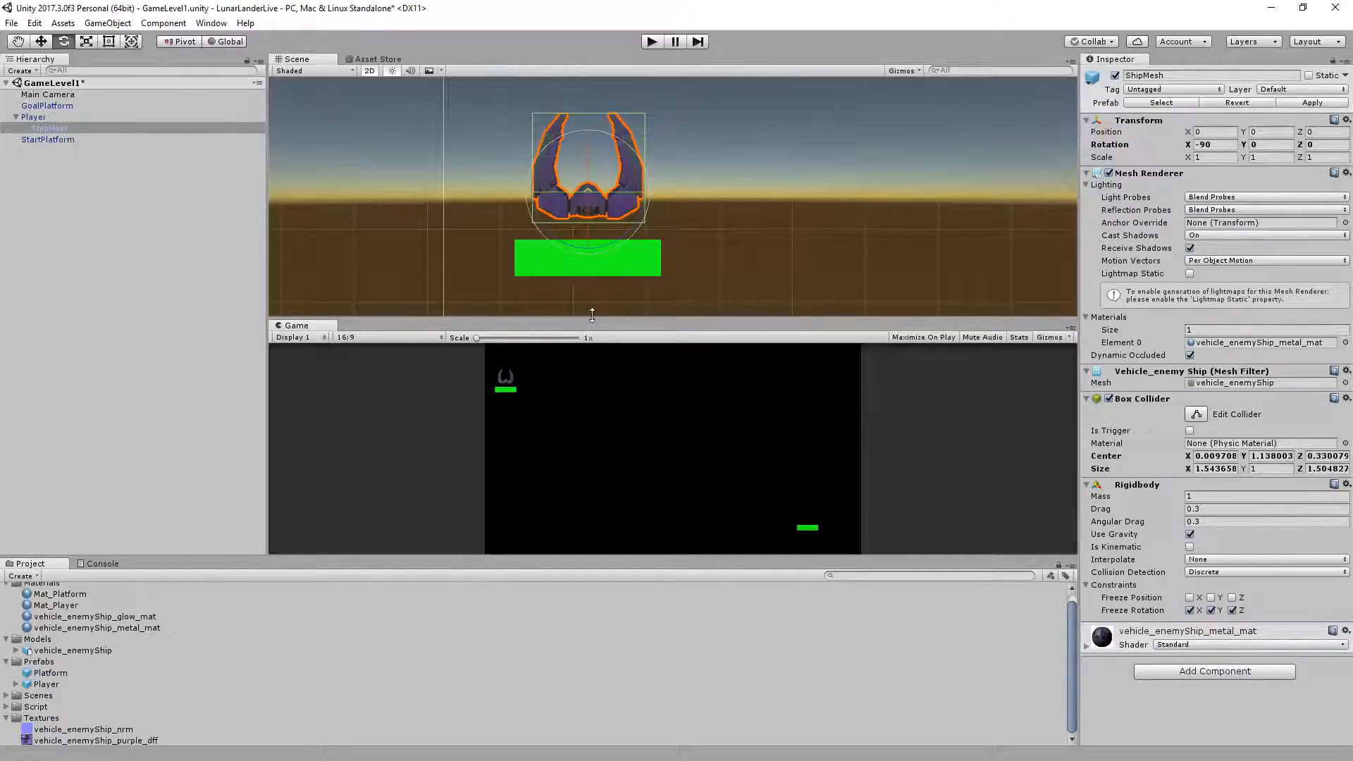
pyautogui.click(34, 117)
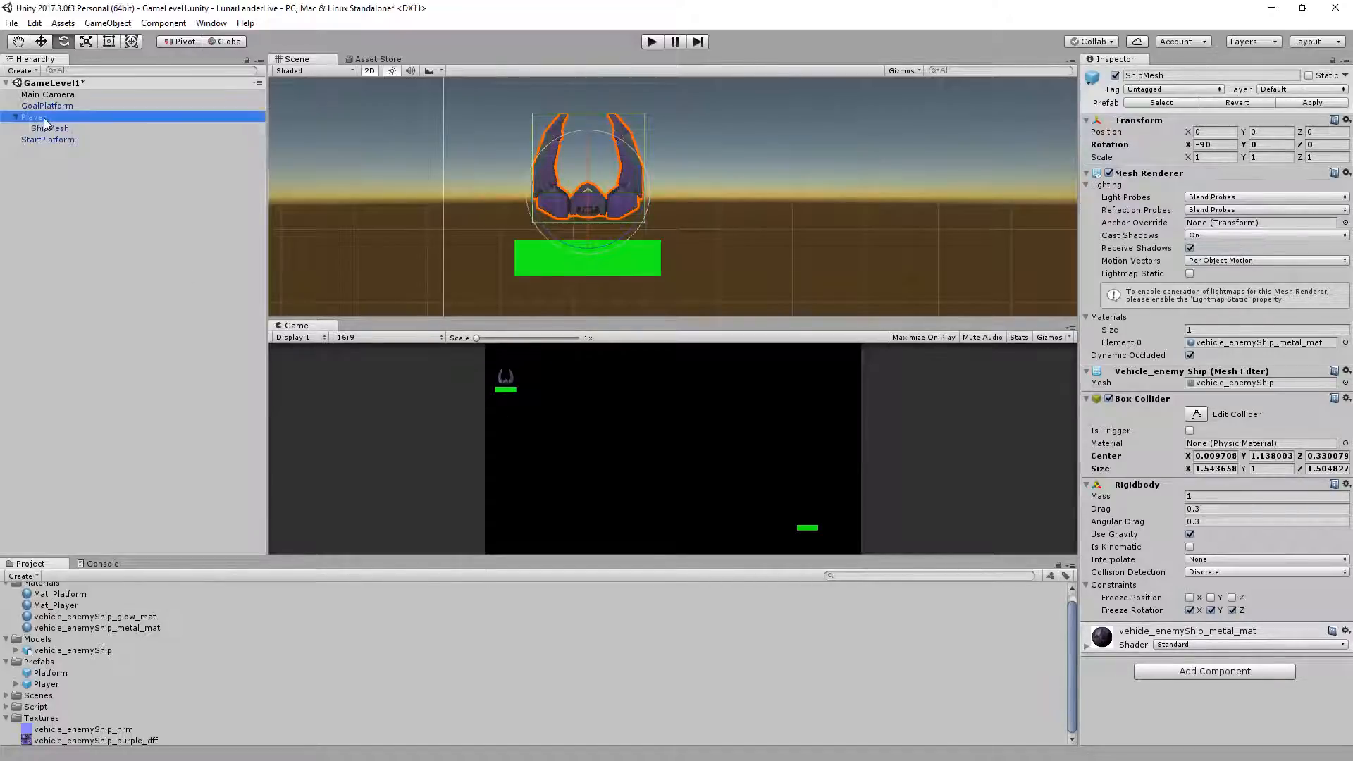
pyautogui.click(51, 128)
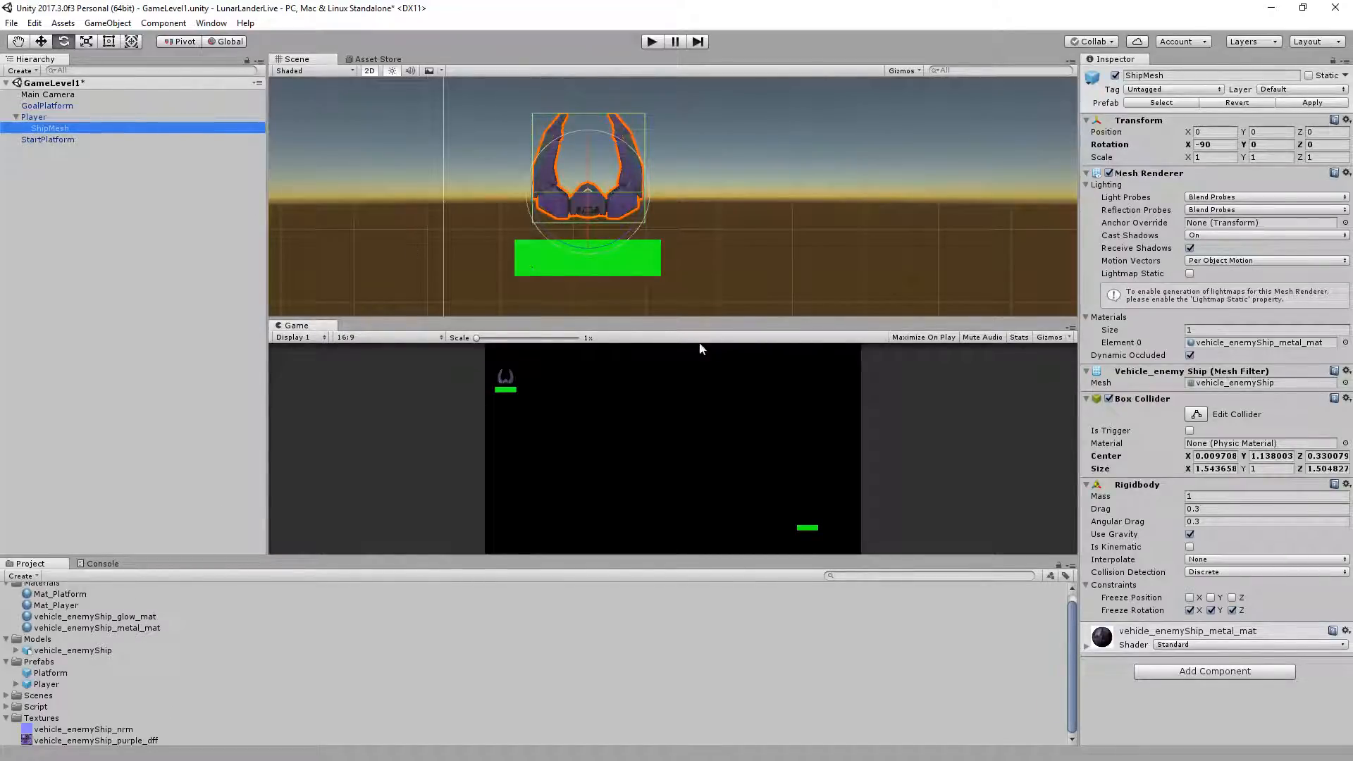
pyautogui.moveTo(579, 375)
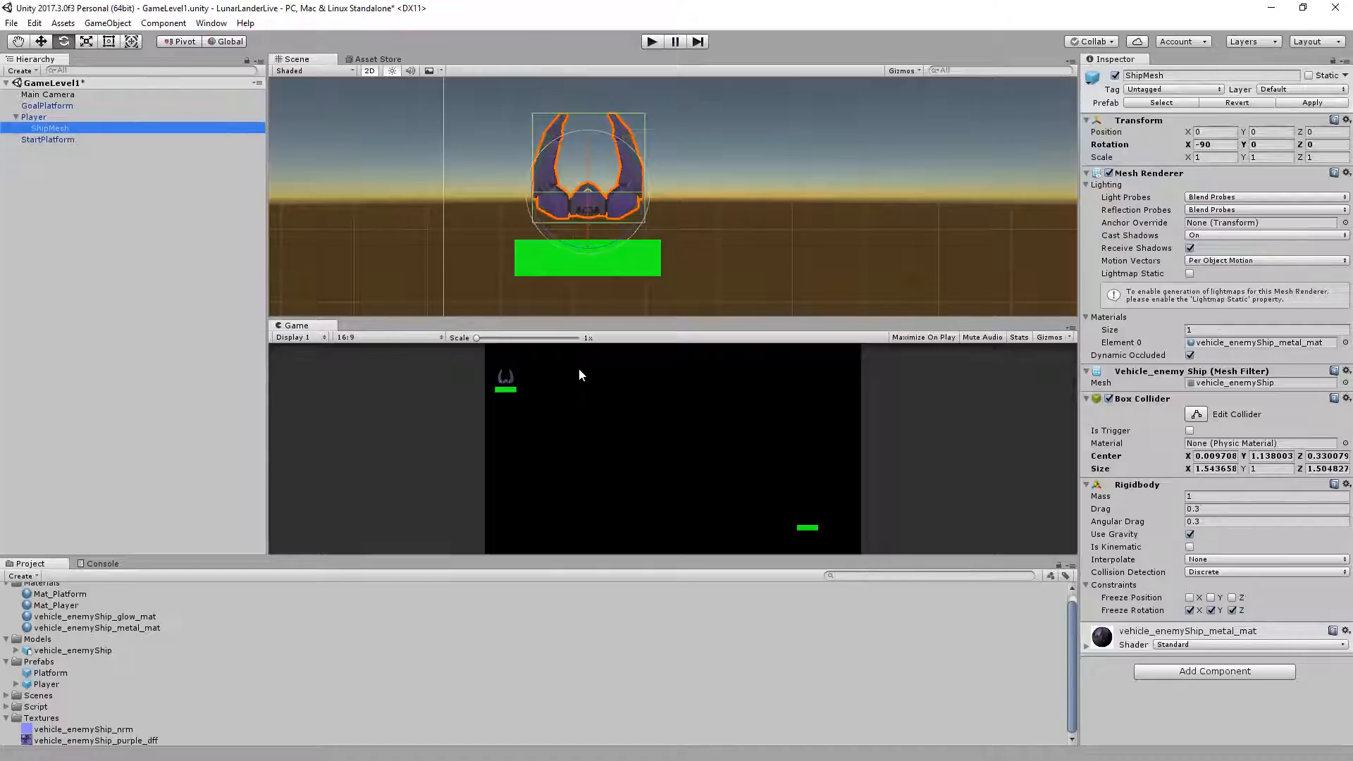
pyautogui.moveTo(569, 379)
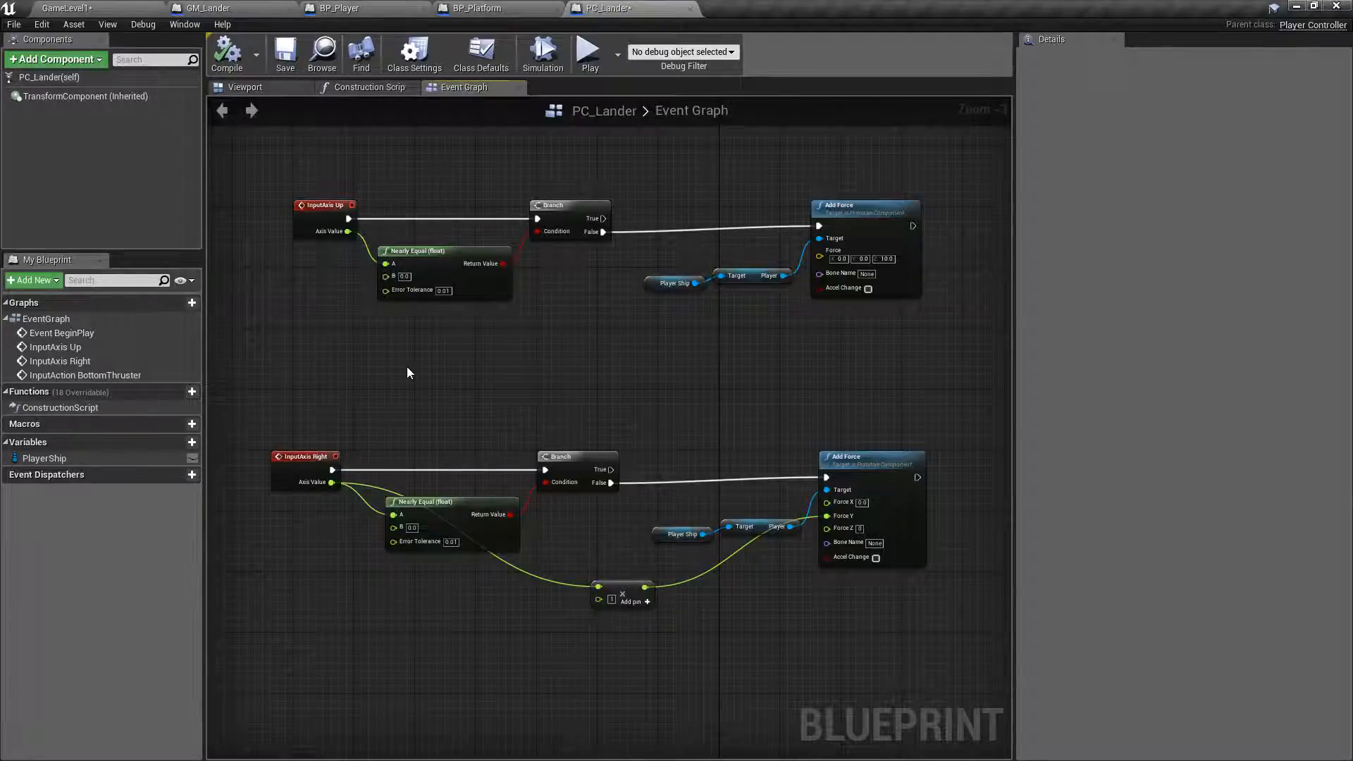
# Step: Save PC_Lander, glance at BP_Platform, then bring up the Epic Games Launcher
pyautogui.click(285, 54)
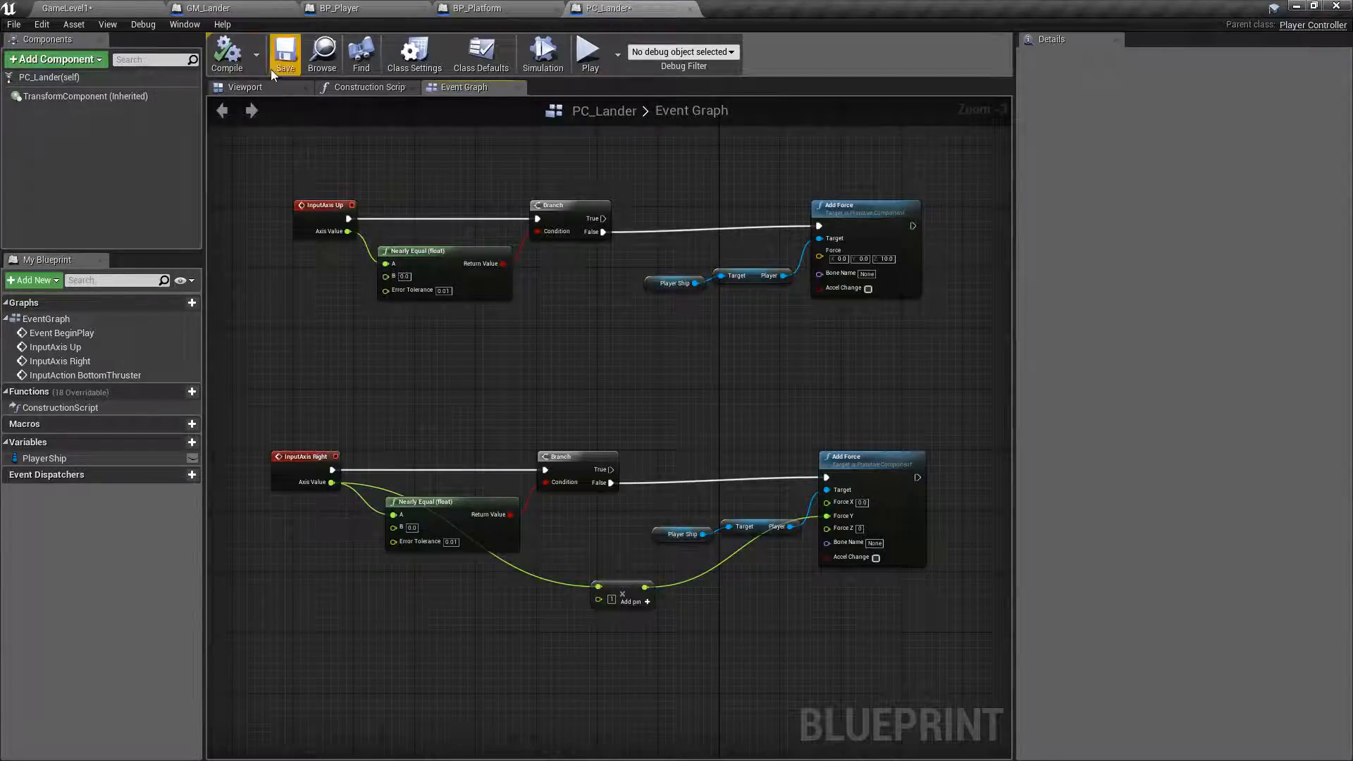
pyautogui.click(471, 8)
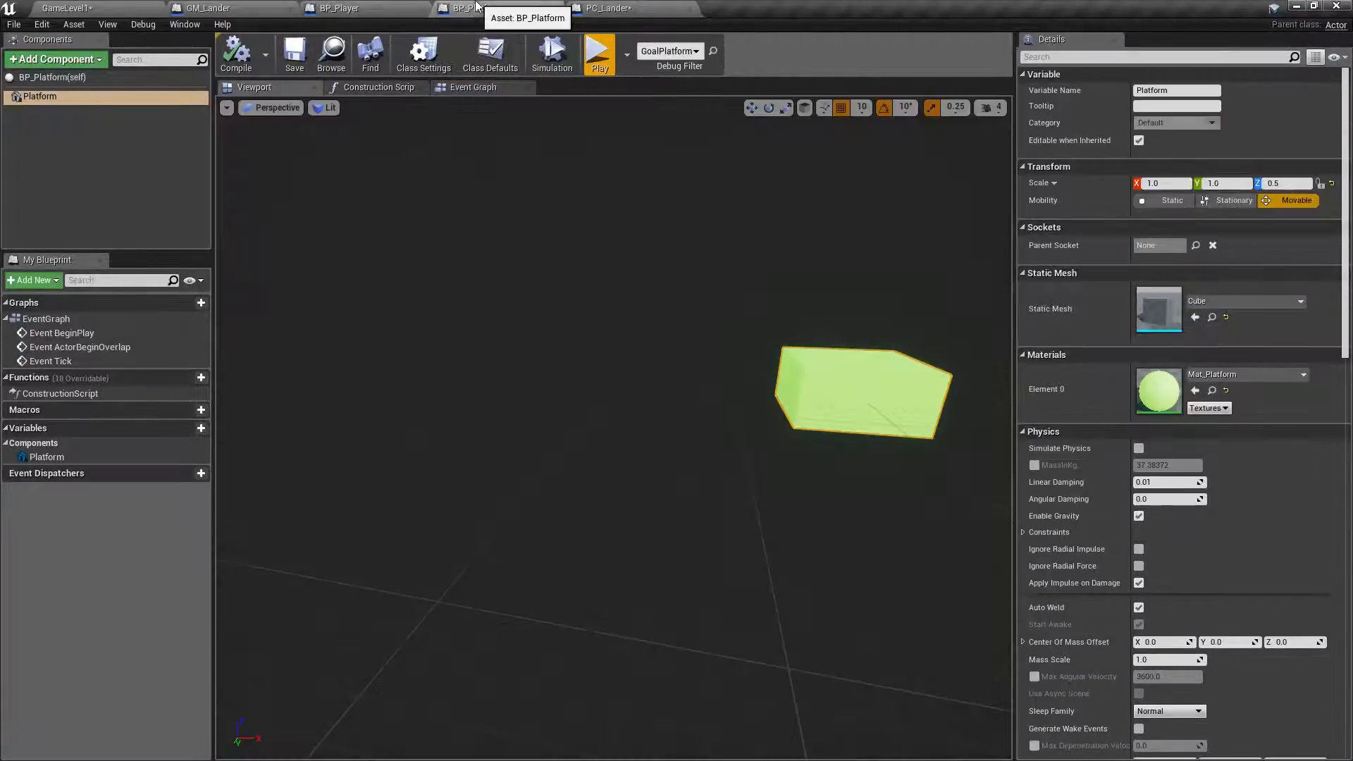
pyautogui.click(337, 9)
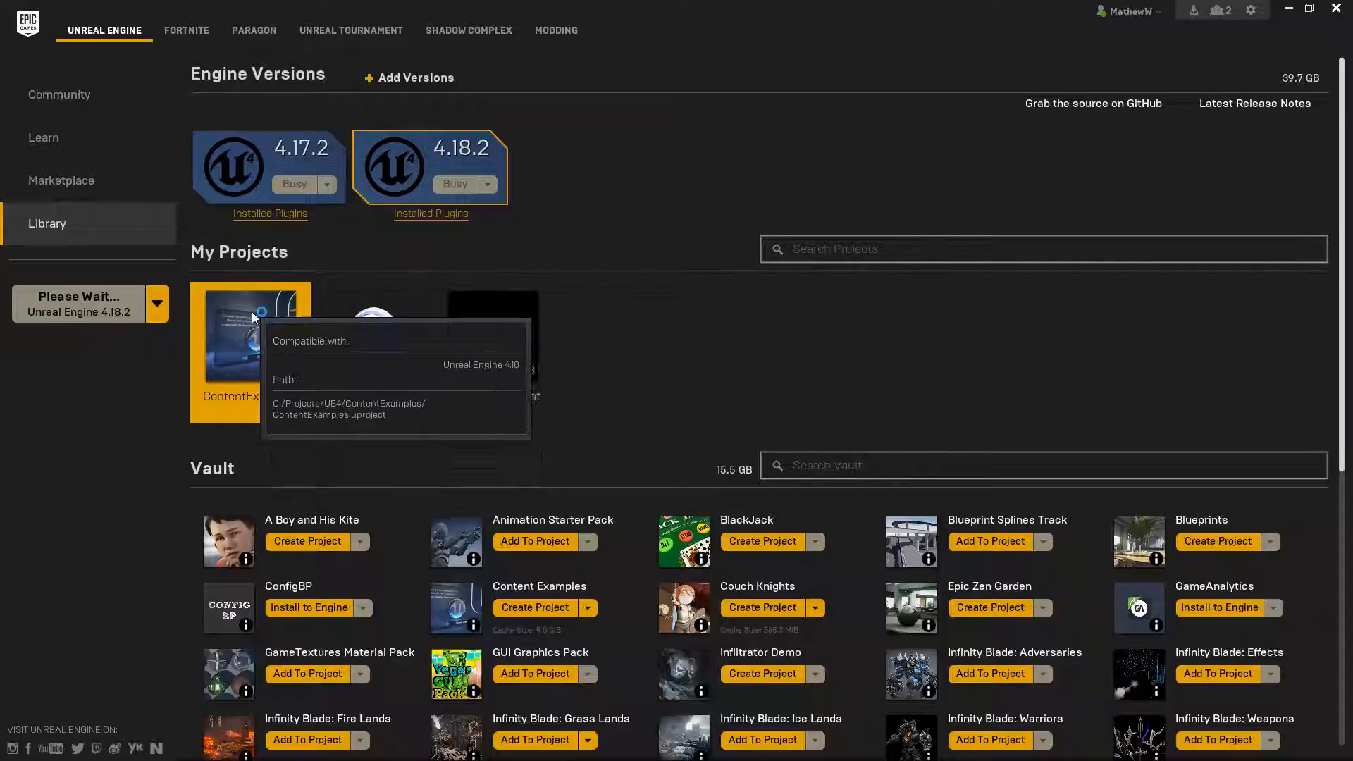
# Step: Launch the ContentExamples project from the launcher's Library in Unreal 4.18.2
pyautogui.click(44, 136)
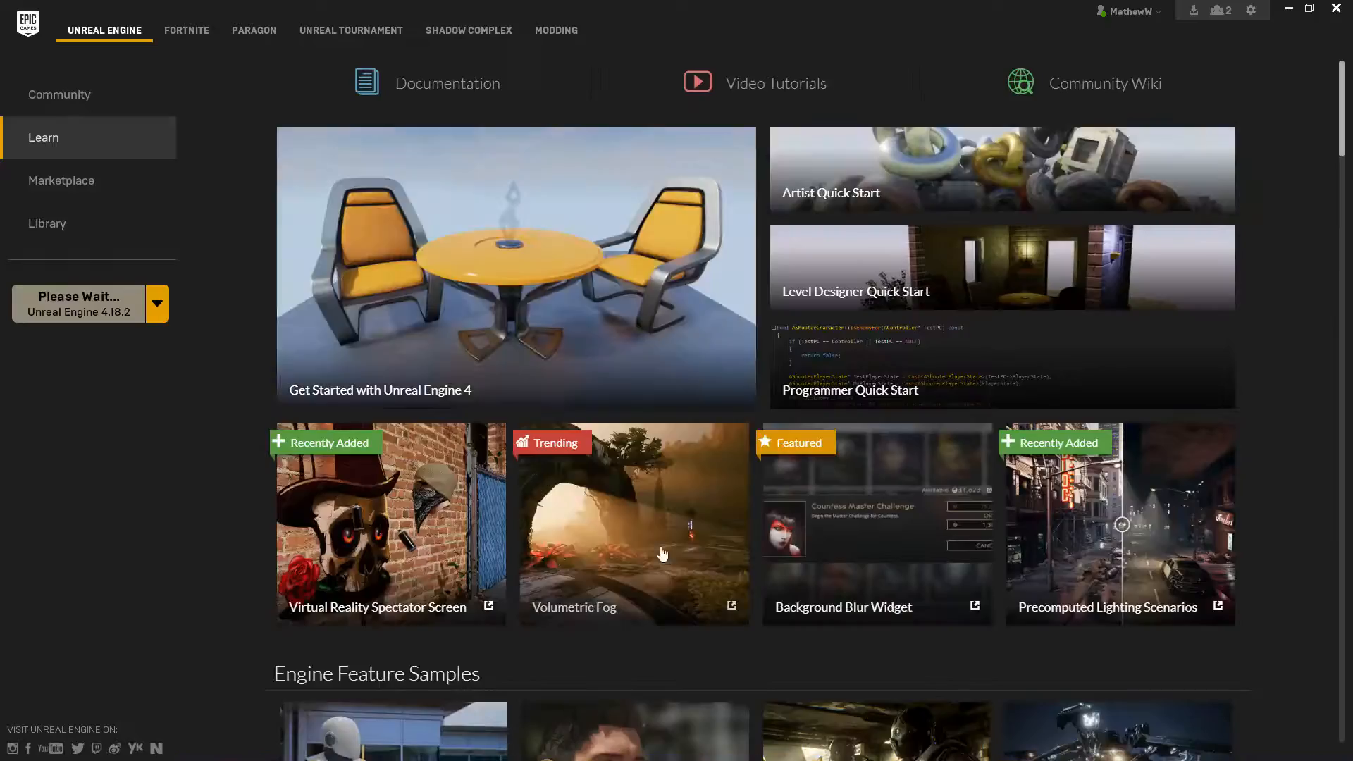
pyautogui.click(46, 222)
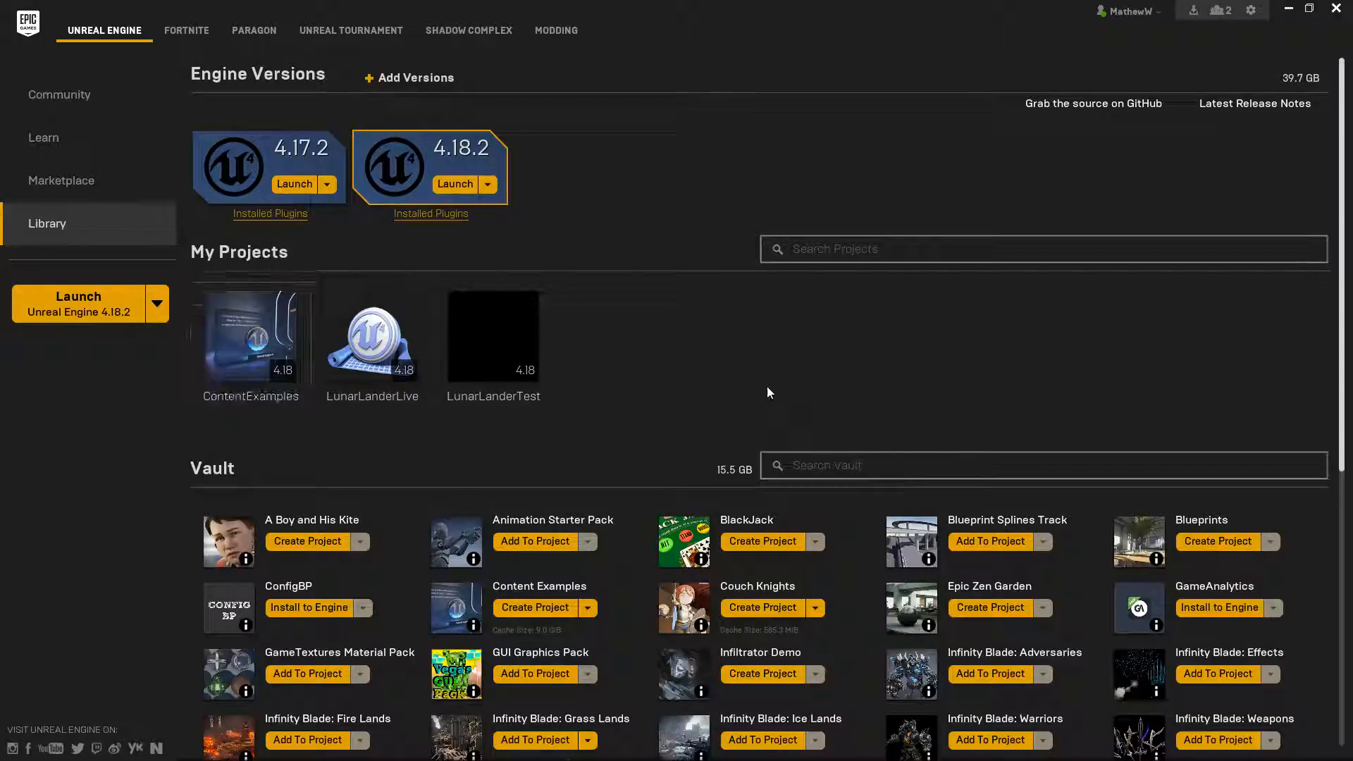
pyautogui.click(251, 337)
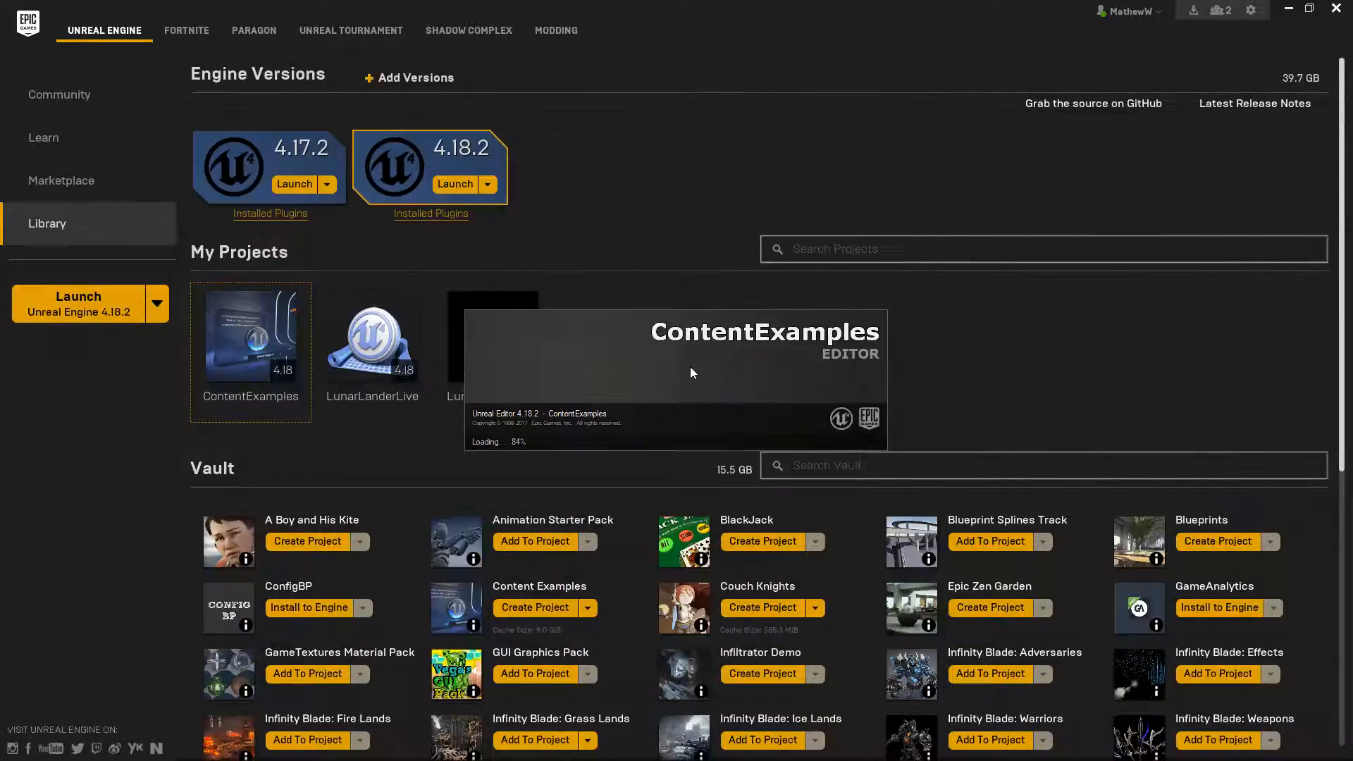
pyautogui.moveTo(964, 352)
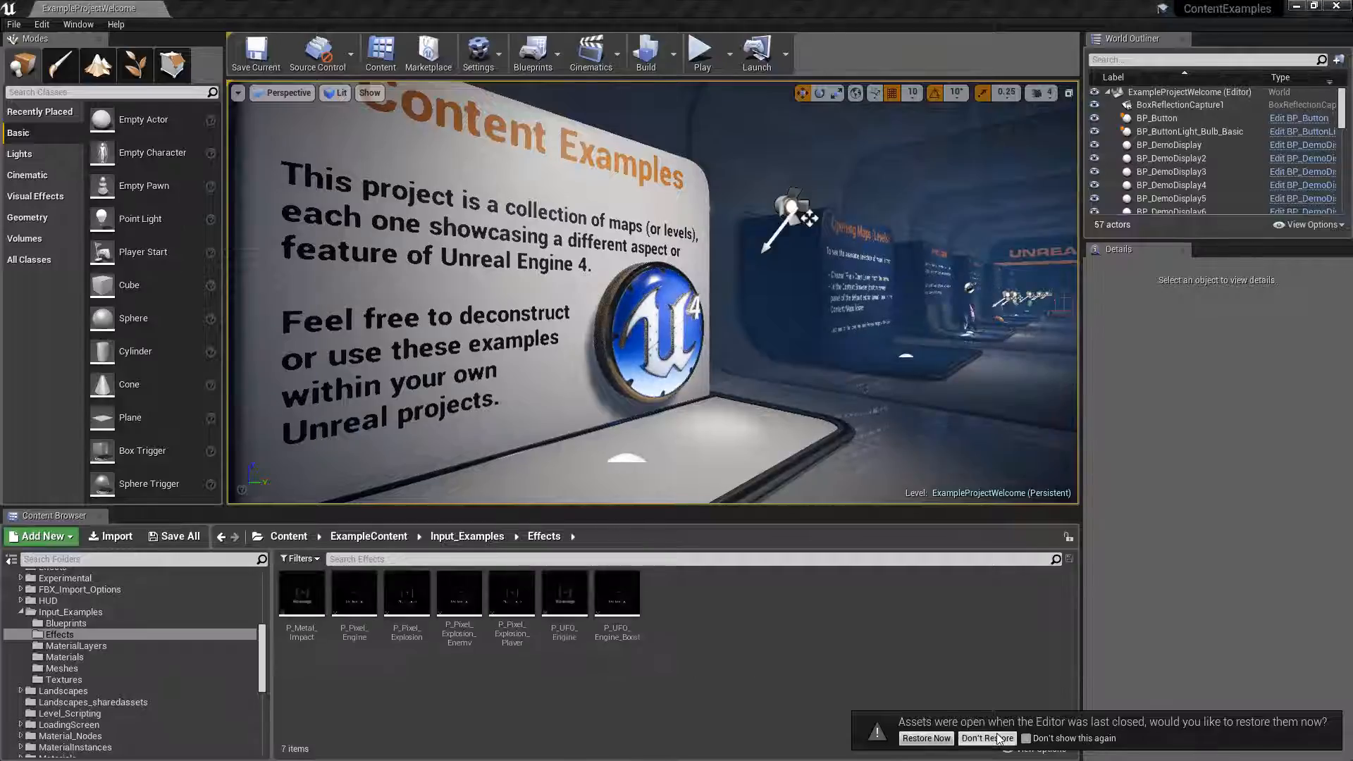
# Step: Skip asset restore, load the Blueprint_Input_Examples map and leave the controller blueprint
pyautogui.click(985, 738)
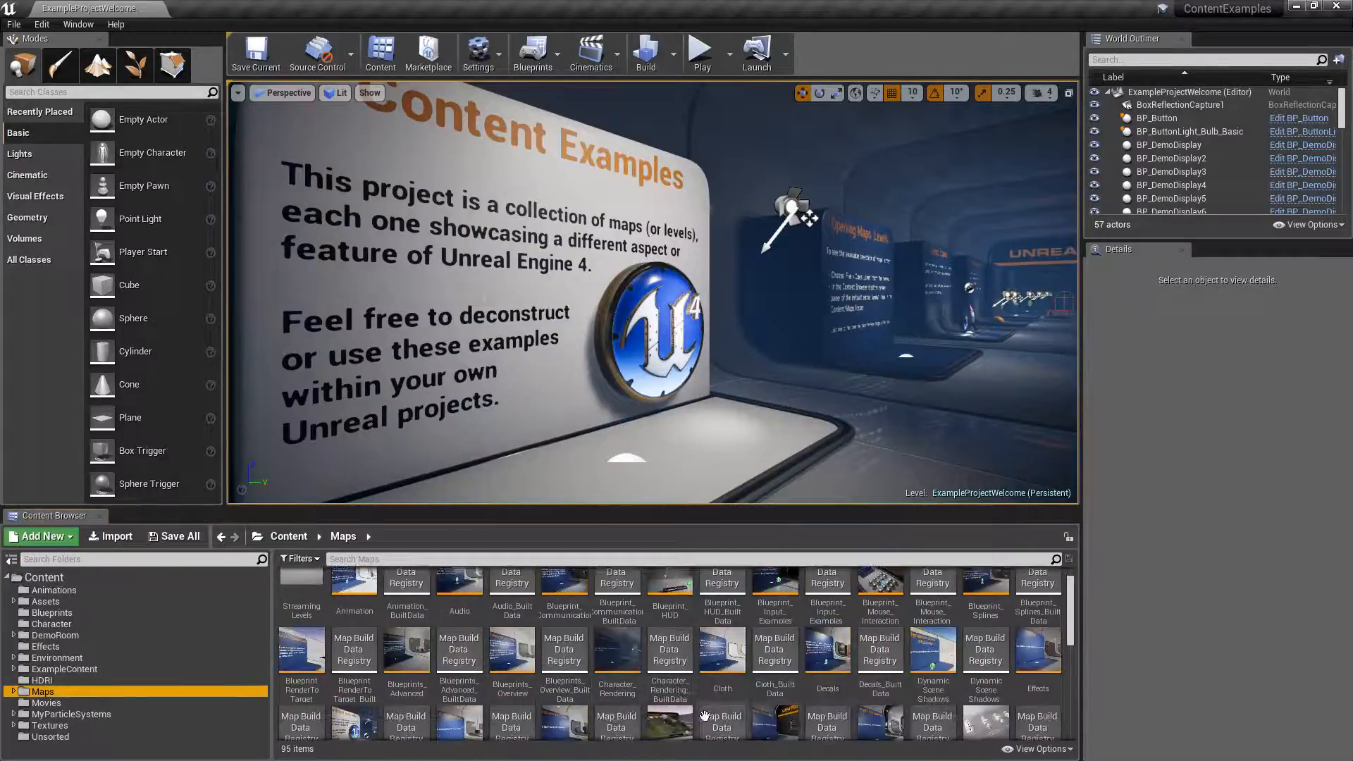
pyautogui.doubleClick(774, 579)
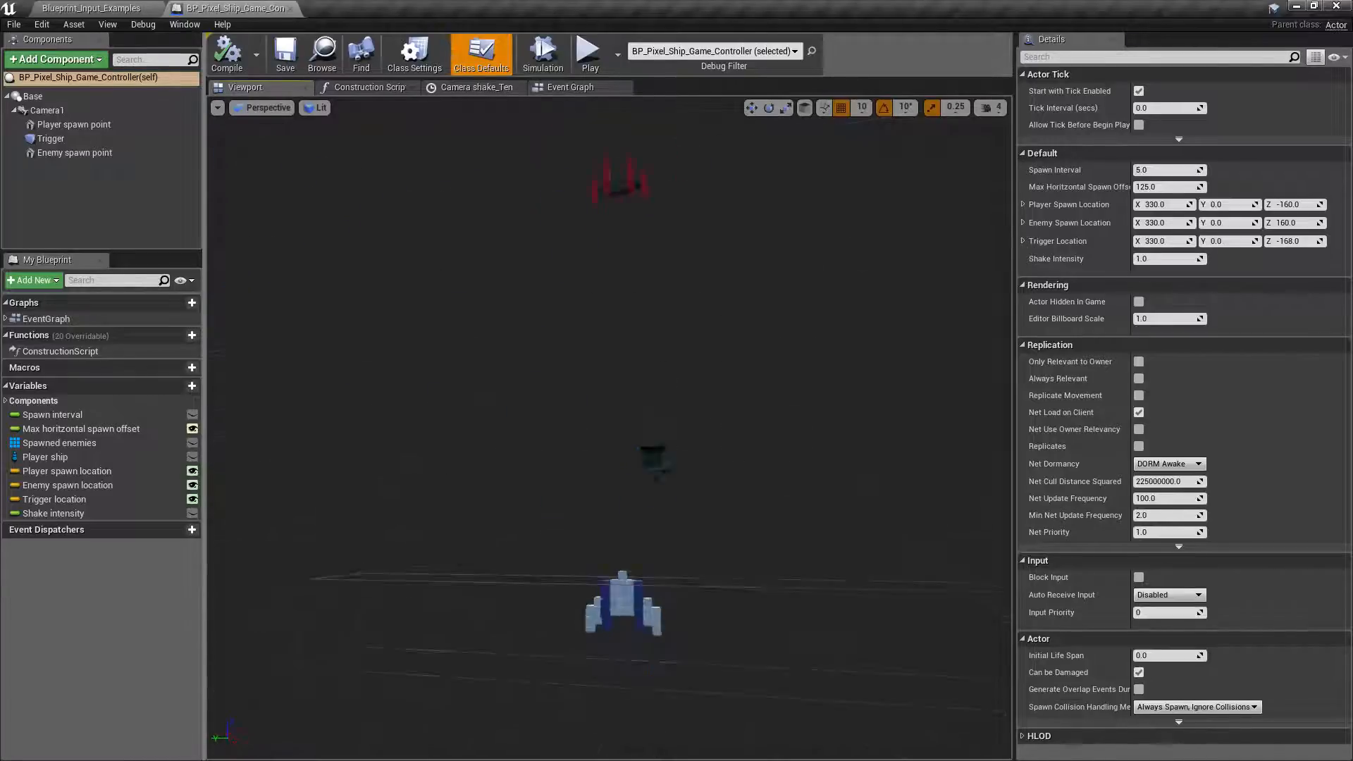
pyautogui.click(74, 124)
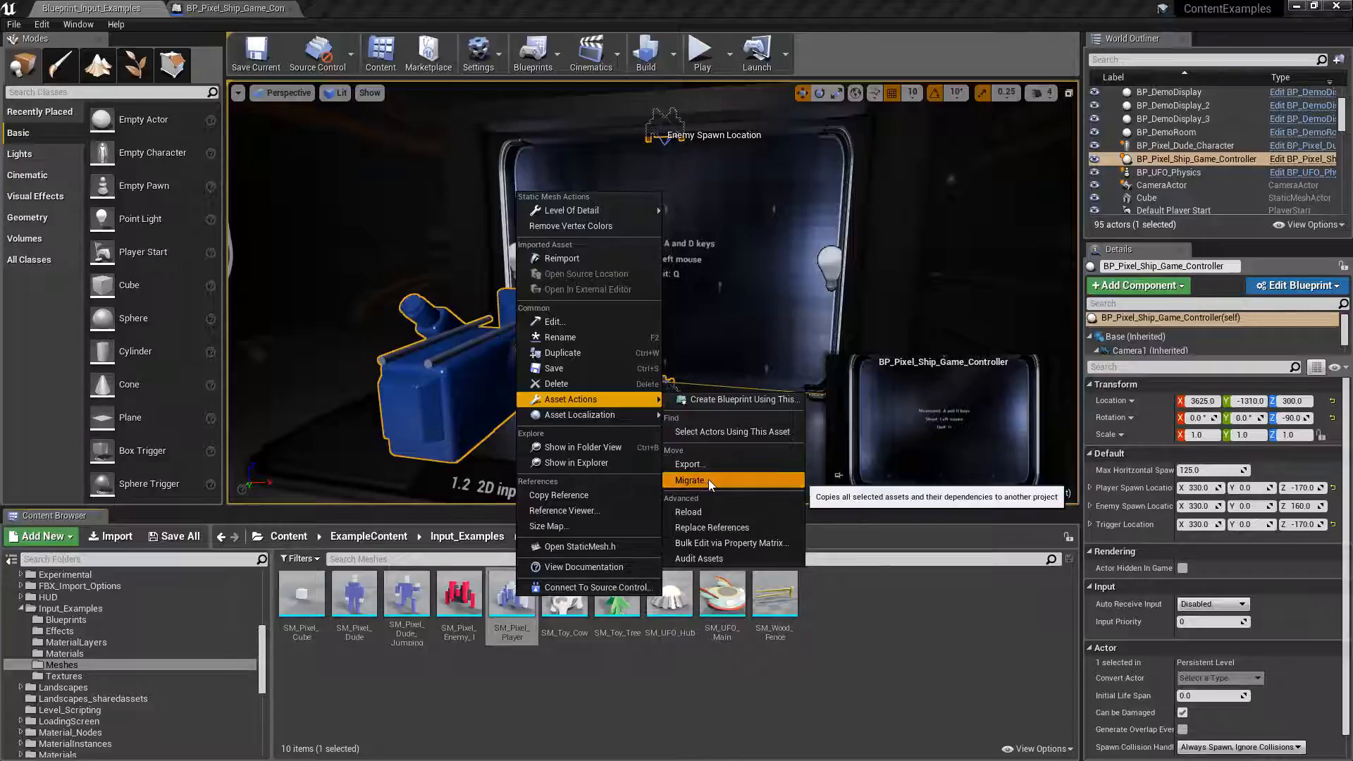
# Step: Migrate SM_Pixel_Player and its M_Pixel_Cube materials to UE4/LunarLanderLive/Content
pyautogui.click(689, 480)
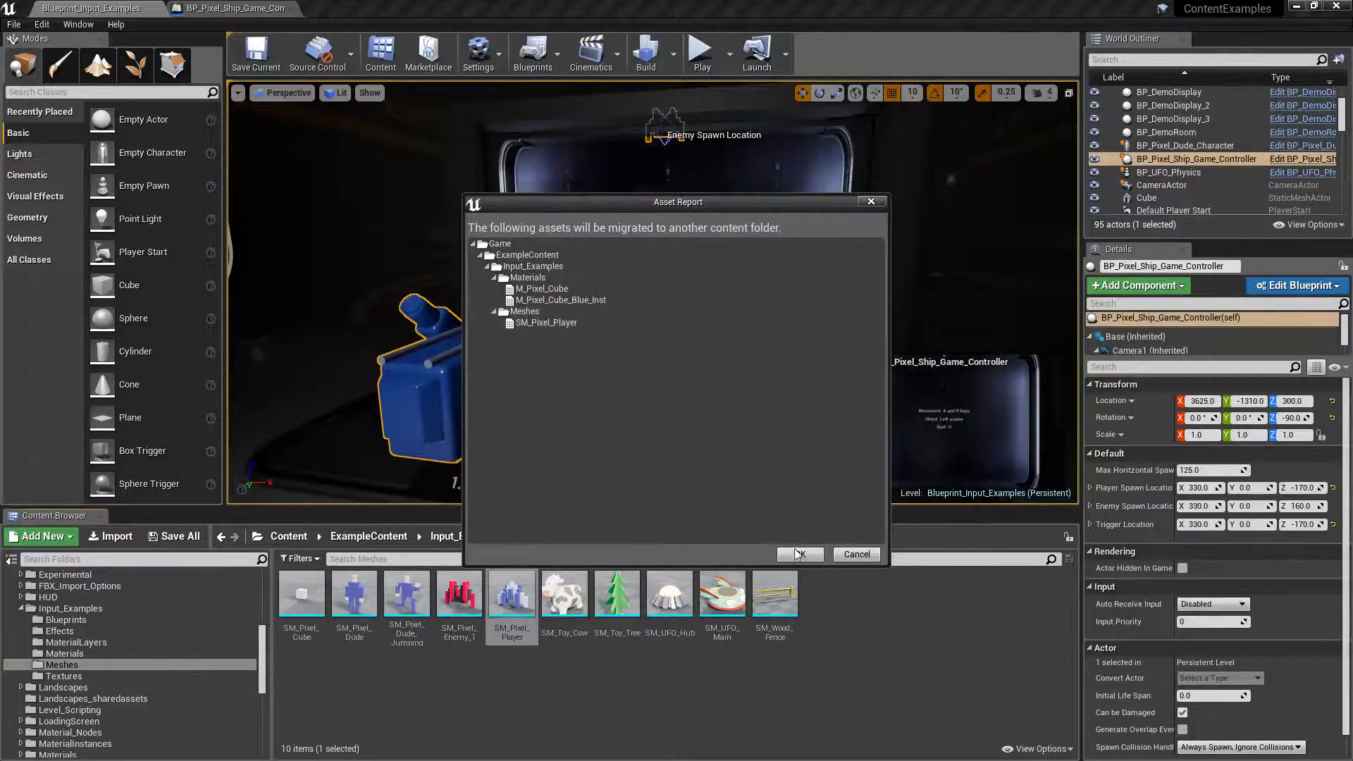
pyautogui.click(793, 554)
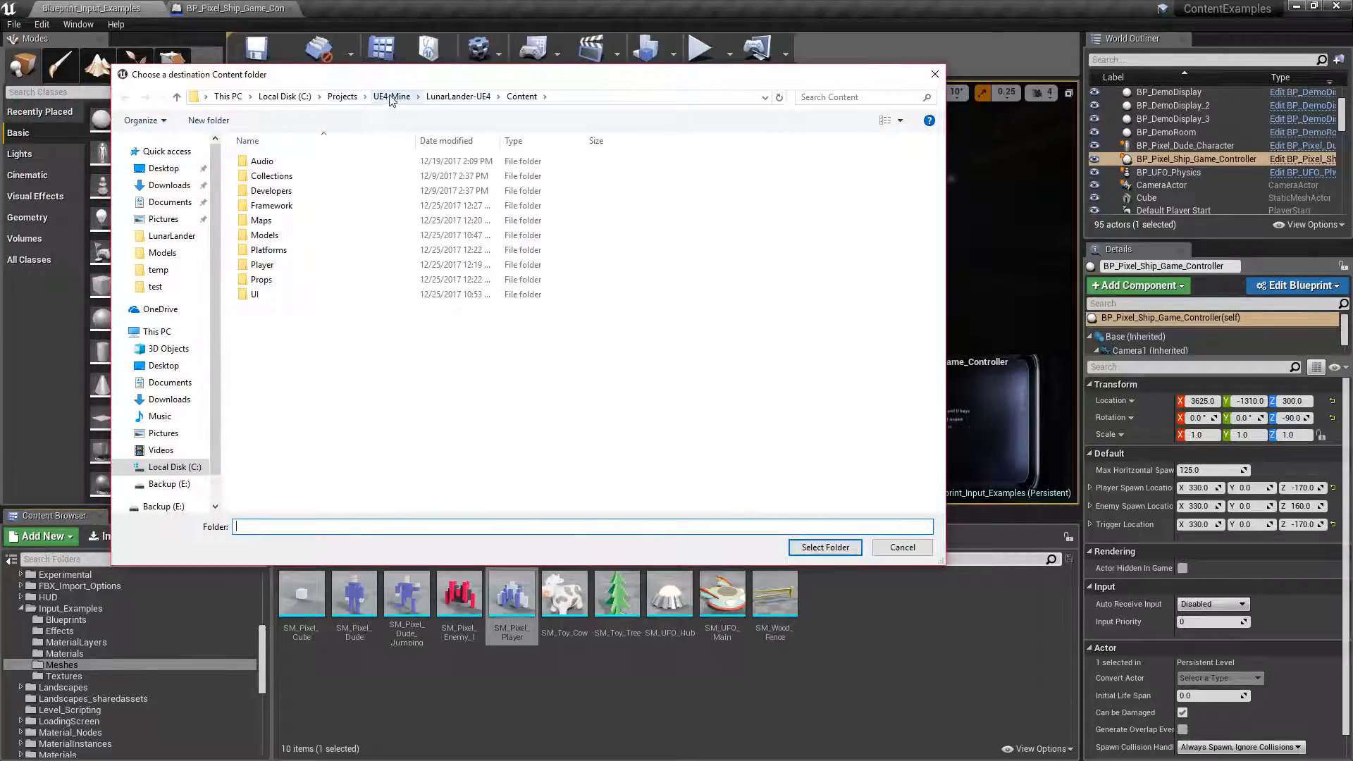
pyautogui.click(390, 95)
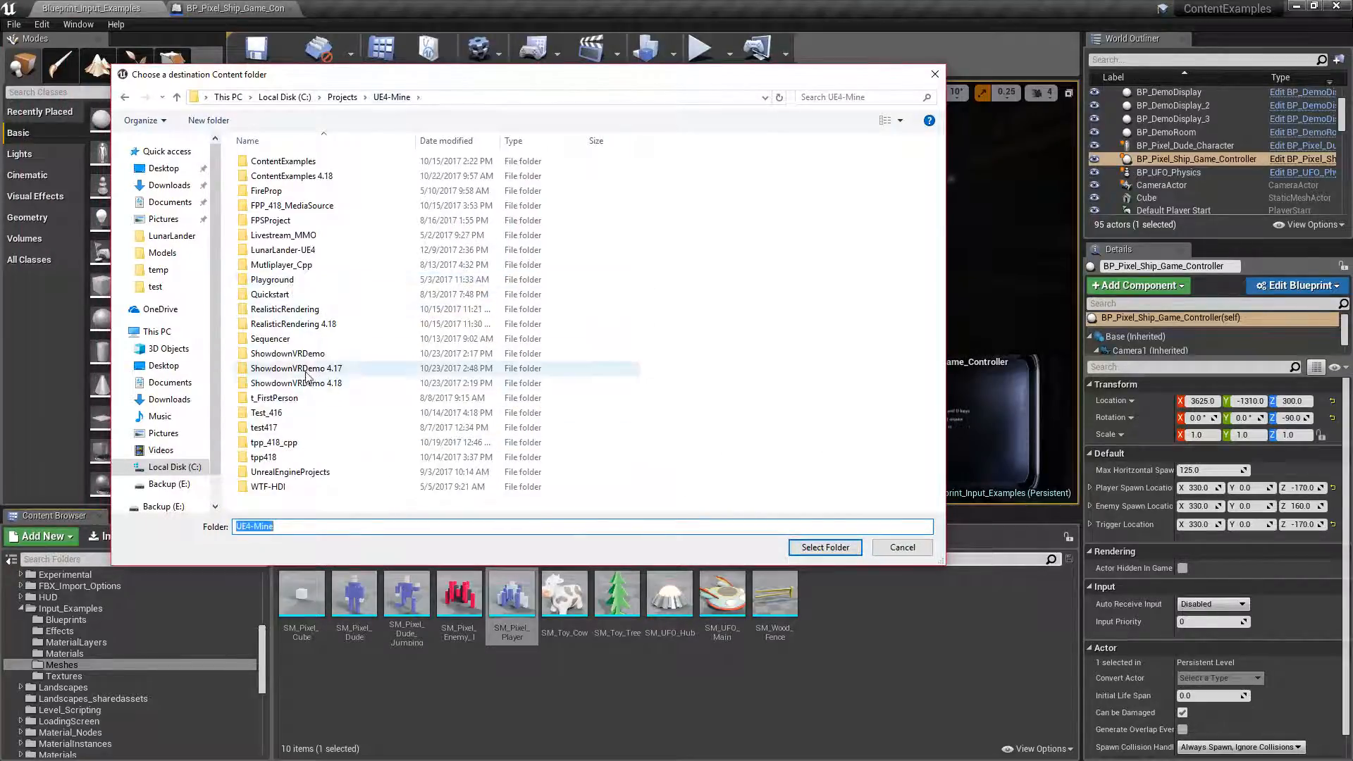
pyautogui.click(284, 250)
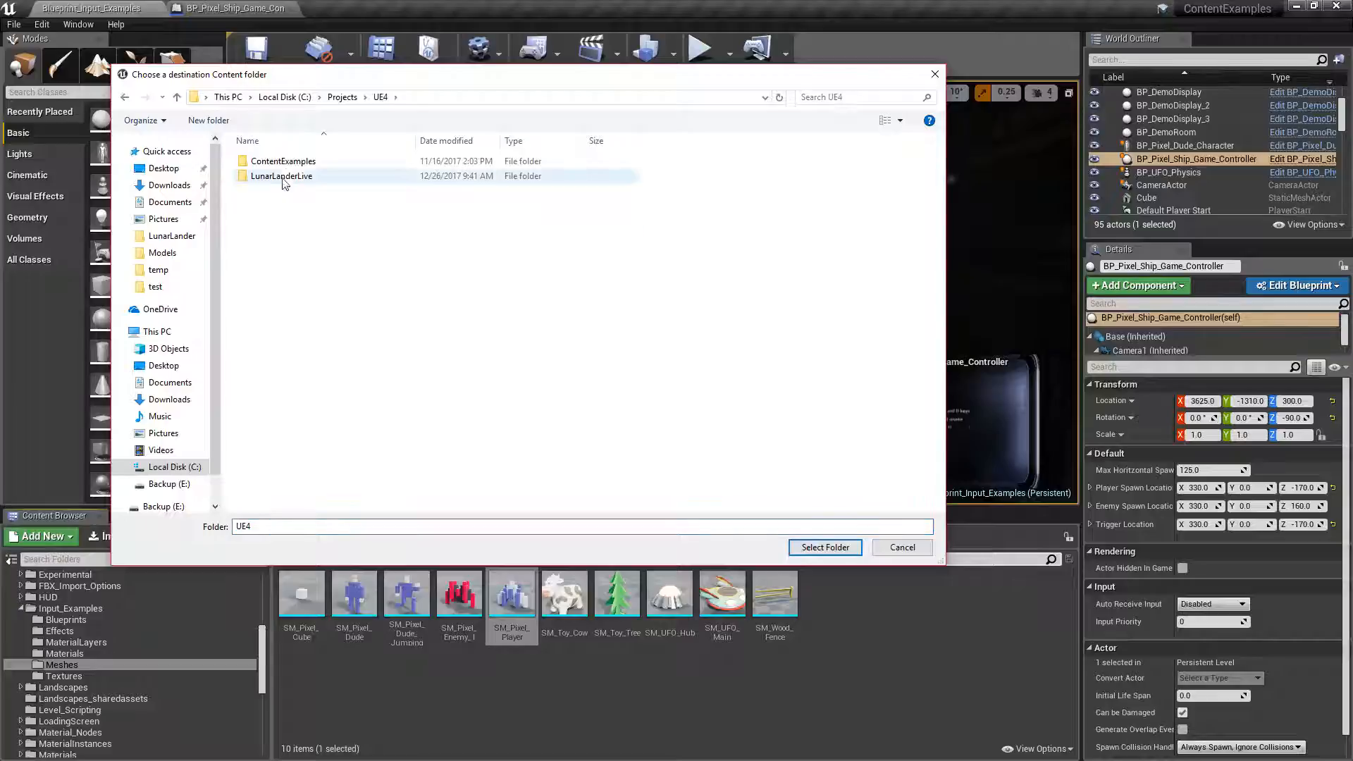
pyautogui.doubleClick(280, 176)
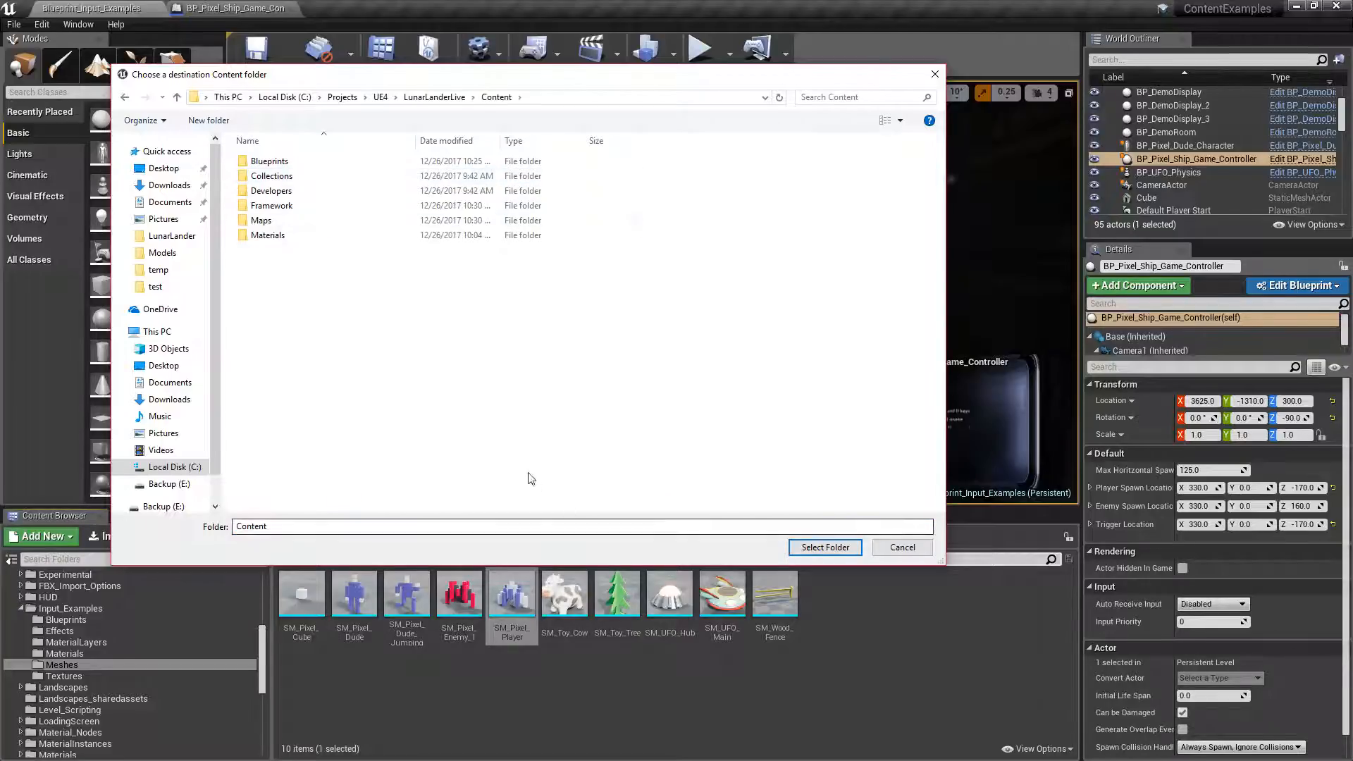
pyautogui.click(823, 547)
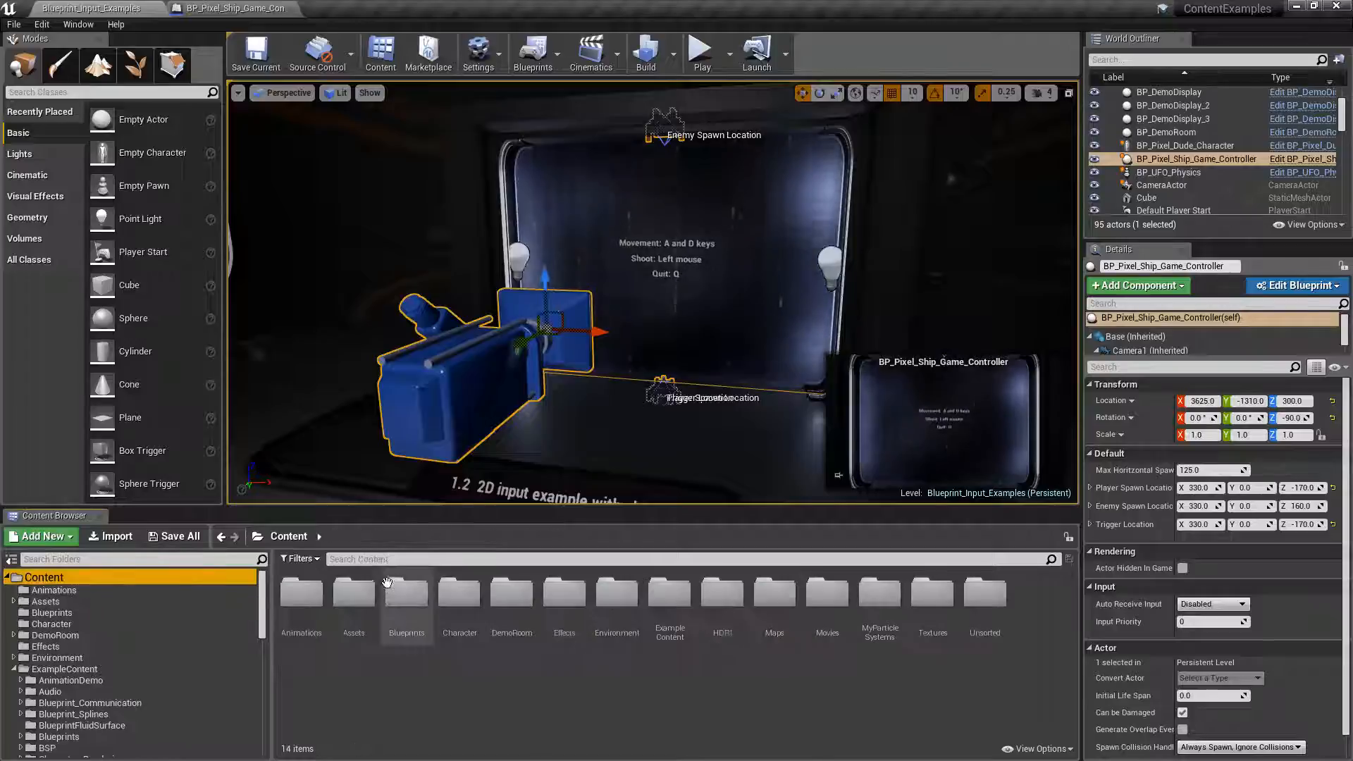
# Step: Find the P_Pixel_Engine particle effect by searching 'part' in the Content Browser
pyautogui.click(354, 595)
pyautogui.write('t')
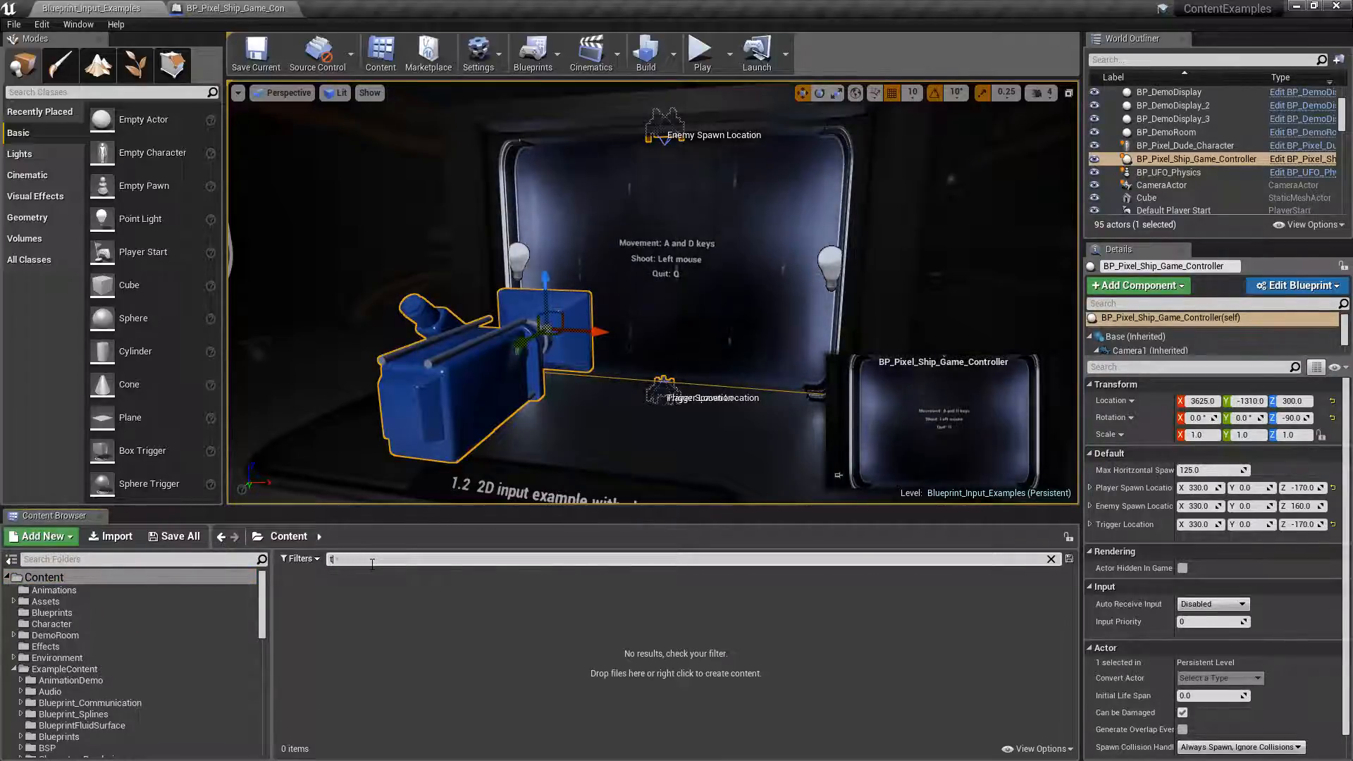
pyautogui.write('part')
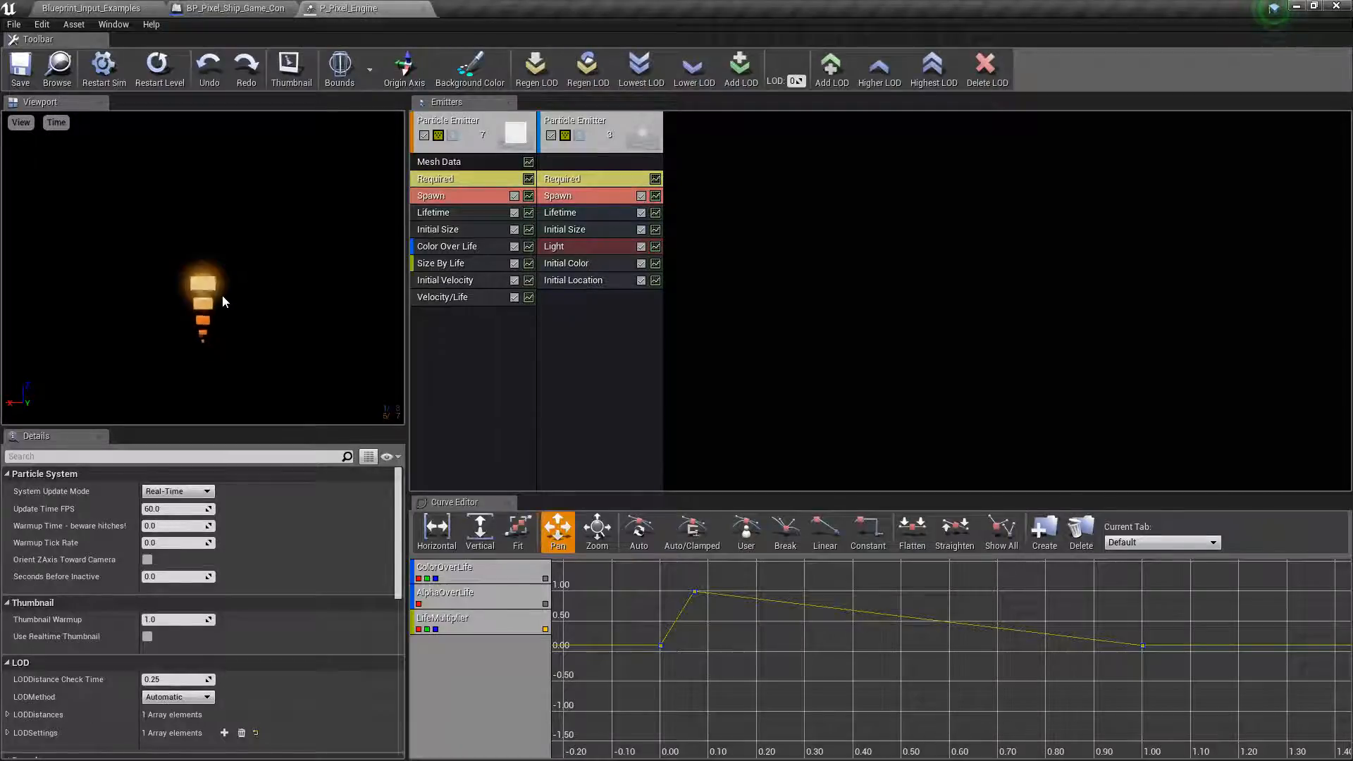
pyautogui.click(231, 9)
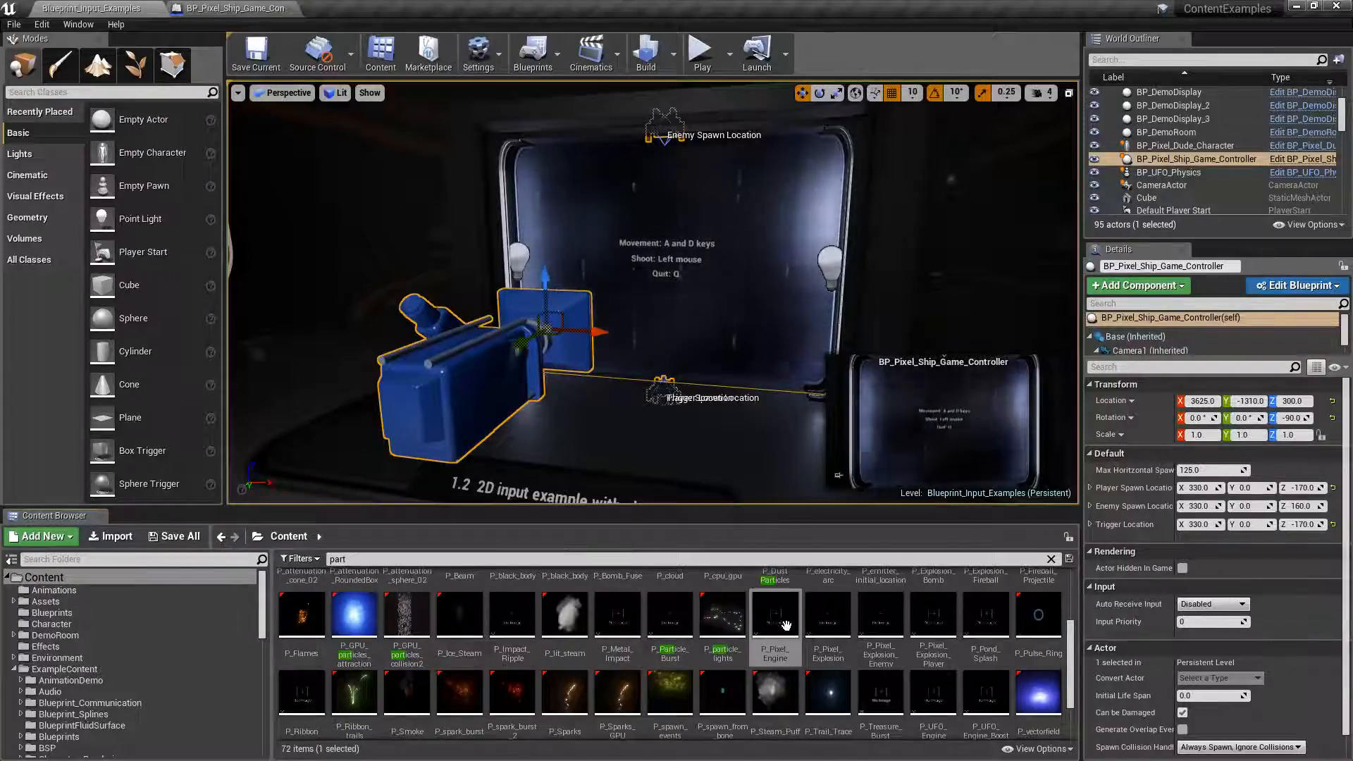
pyautogui.rightClick(774, 613)
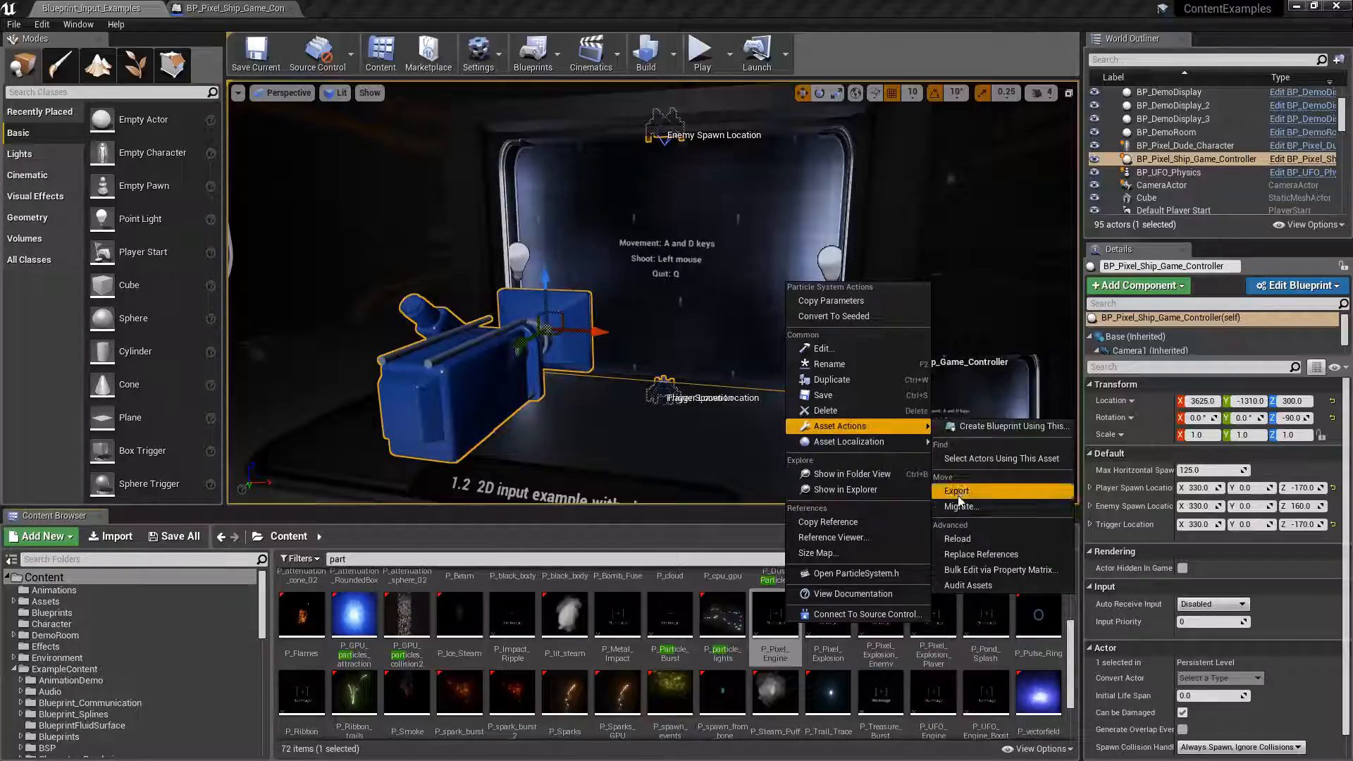
# Step: Migrate P_Pixel_Engine and its two materials into the LunarLanderLive Content folder
pyautogui.click(960, 506)
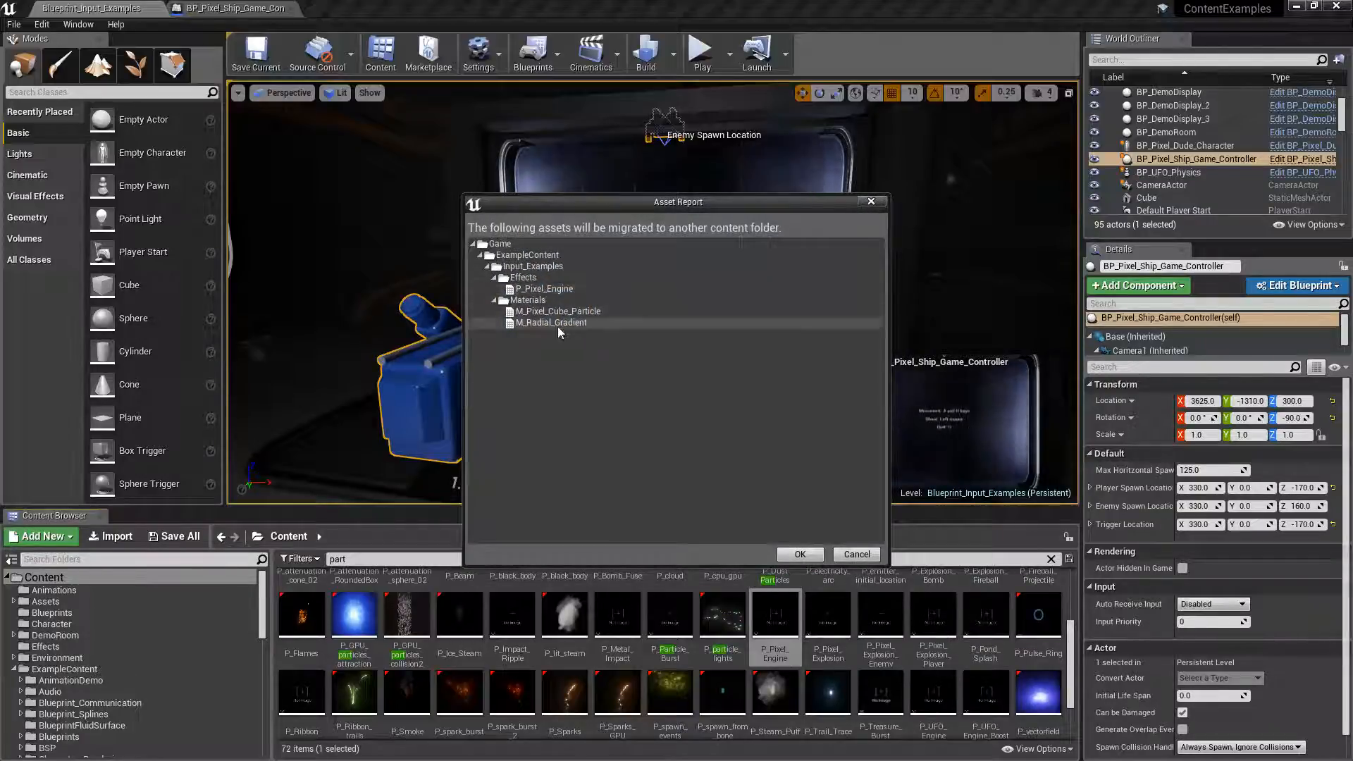
pyautogui.click(799, 554)
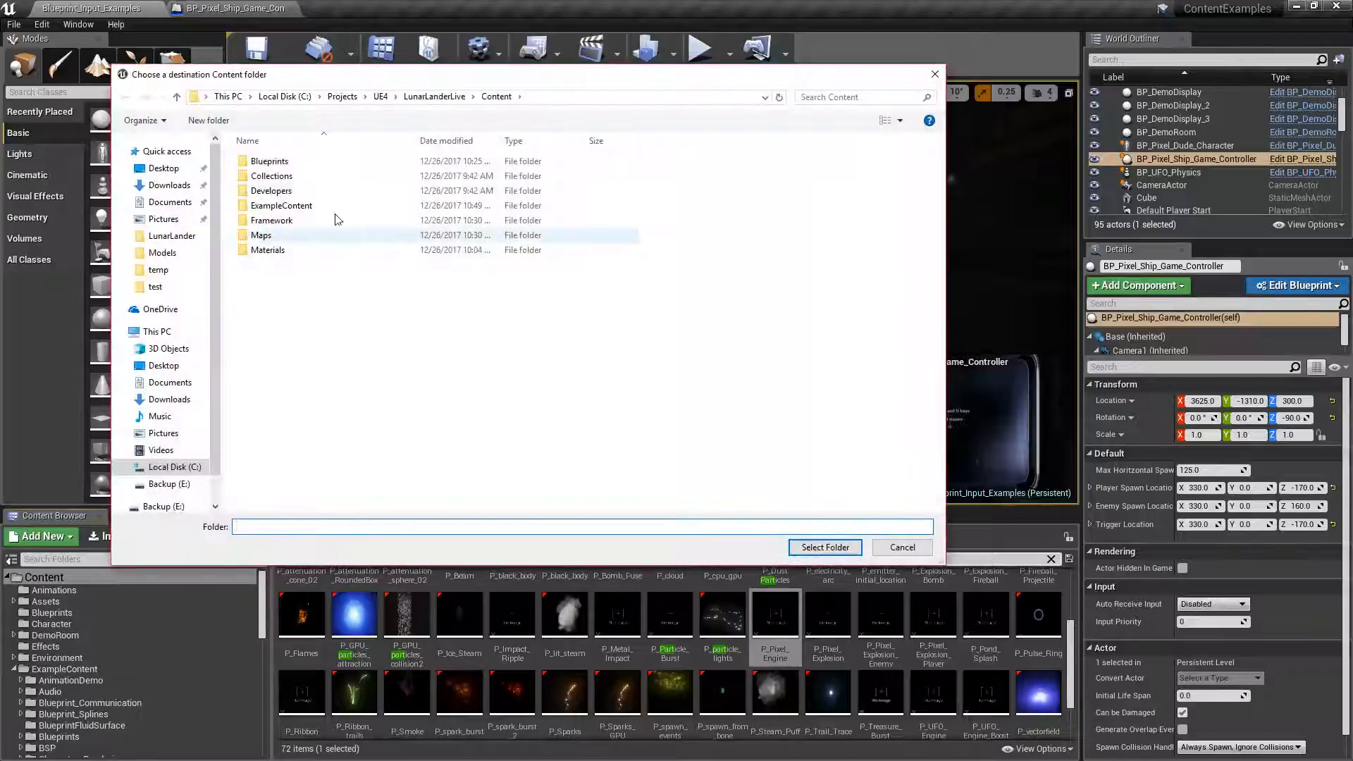
pyautogui.click(823, 547)
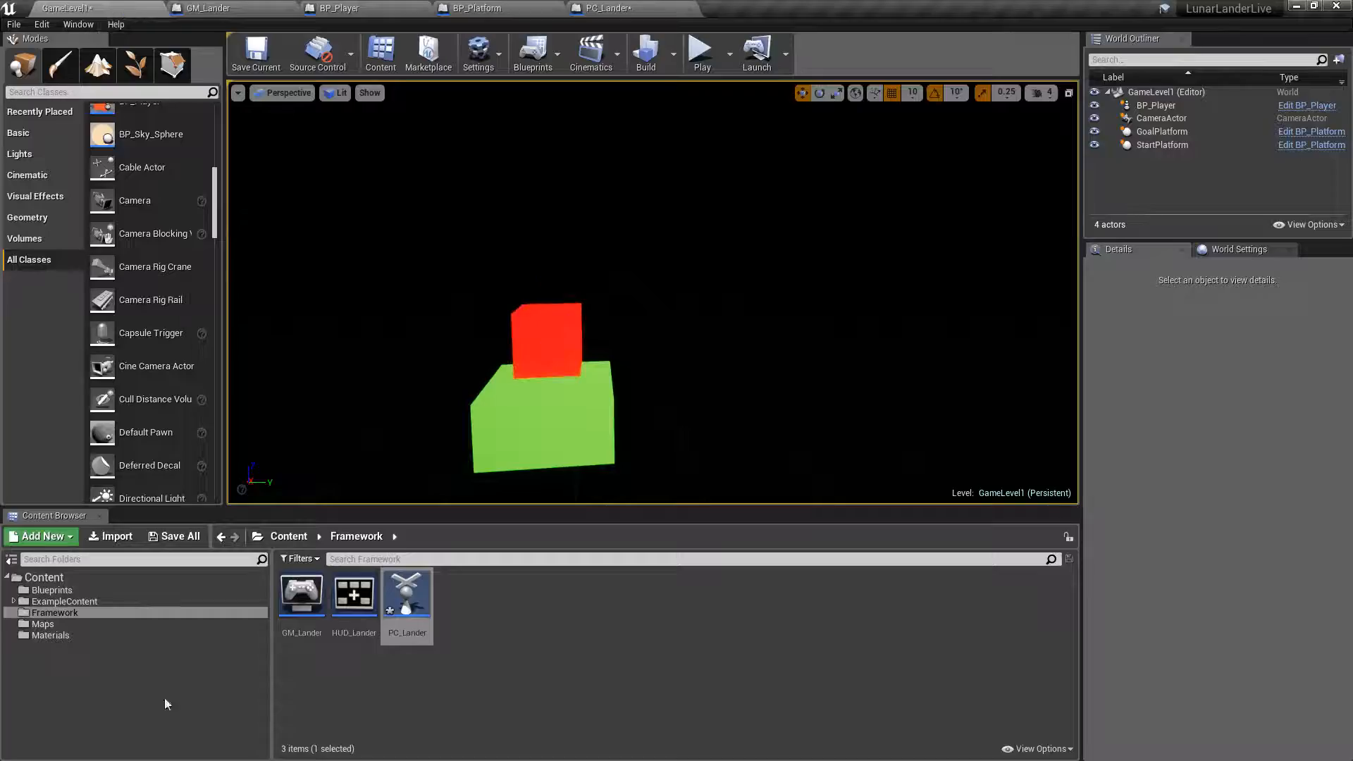
# Step: Check the migrated Effects, Meshes and Materials folders under Input_Examples, then go to BP_Player
pyautogui.click(69, 611)
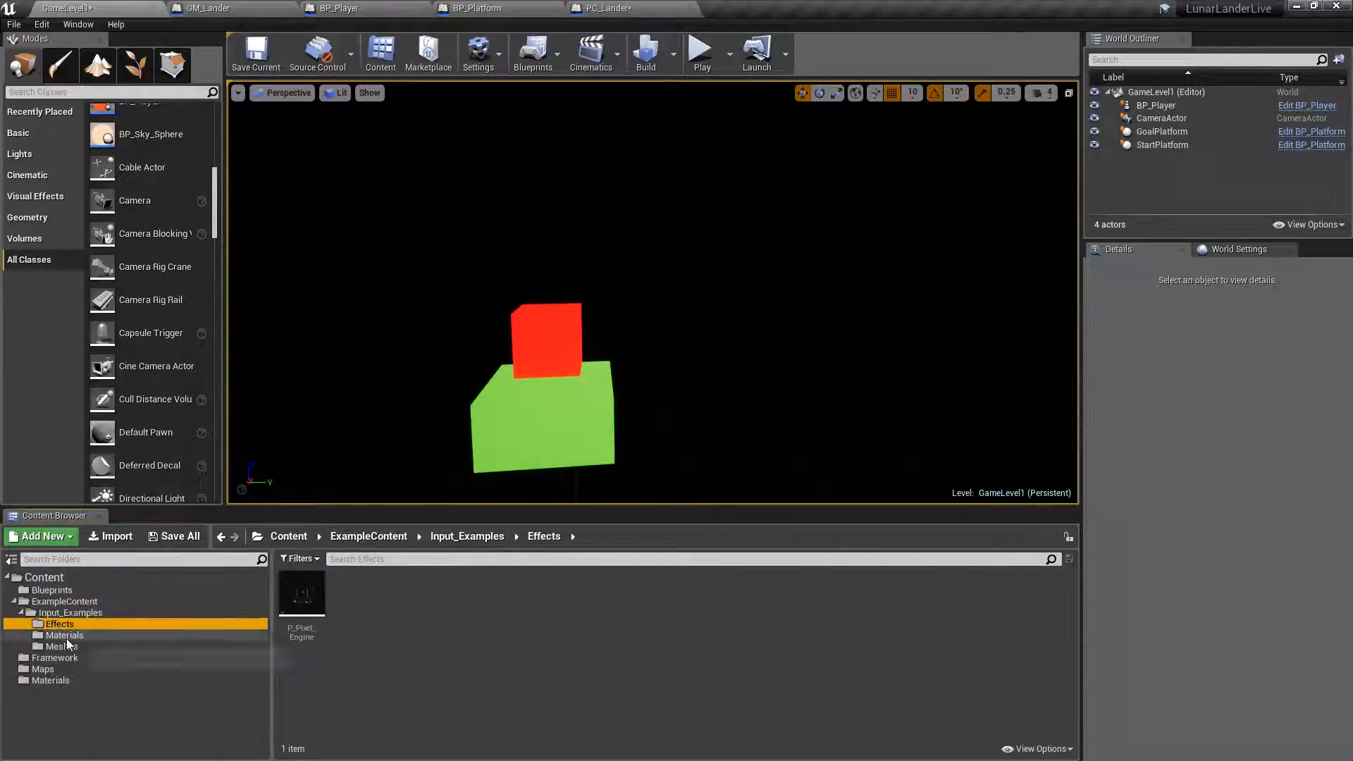
pyautogui.click(61, 647)
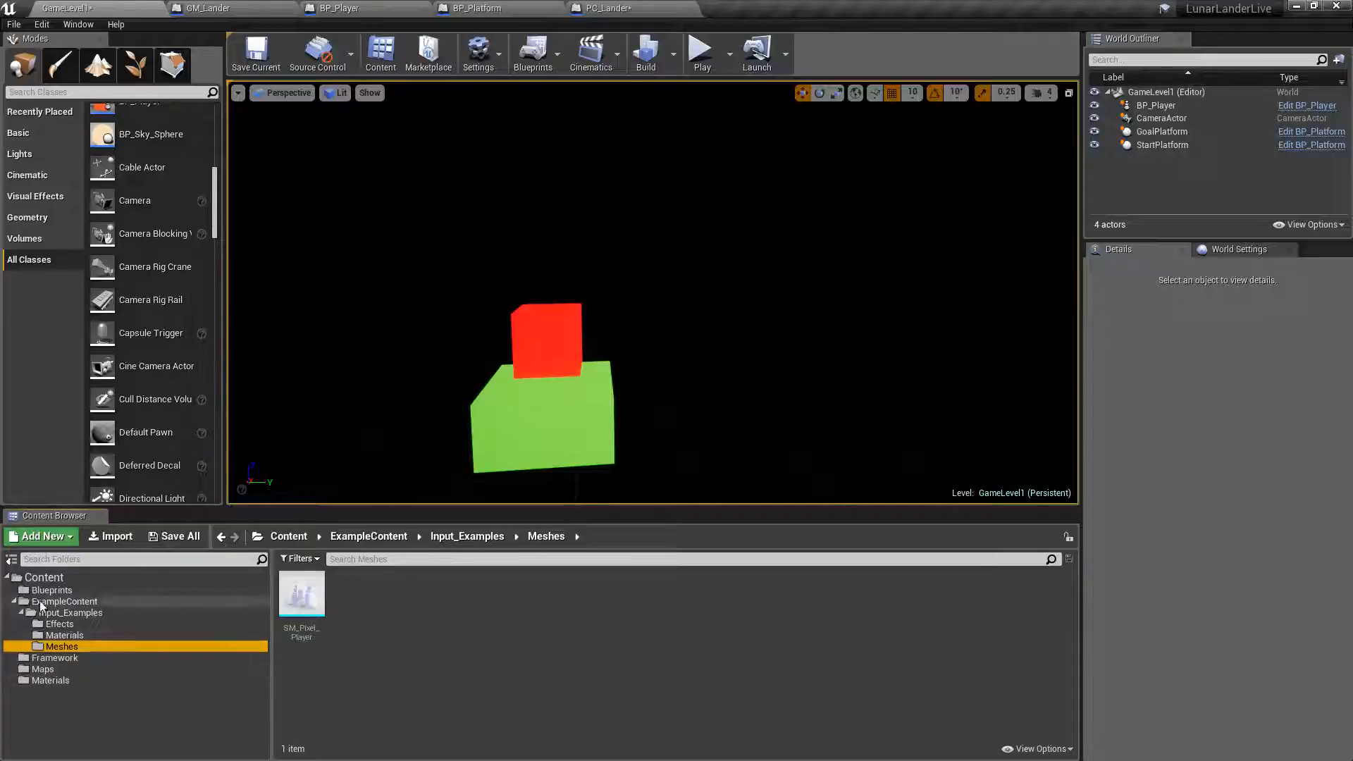
pyautogui.click(64, 636)
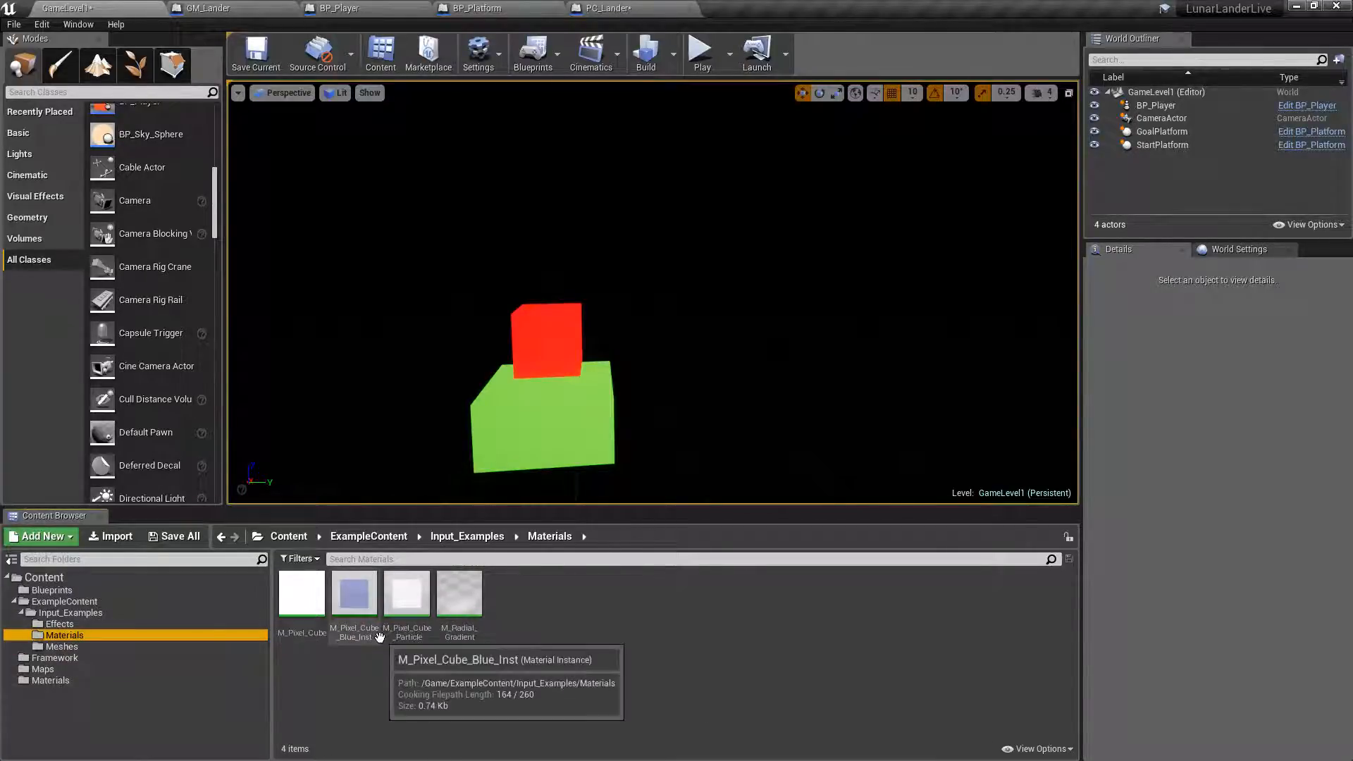
pyautogui.click(59, 623)
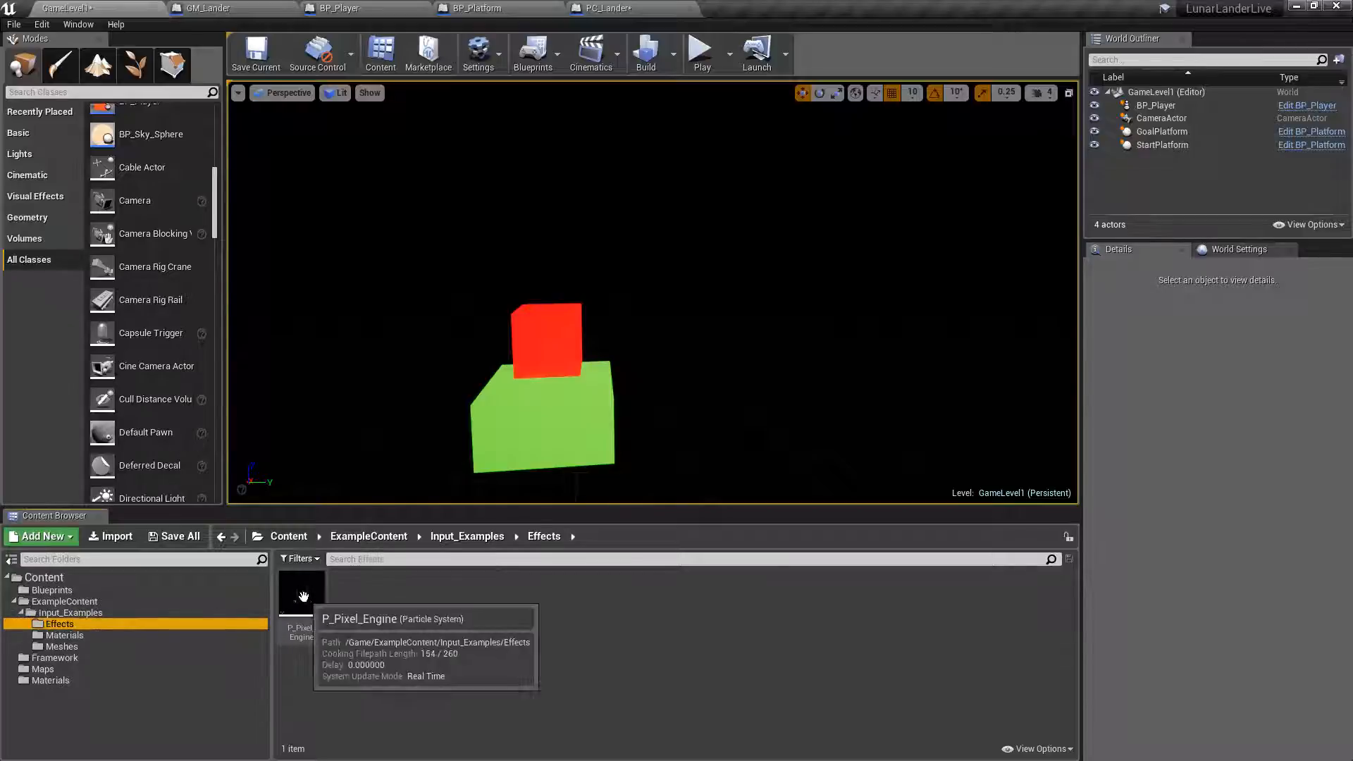
pyautogui.click(60, 647)
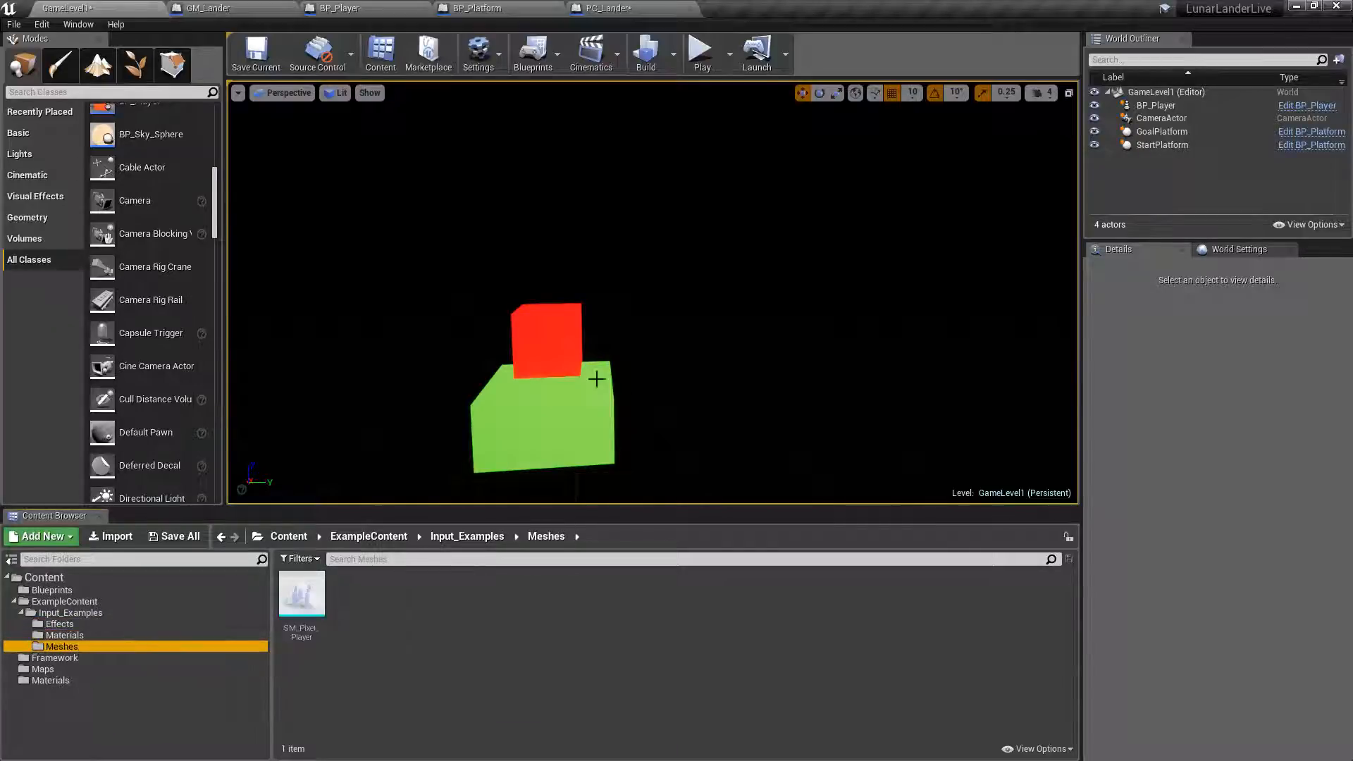
pyautogui.click(1156, 105)
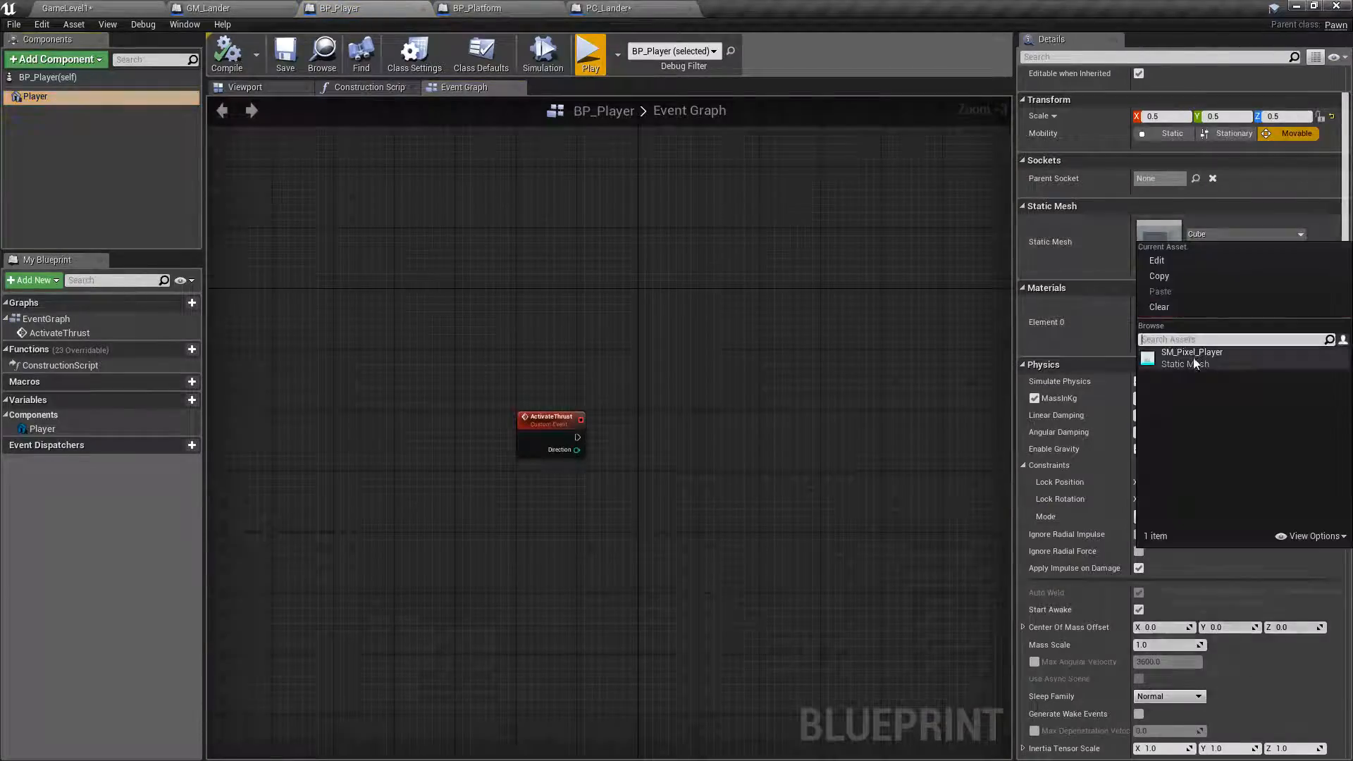
# Step: Set the Player component's Static Mesh to SM_Pixel_Player
pyautogui.click(1192, 353)
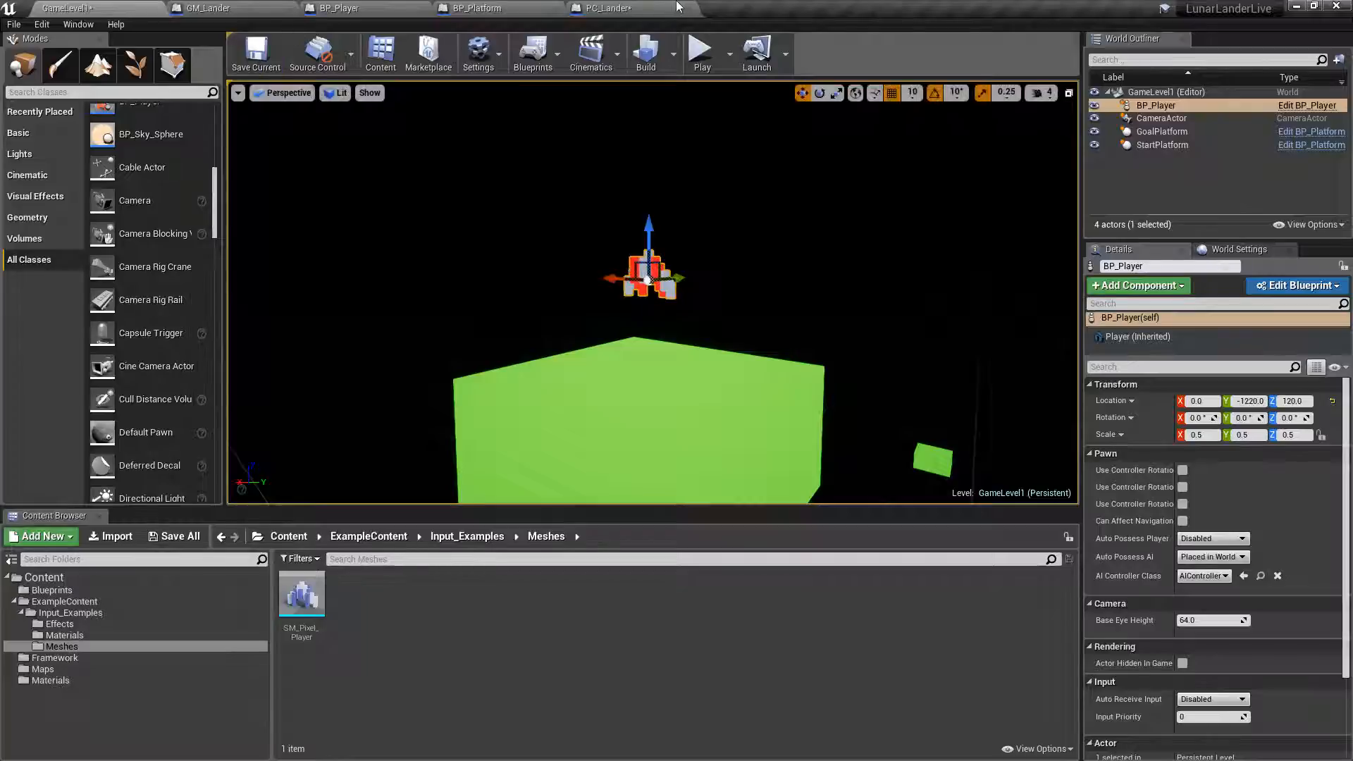
pyautogui.click(342, 9)
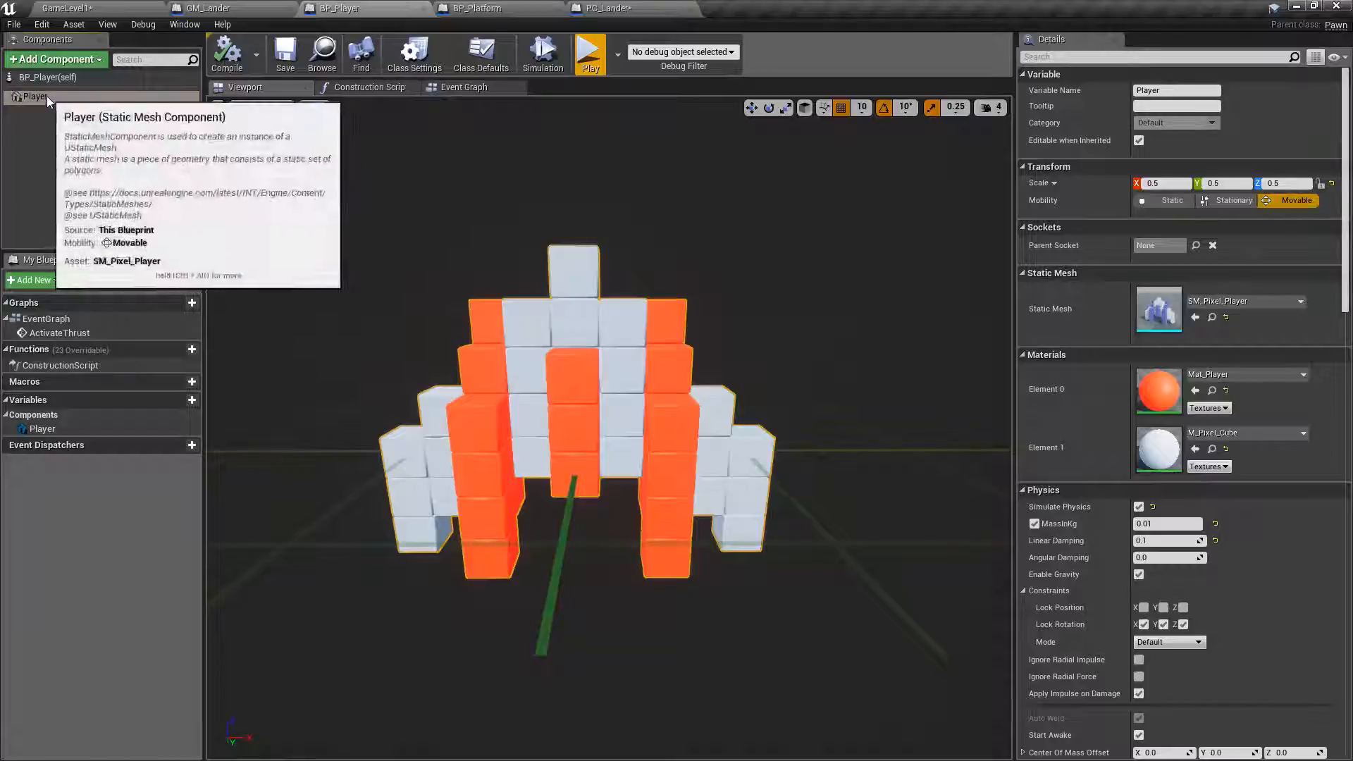
# Step: Add a Scene component named Root as BP_Player's root with the Player mesh under it
pyautogui.write('sce')
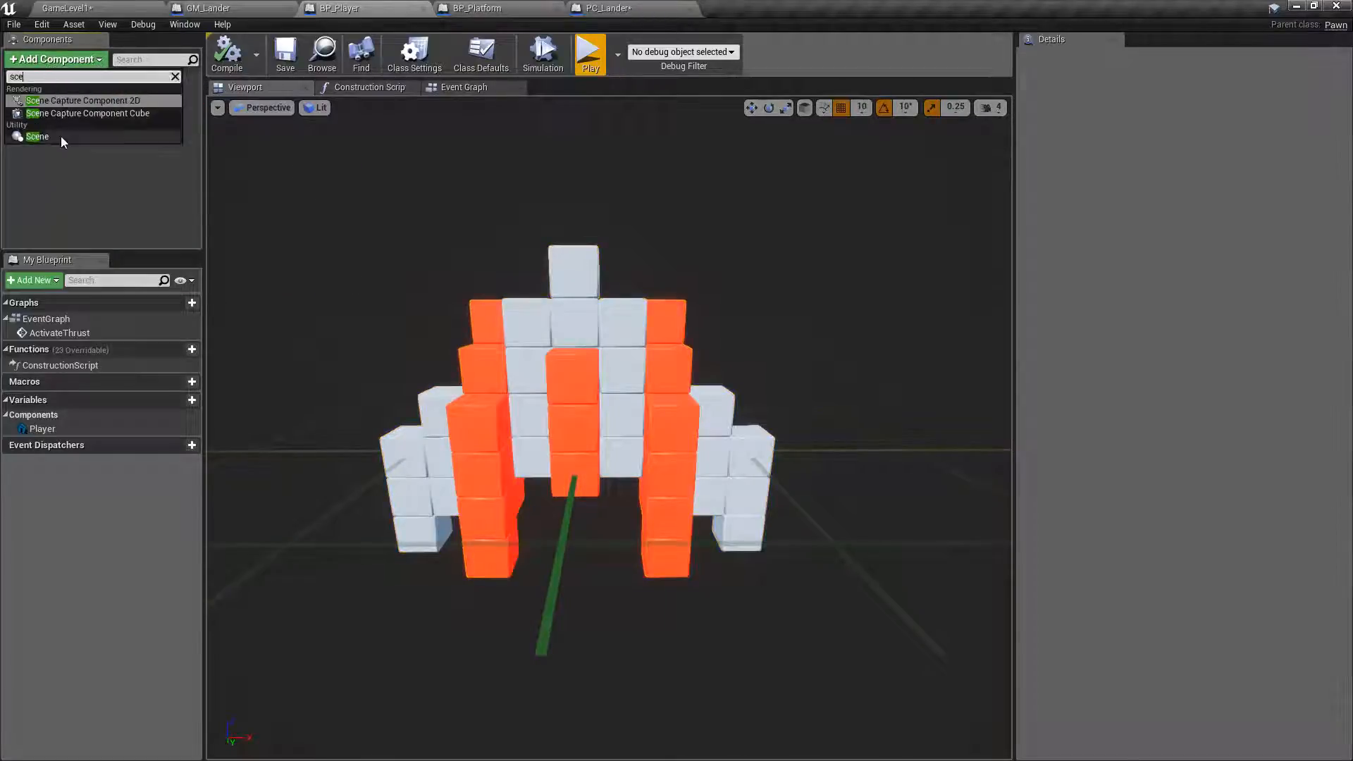
pyautogui.click(37, 137)
pyautogui.write('Root')
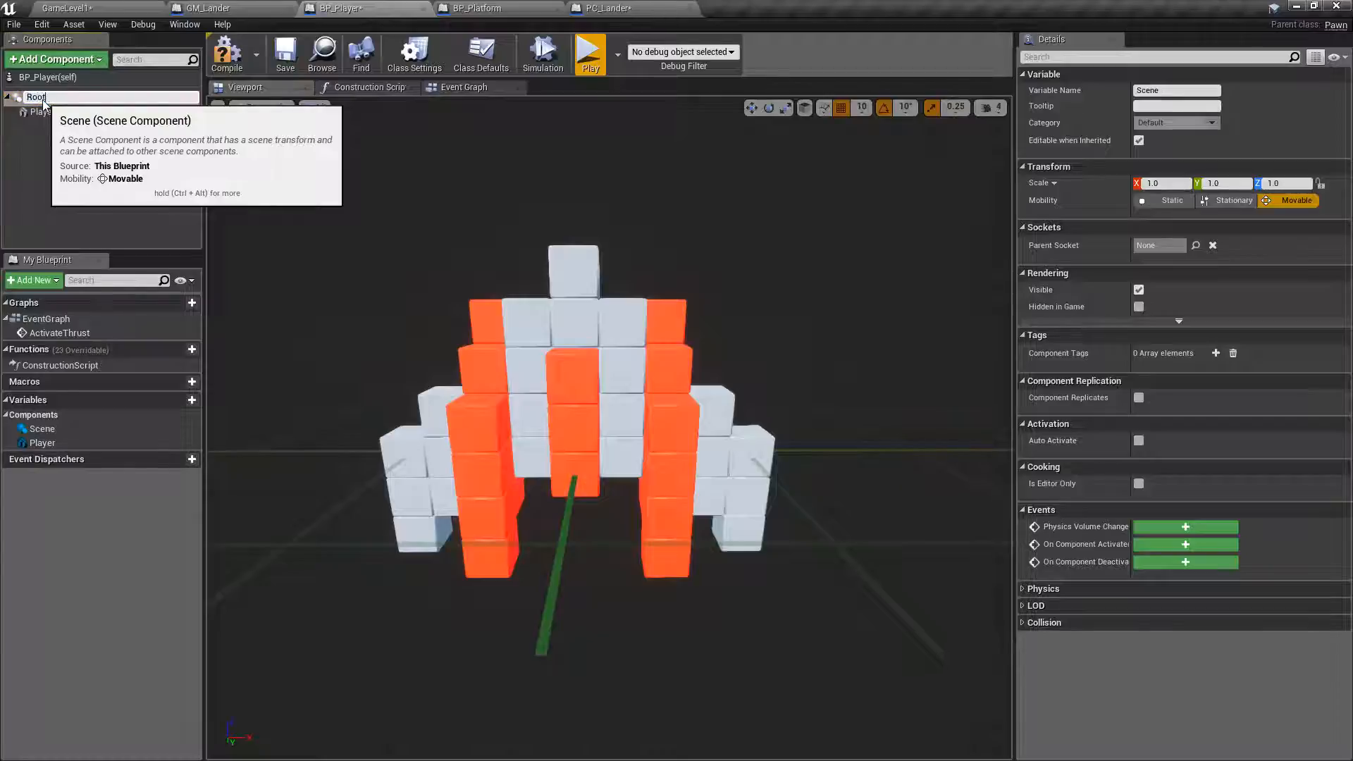
pyautogui.click(35, 96)
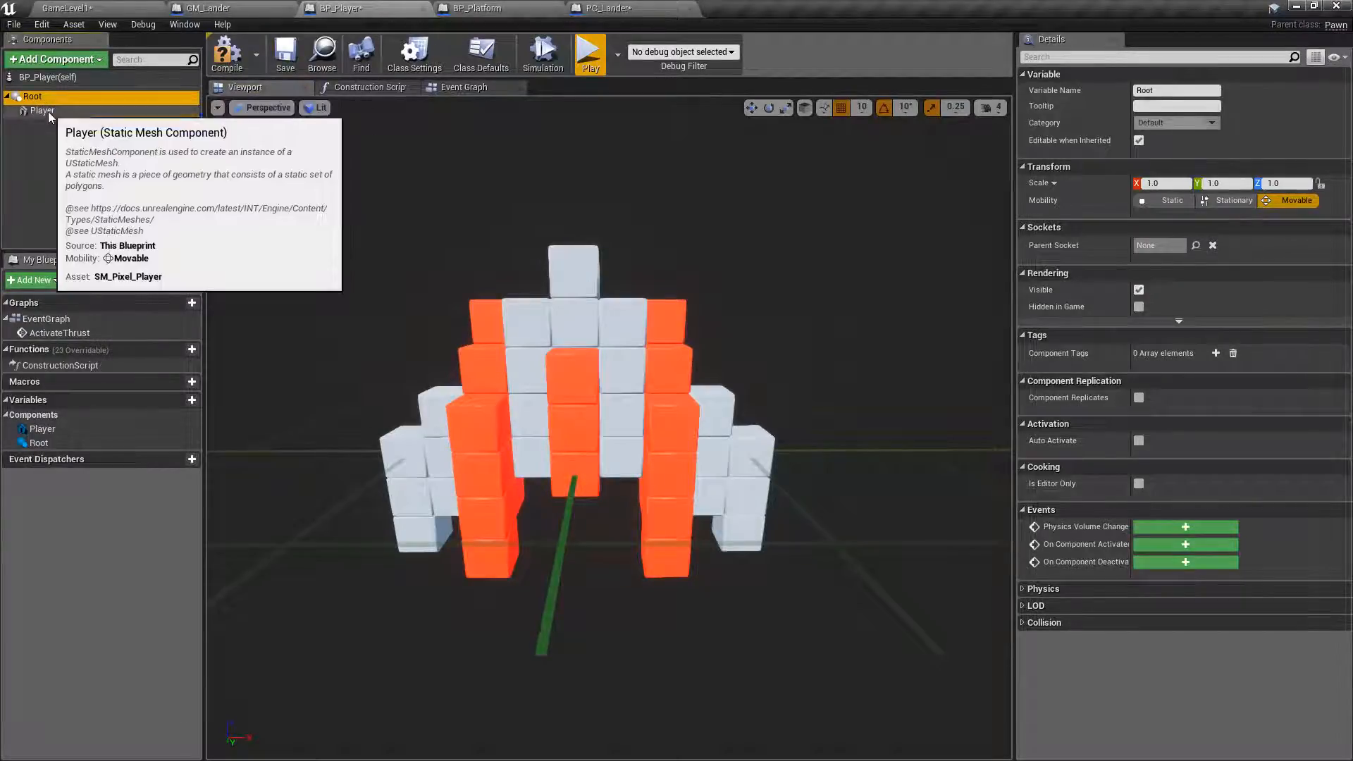
pyautogui.click(42, 109)
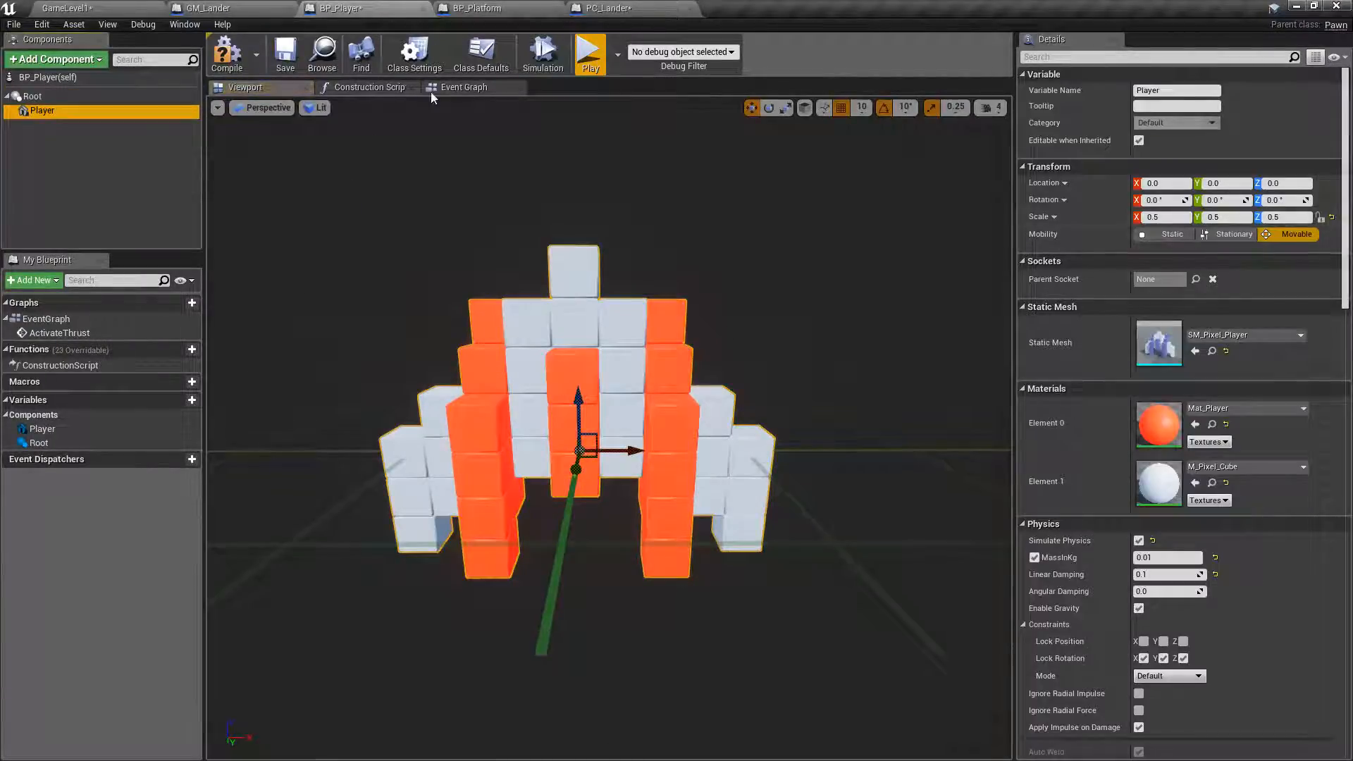
pyautogui.click(65, 9)
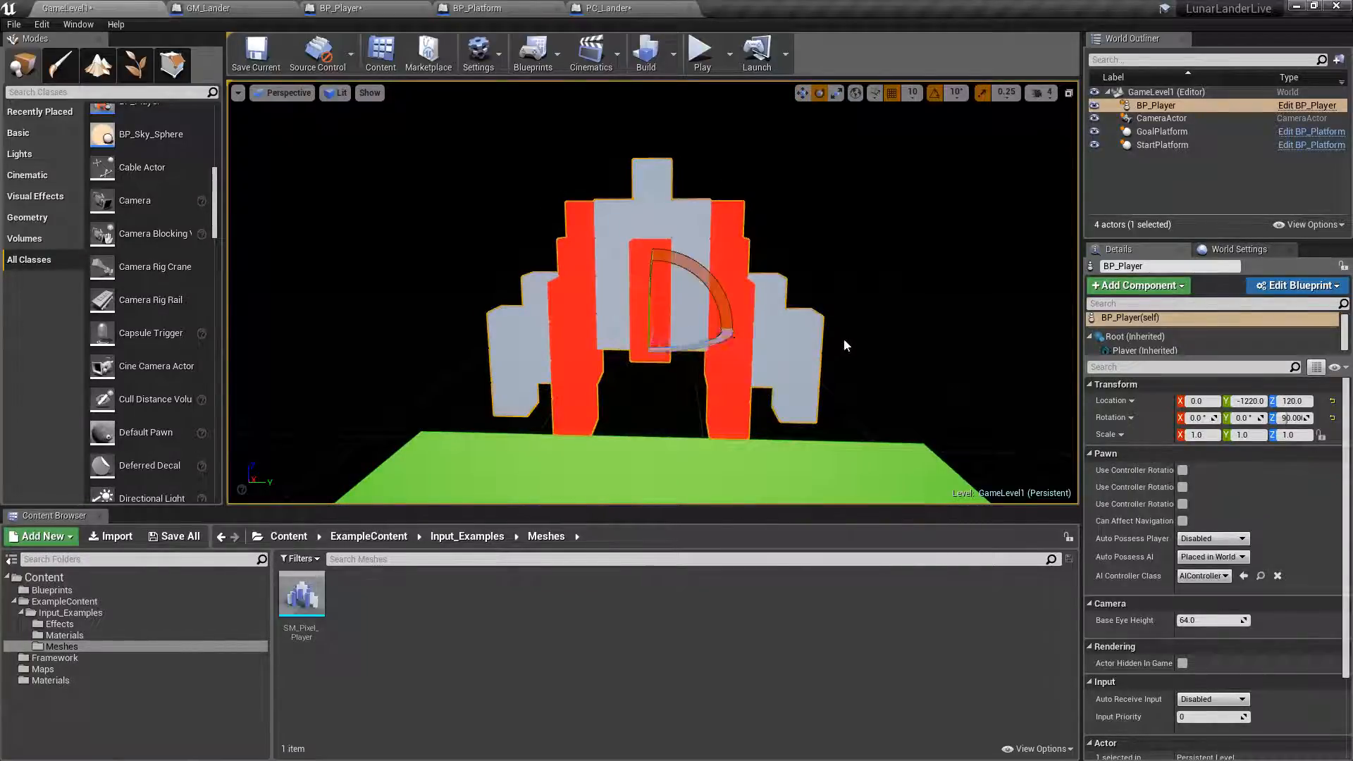
# Step: Close the unneeded blueprint editors and set the Player mesh's Z rotation to 90
pyautogui.click(605, 8)
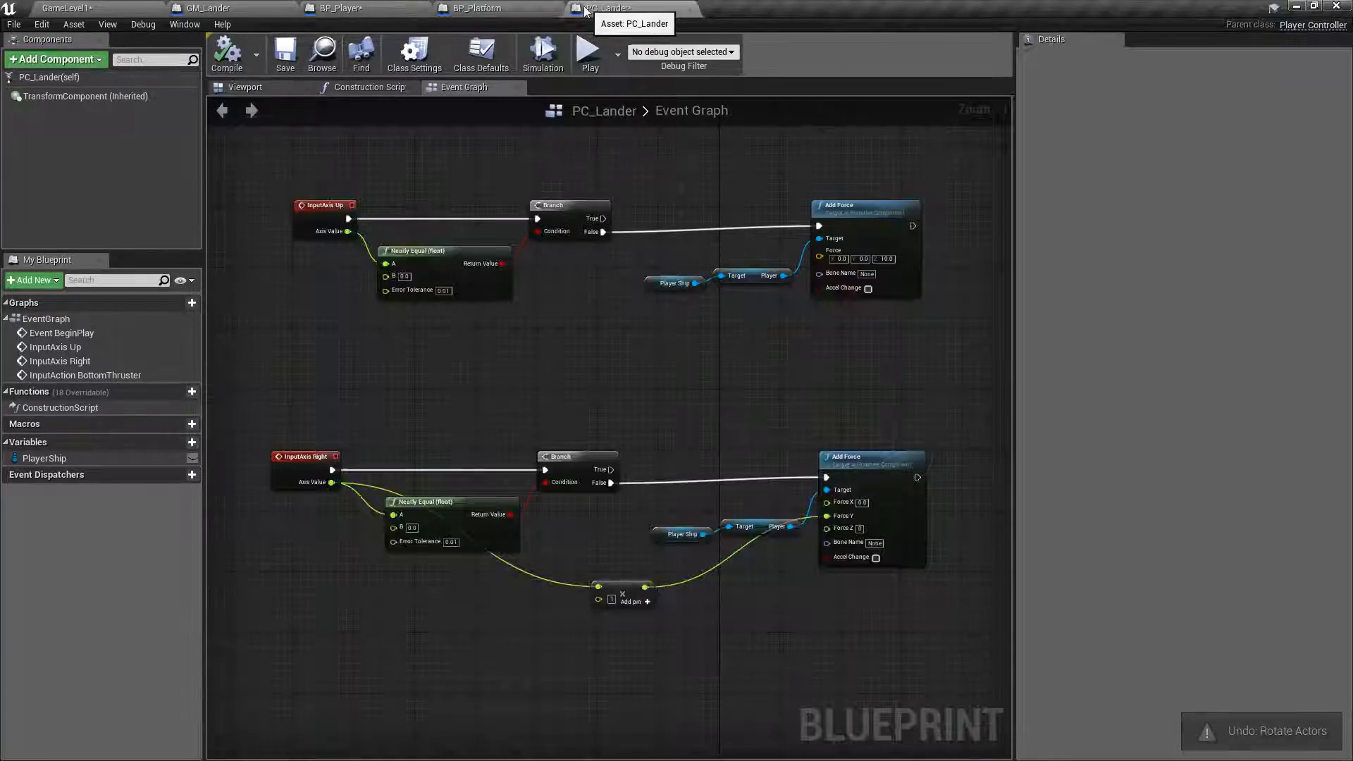
pyautogui.click(337, 8)
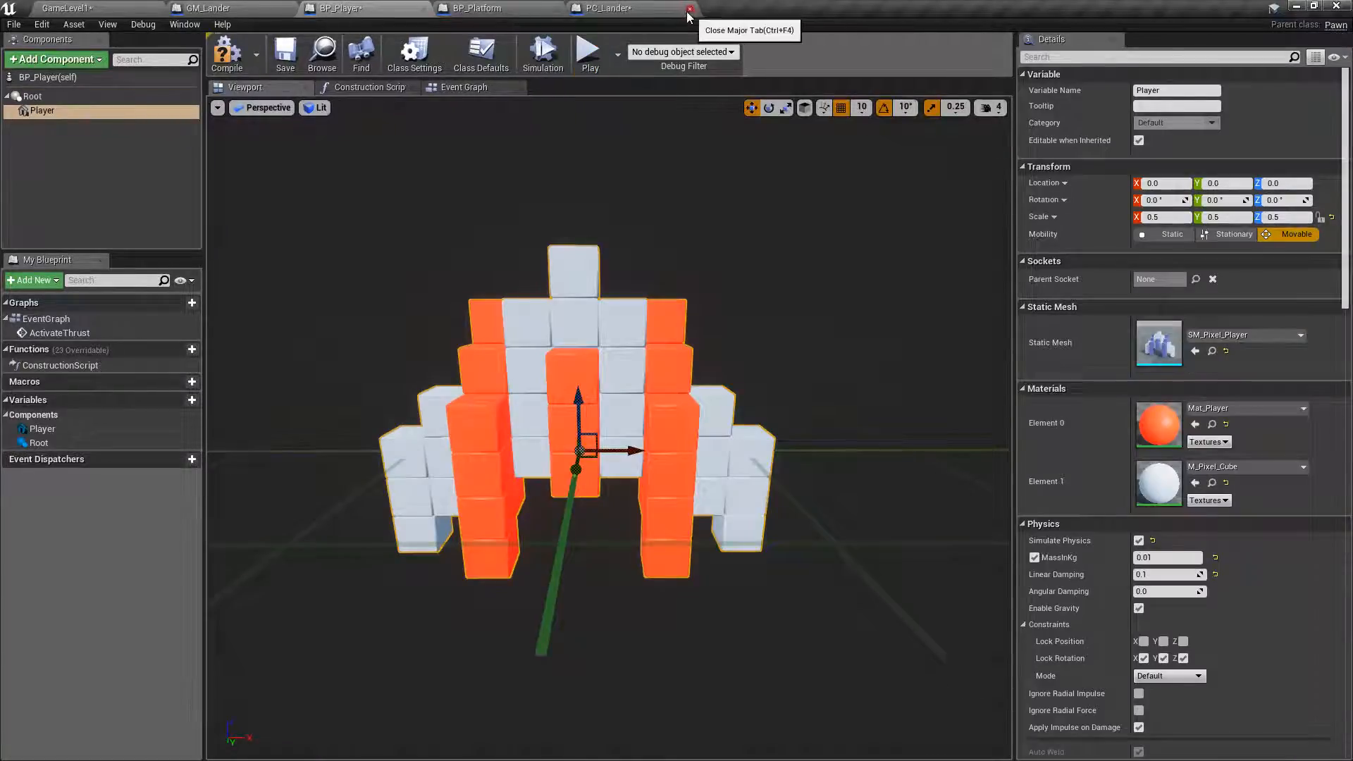
pyautogui.click(688, 9)
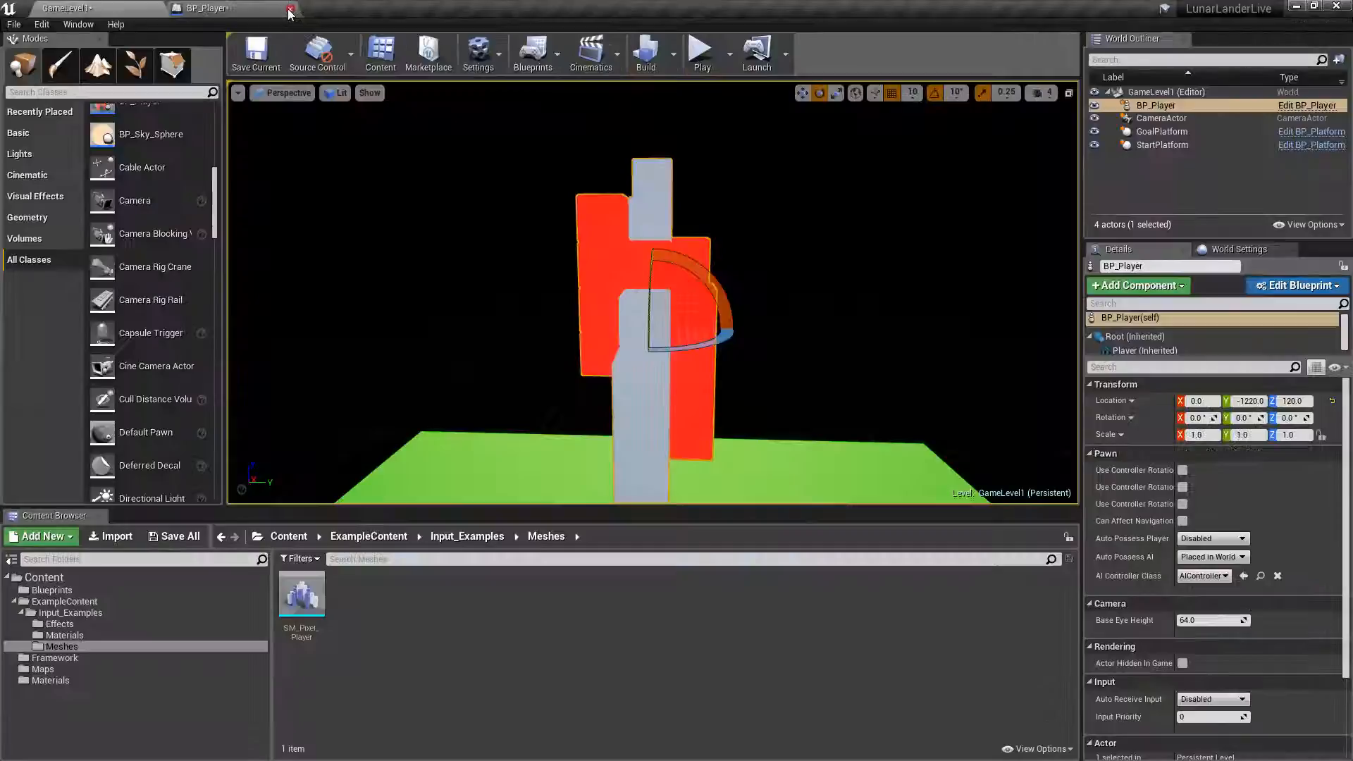
pyautogui.click(207, 9)
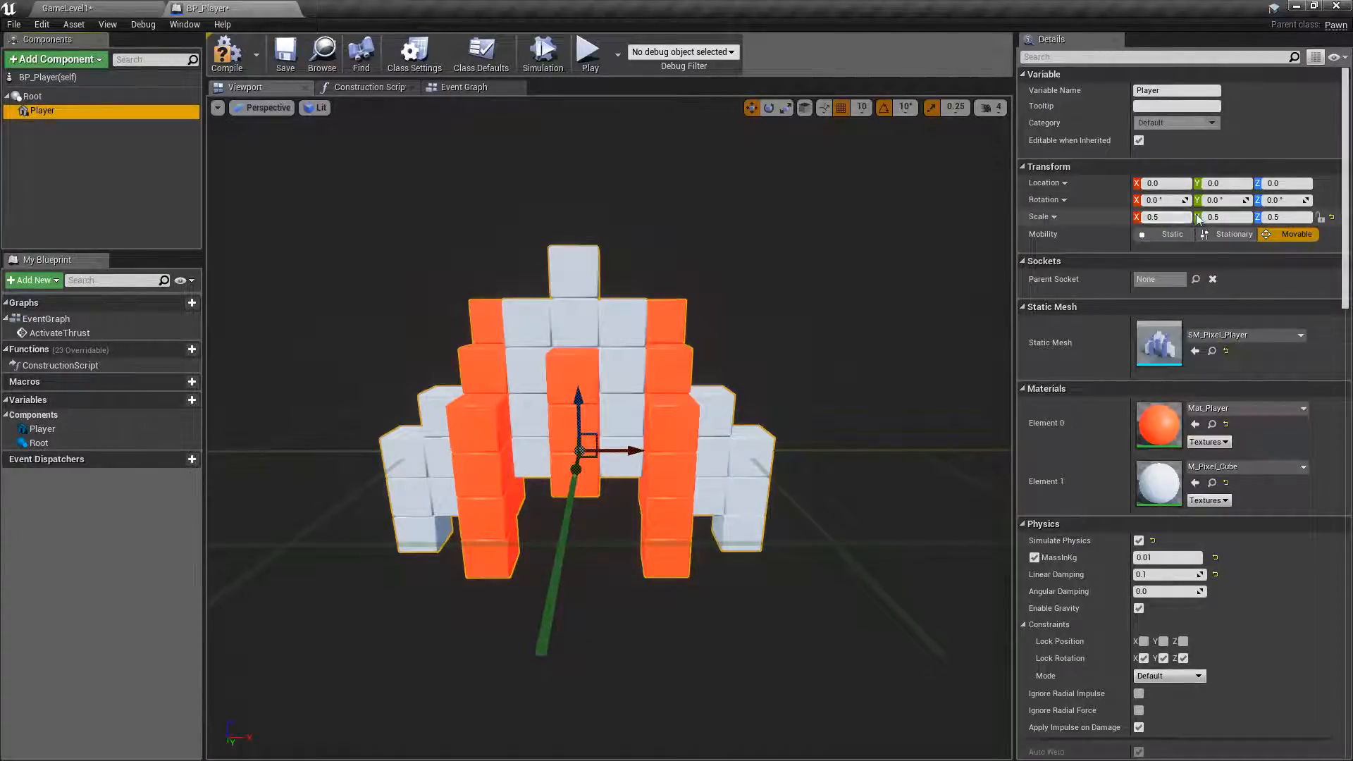
pyautogui.click(1286, 199)
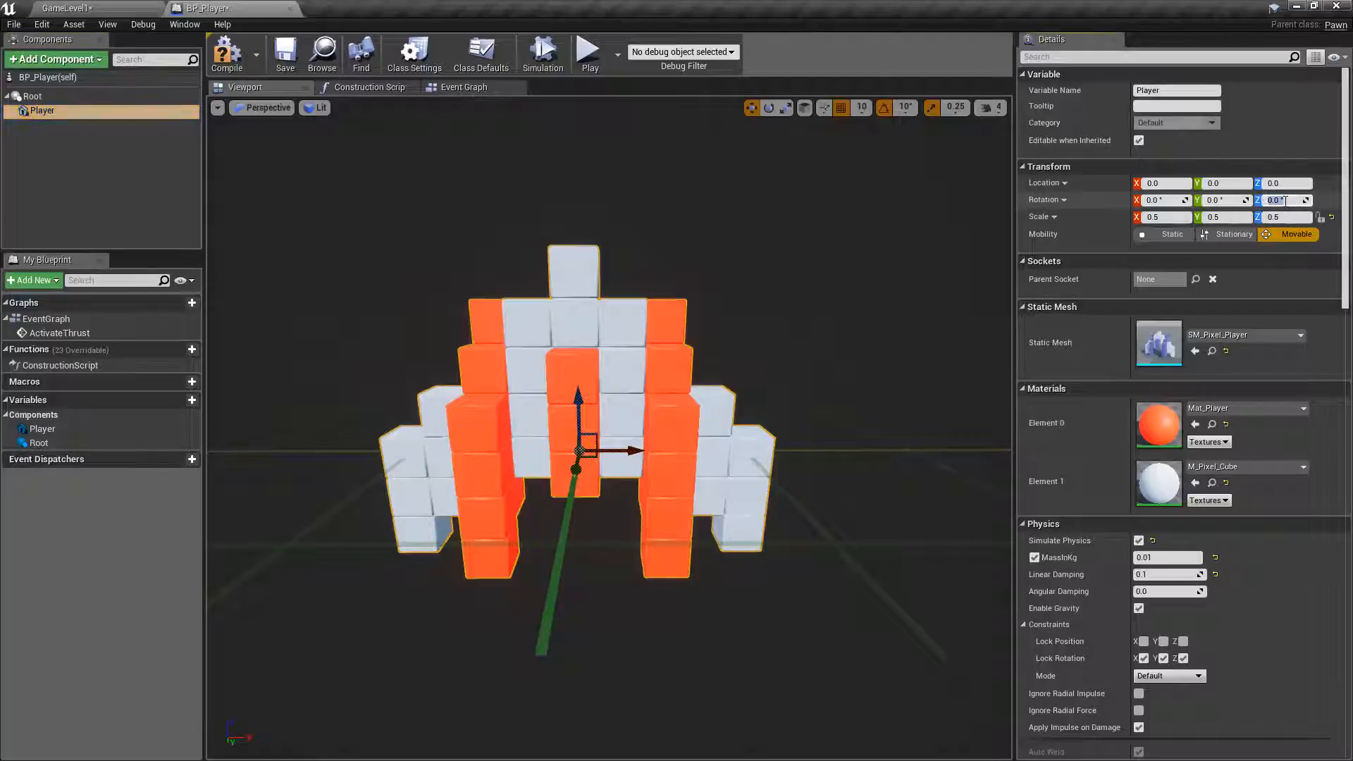
pyautogui.write('90')
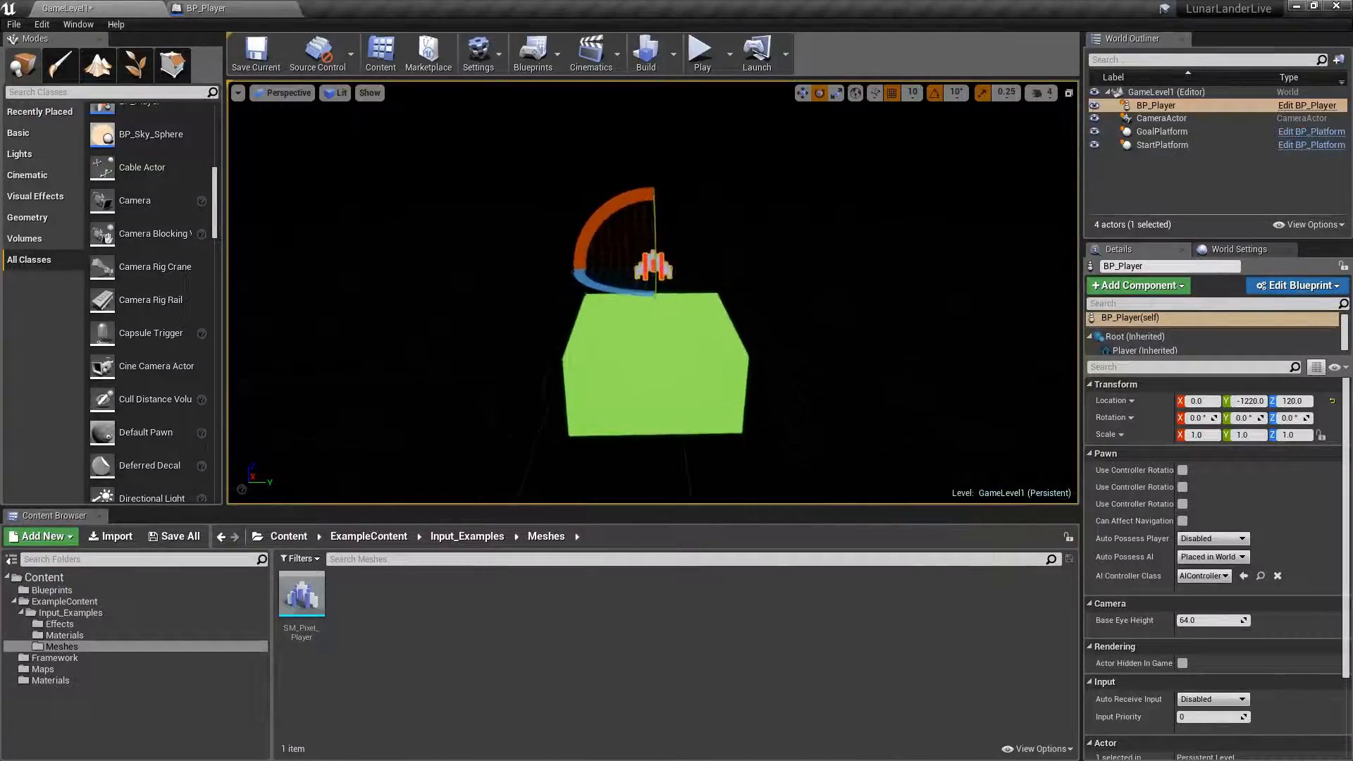
# Step: Adjust the Player mesh's scale (entering 1.5) and play-test the ship above the platform
pyautogui.click(702, 49)
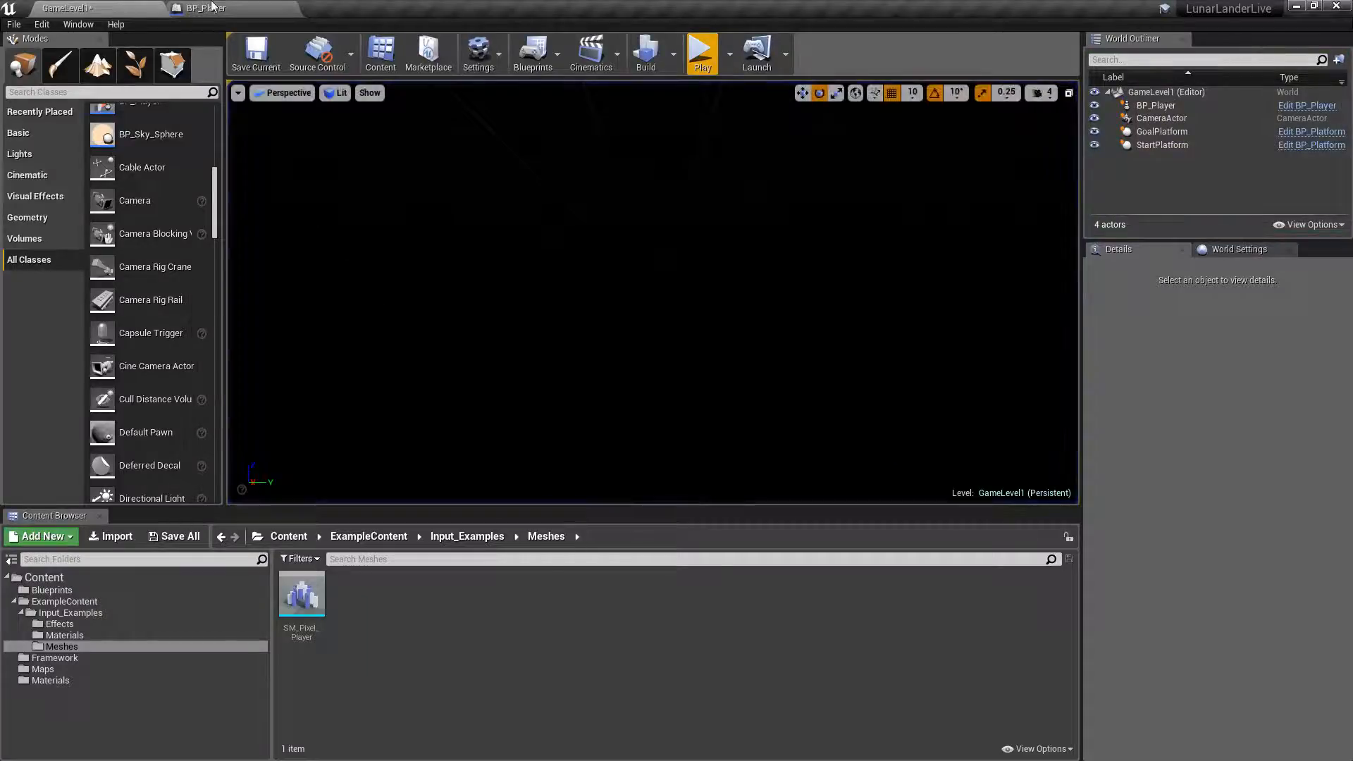
pyautogui.click(206, 9)
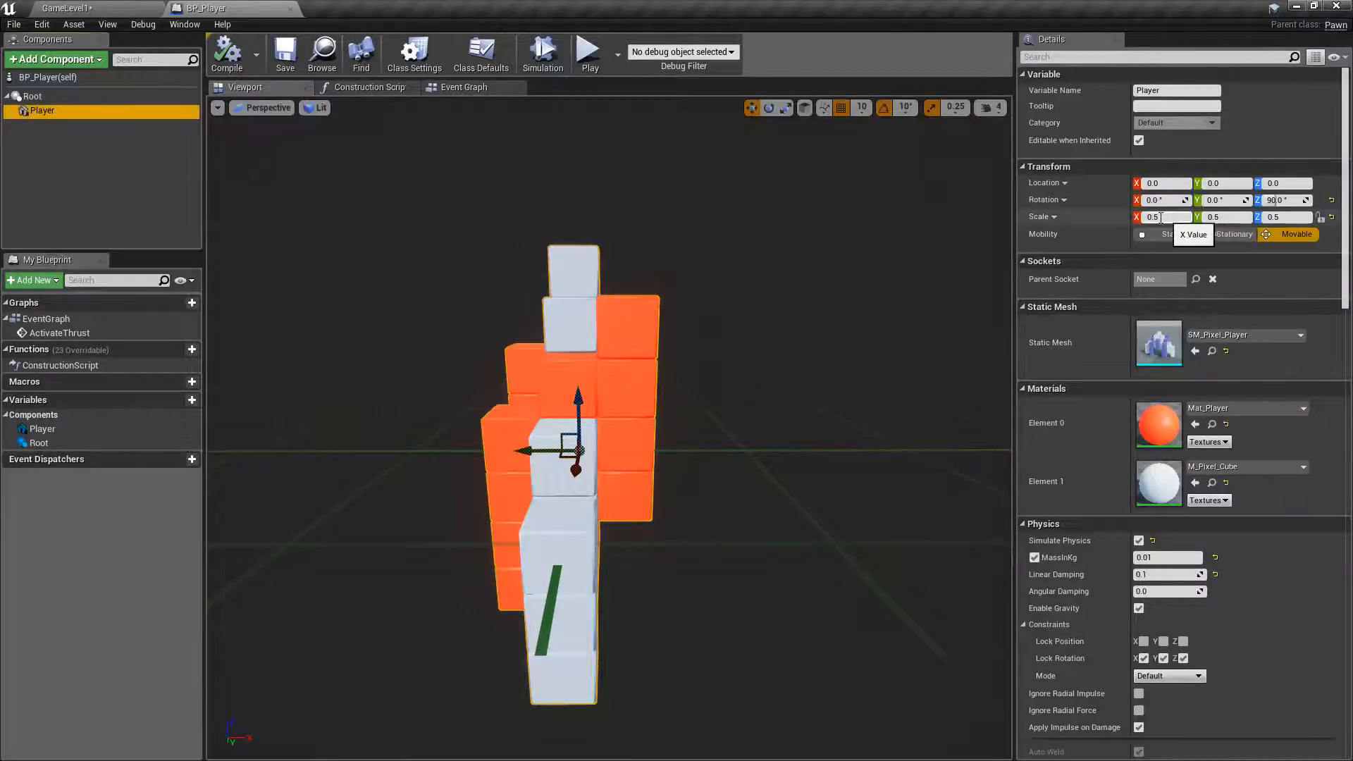
pyautogui.click(32, 96)
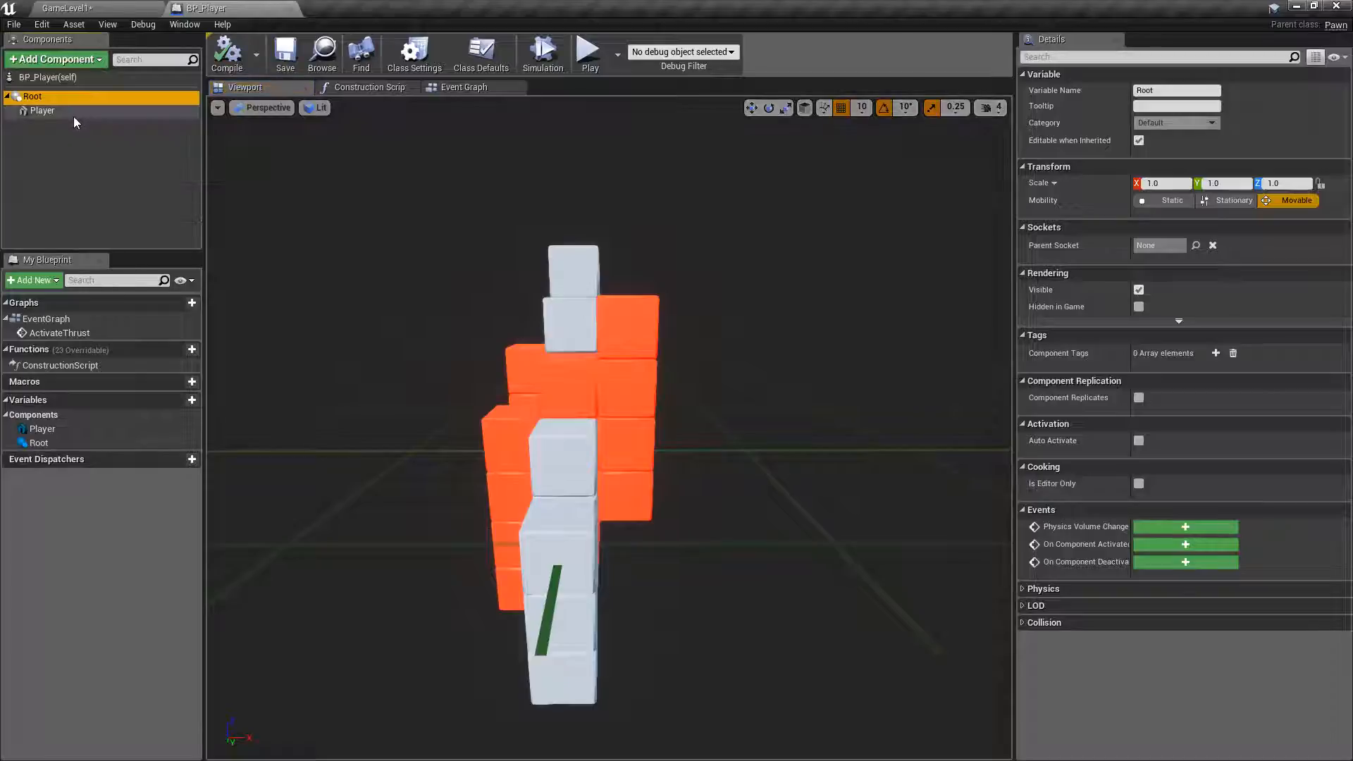
pyautogui.click(41, 110)
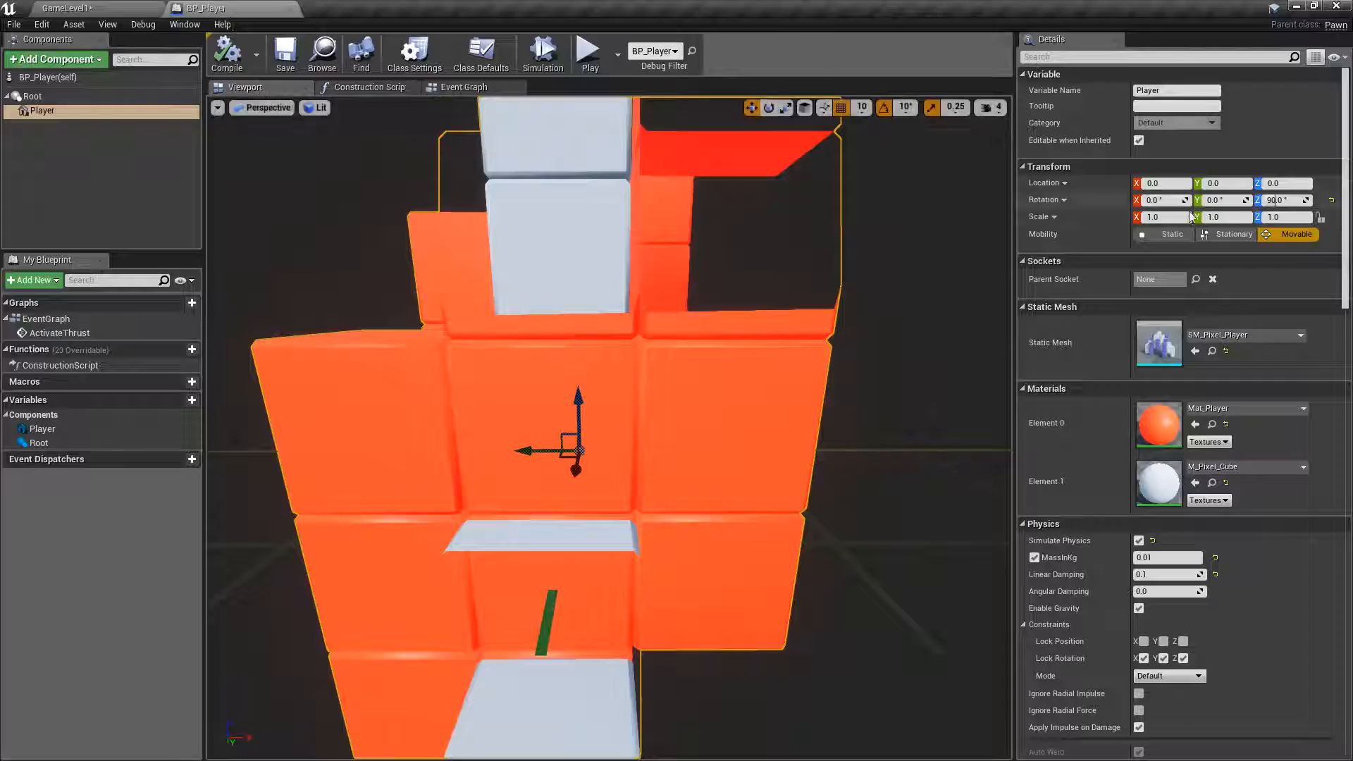
pyautogui.write('1.5')
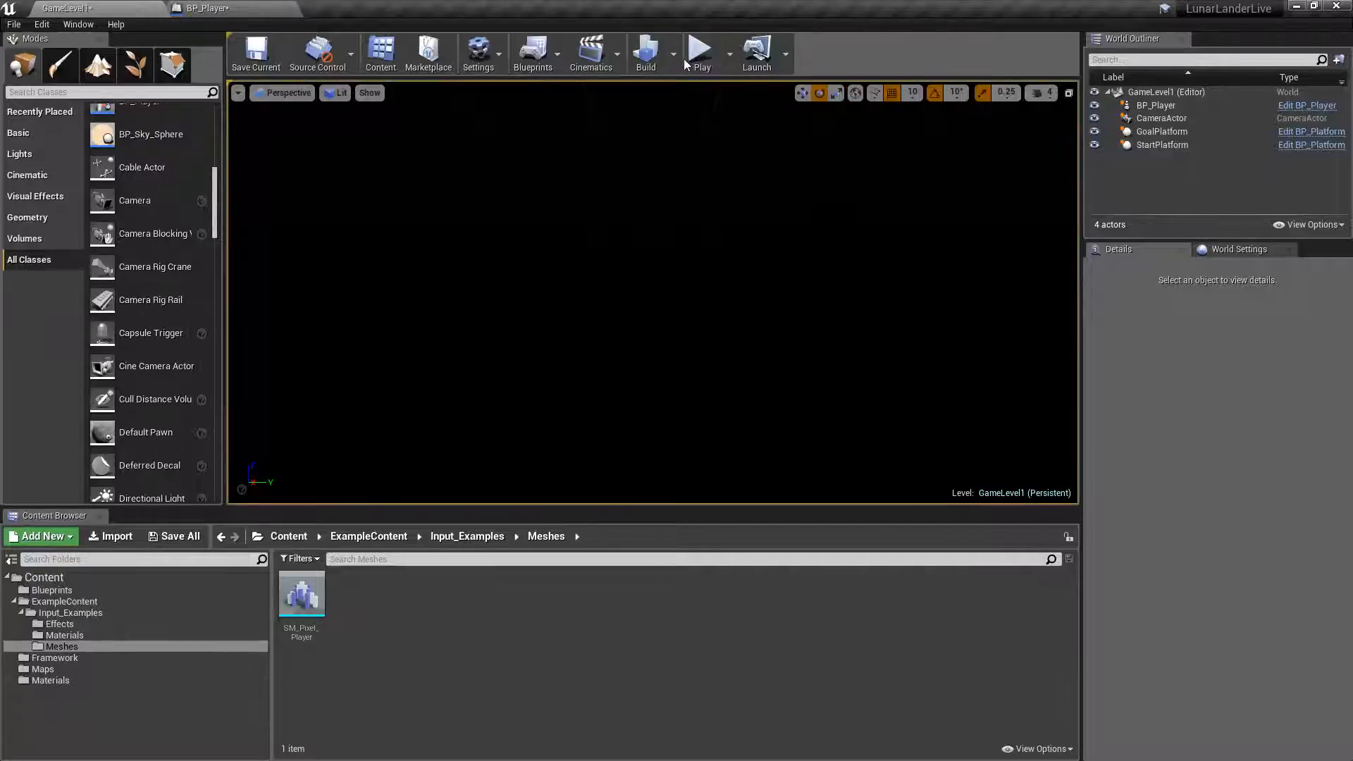
pyautogui.click(700, 49)
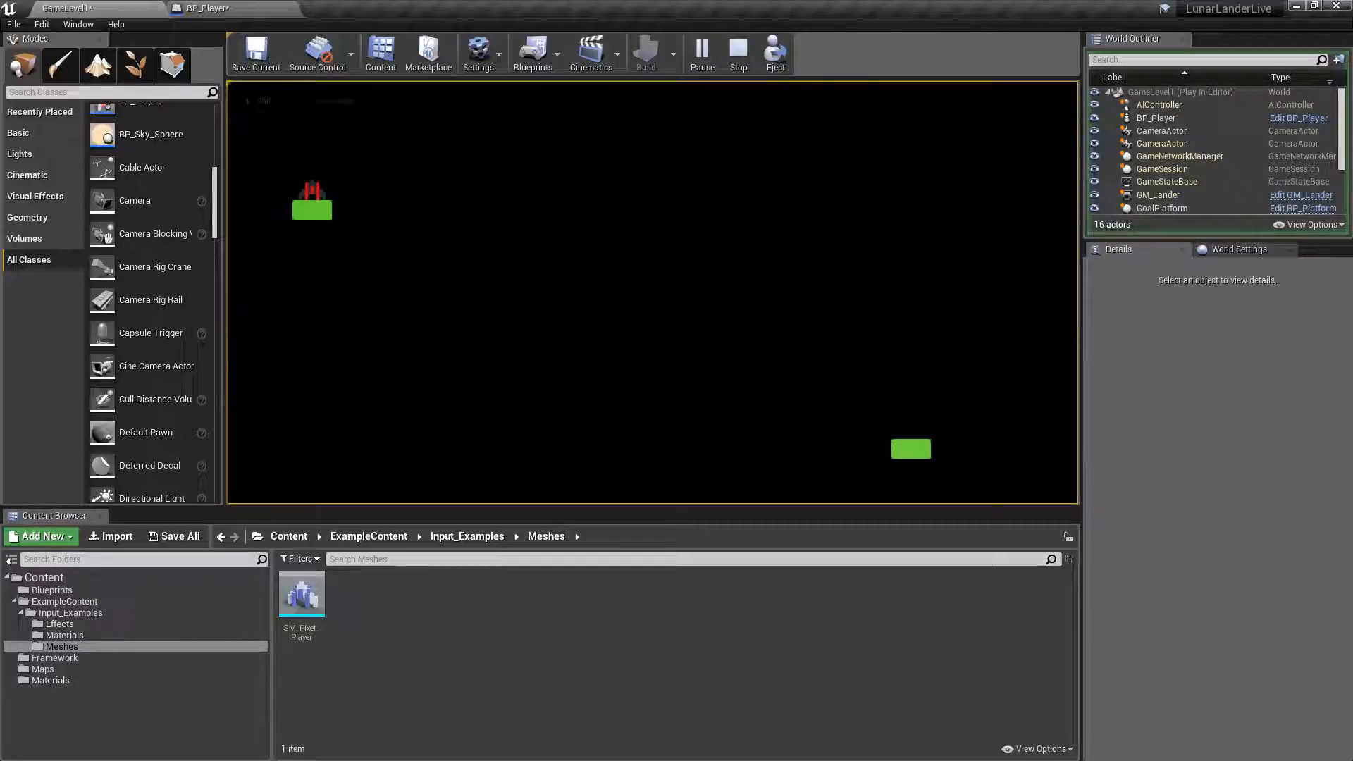
pyautogui.click(737, 53)
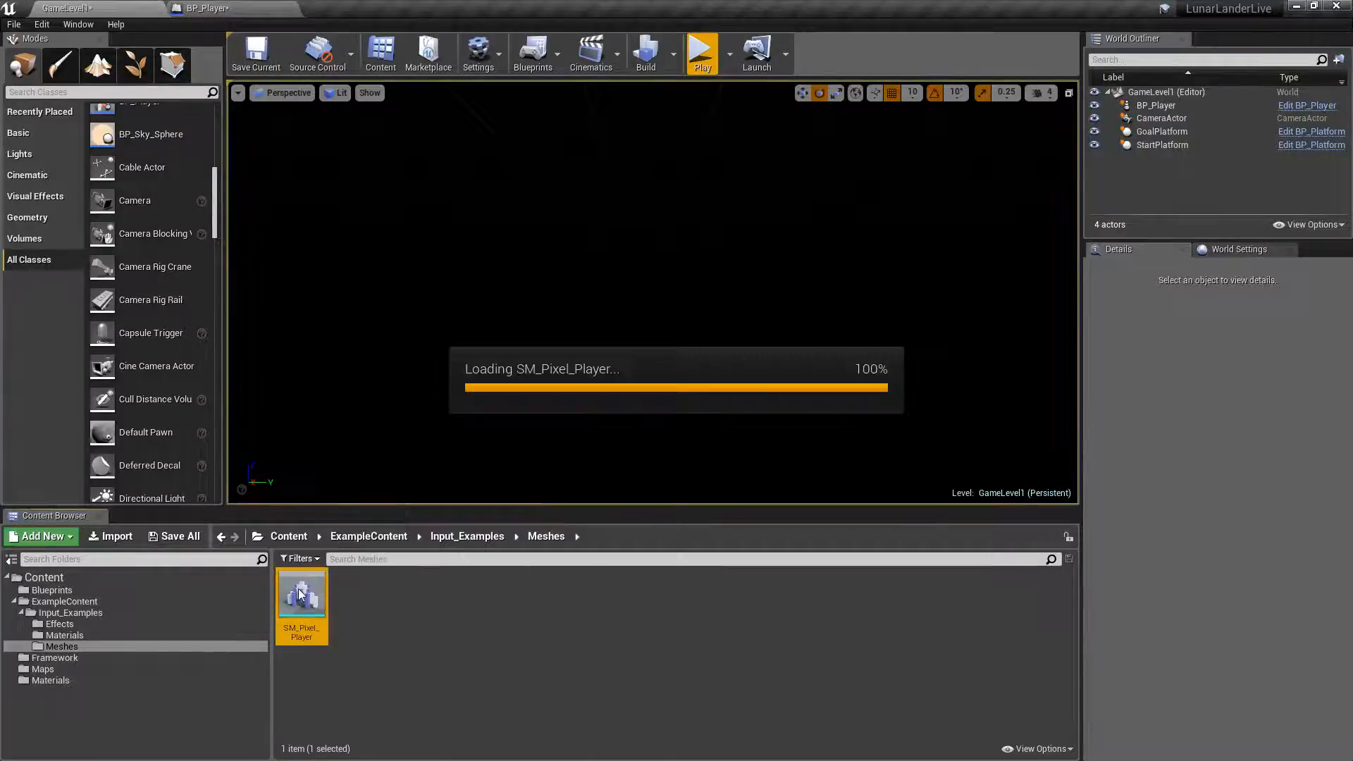
# Step: Close the SM_Pixel_Player mesh editor and open the M_Pixel_Cube material from the Materials folder
pyautogui.doubleClick(302, 593)
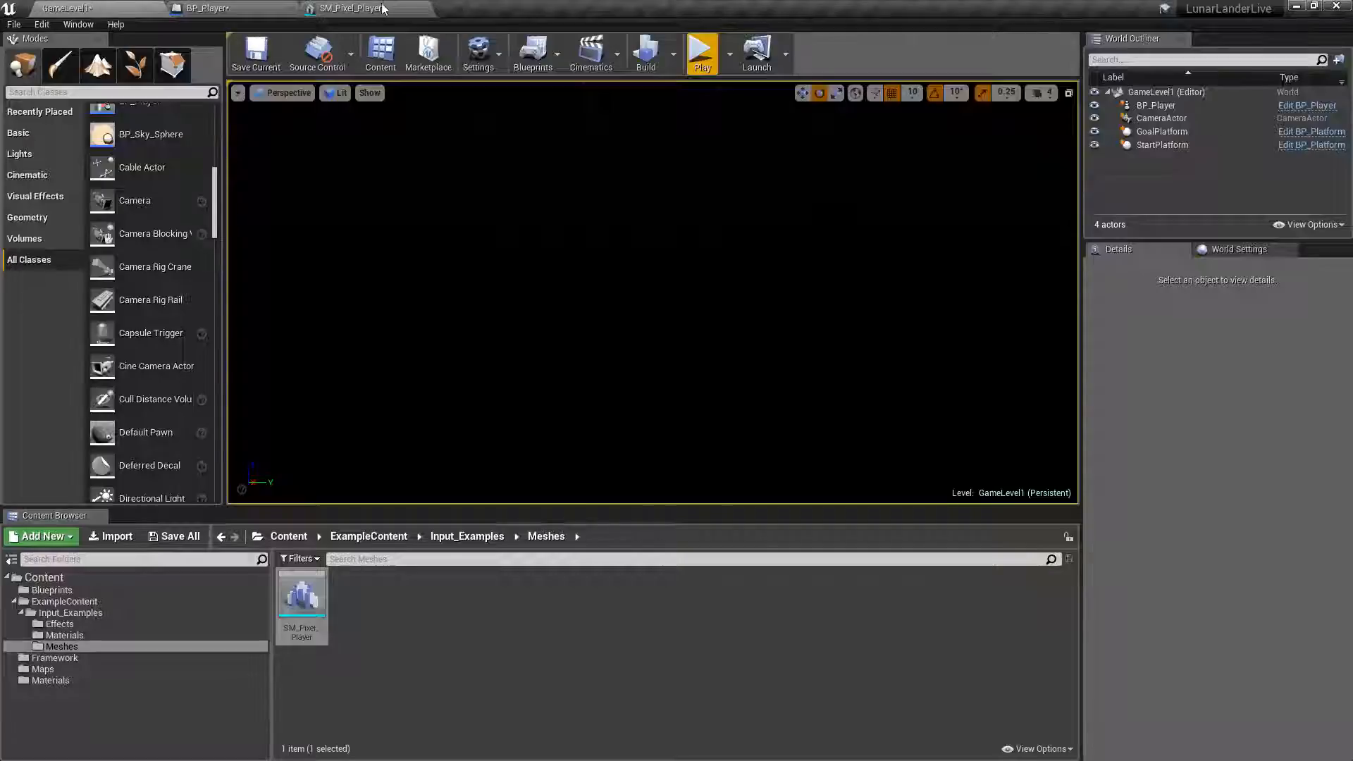
pyautogui.click(390, 9)
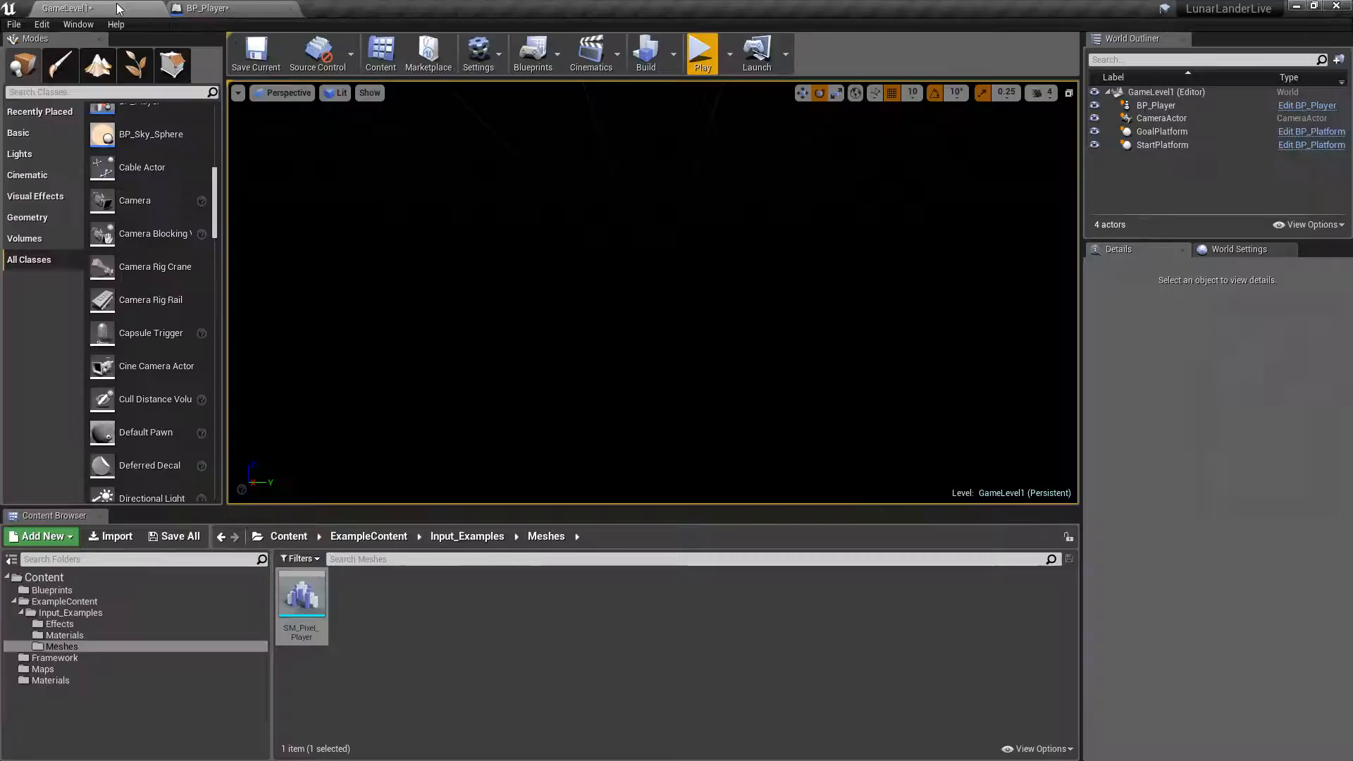
pyautogui.click(63, 636)
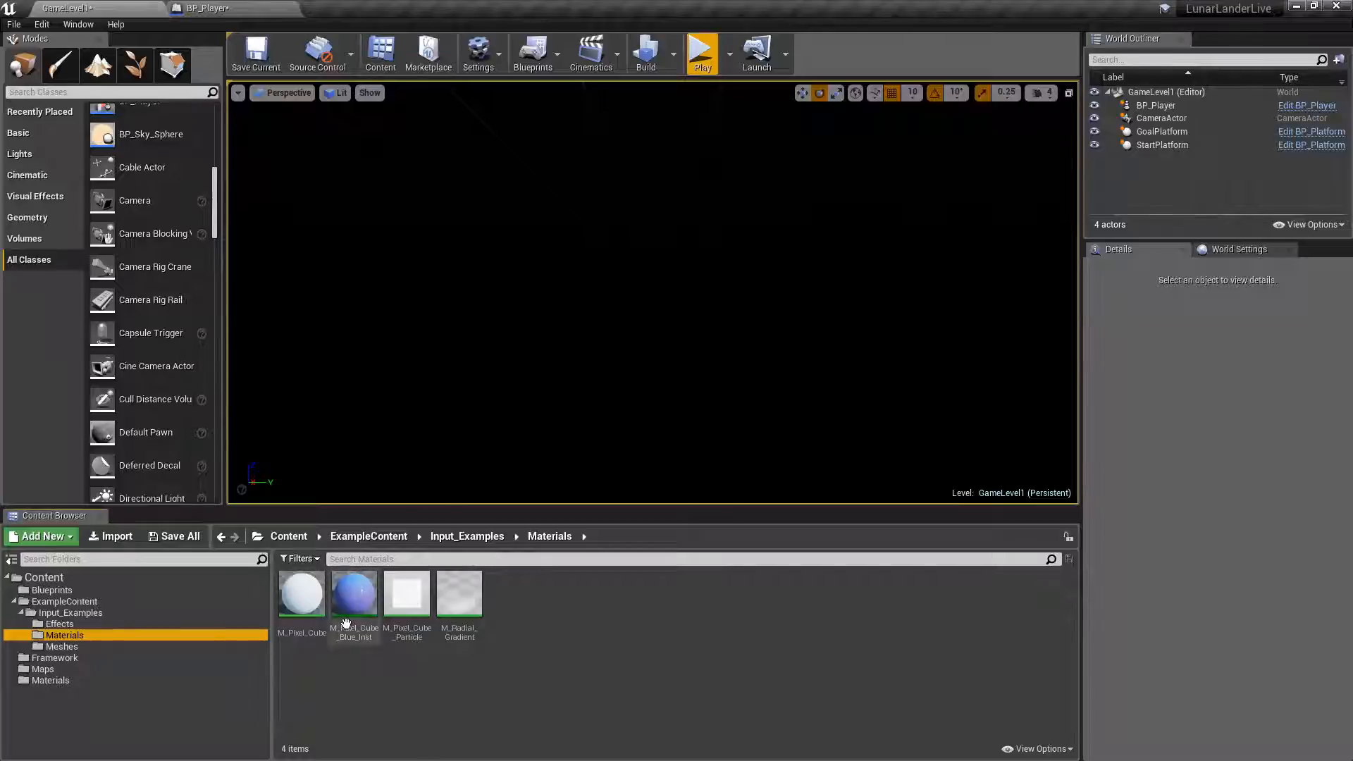
pyautogui.doubleClick(301, 594)
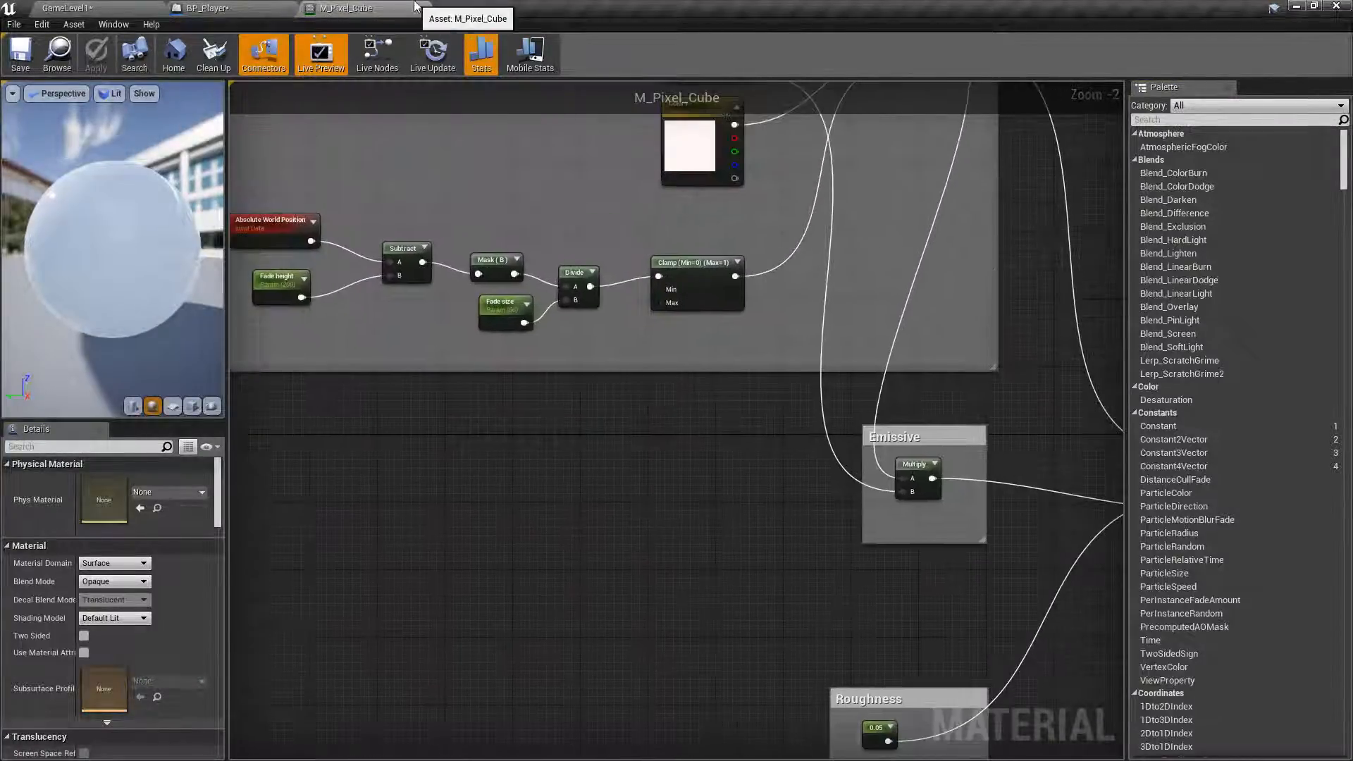
pyautogui.click(208, 9)
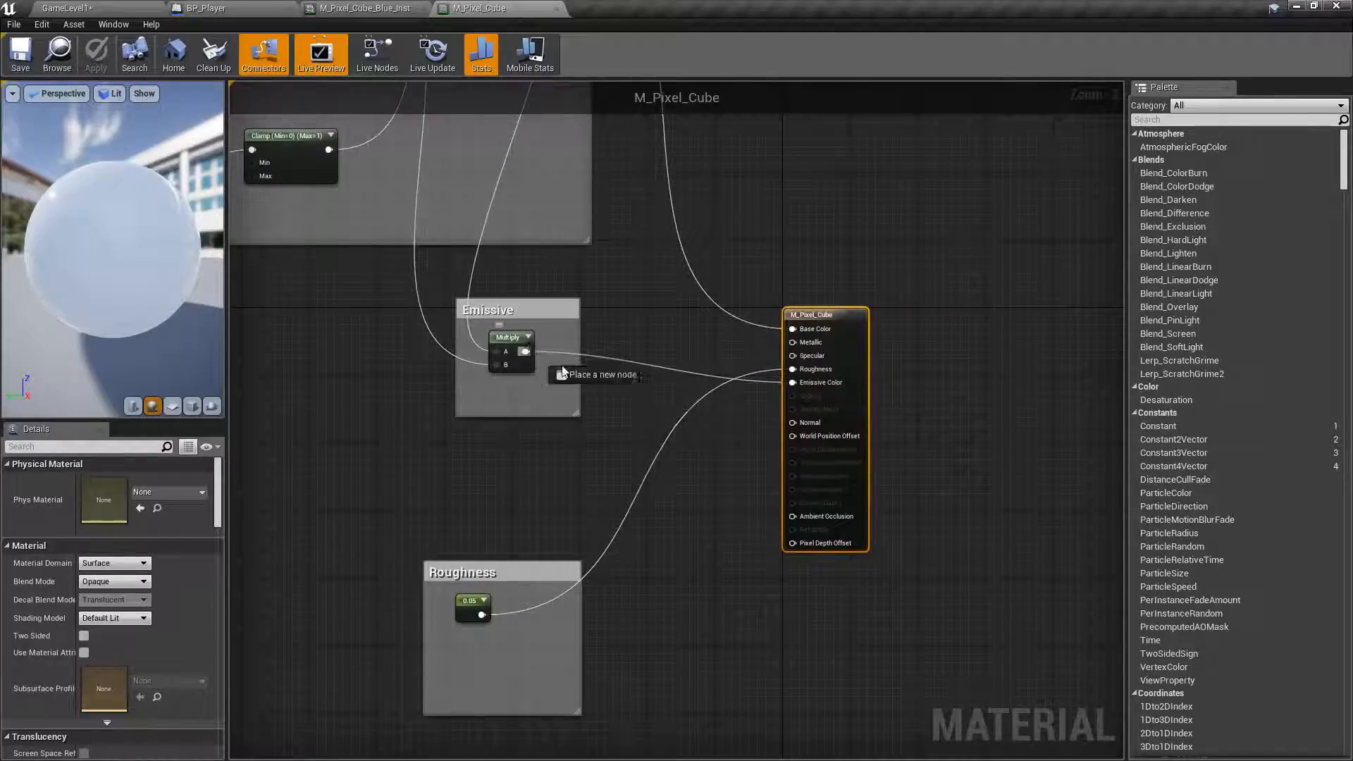
# Step: Add a Multiply node into M_Pixel_Cube's emissive chain and apply the material
pyautogui.click(595, 373)
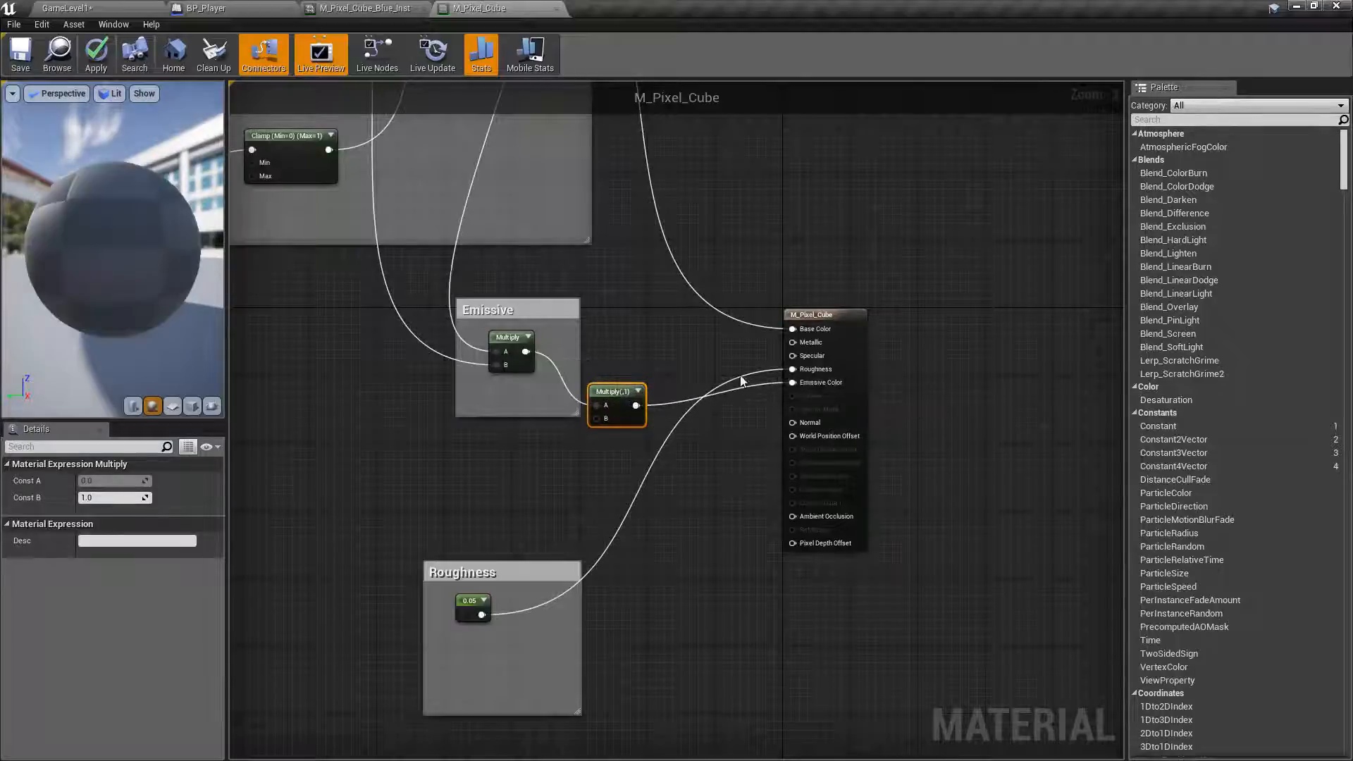
pyautogui.click(96, 54)
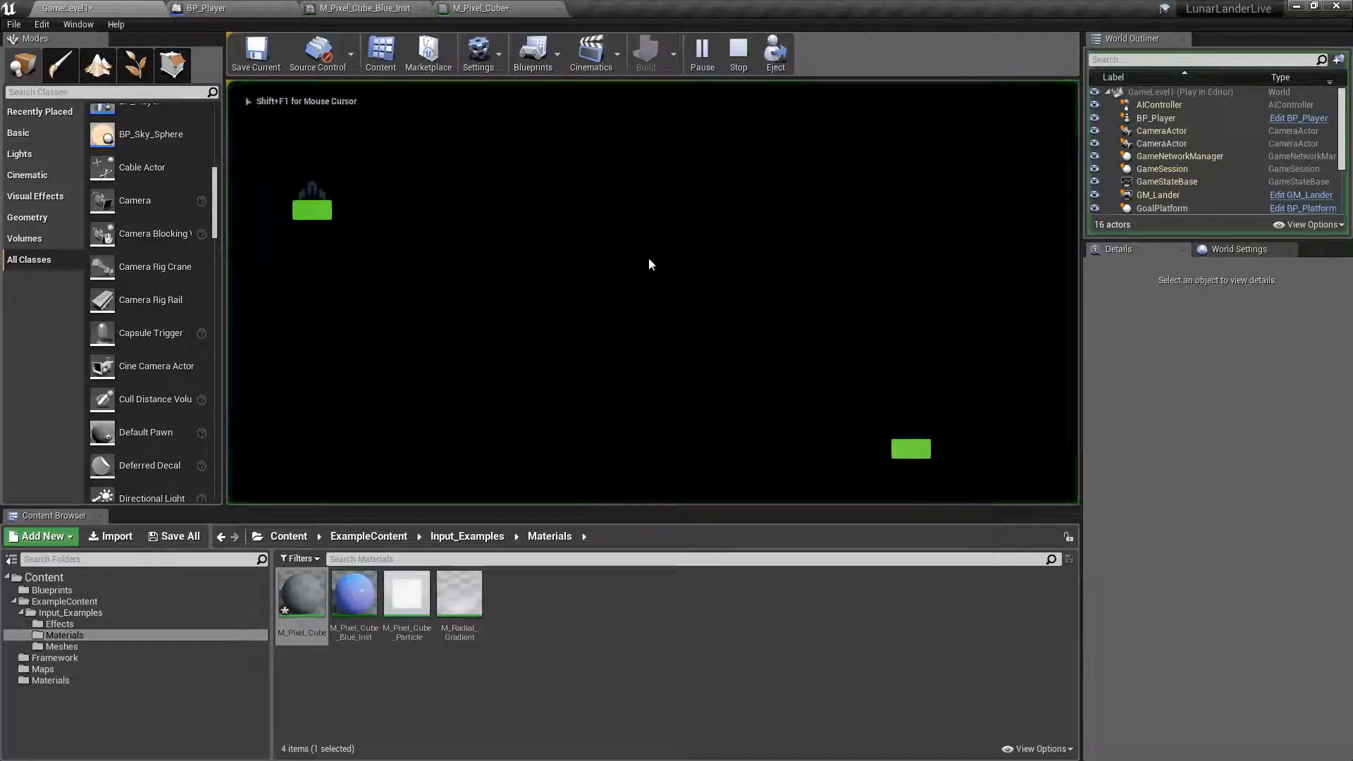
pyautogui.click(477, 8)
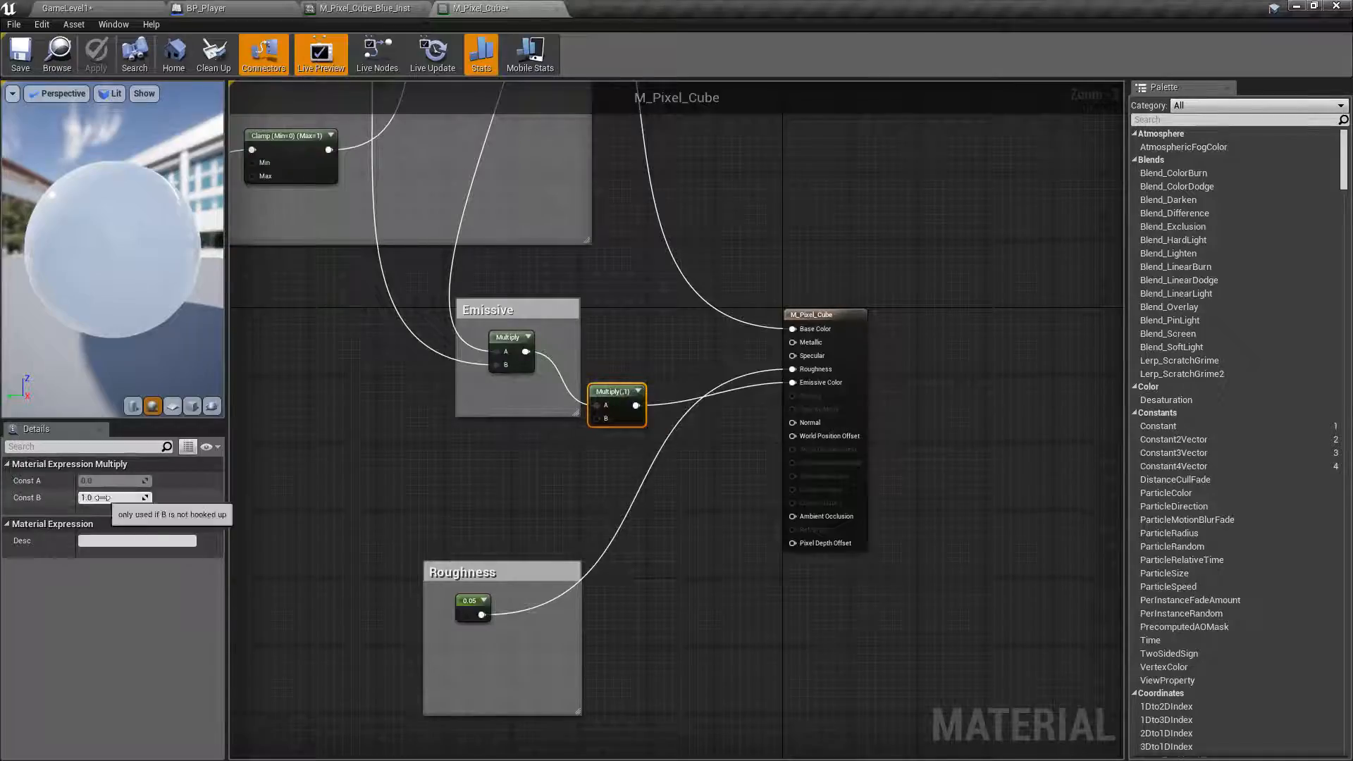
pyautogui.click(60, 8)
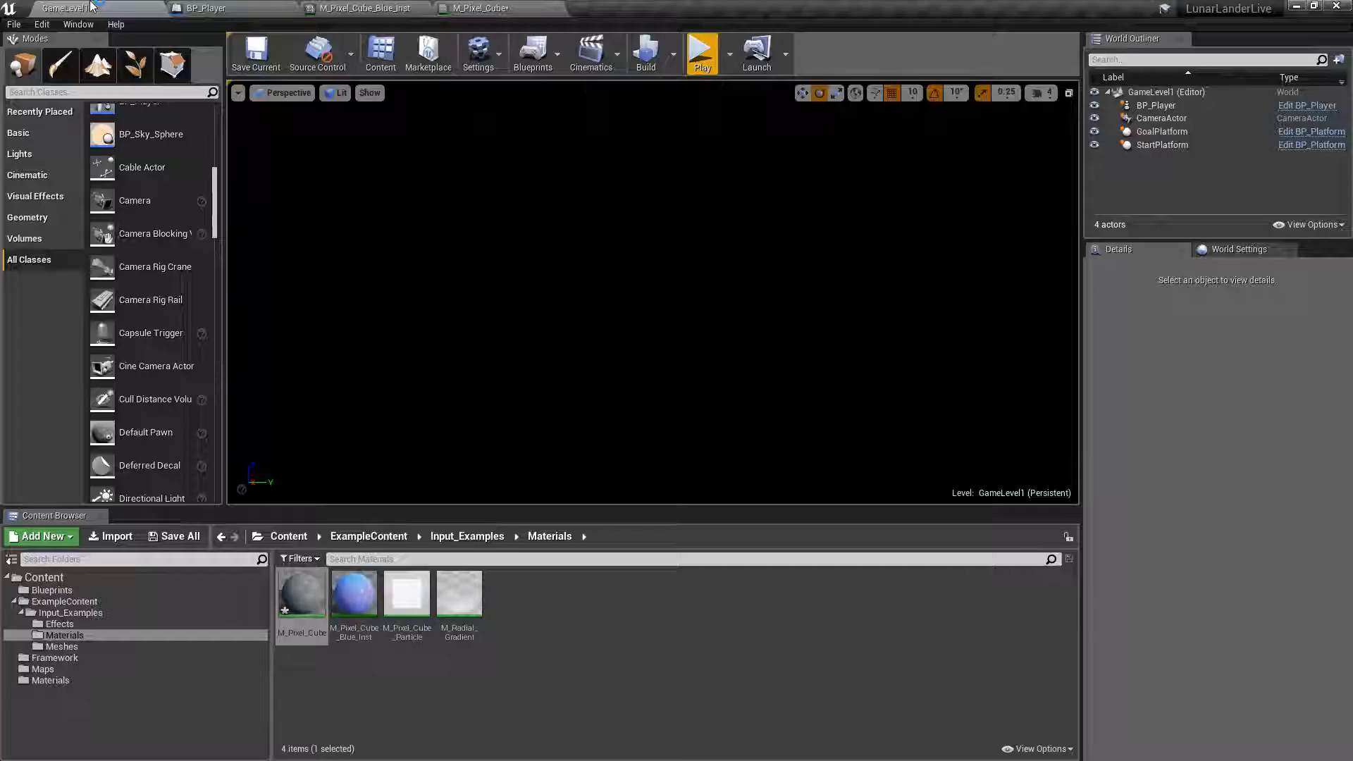
# Step: Play-test the ship, then wire the Multiply output into Emissive Color
pyautogui.click(702, 52)
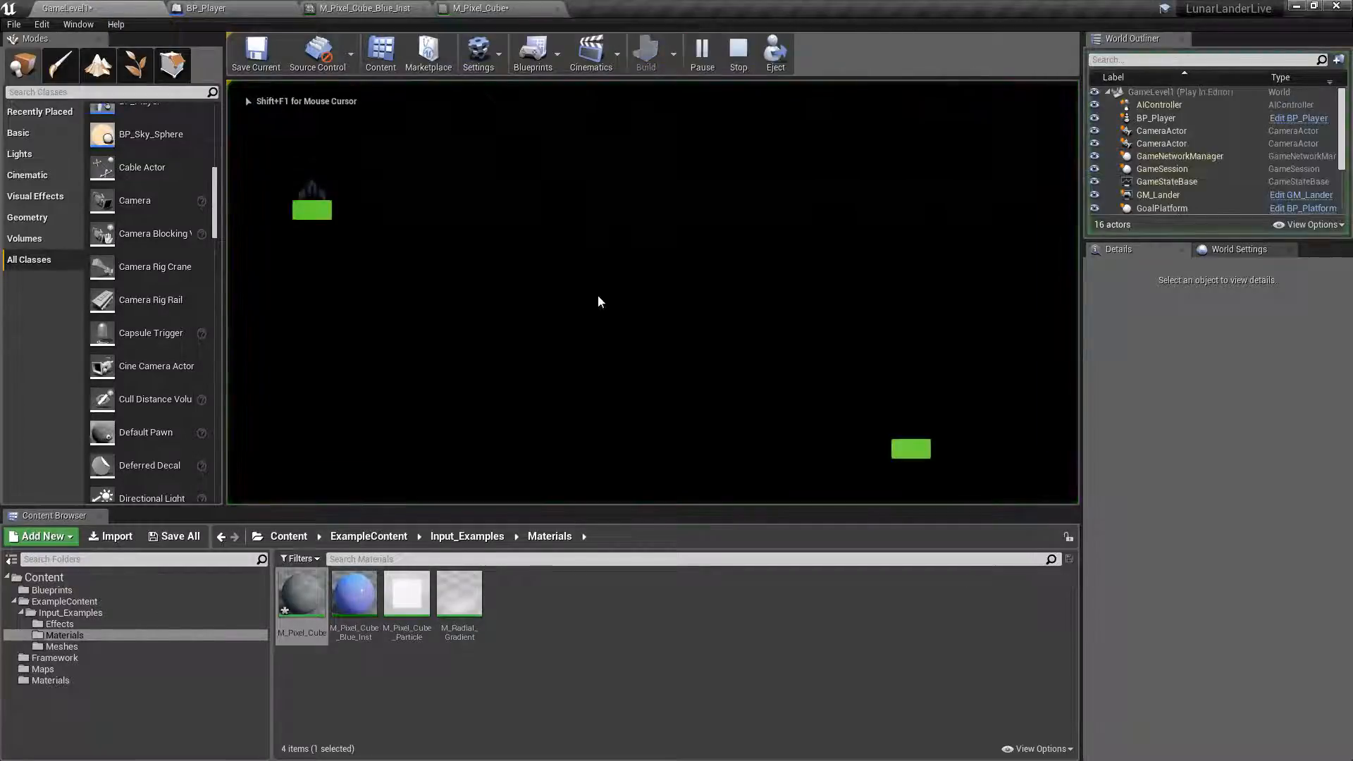
pyautogui.click(474, 9)
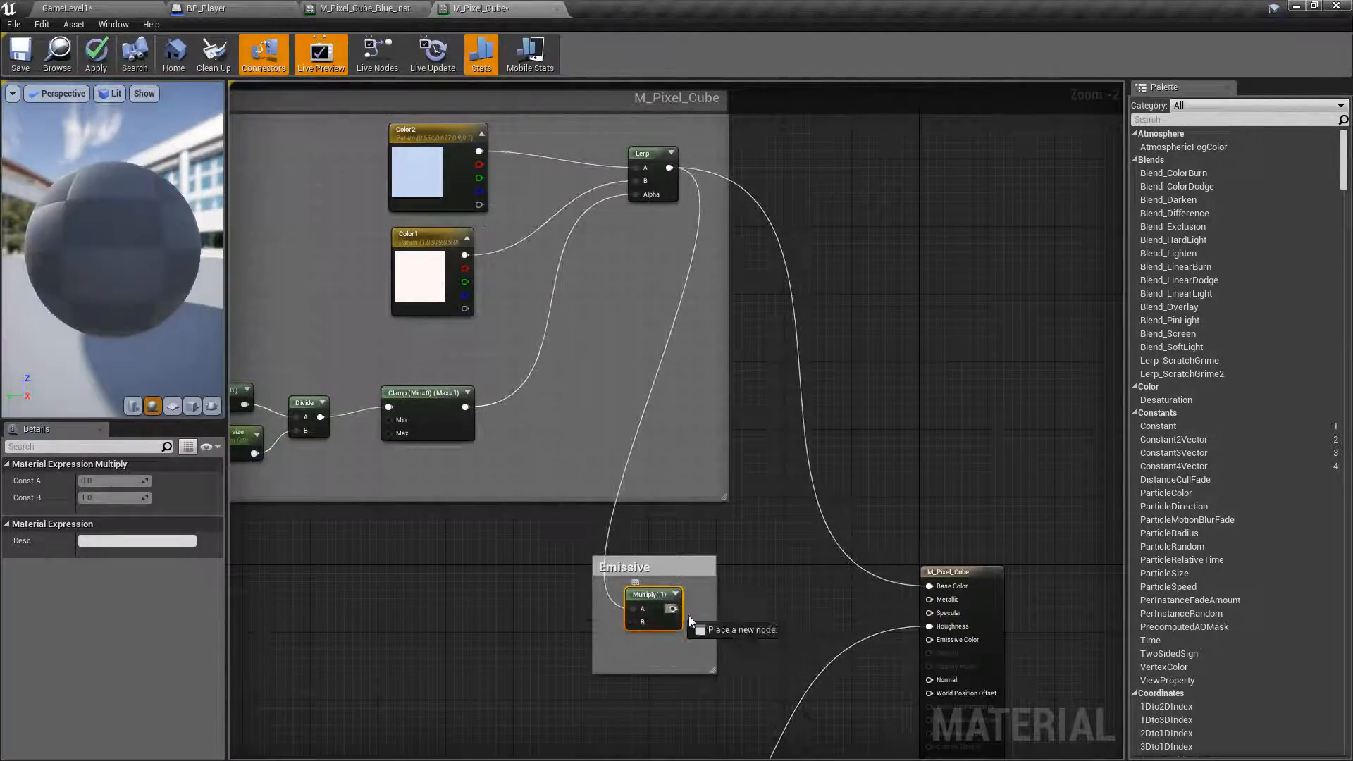
pyautogui.moveTo(672, 610); pyautogui.dragTo(931, 640)
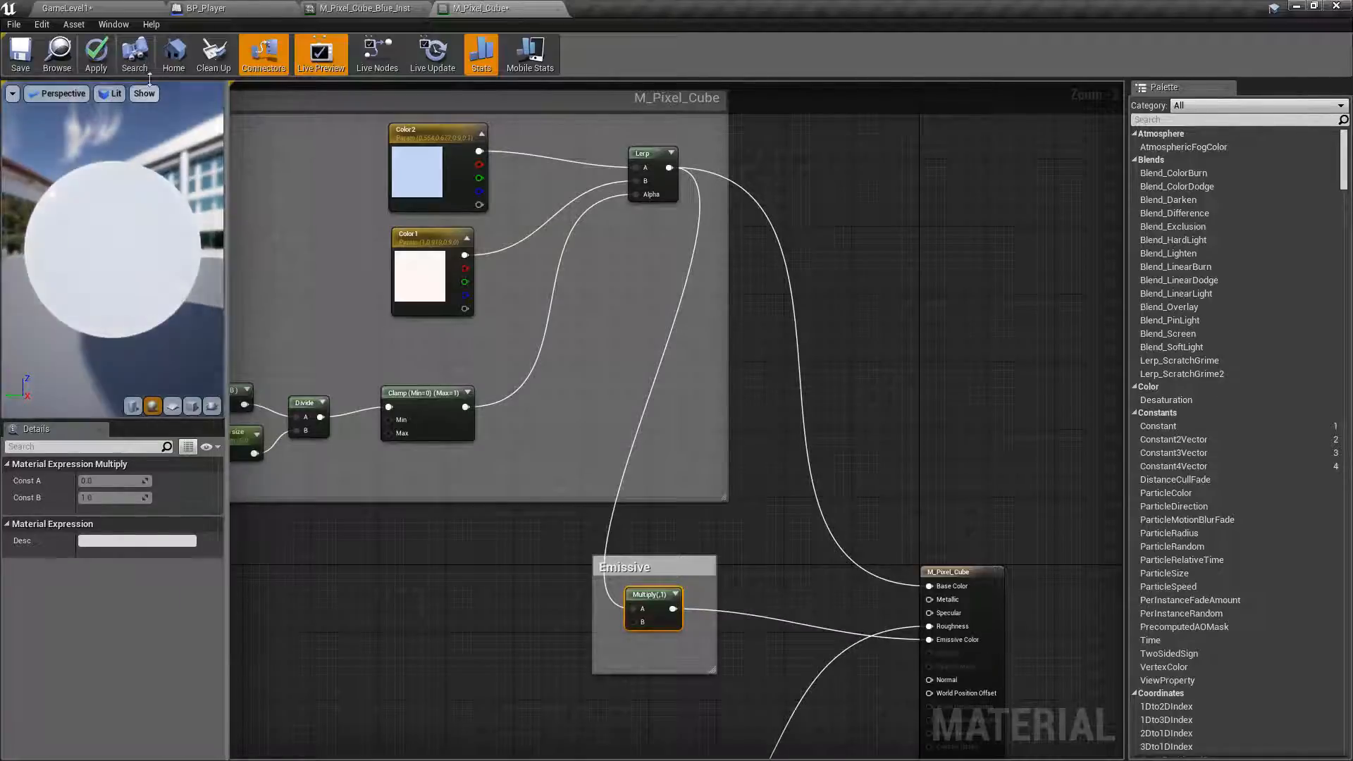
# Step: Play-test the ship's glow, then start editing the Multiply node's Const B value
pyautogui.click(95, 55)
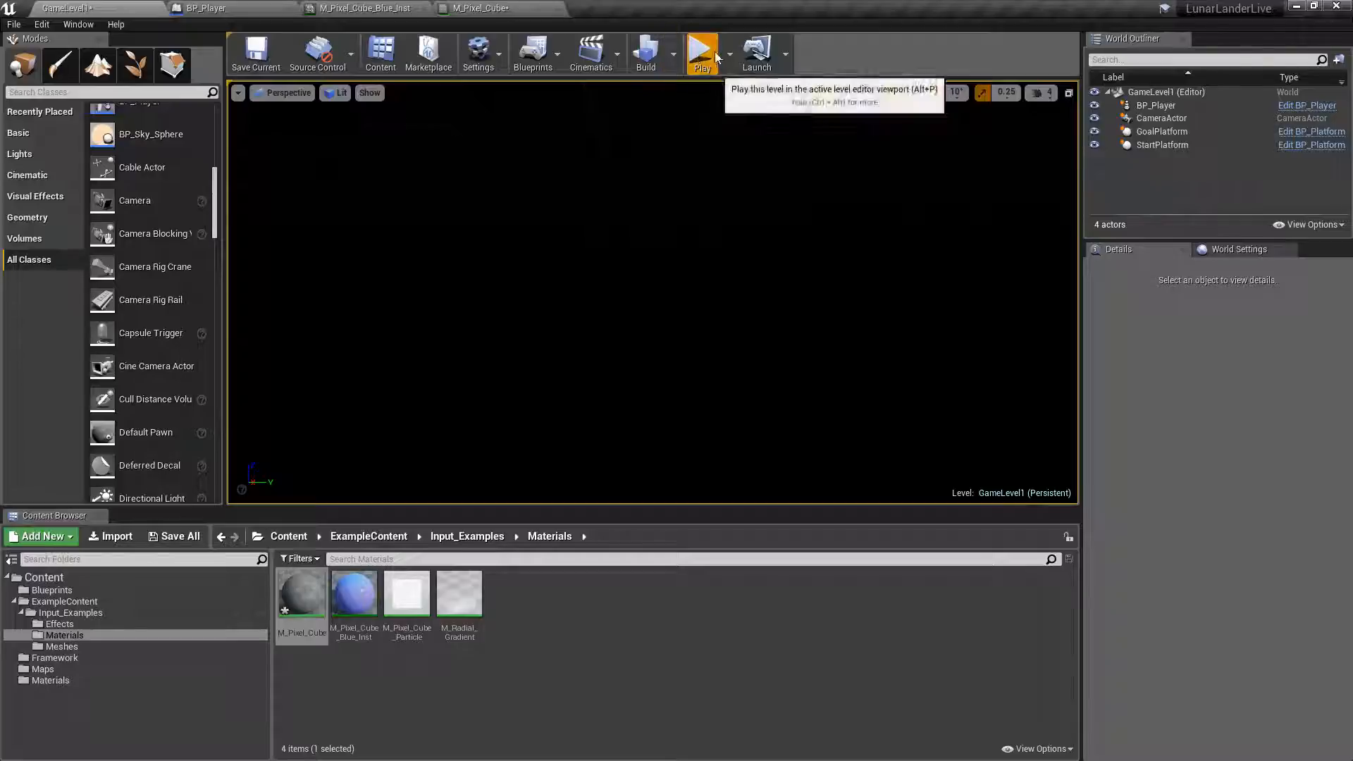
pyautogui.click(702, 52)
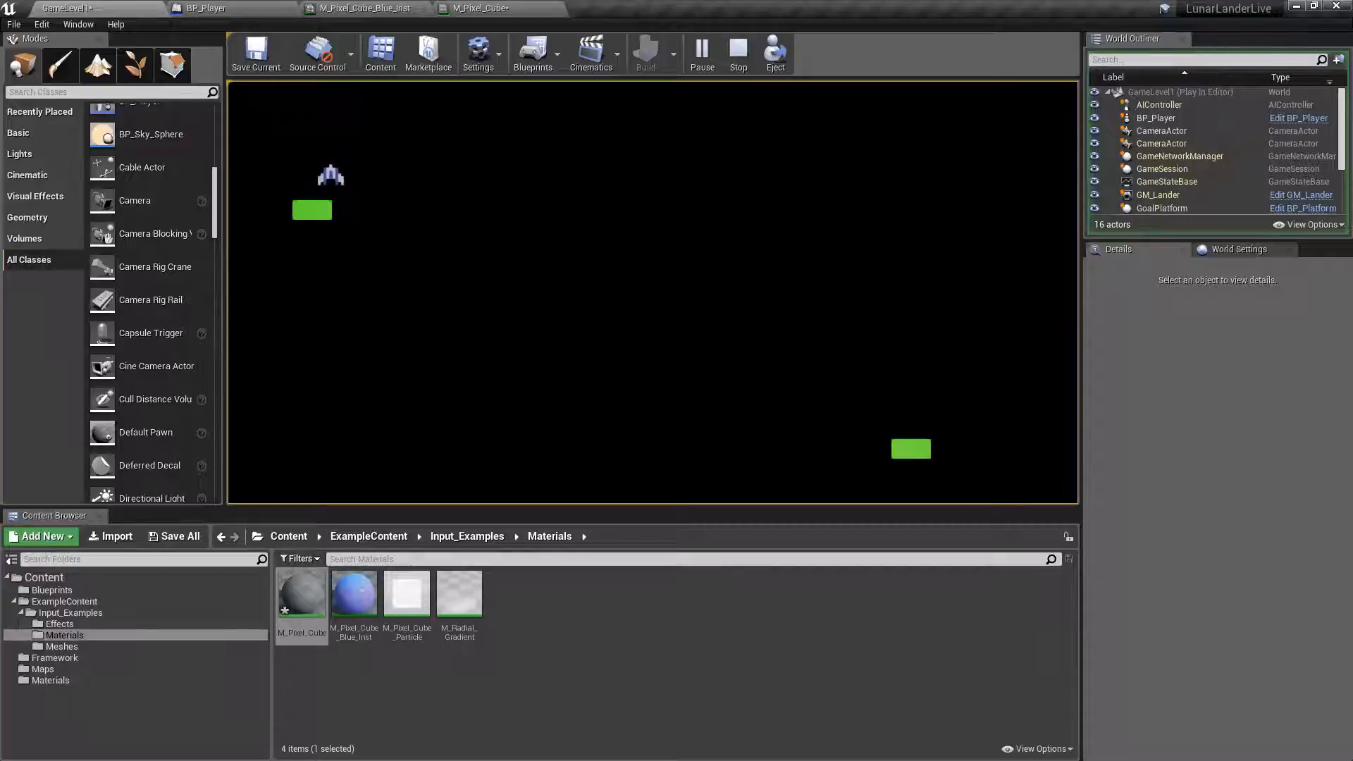
pyautogui.click(737, 53)
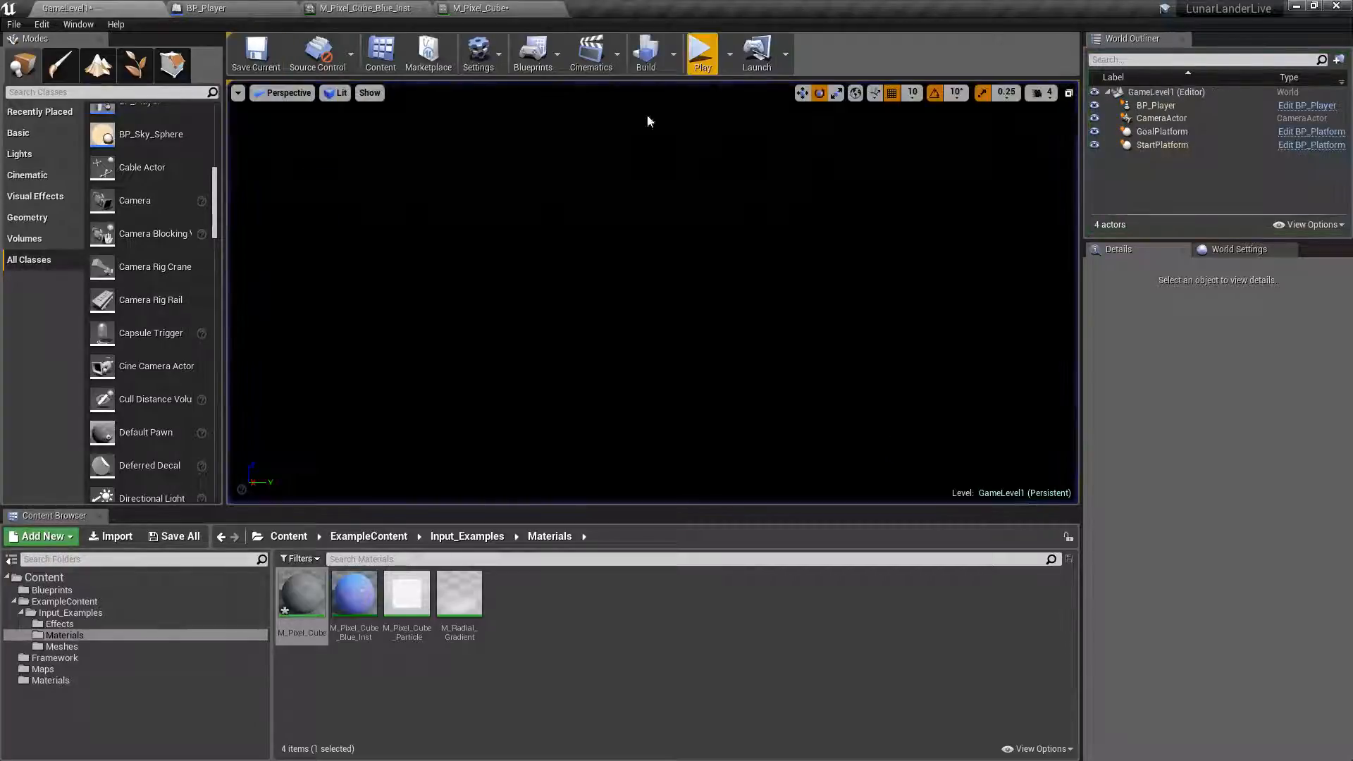
pyautogui.doubleClick(302, 594)
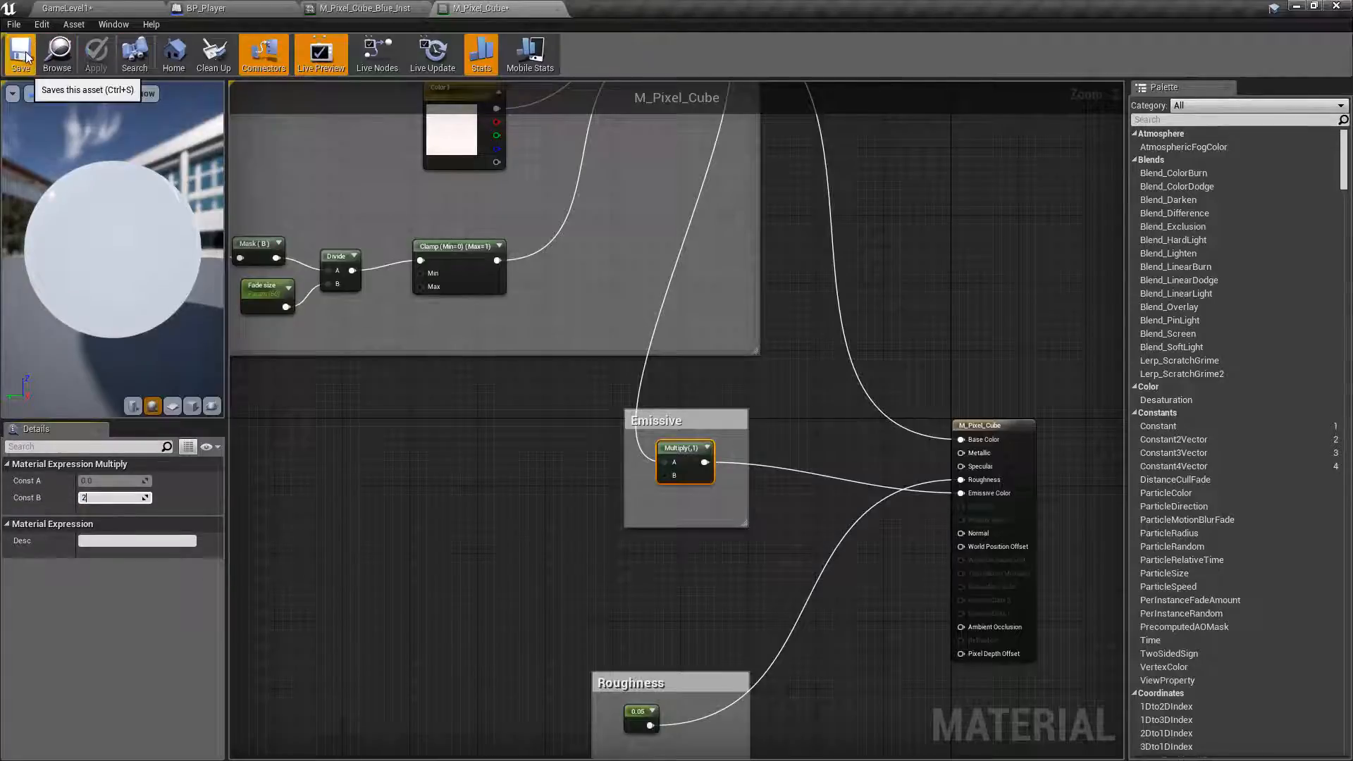
# Step: Save M_Pixel_Cube with Const B 2, compile BP_Player with Mat_Player, and play-test the recoloured ship
pyautogui.click(20, 53)
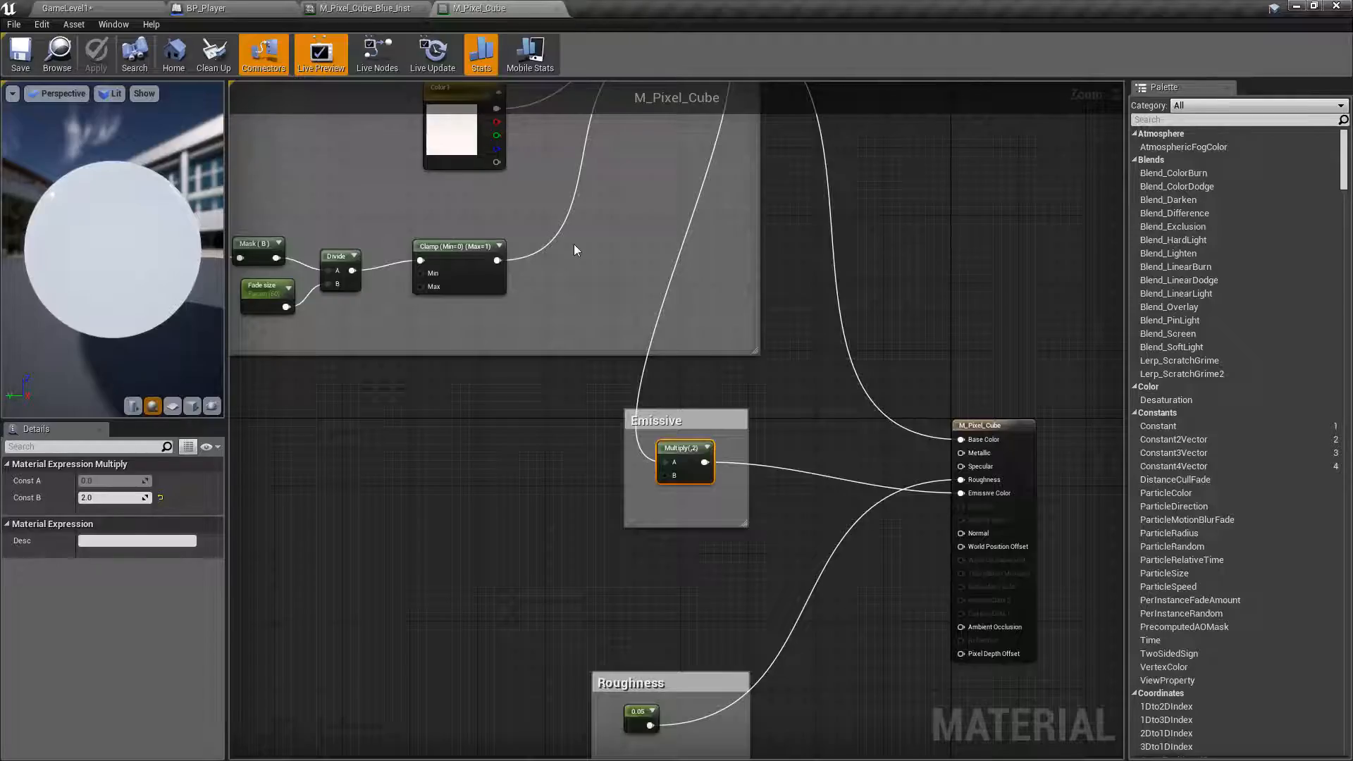
pyautogui.click(208, 8)
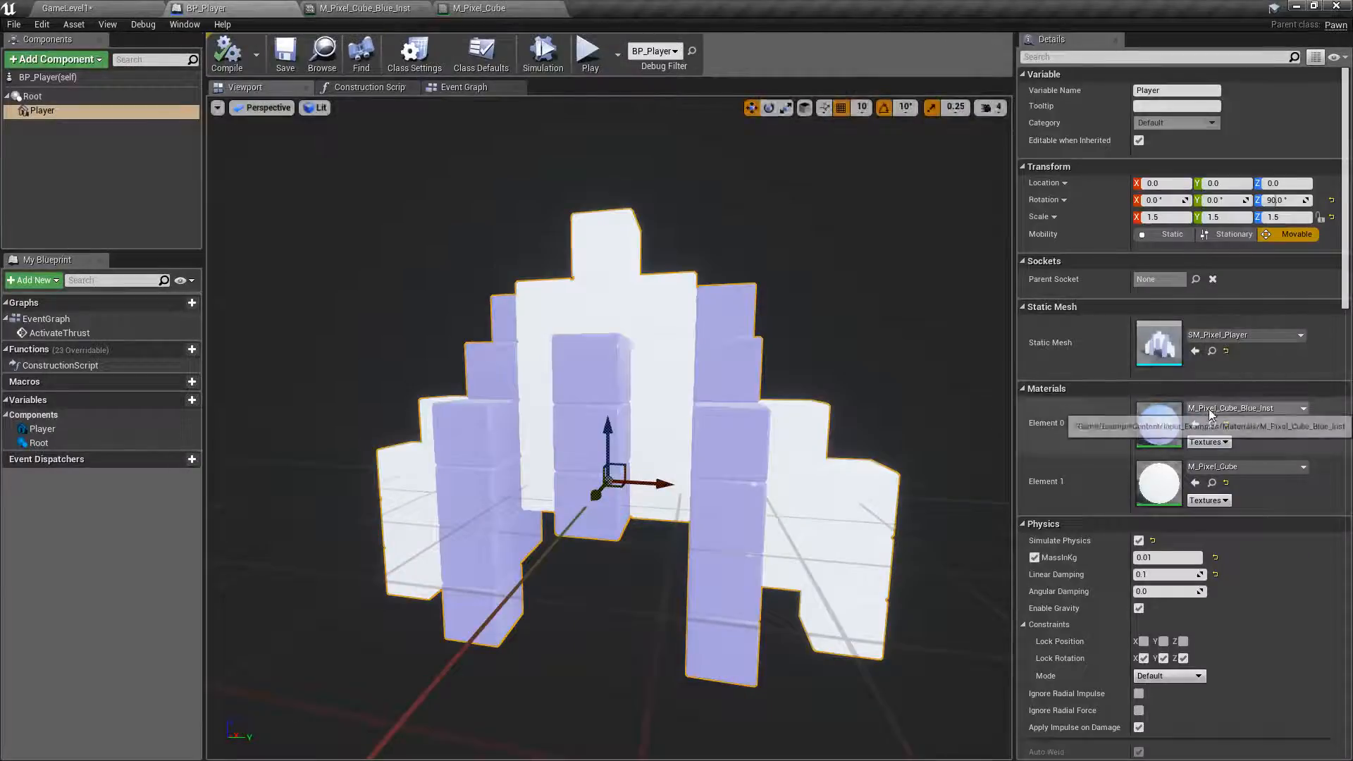
pyautogui.click(227, 52)
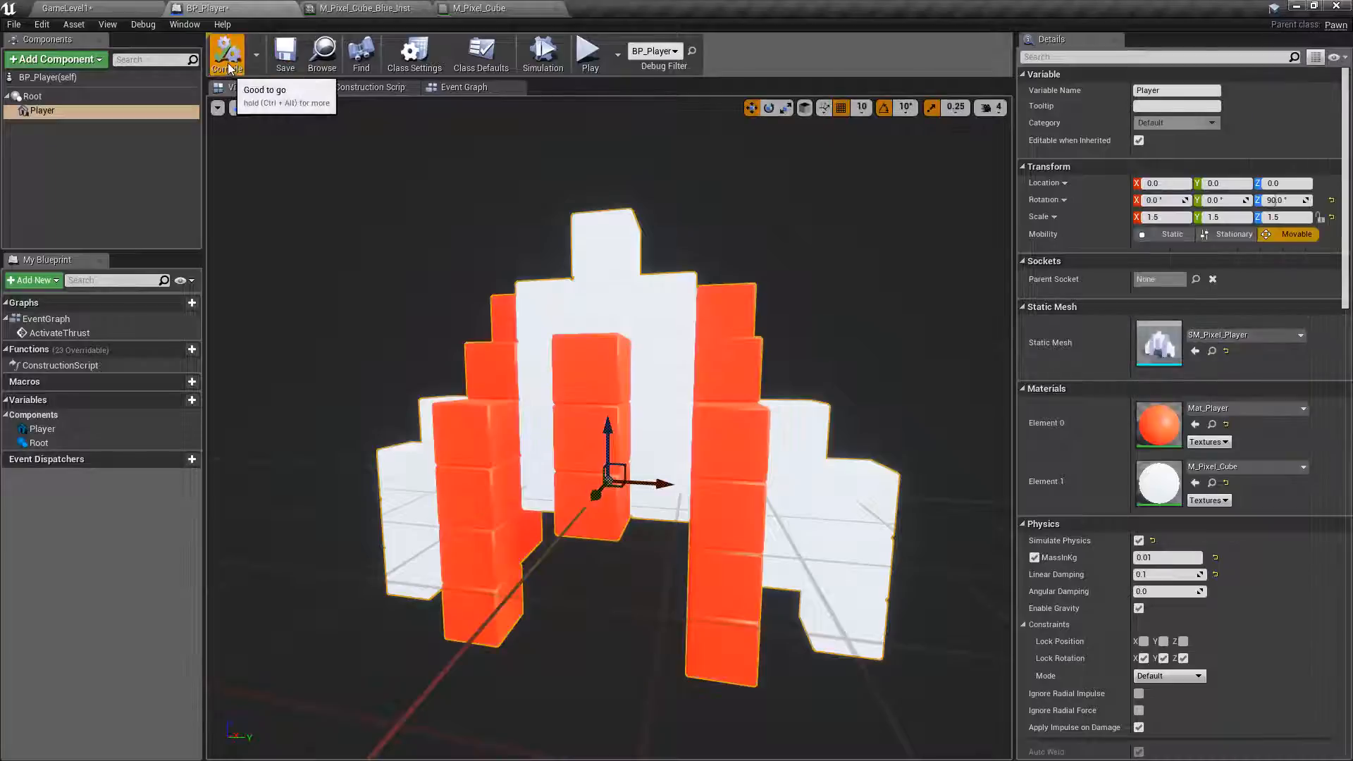
pyautogui.click(589, 50)
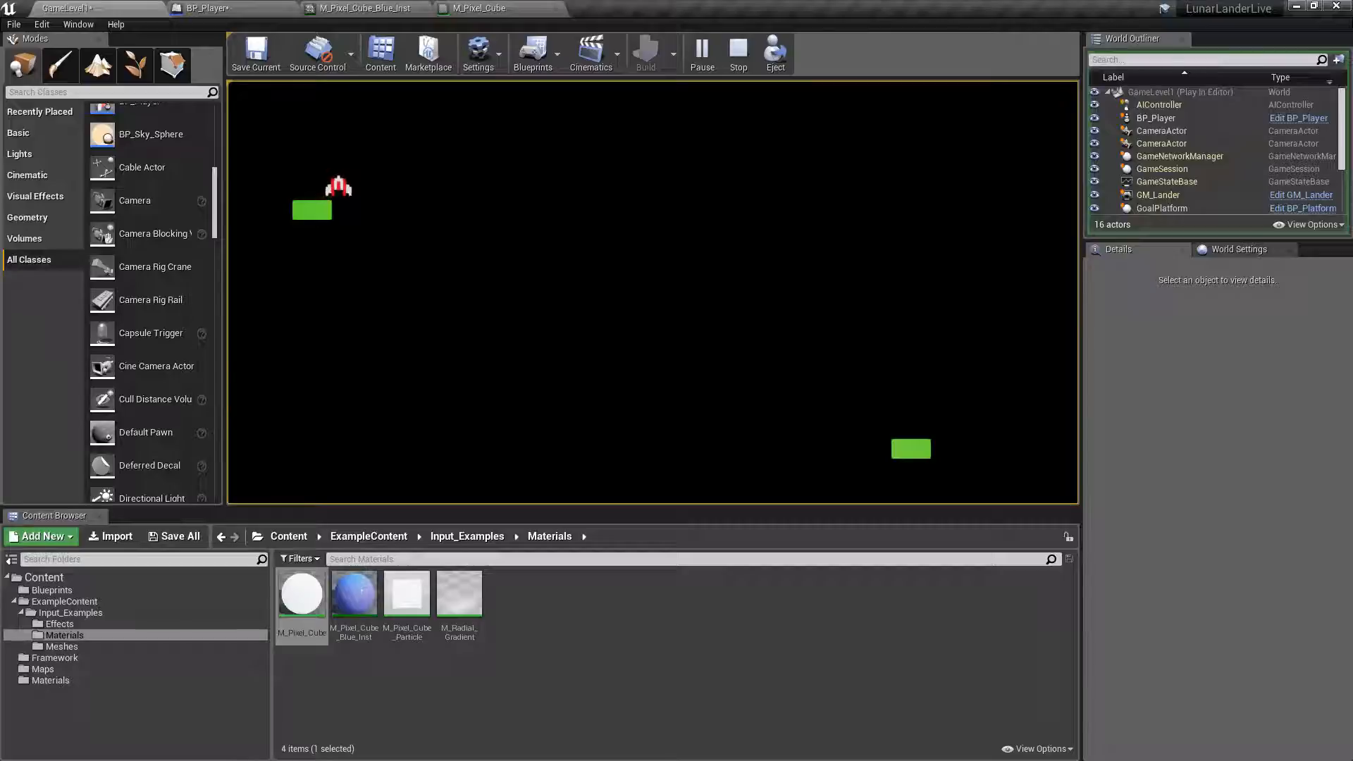
pyautogui.click(737, 52)
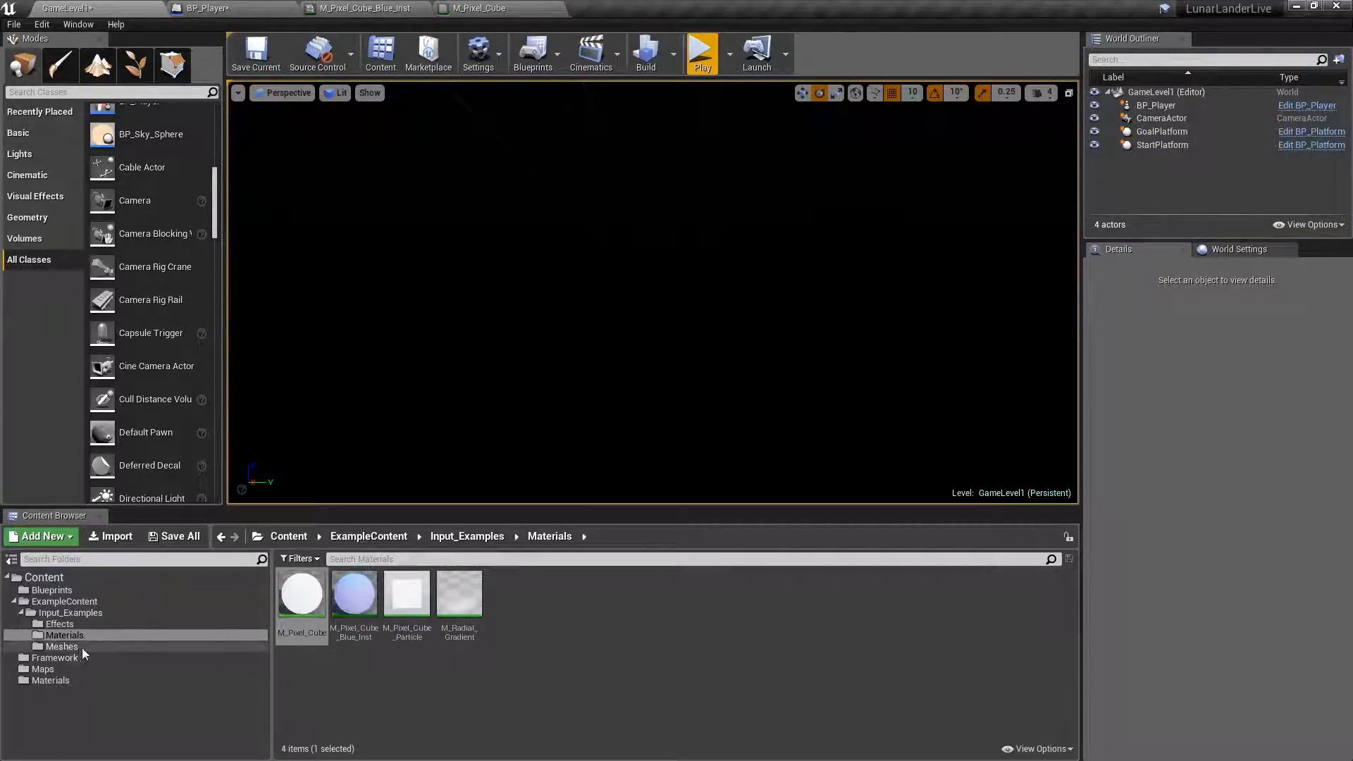
# Step: Inspect SM_Pixel_Player's preview and its two material slots, then close the mesh editor
pyautogui.click(615, 9)
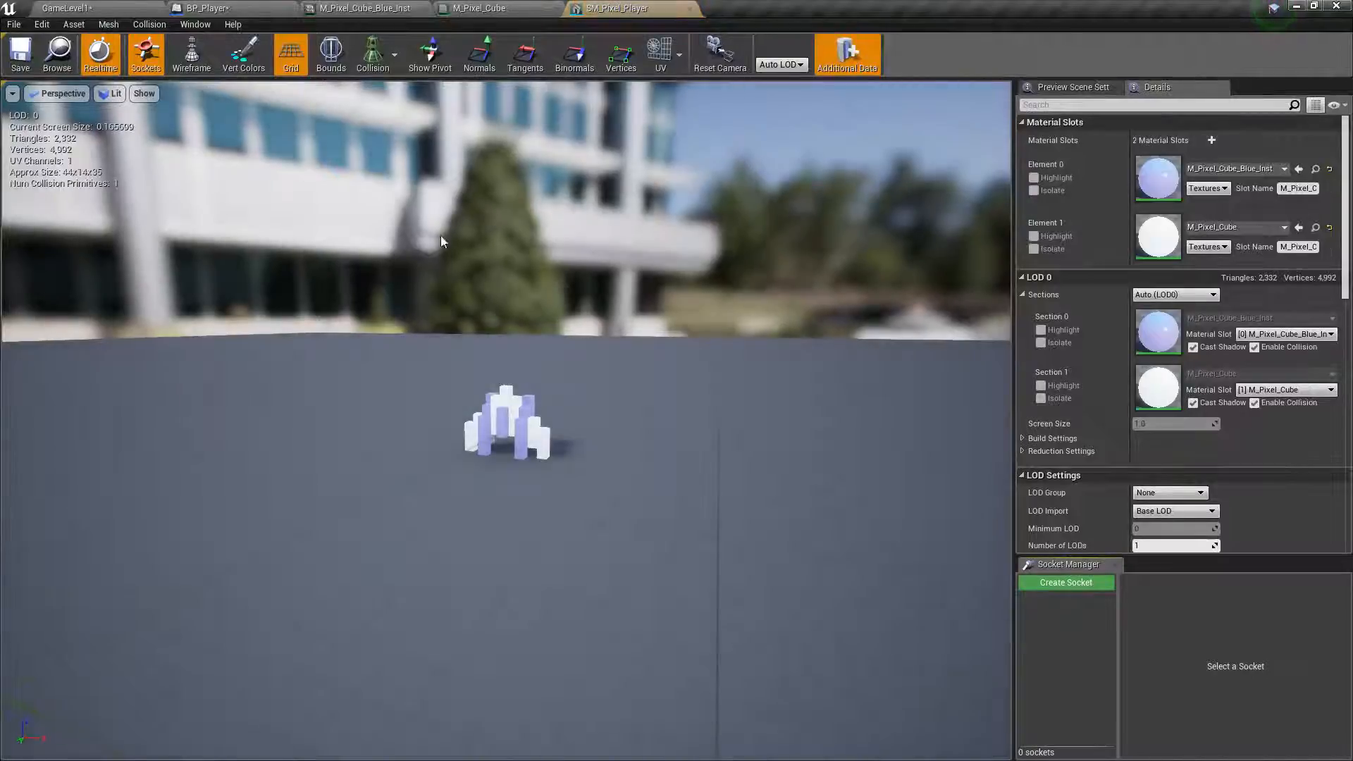
pyautogui.click(372, 54)
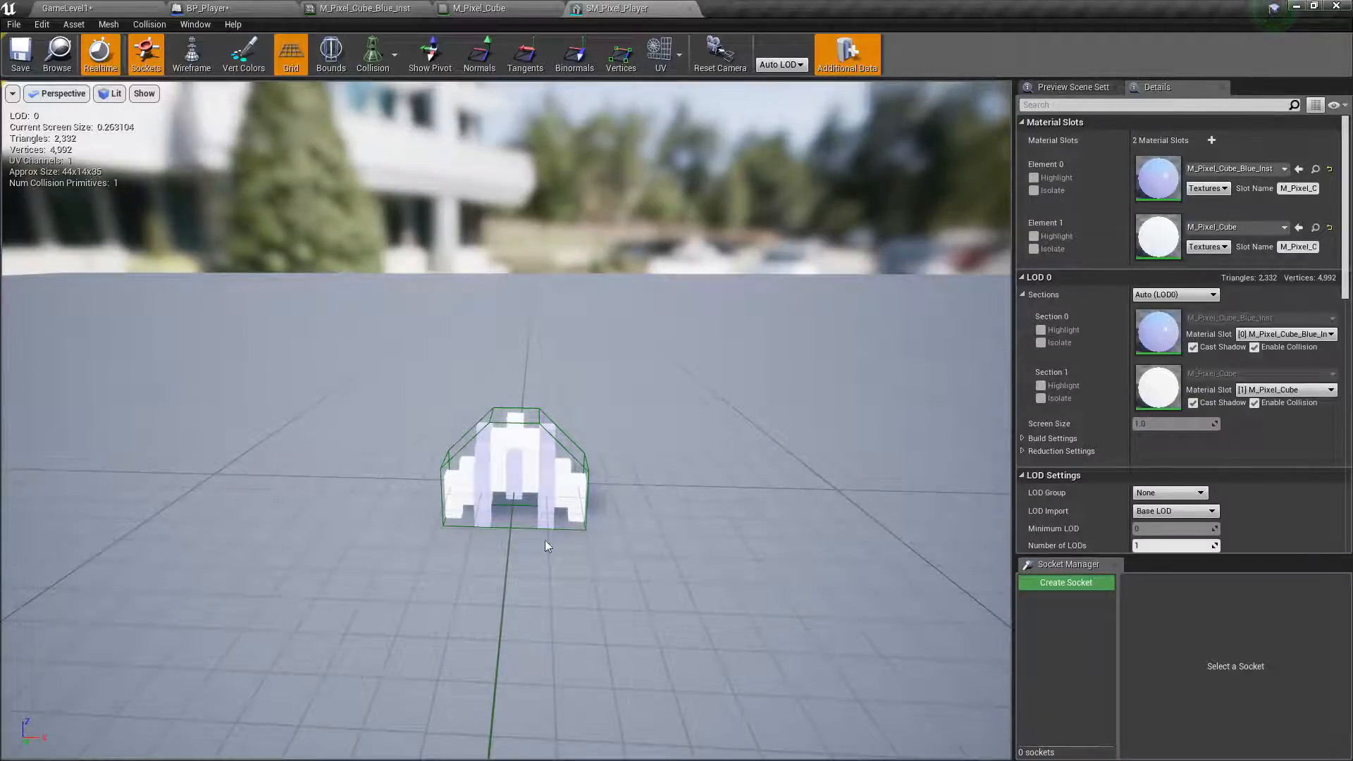
pyautogui.click(475, 9)
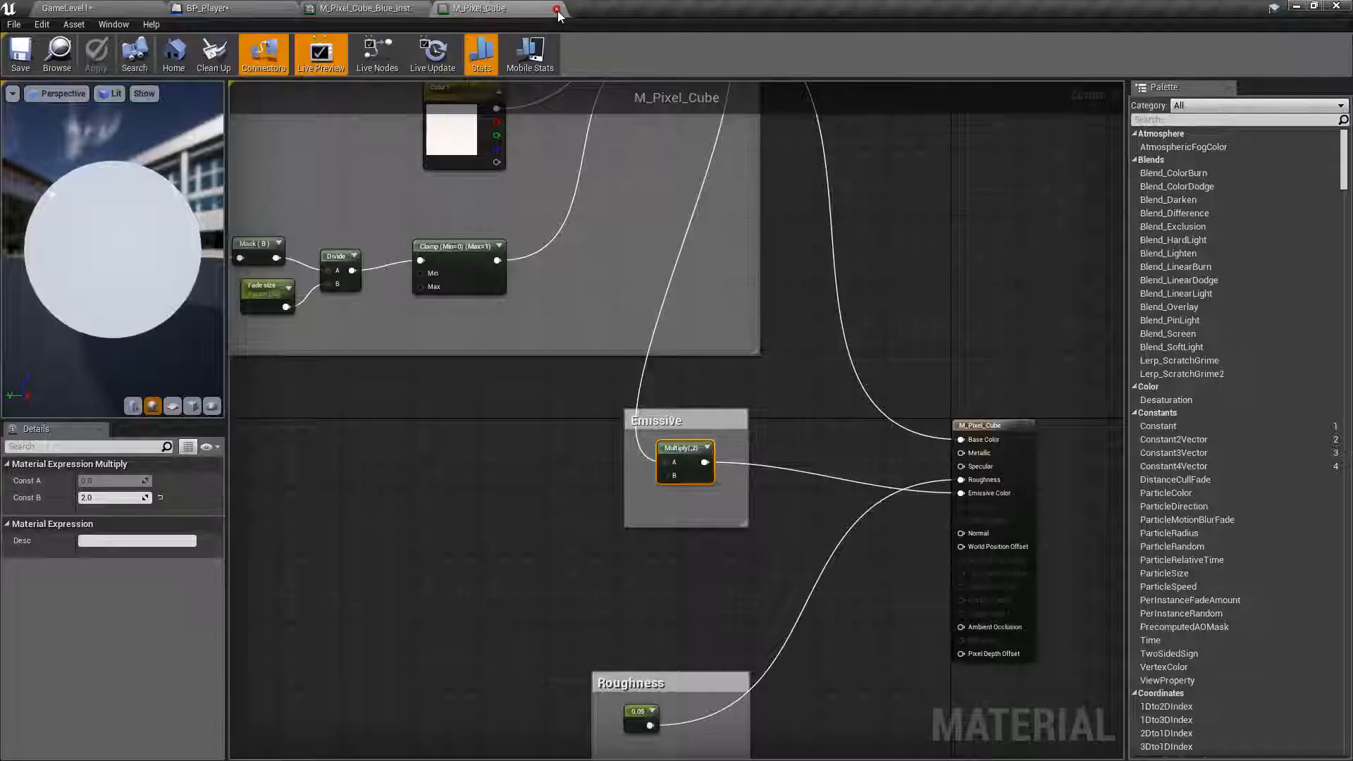
# Step: Close the M_Pixel_Cube material editors, return to GameLevel1 and play the level with the ship
pyautogui.click(203, 8)
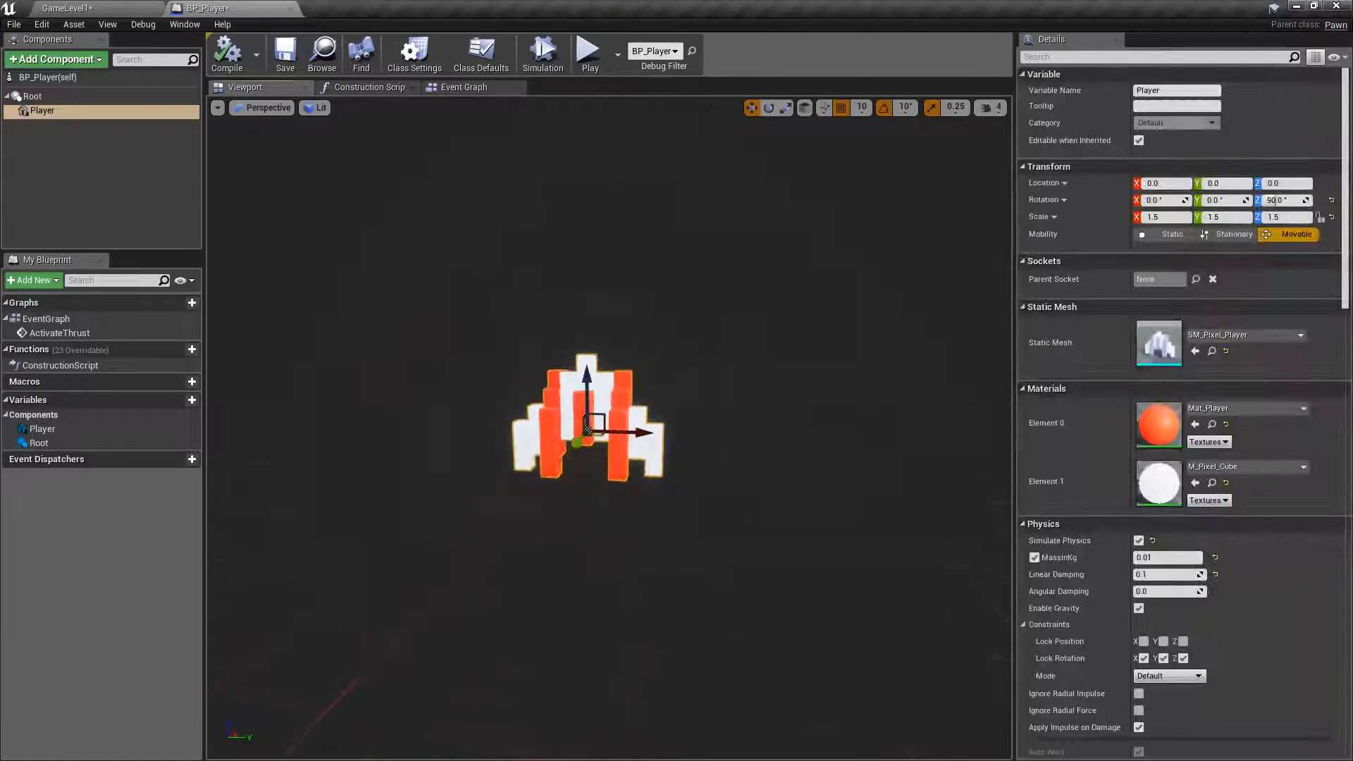
pyautogui.click(225, 53)
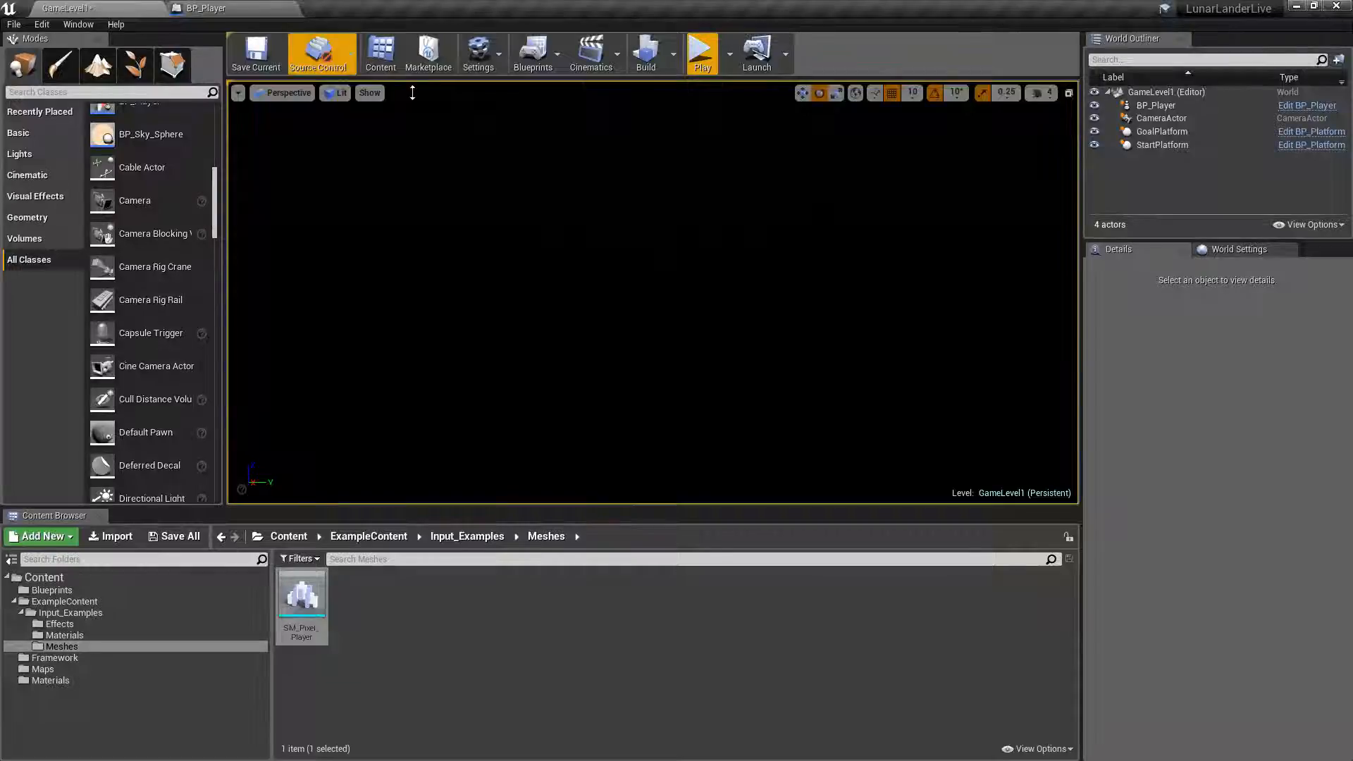
pyautogui.click(702, 54)
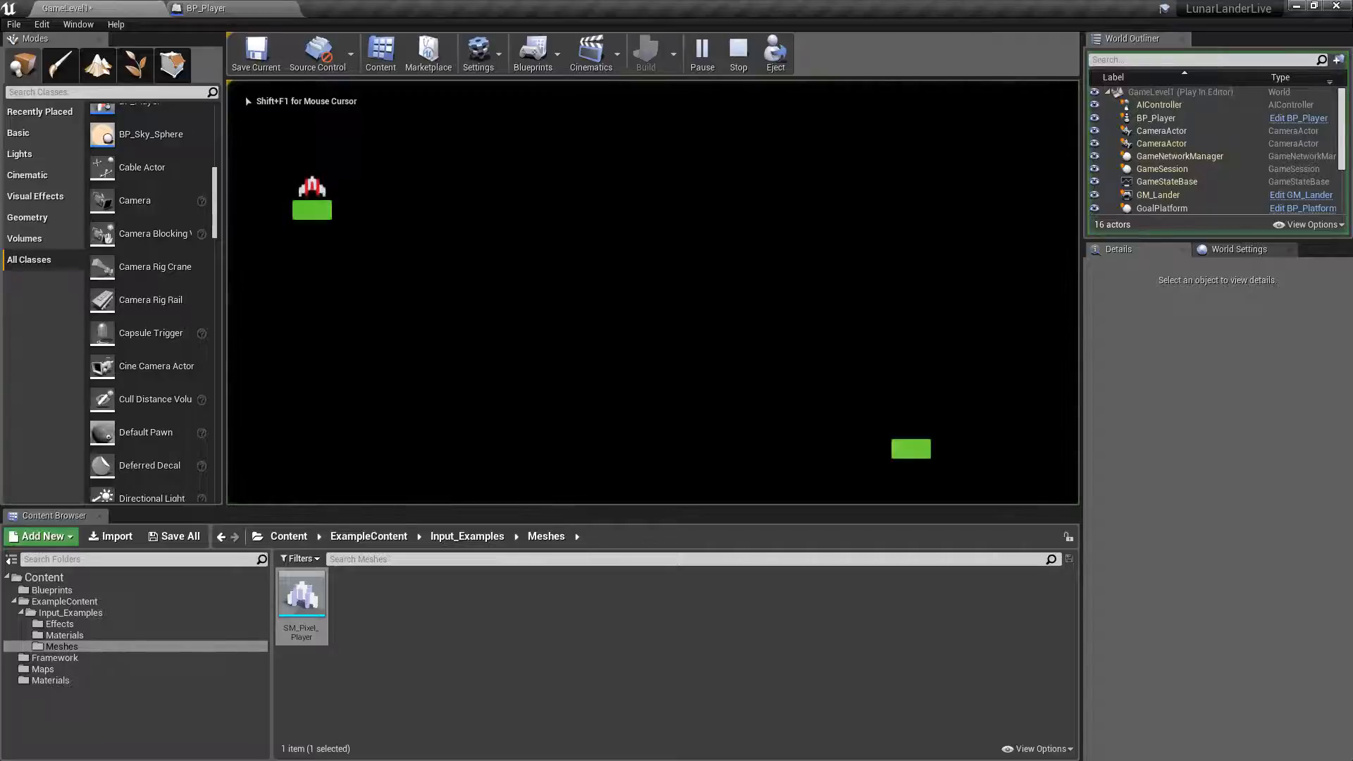